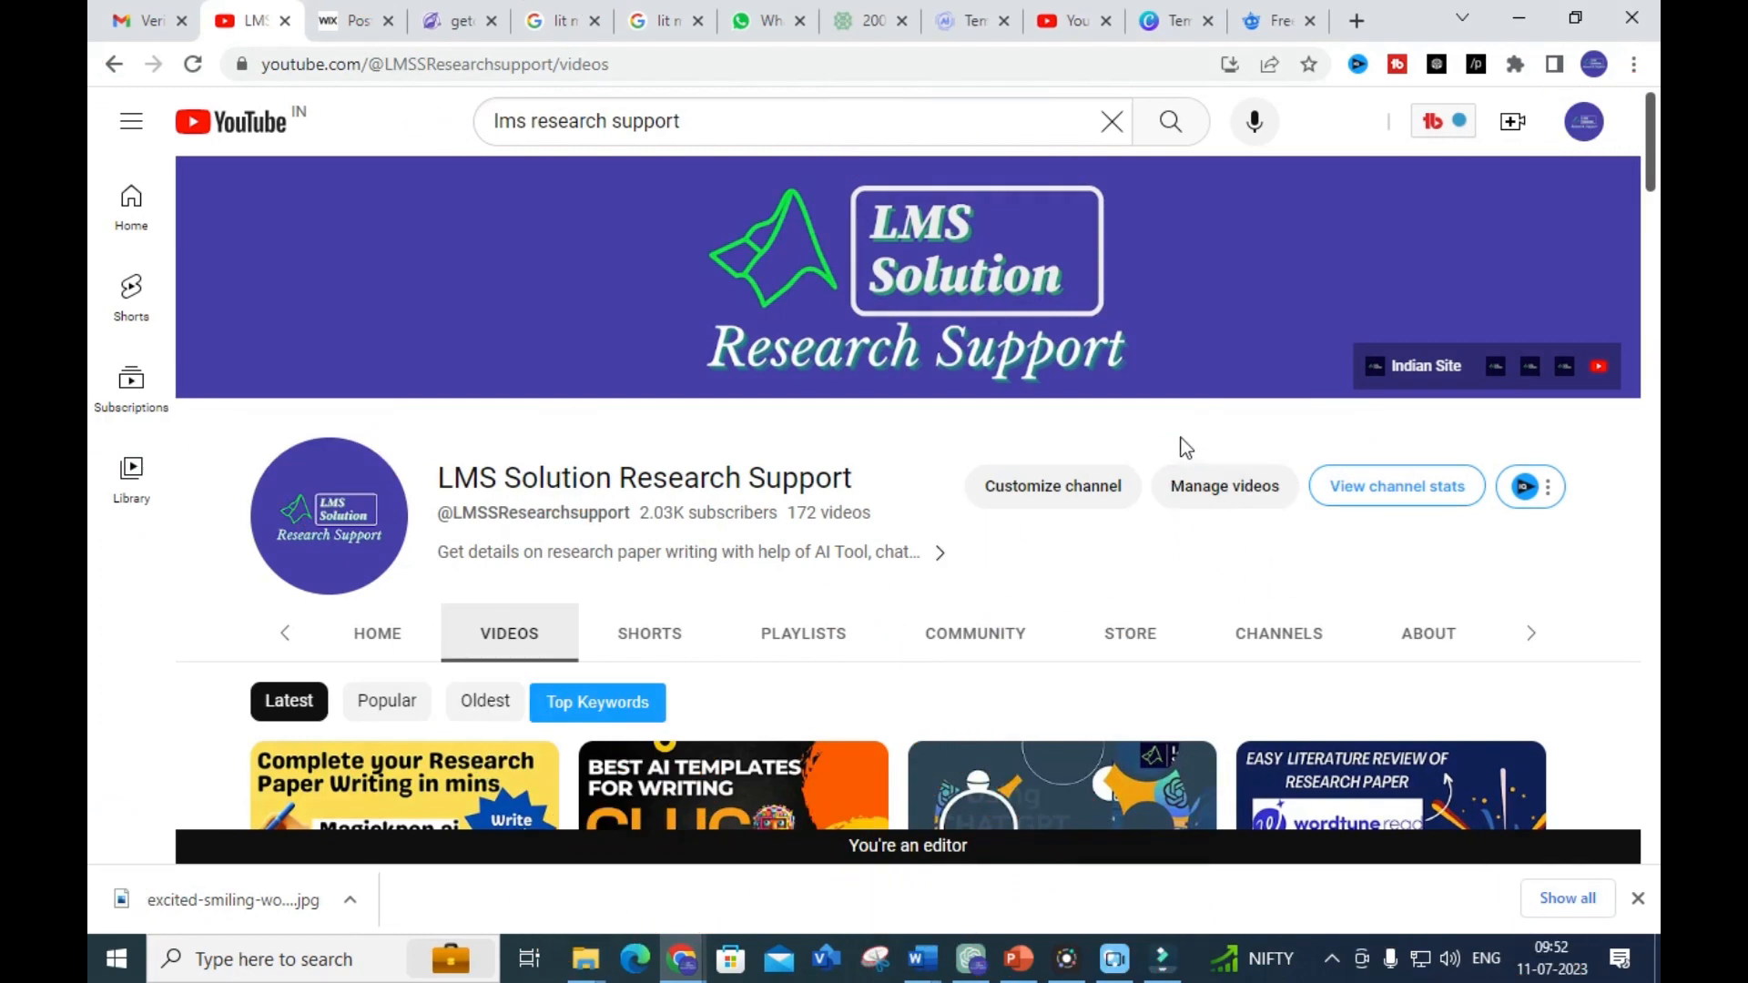
mouse_move(1180, 442)
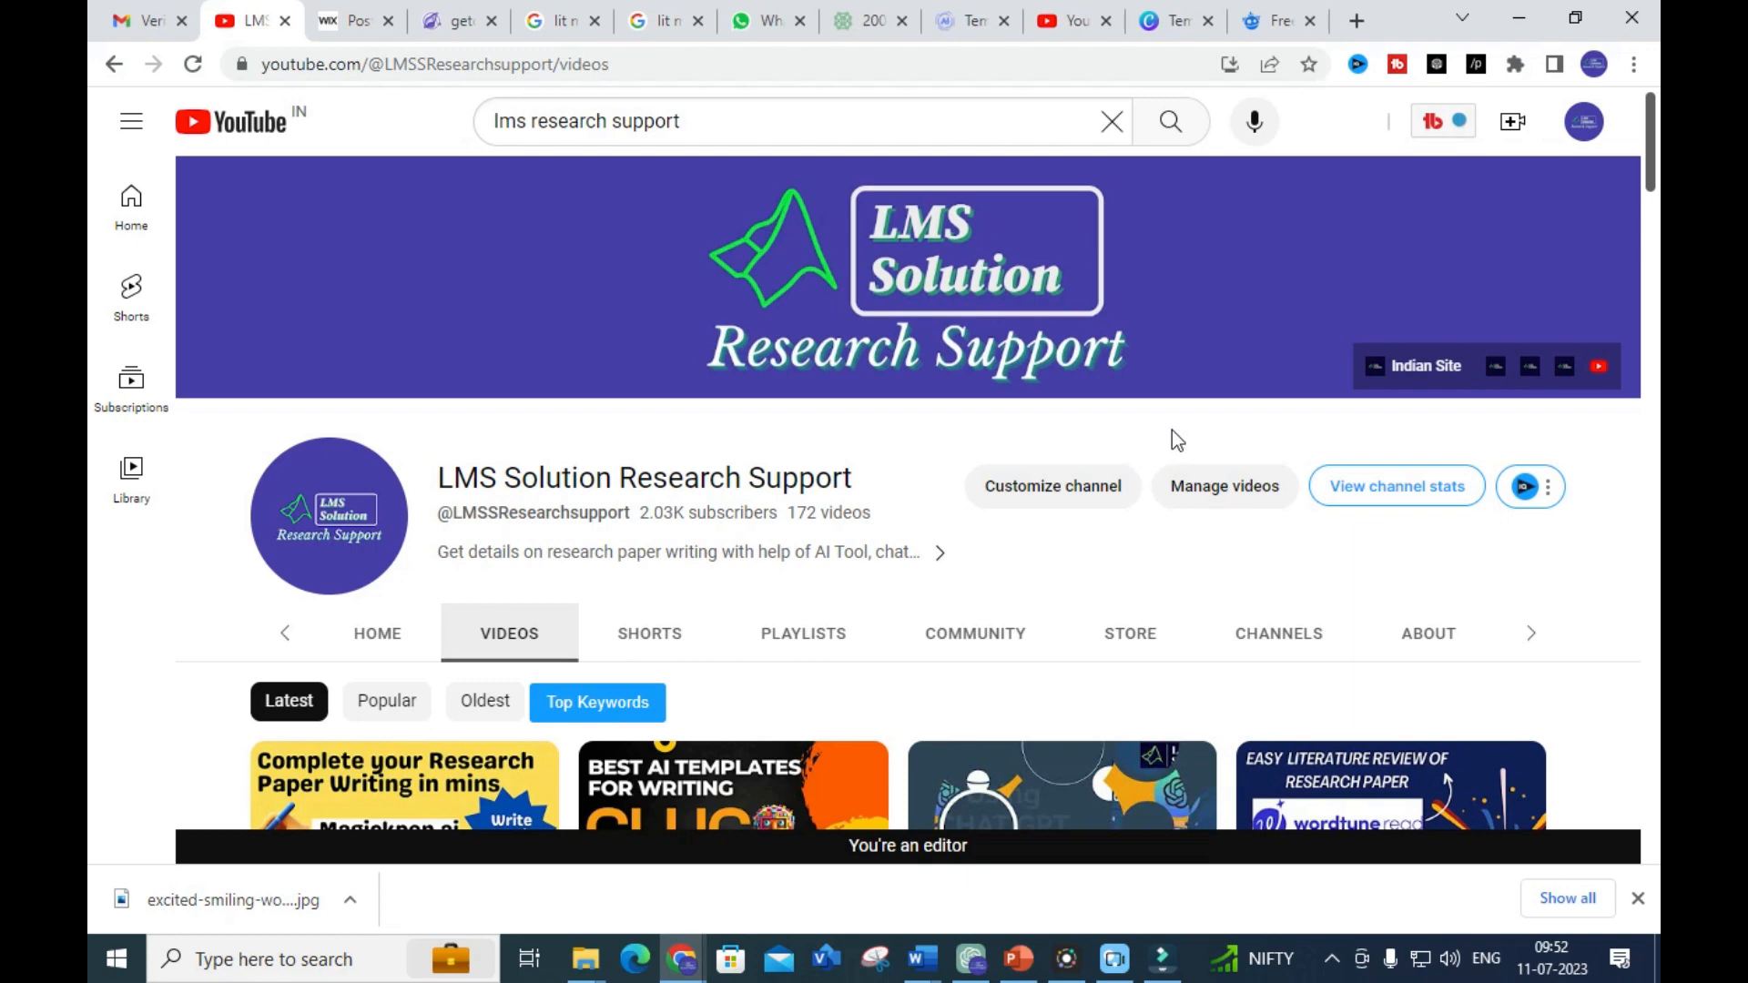
mouse_move(1161, 444)
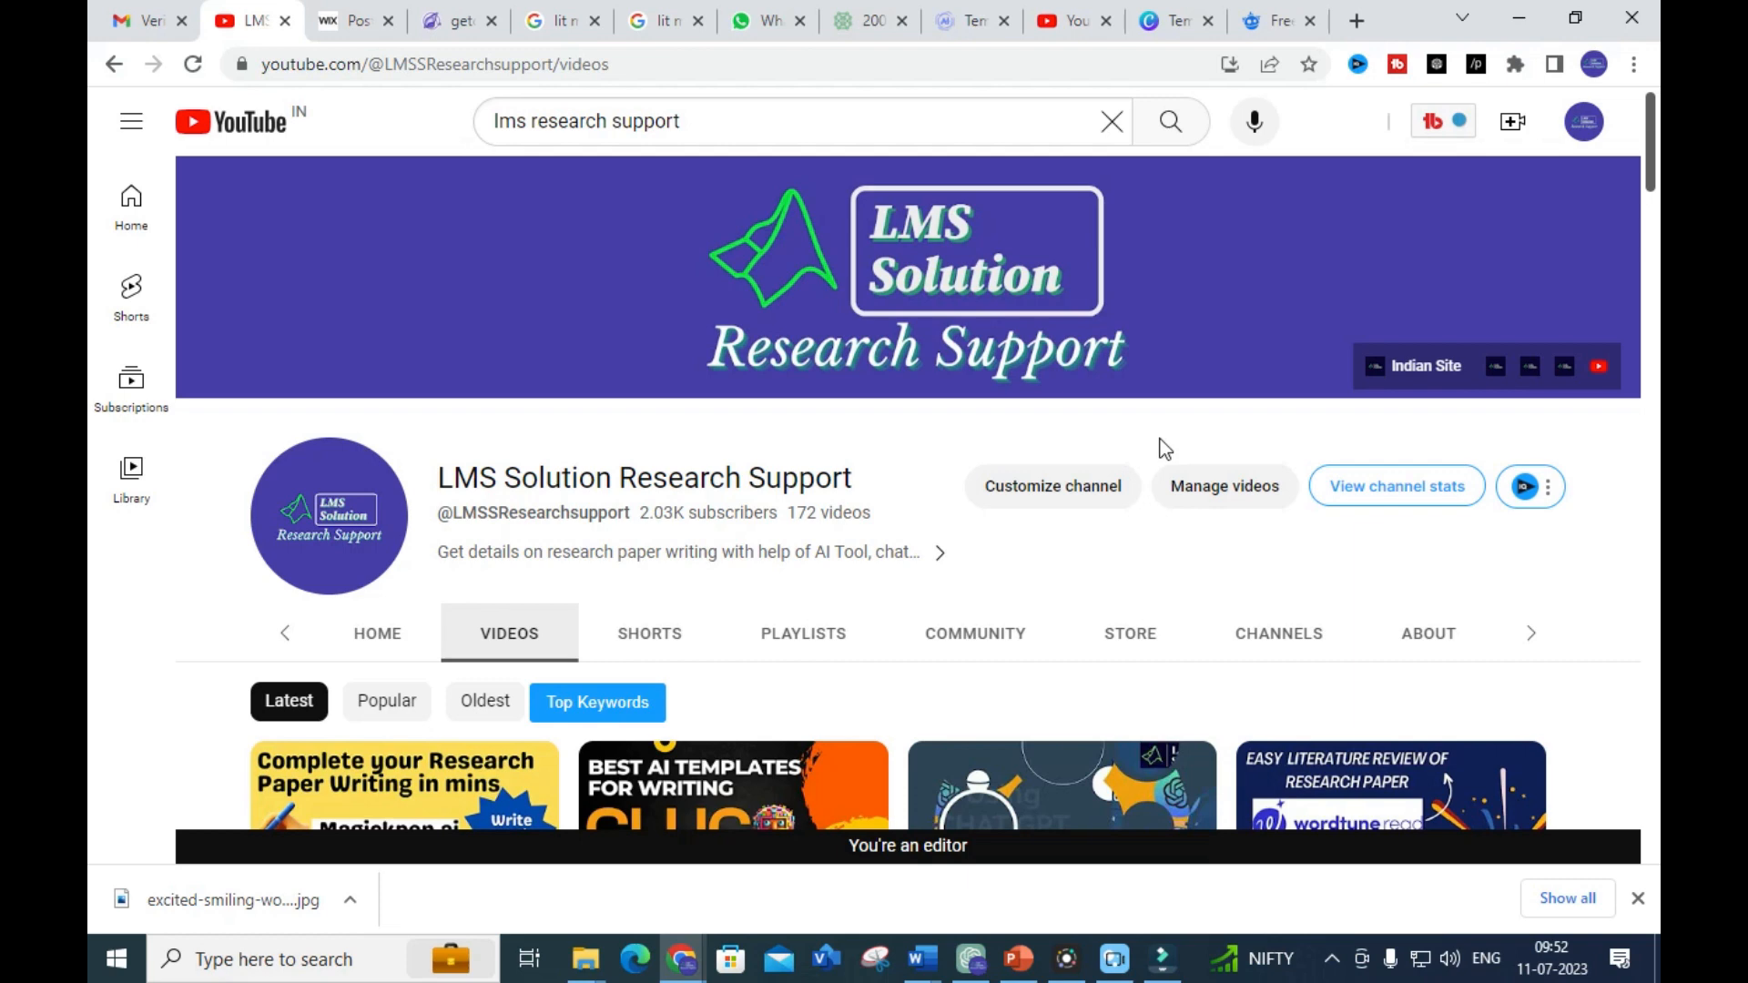
mouse_move(1149, 441)
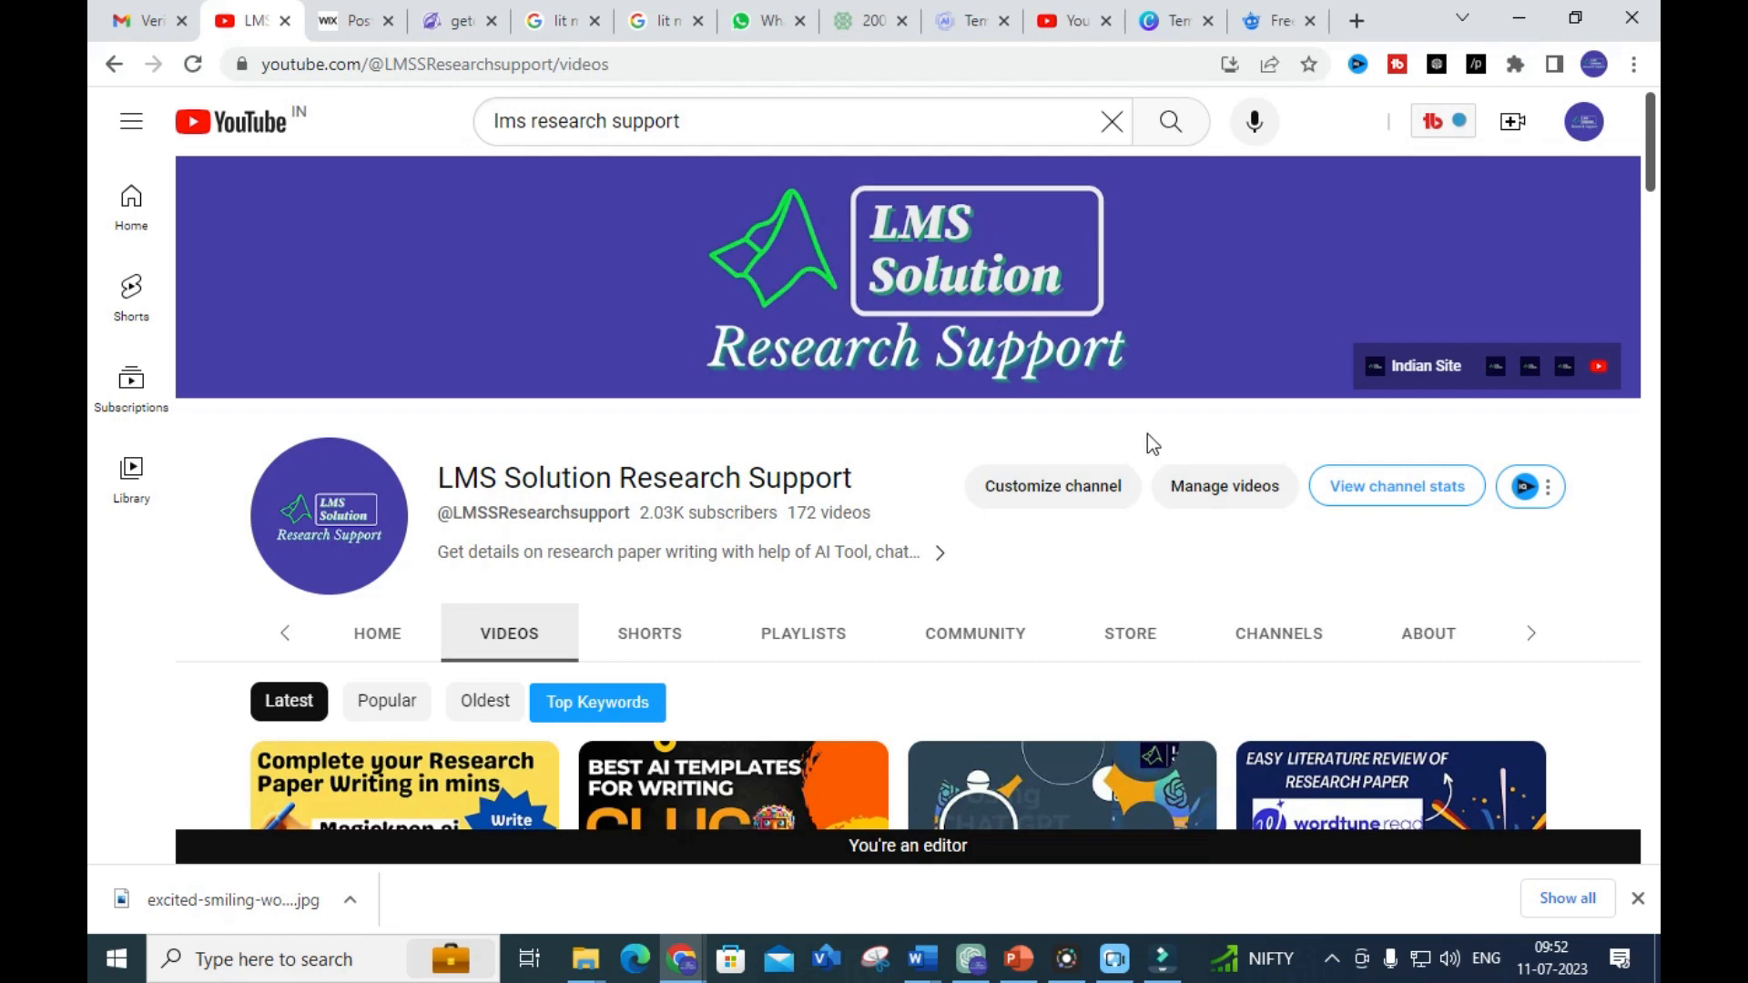
mouse_move(1078, 924)
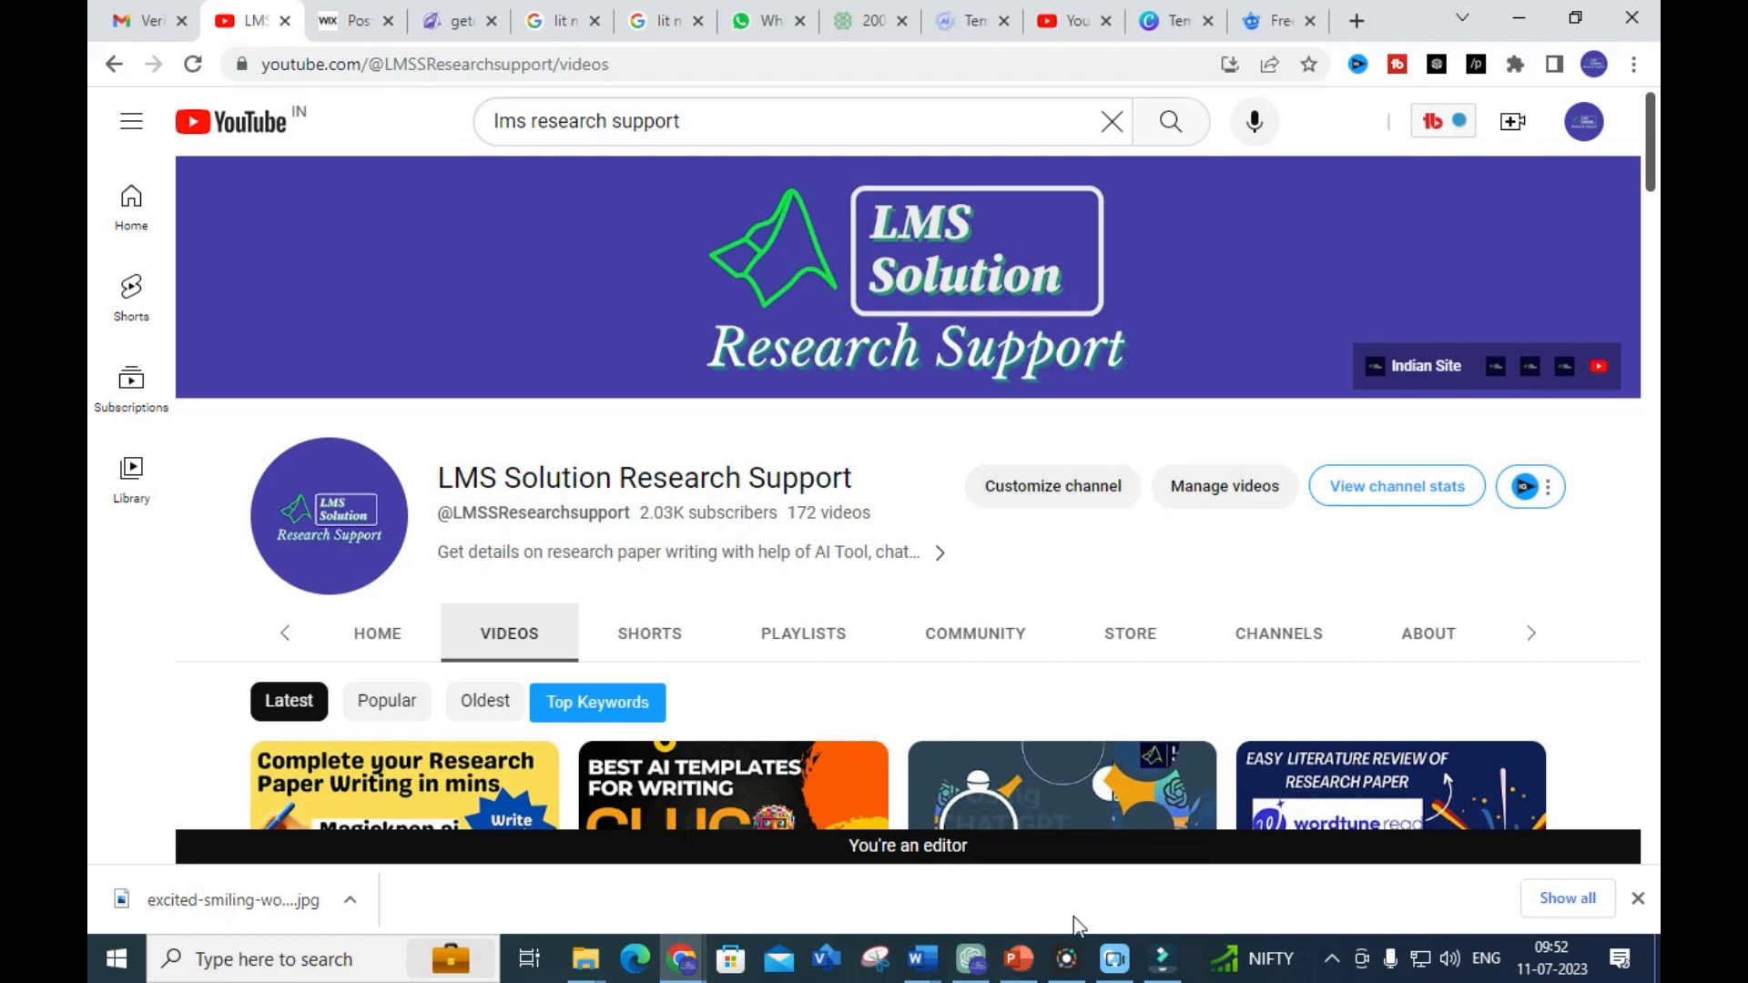
Keep the AIPRM prompts sorted by latest updates and browse down to the Smart Research card
left_click(972, 962)
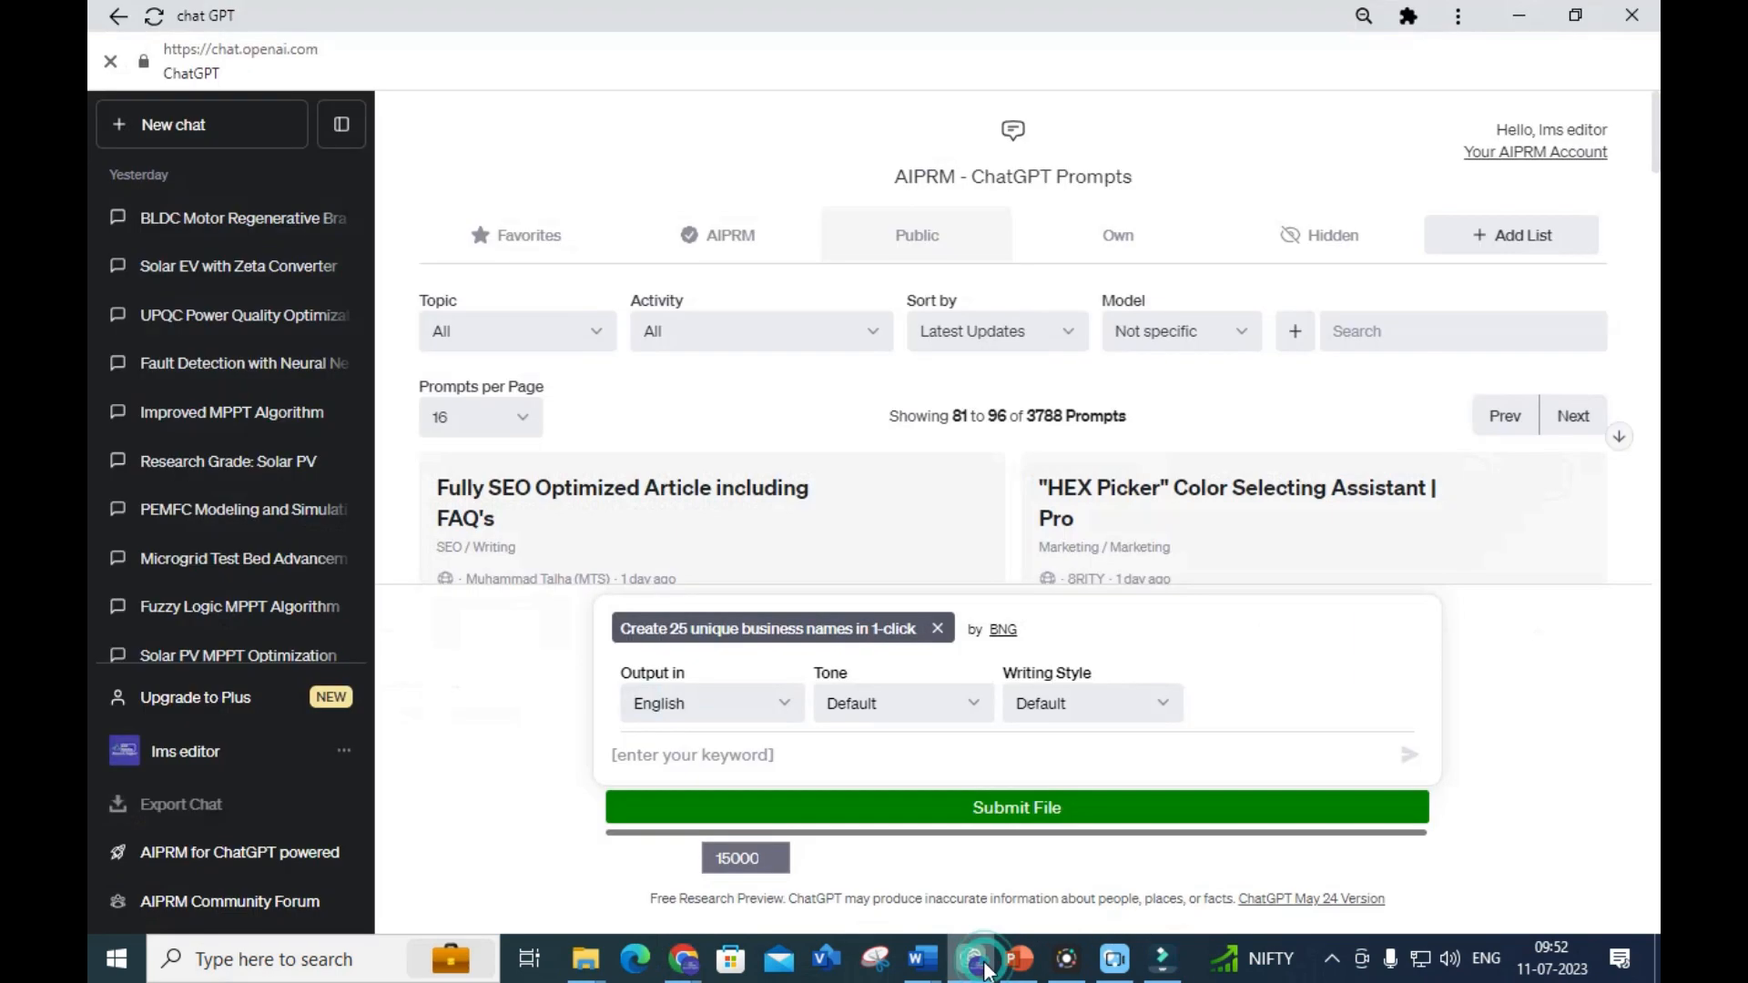
mouse_move(730, 362)
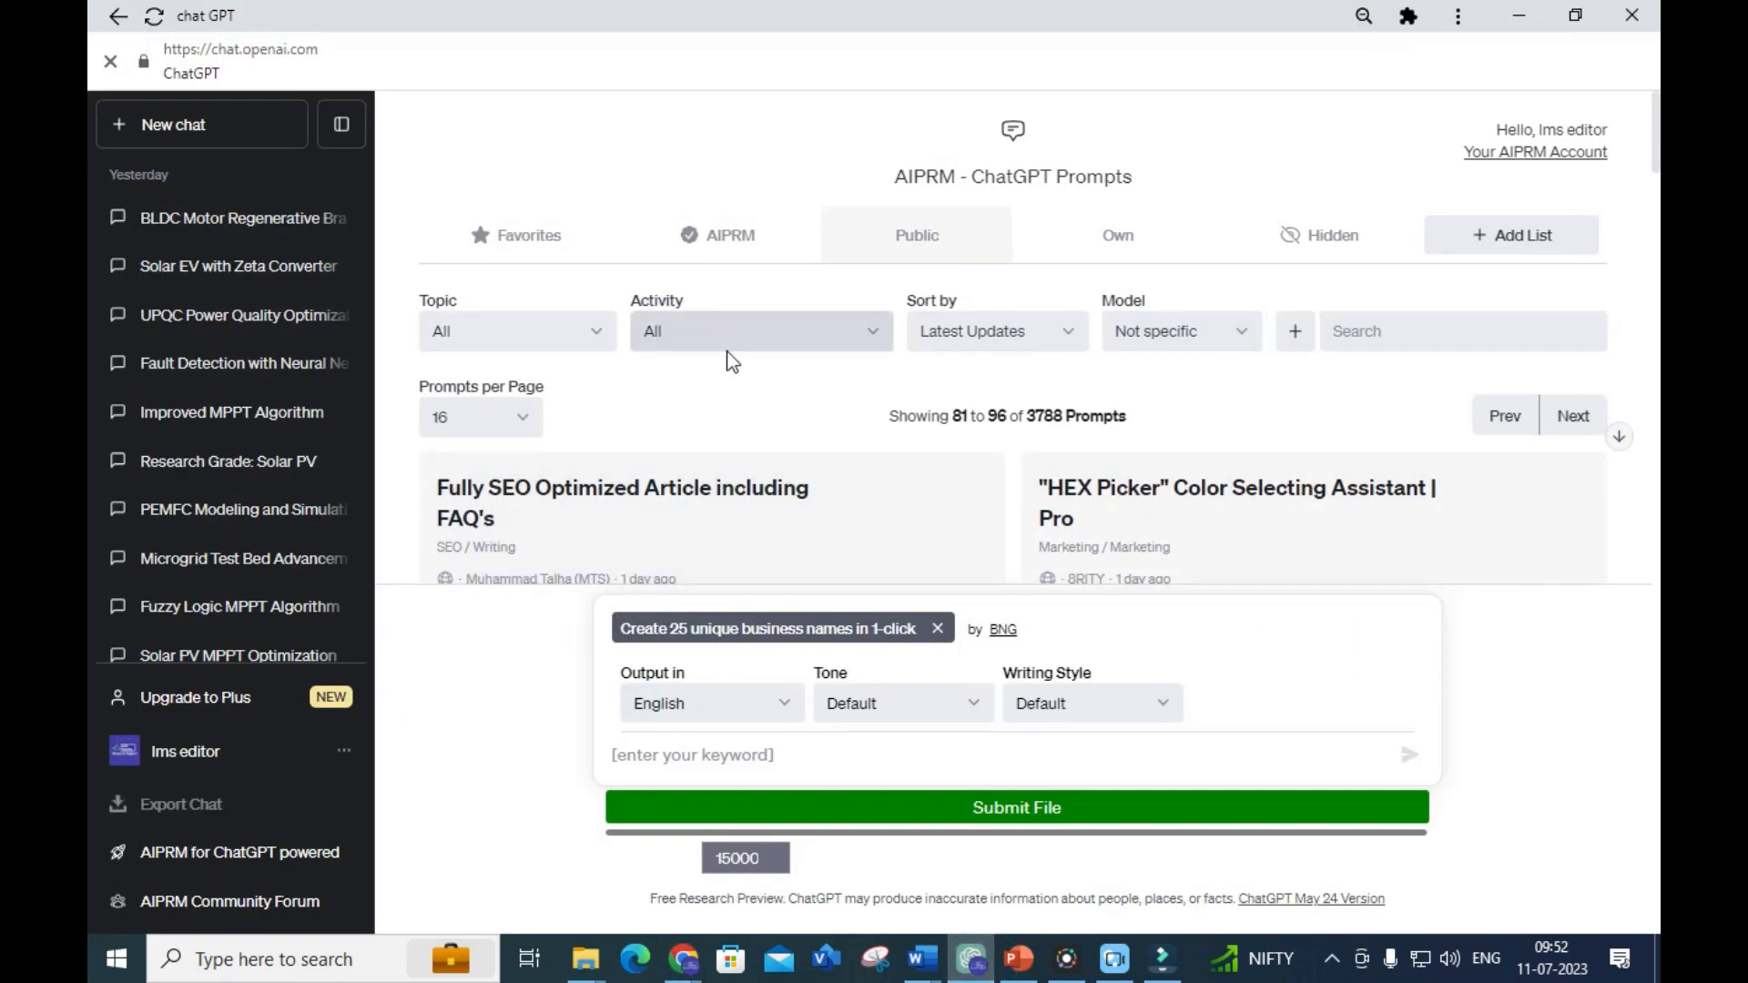
left_click(1009, 332)
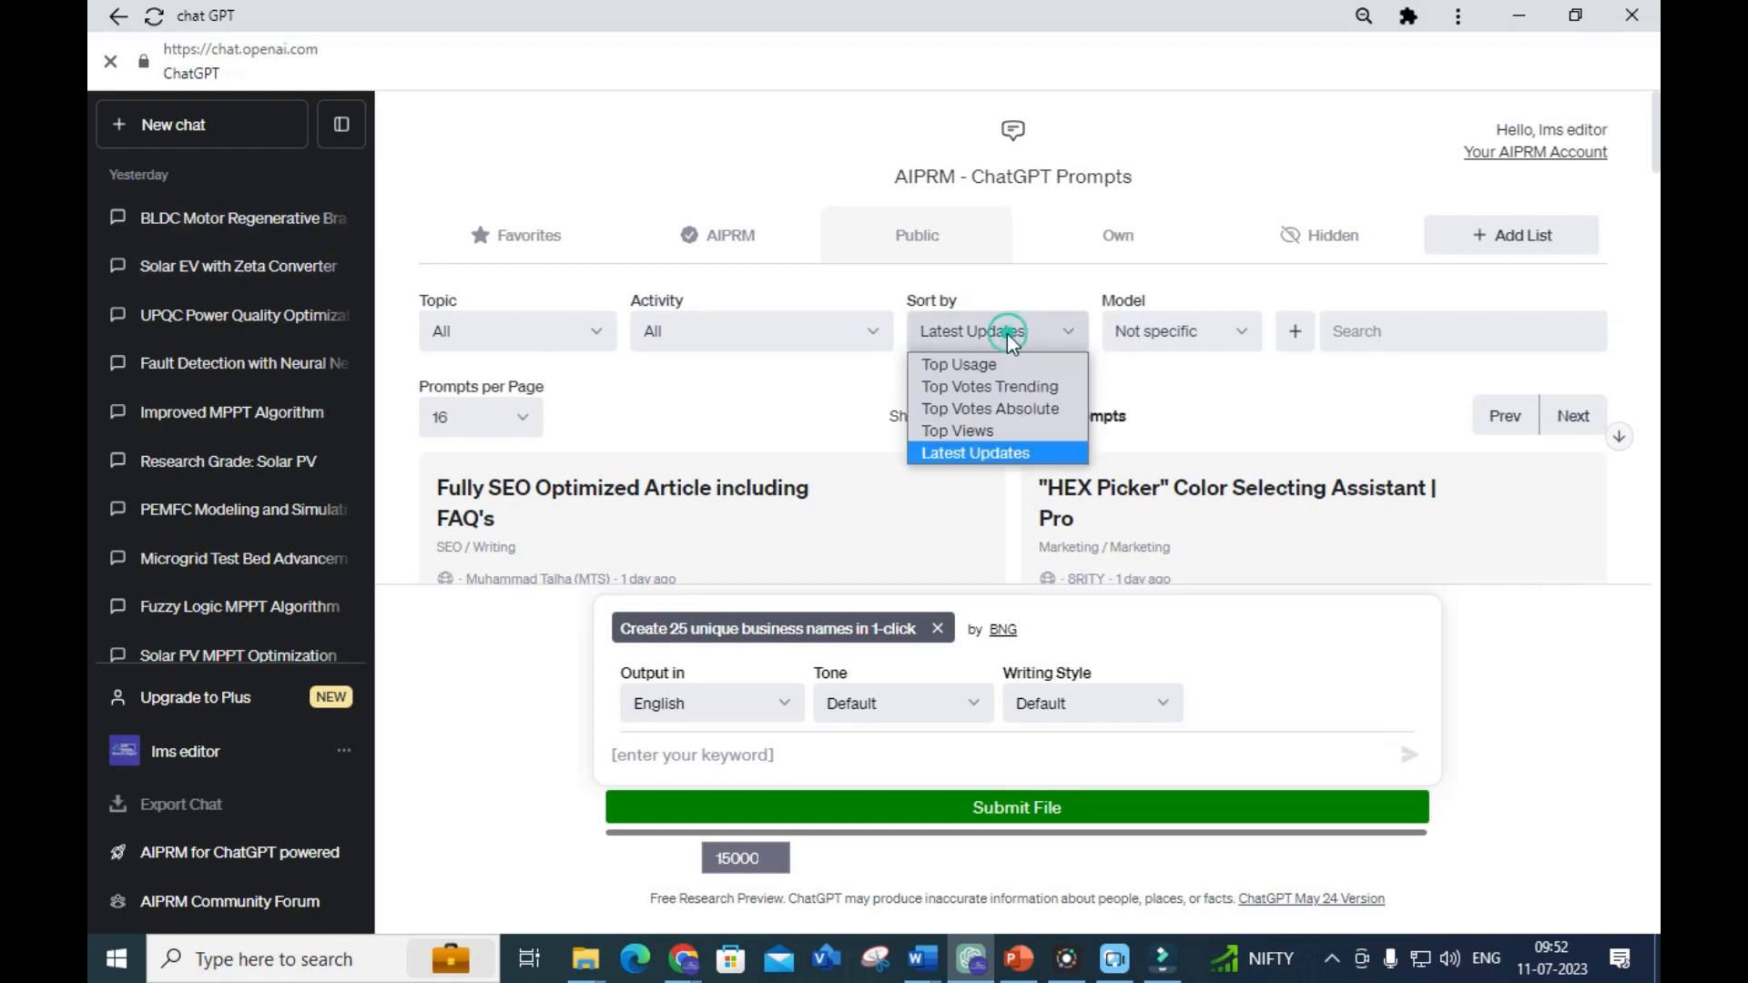
left_click(974, 451)
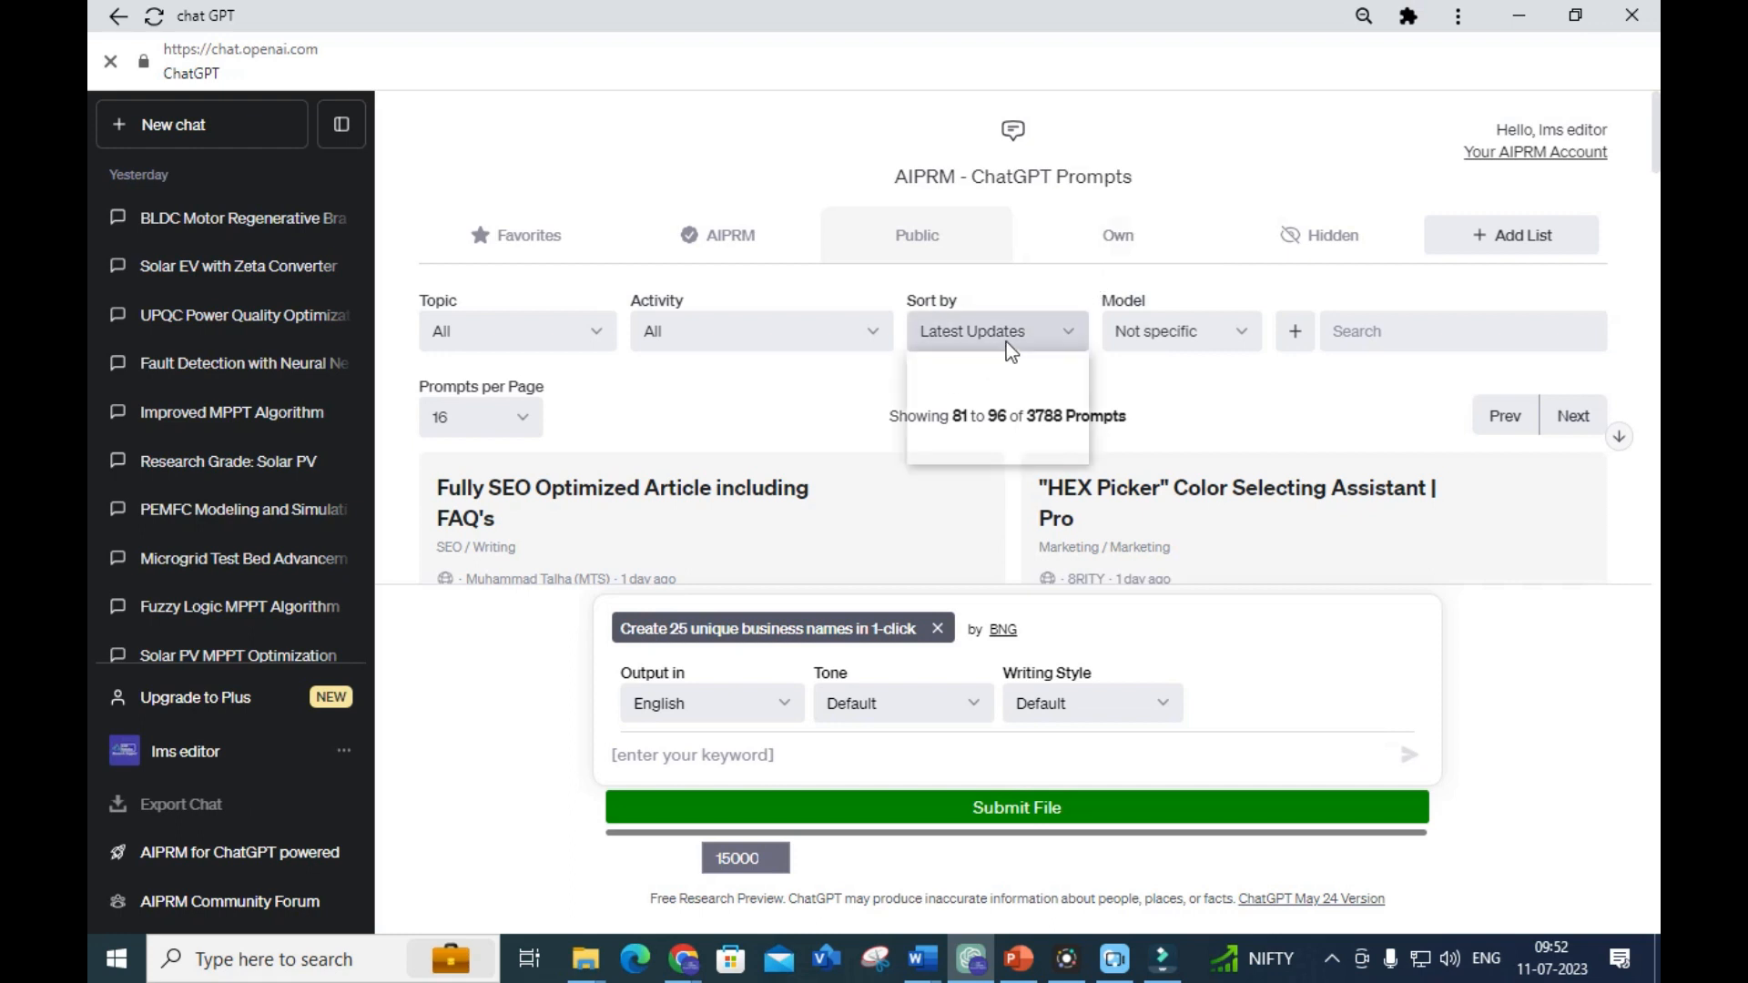
left_click(996, 331)
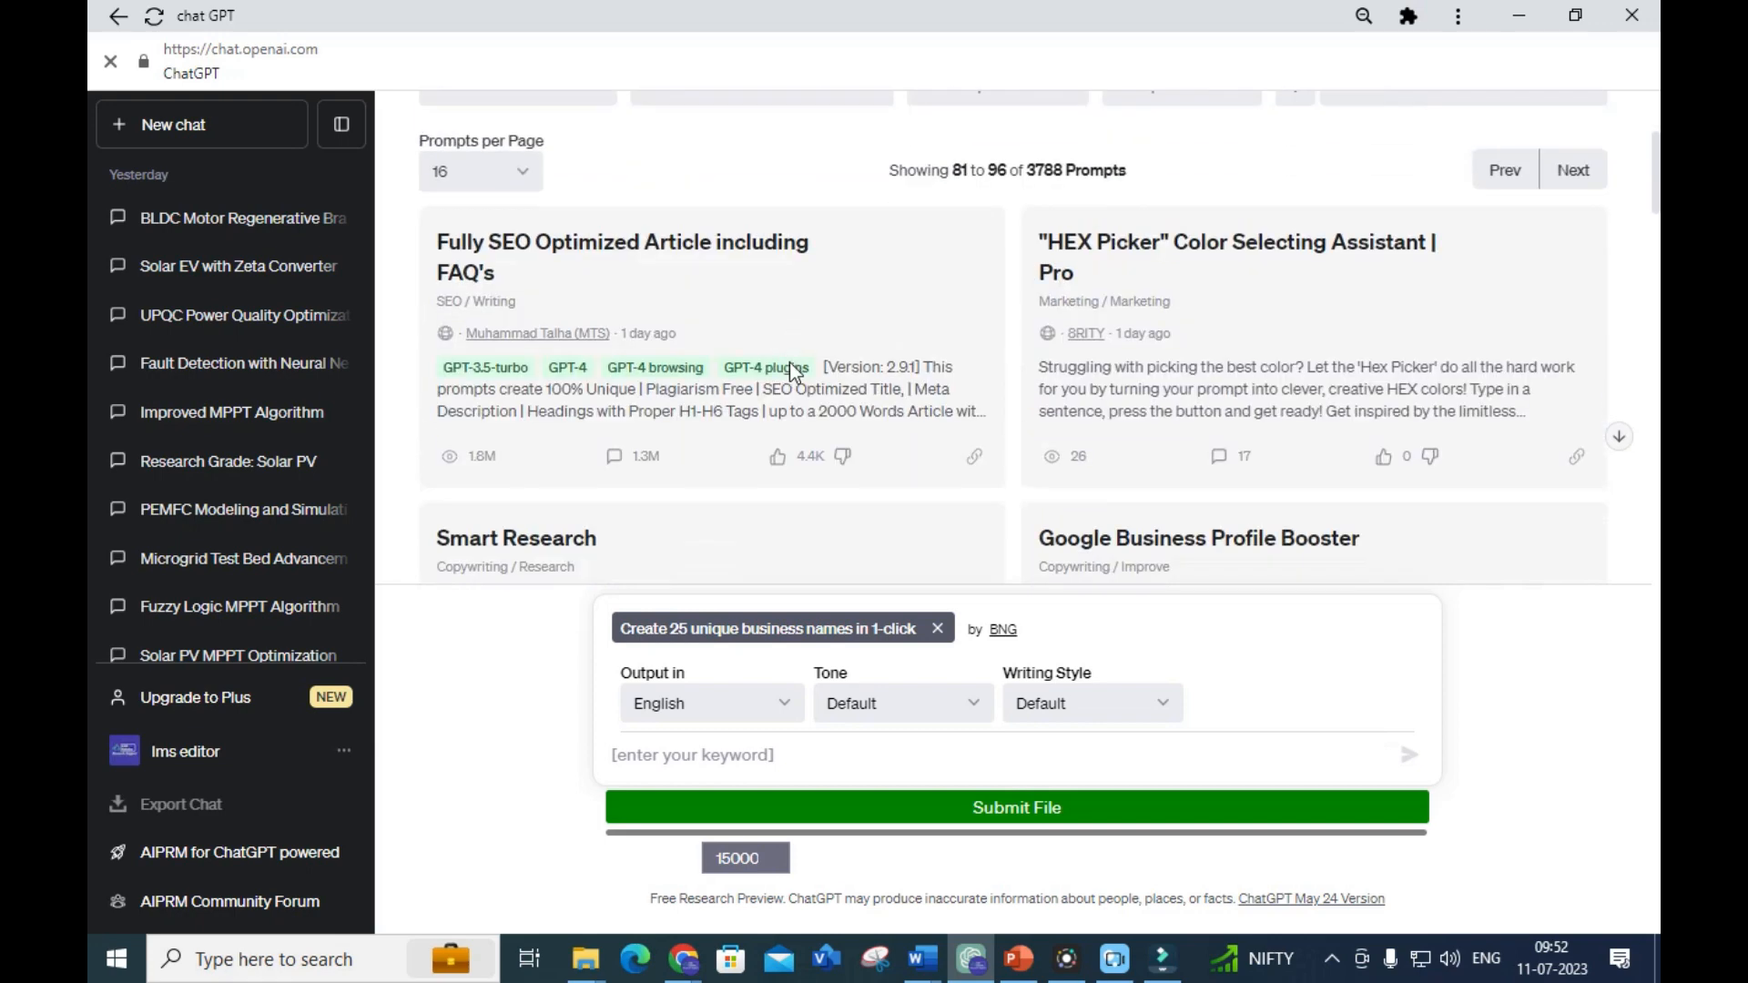
scroll("down", 3)
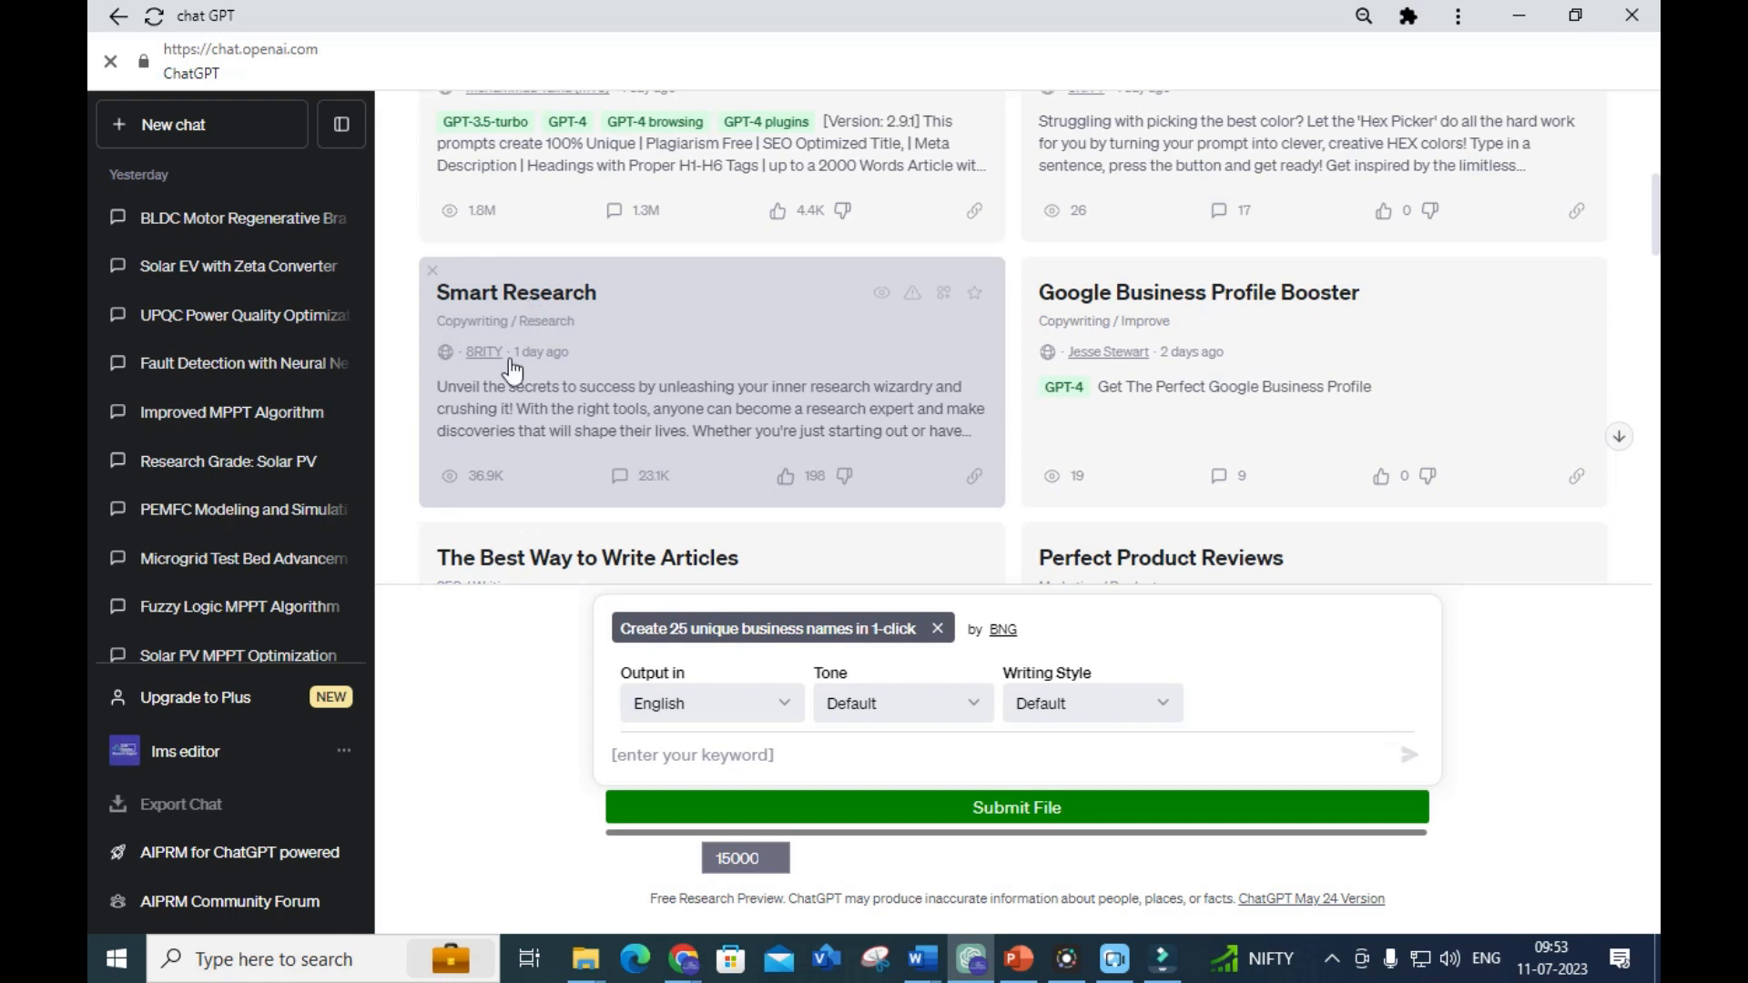
mouse_move(634, 403)
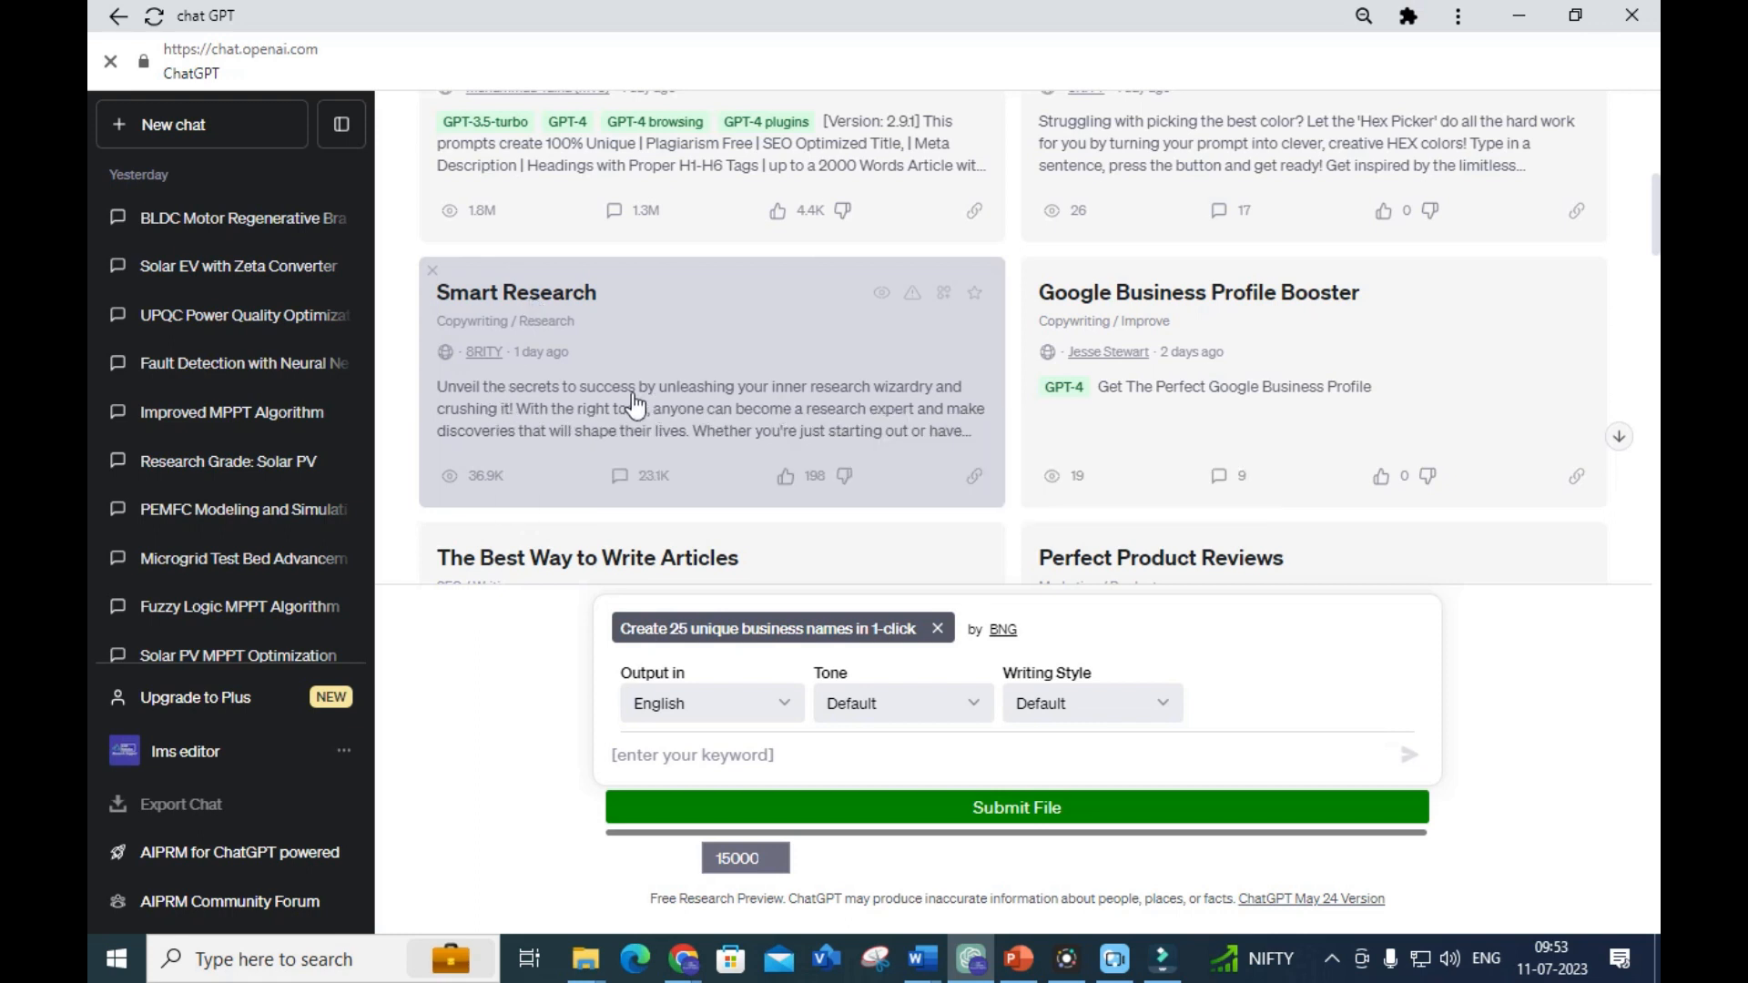
mouse_move(938, 402)
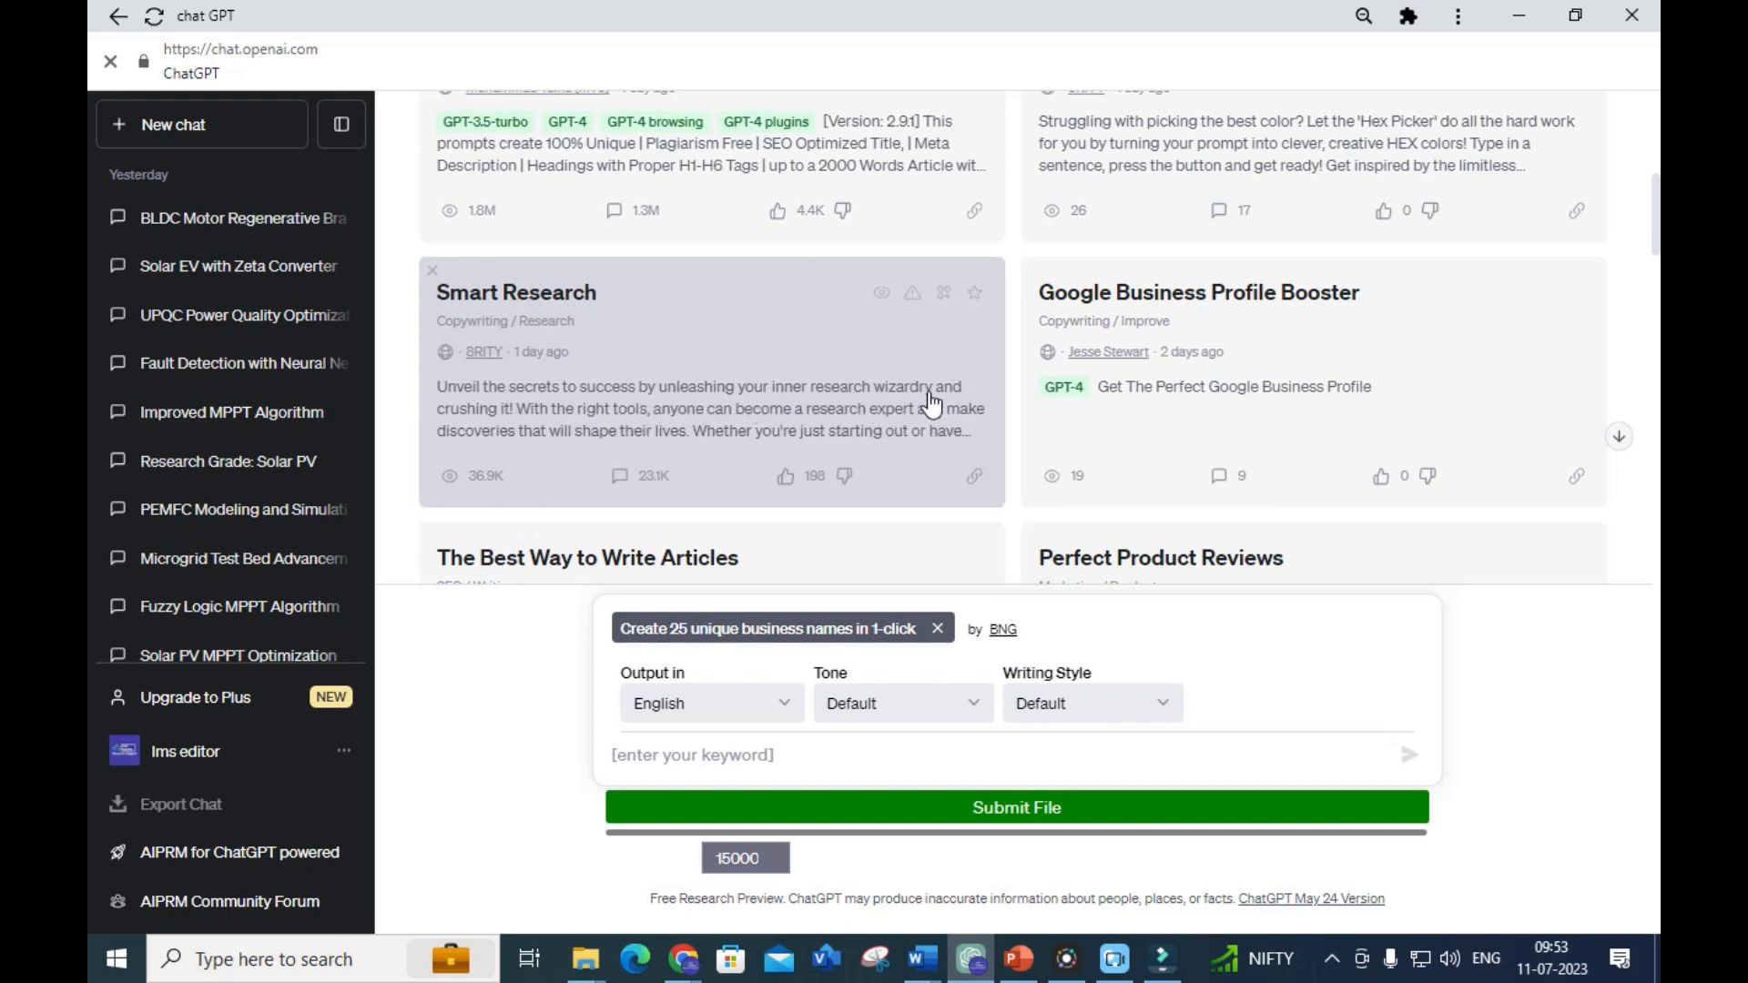
mouse_move(597, 419)
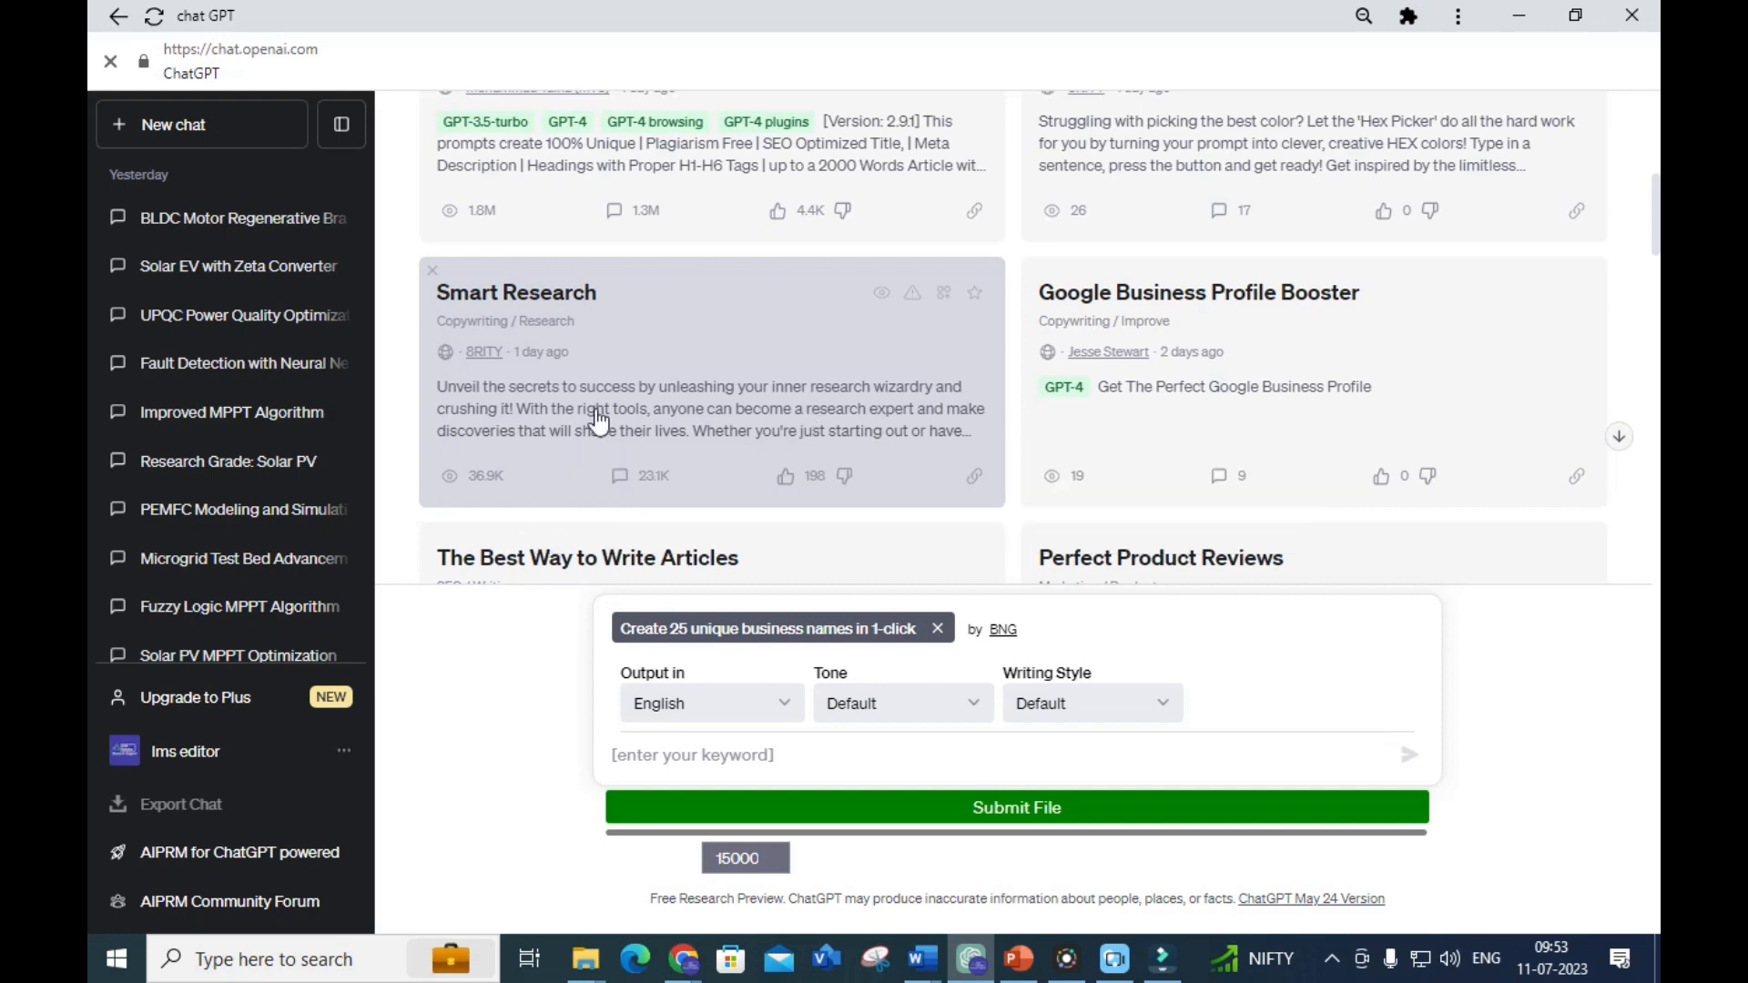
mouse_move(817, 430)
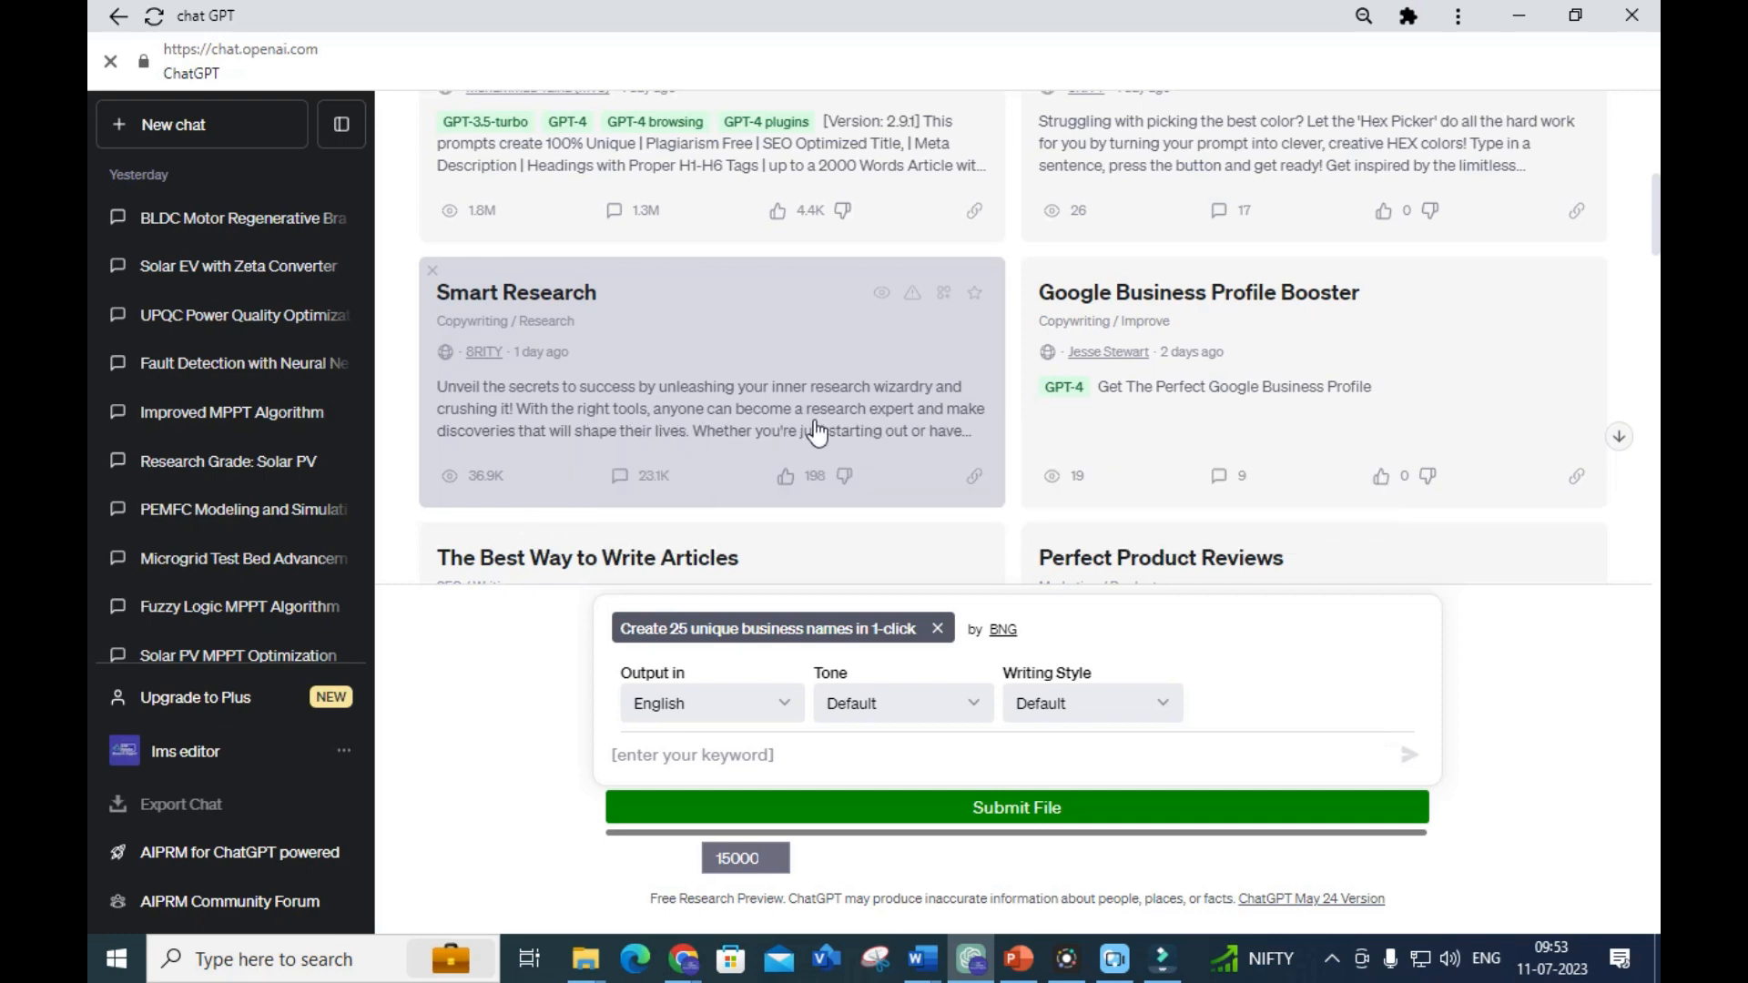
mouse_move(555, 446)
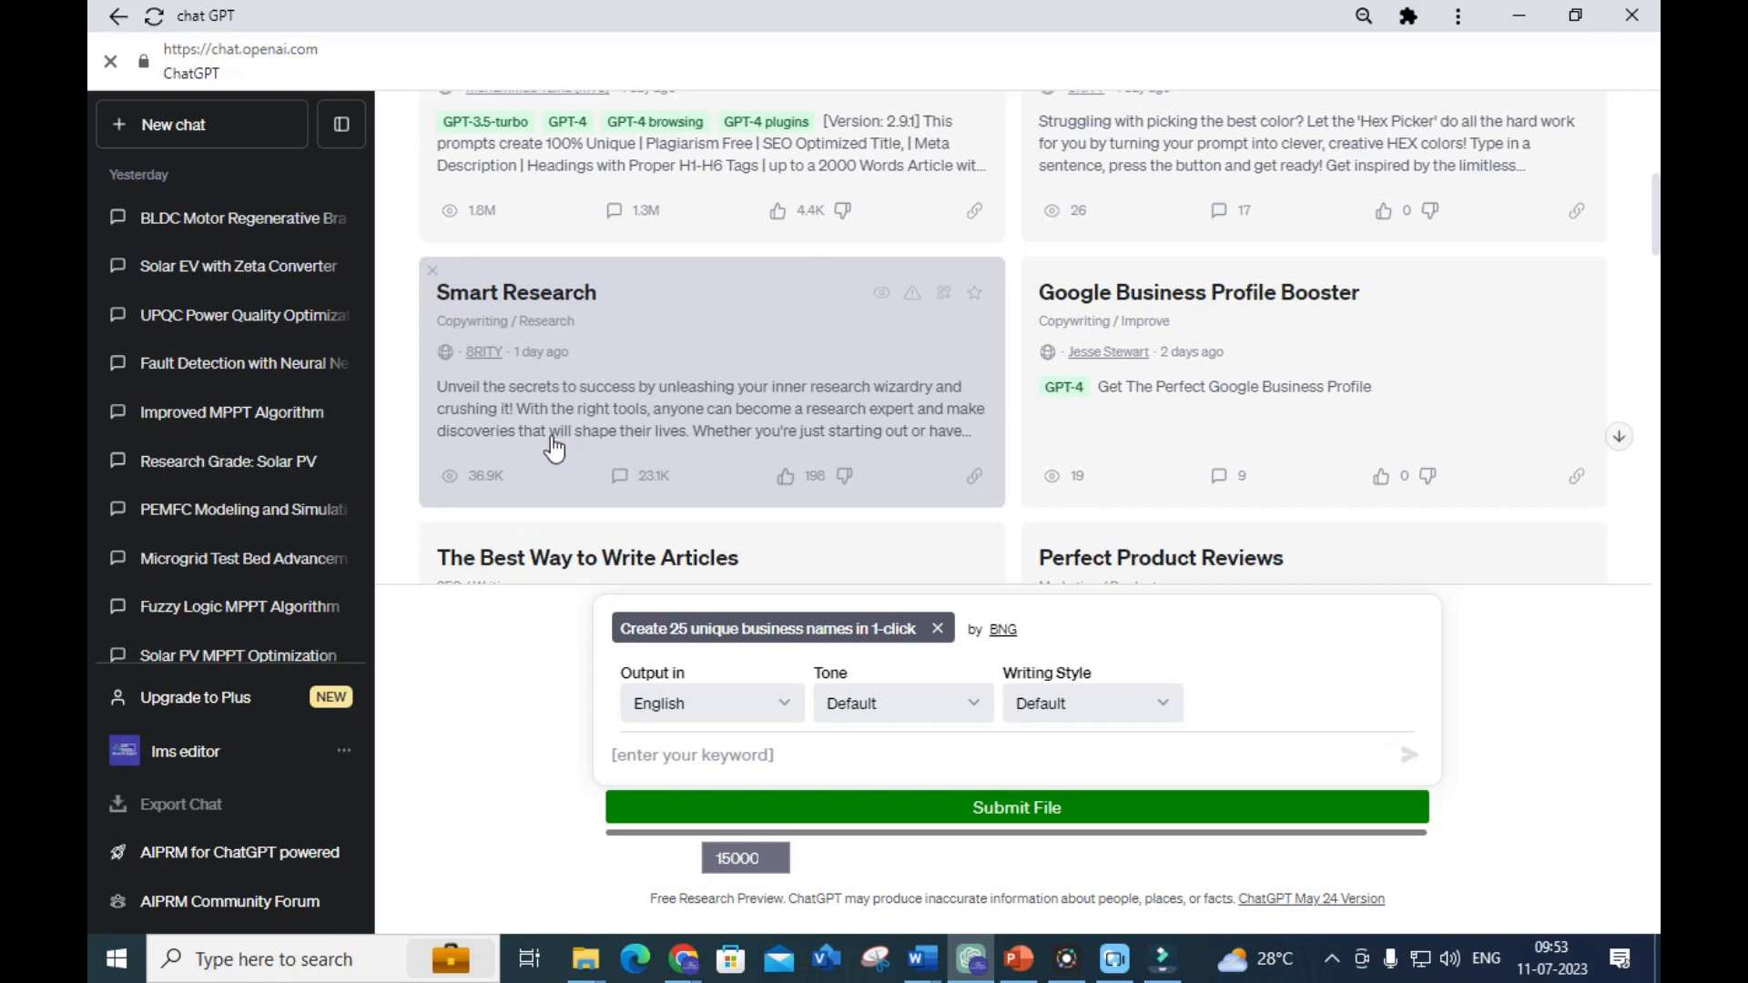
mouse_move(732, 462)
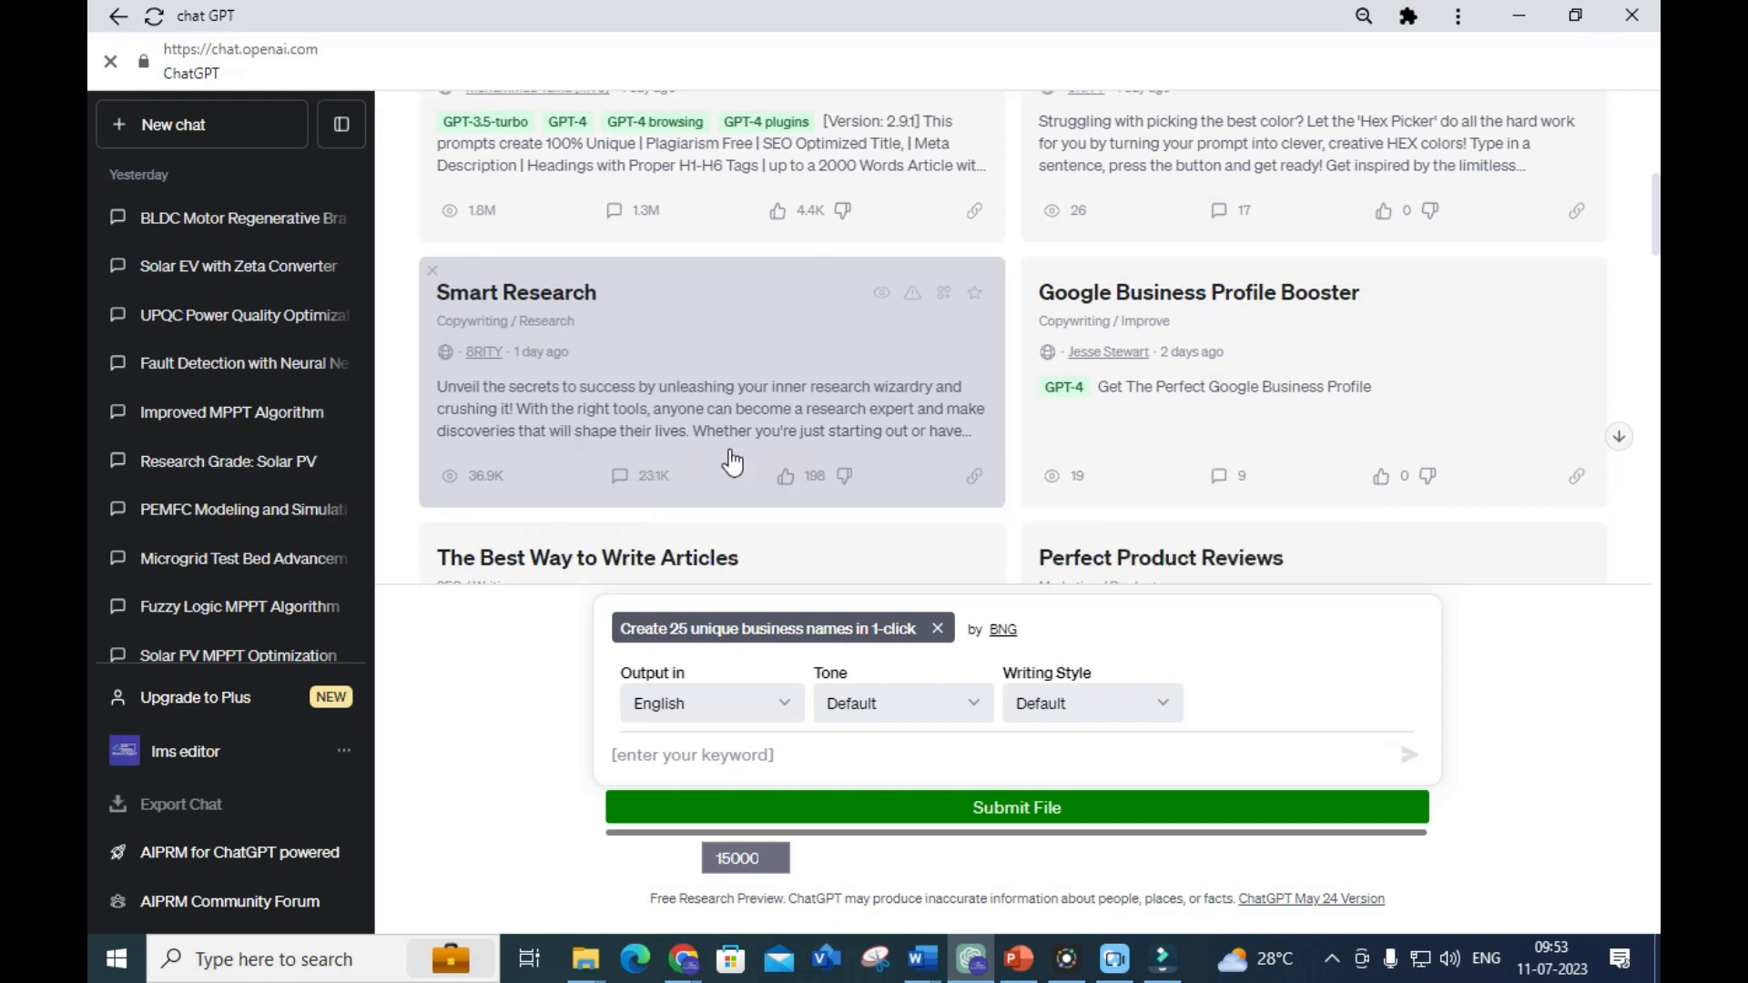
Choose Smart Research and enter the grid-connected solar PV system with battery integration topic
left_click(495, 282)
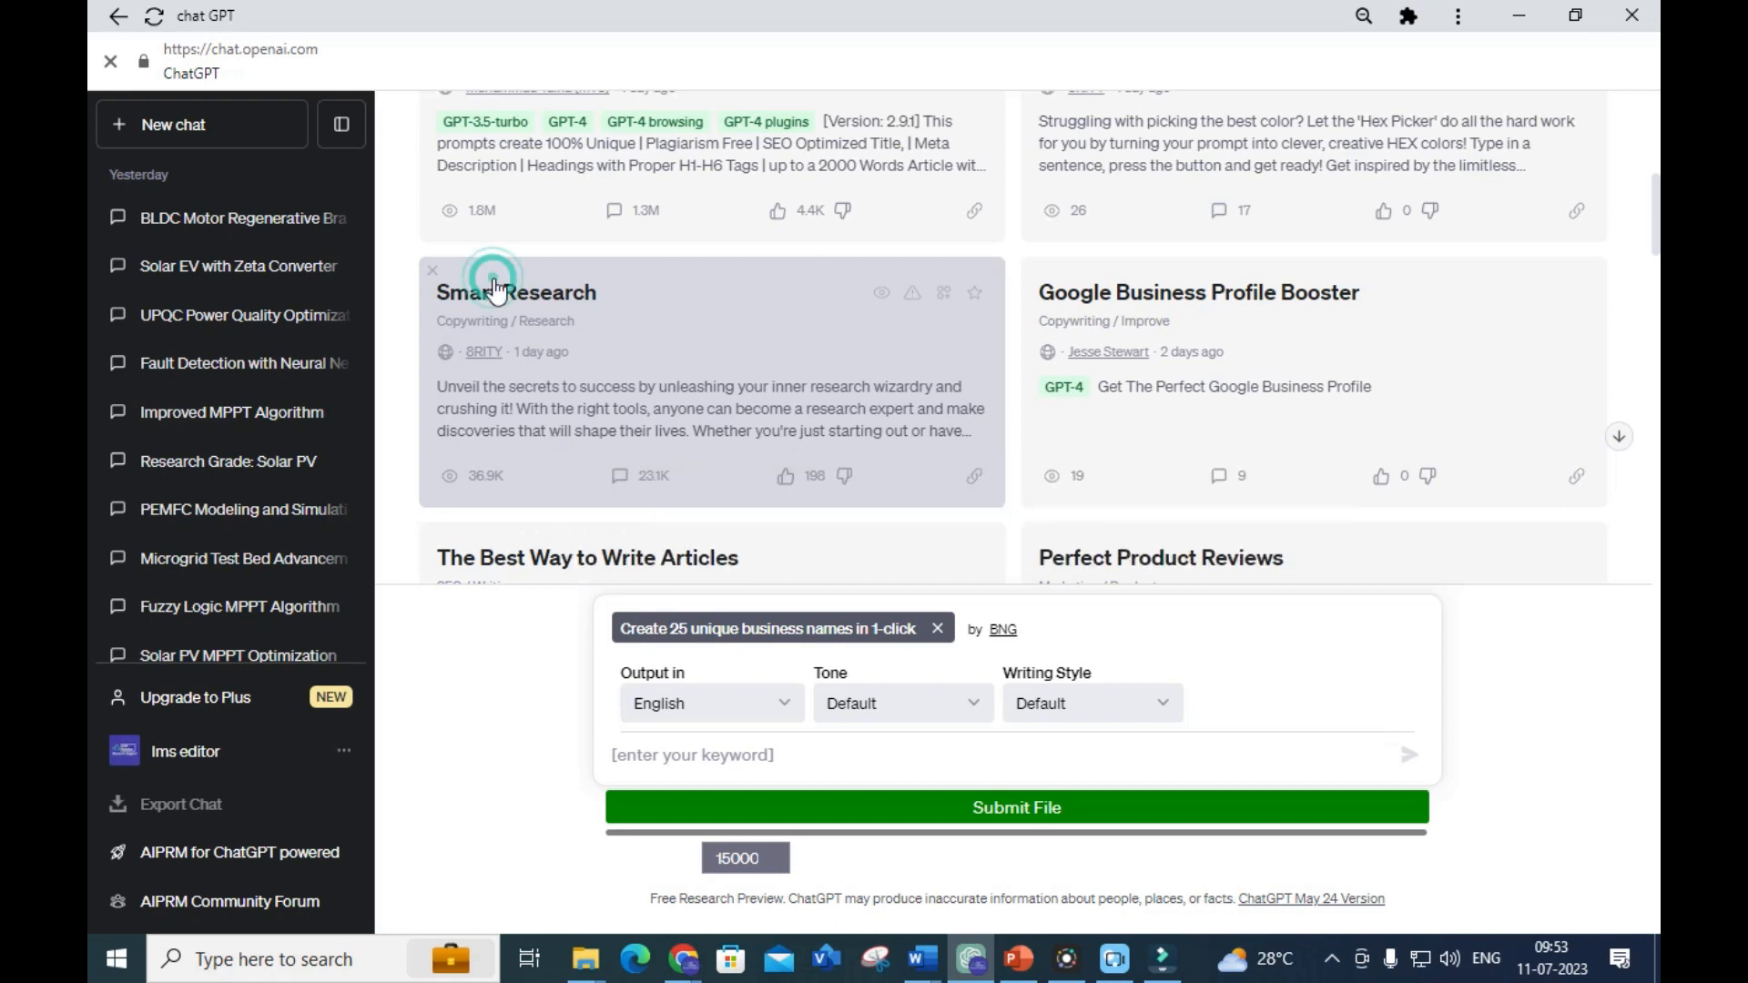
left_click(499, 290)
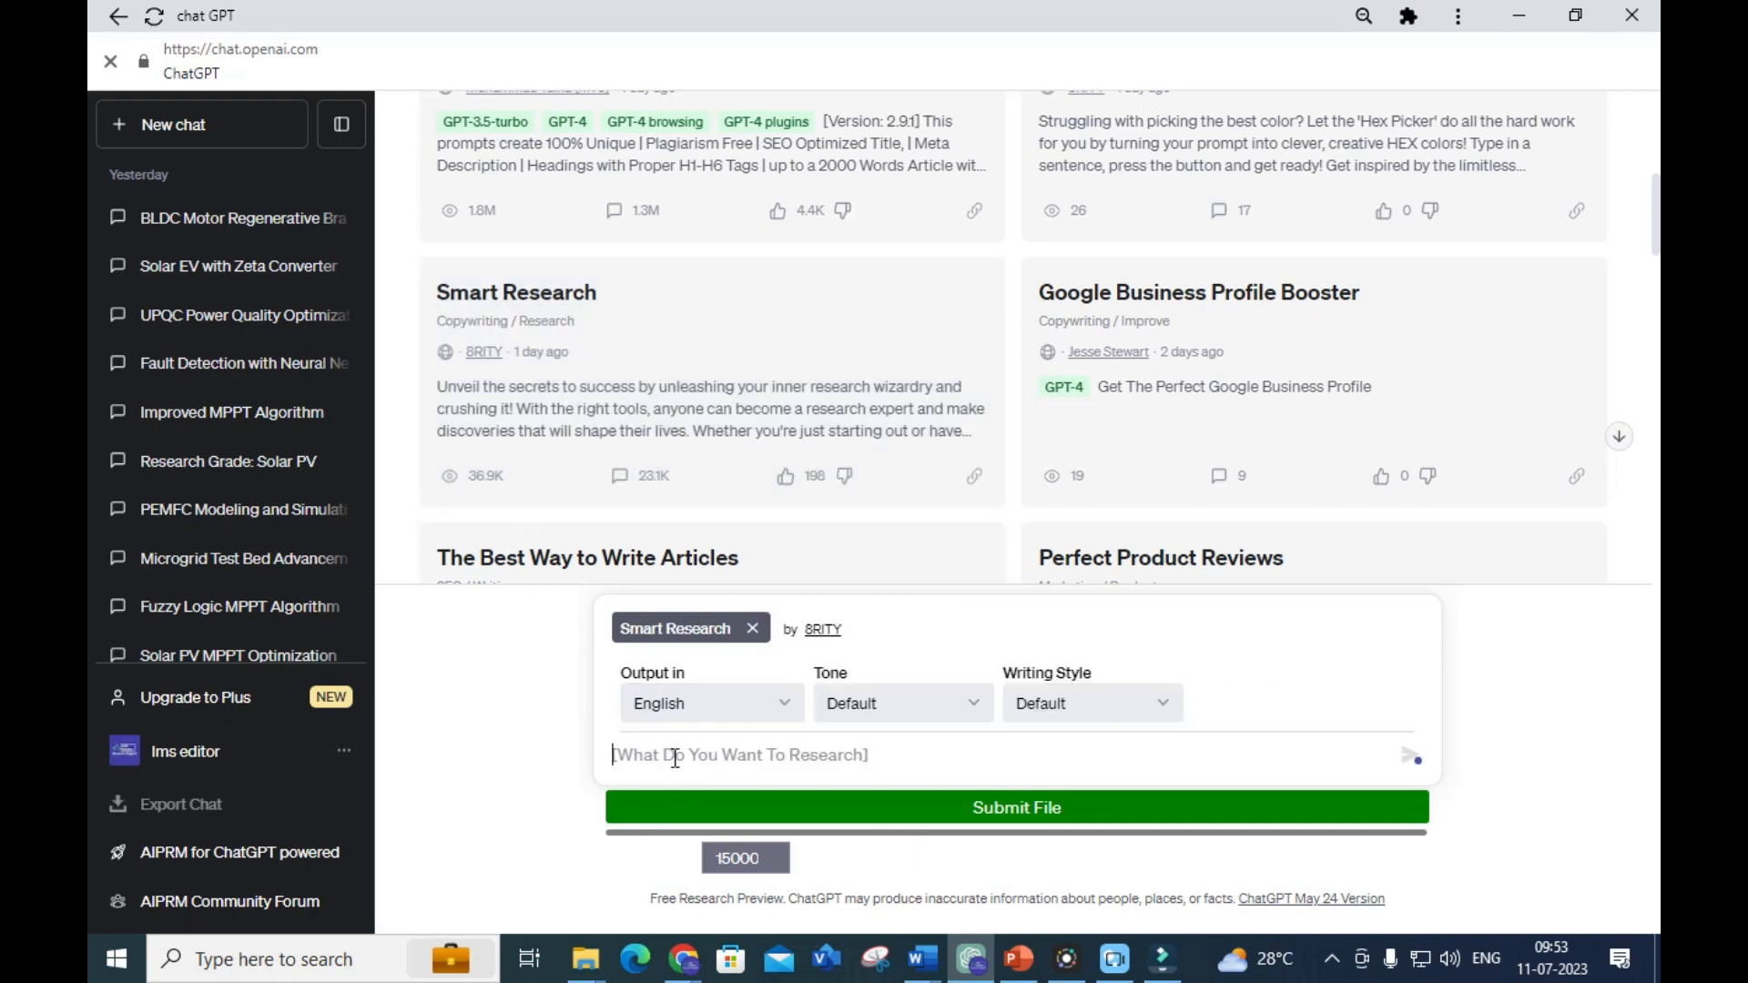
type("Grid co")
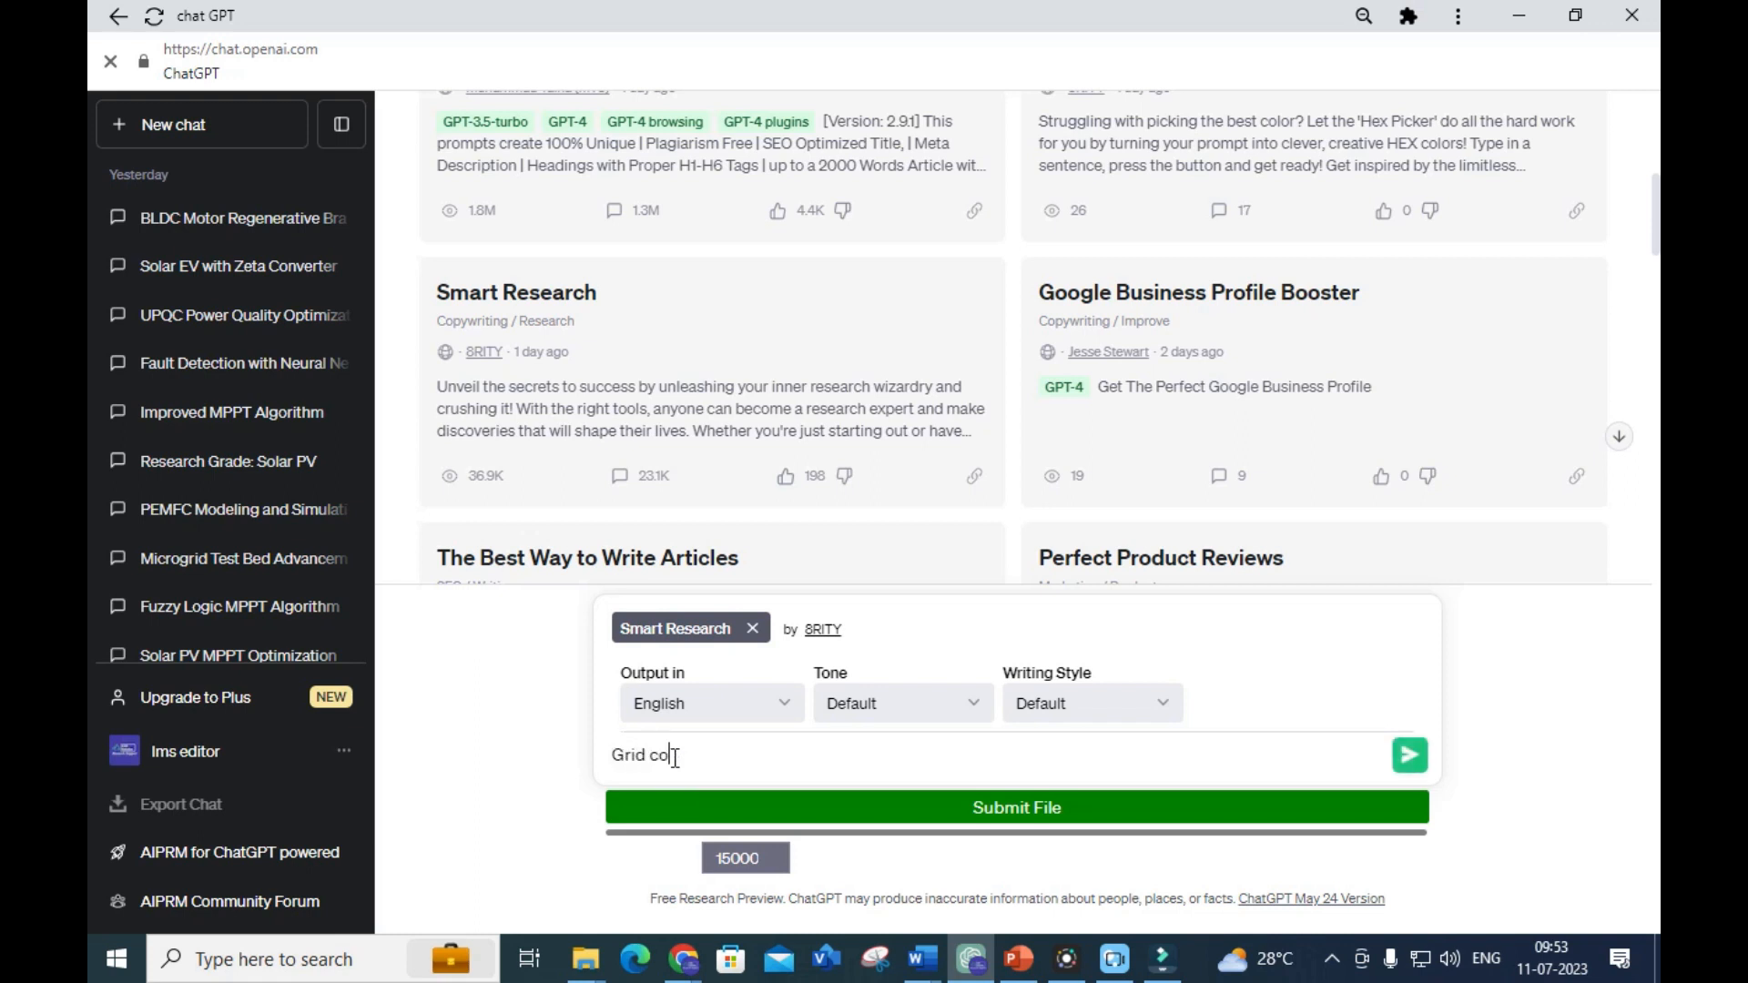
type("nnecterd")
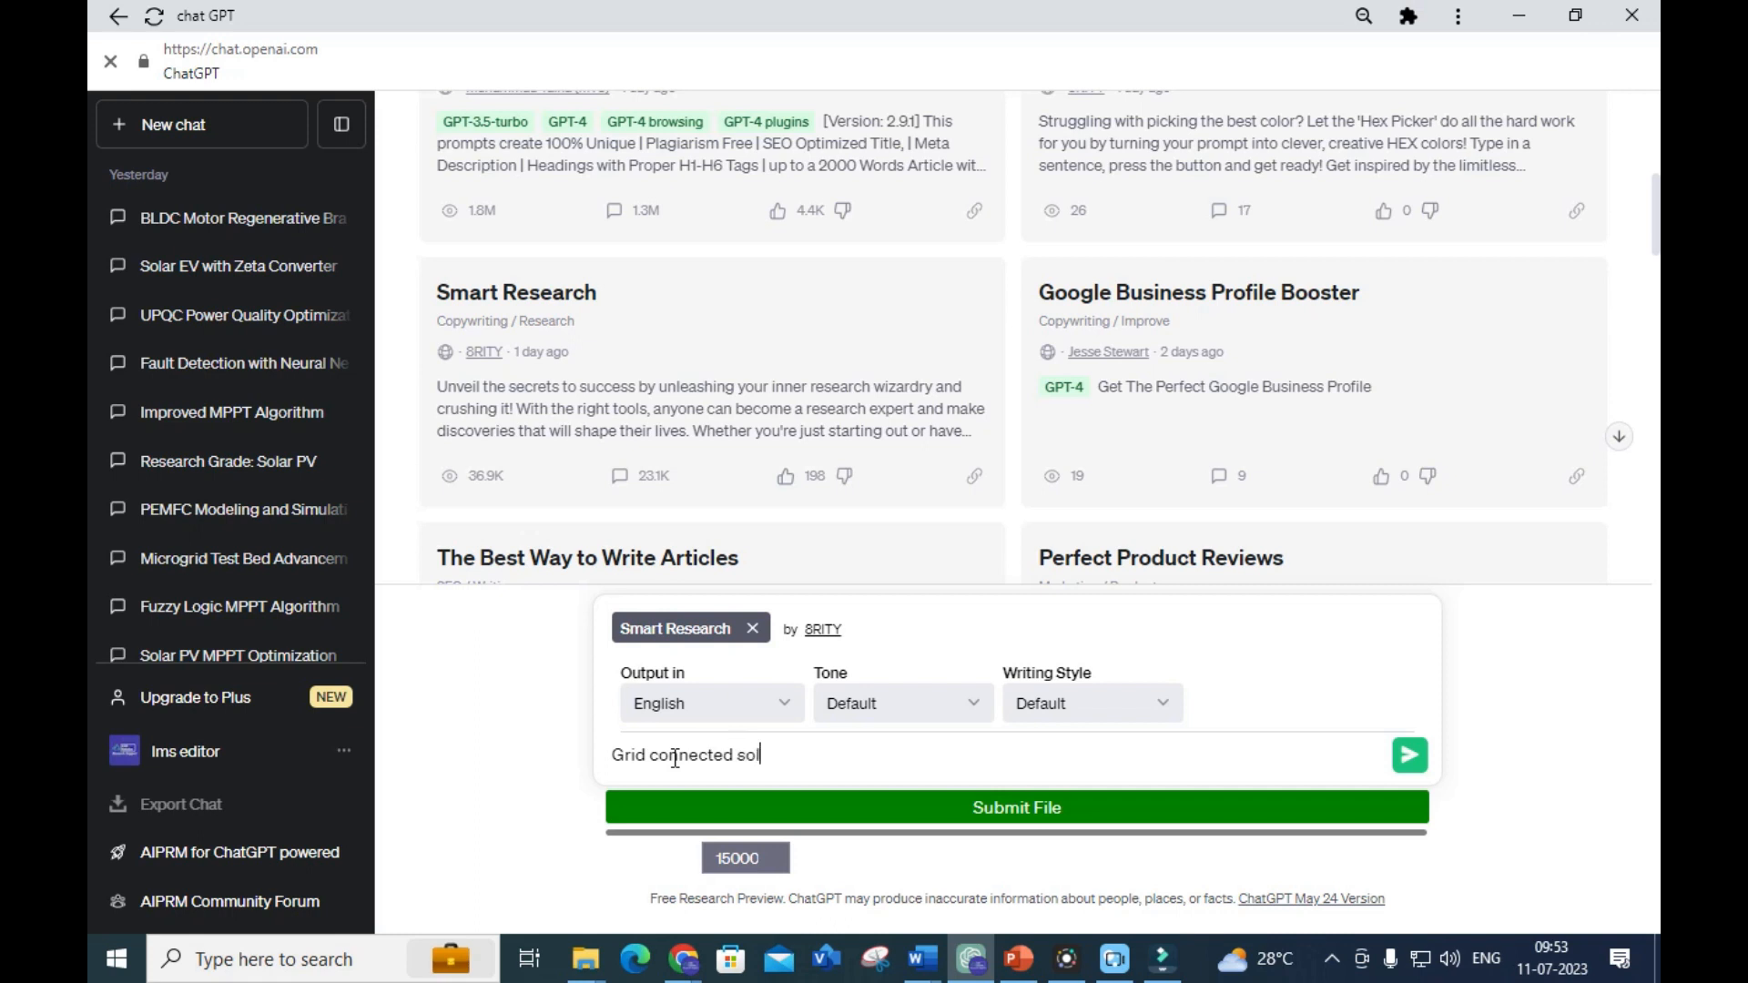
type("ar pv")
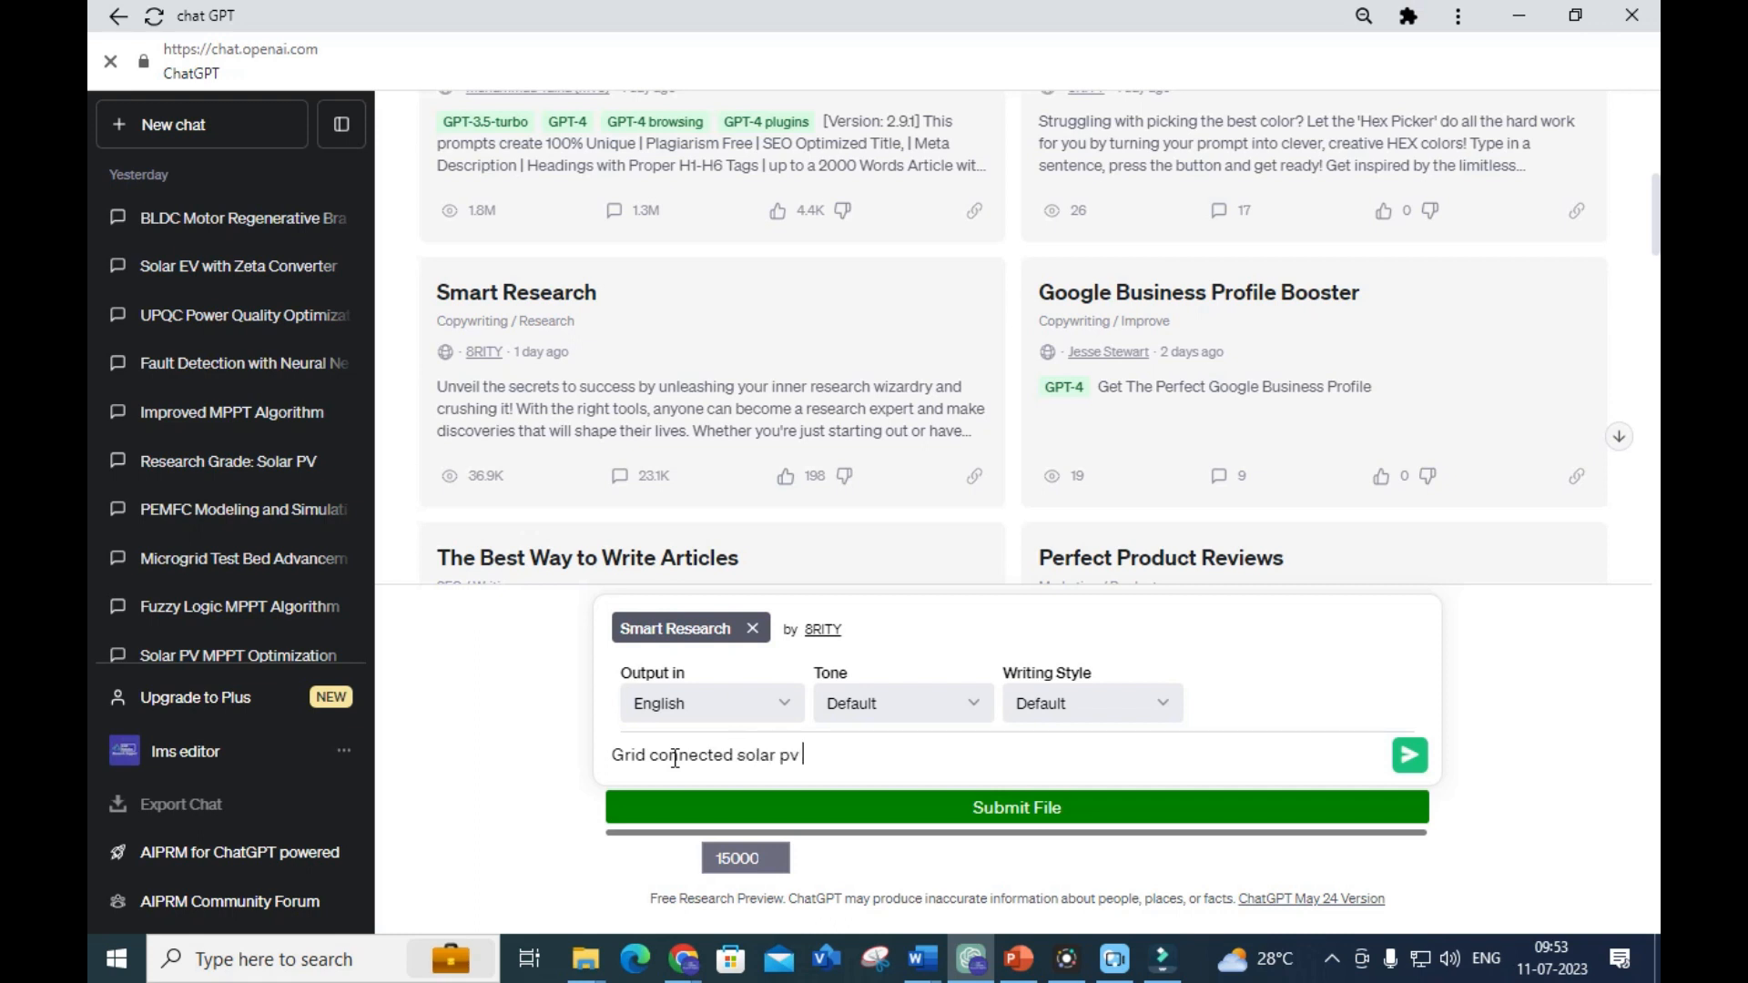
type("system with")
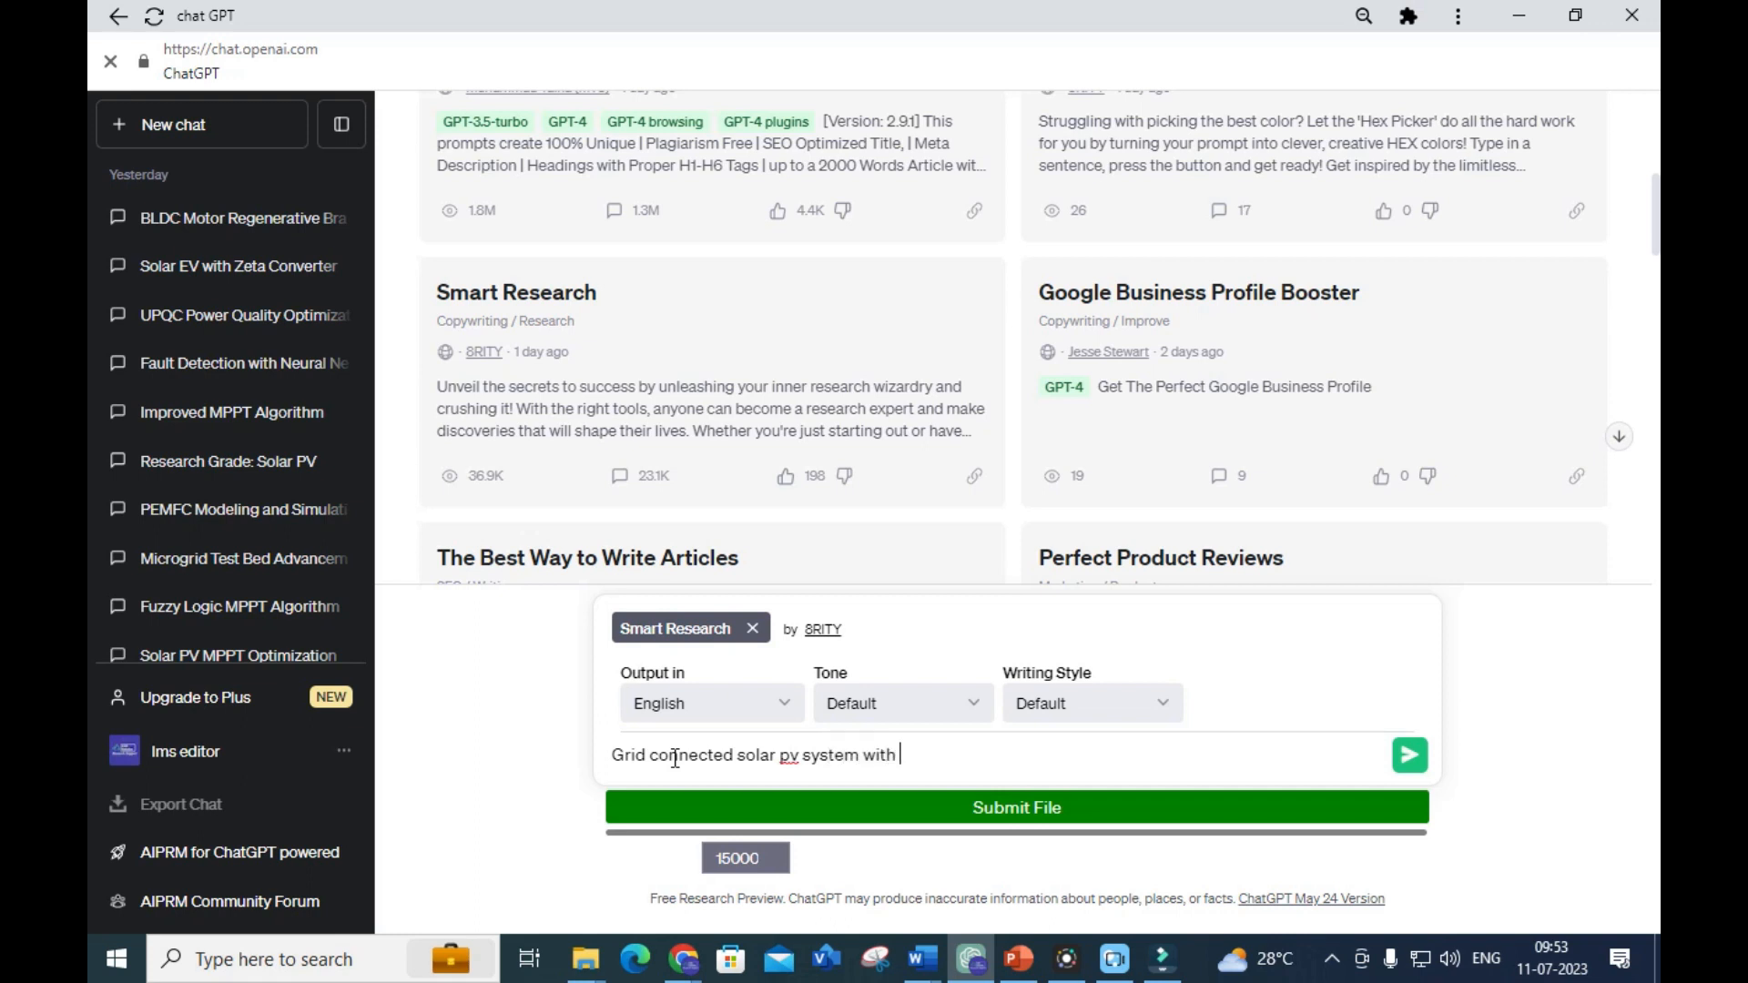
type("battery integration for electric vehicle charging statio")
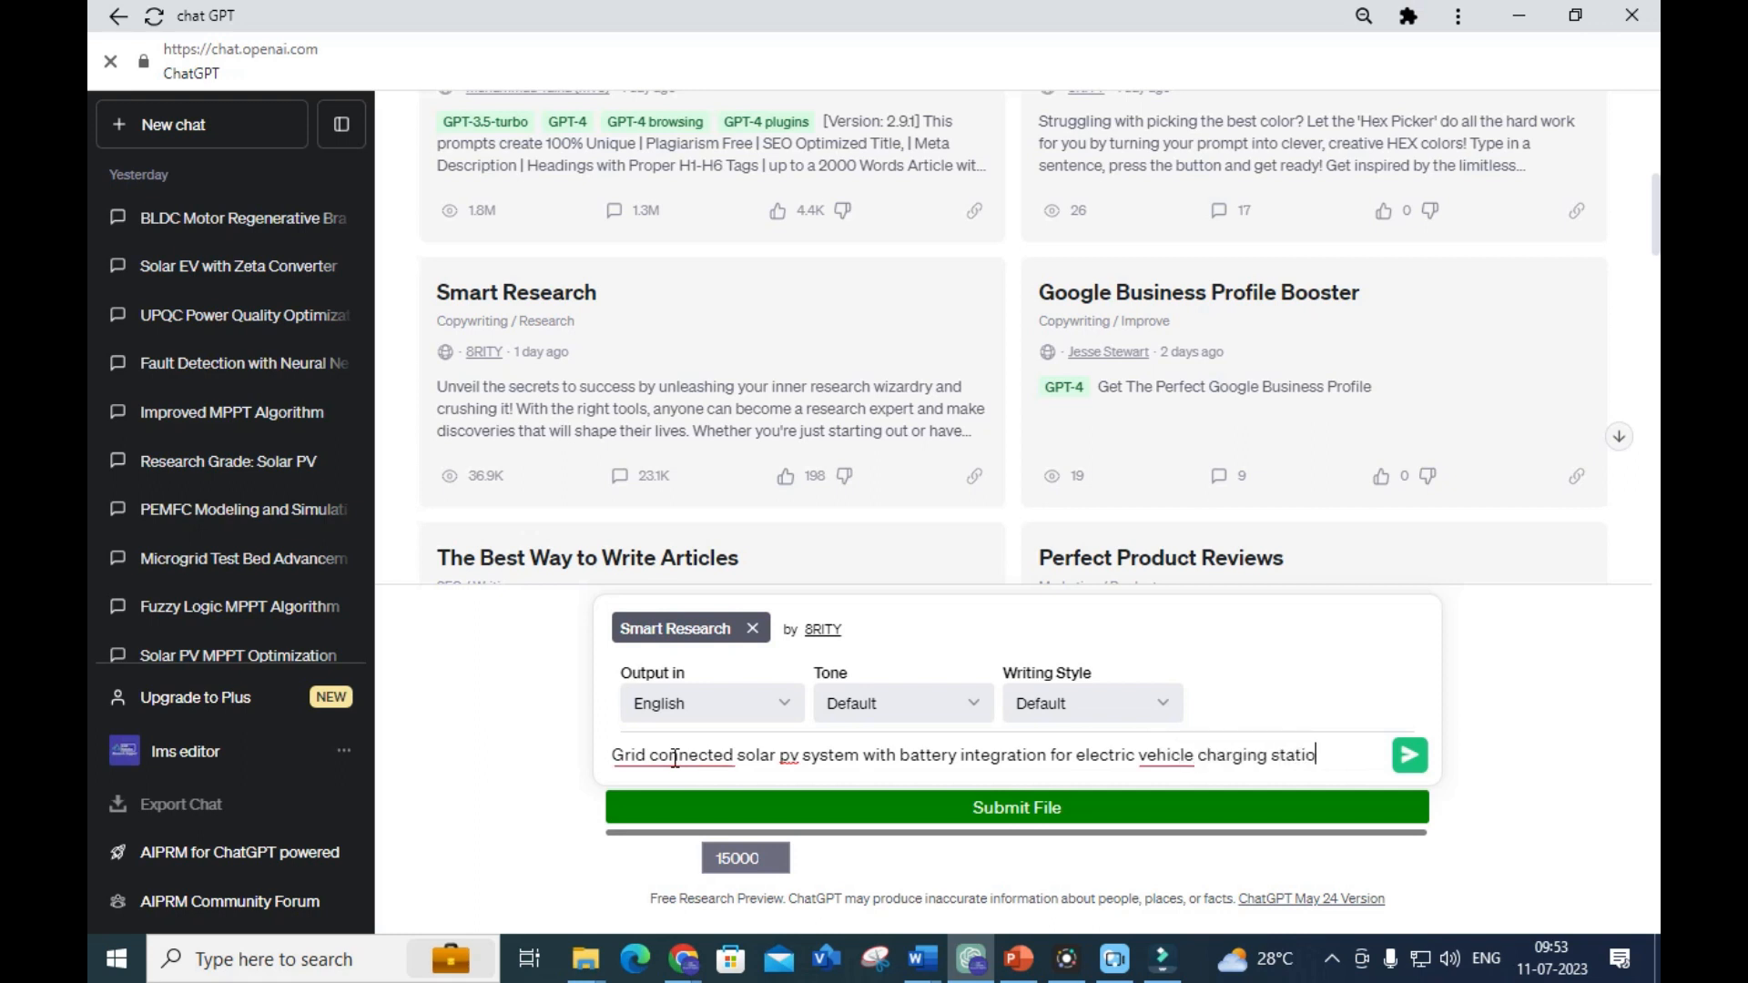
Submit the topic and answer the grade-level question with 'Phd research scholar'
left_click(1409, 755)
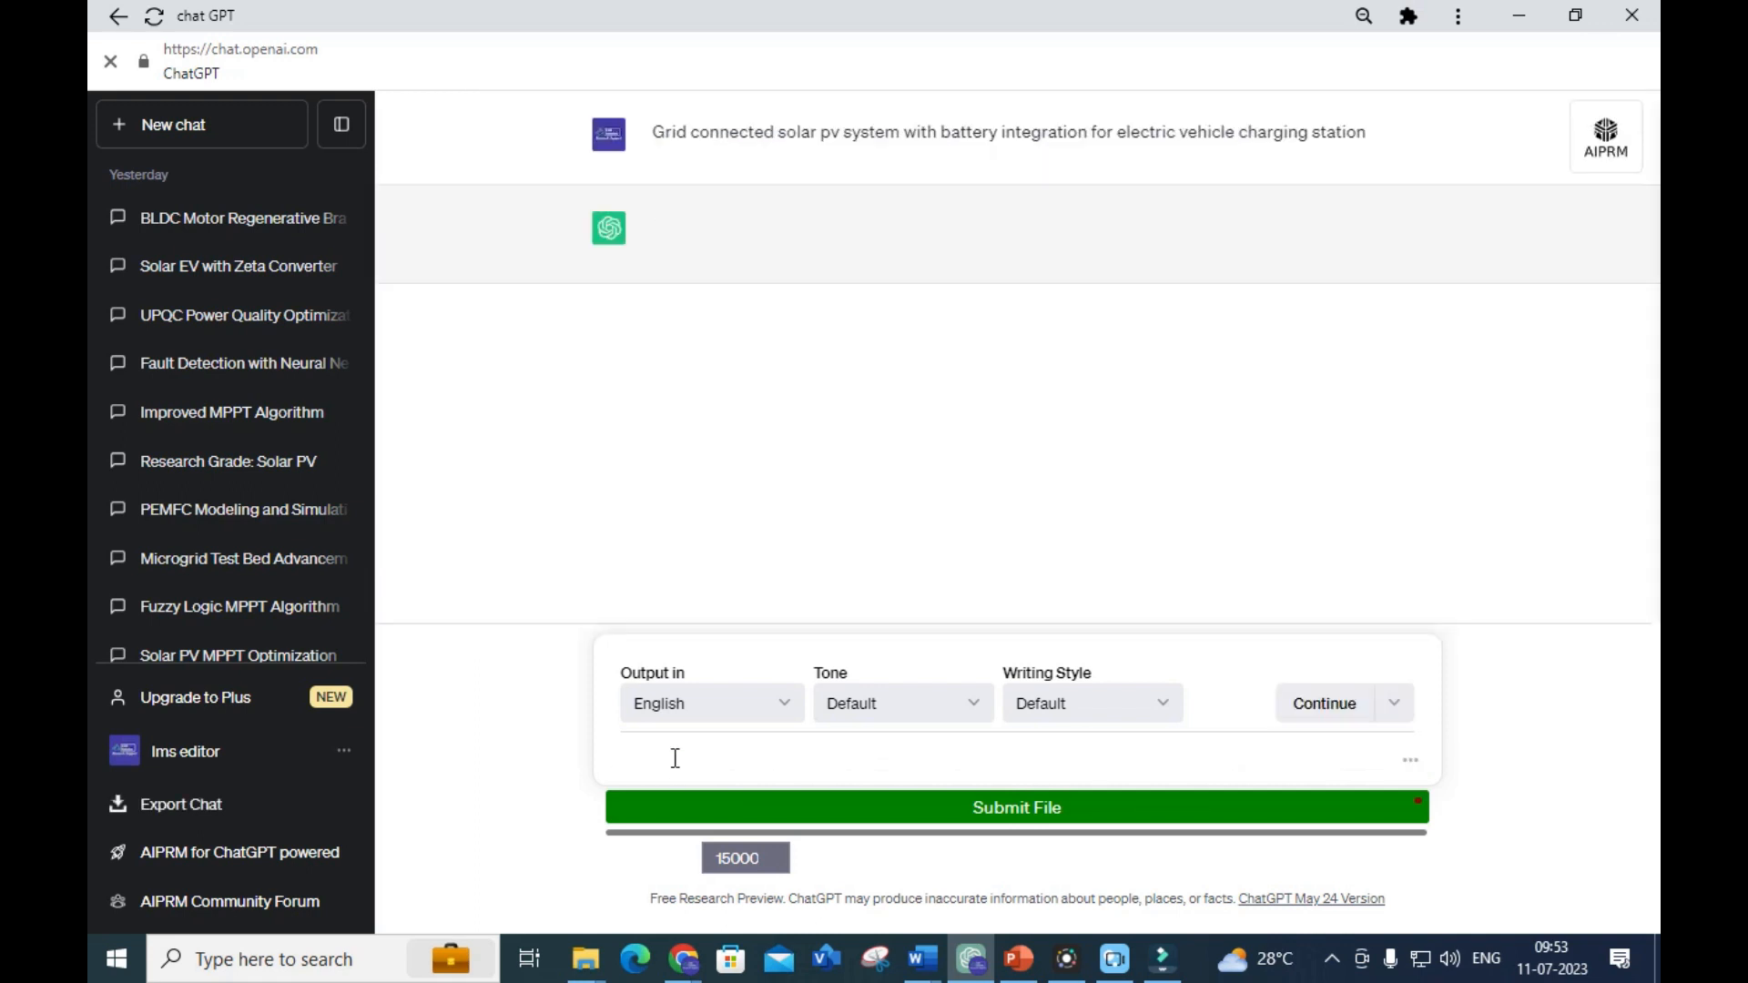
left_click(1324, 703)
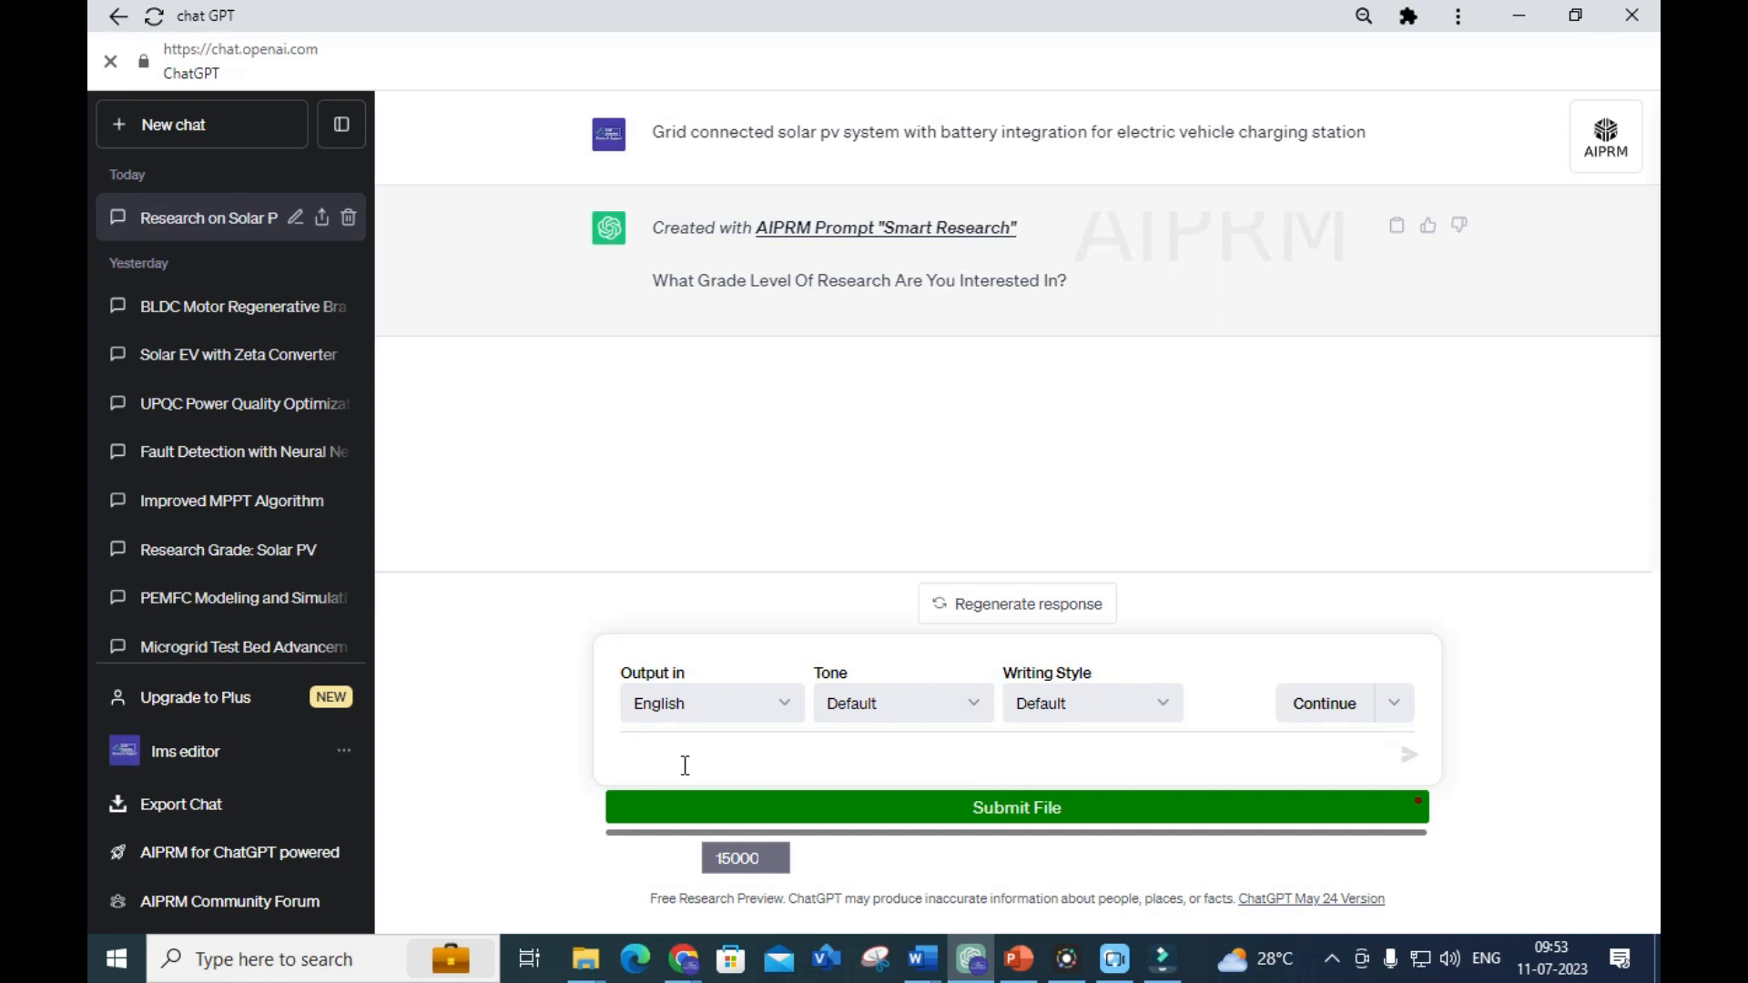
left_click(684, 764)
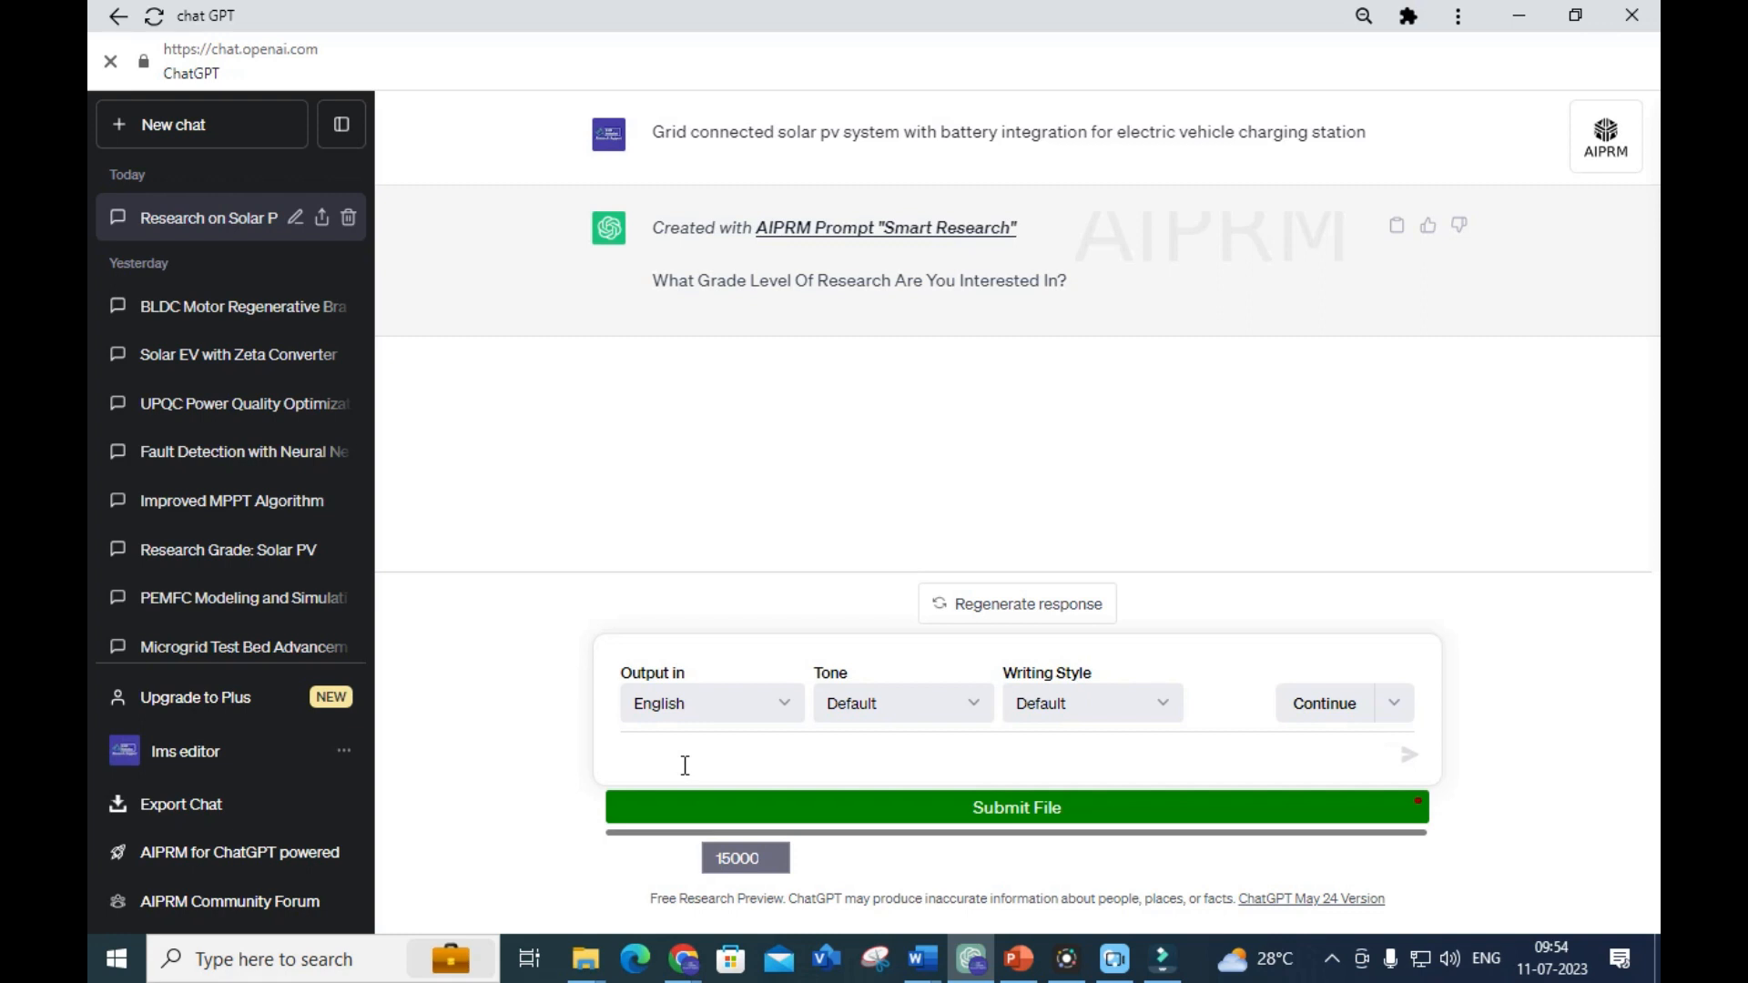
type("Phd")
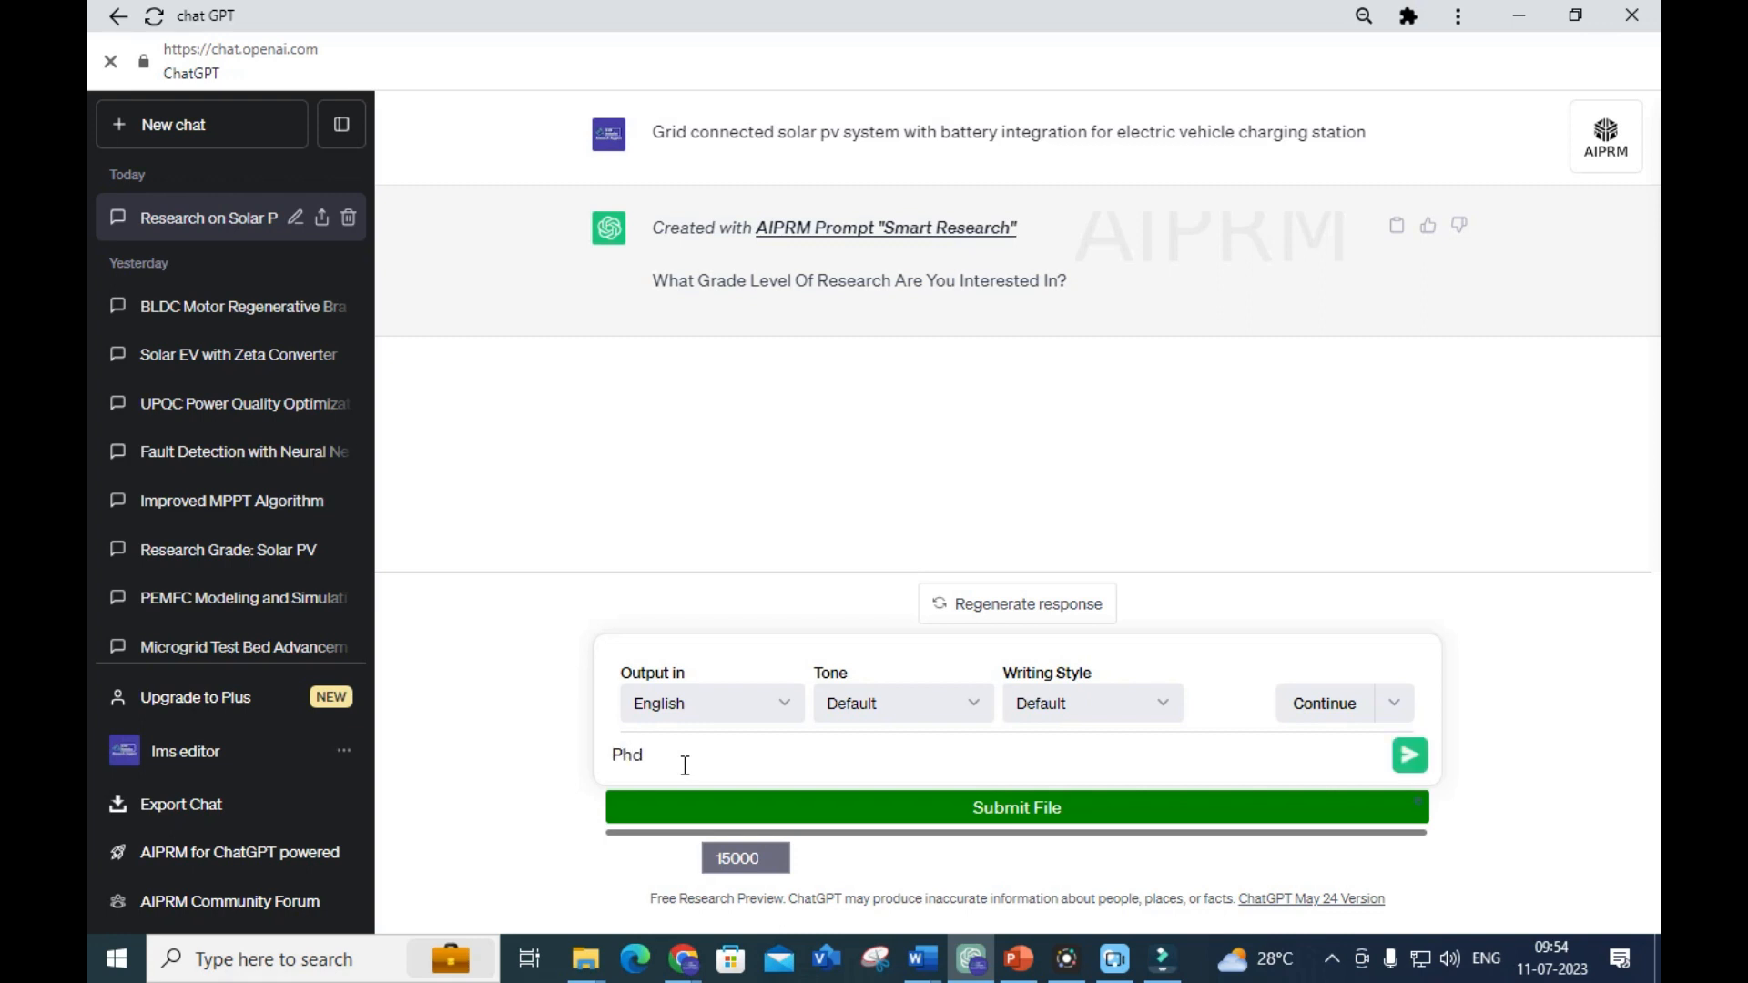
type("re")
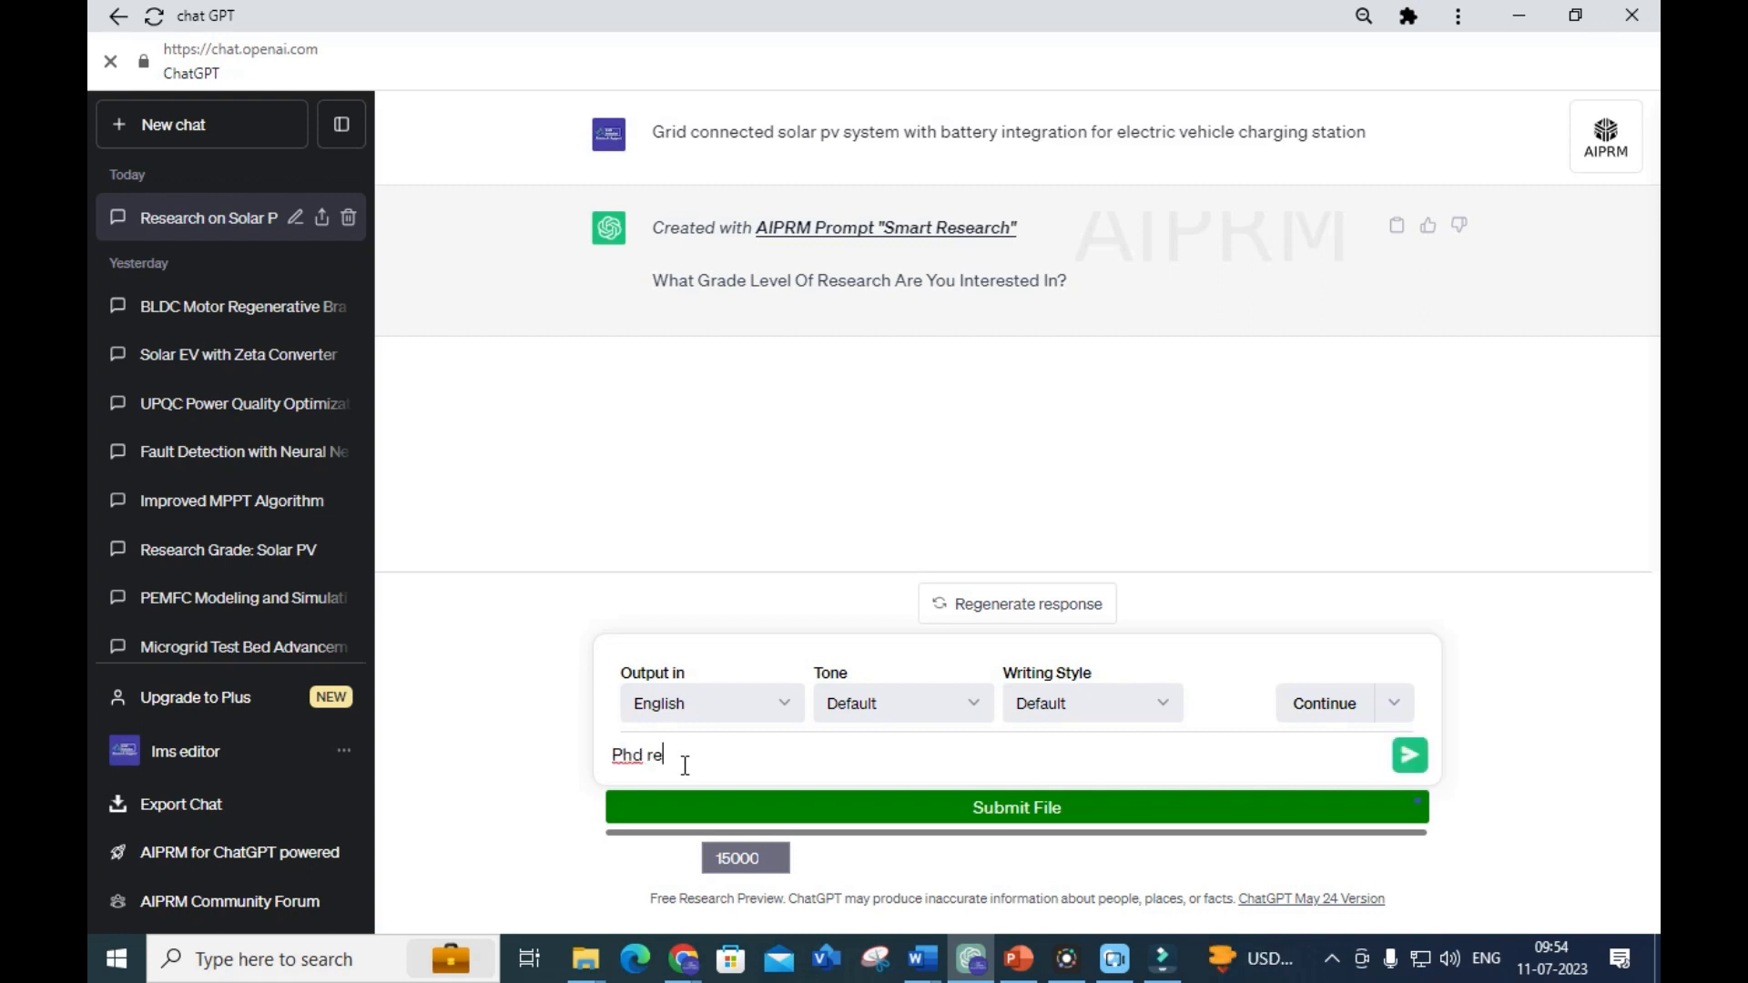
type("search")
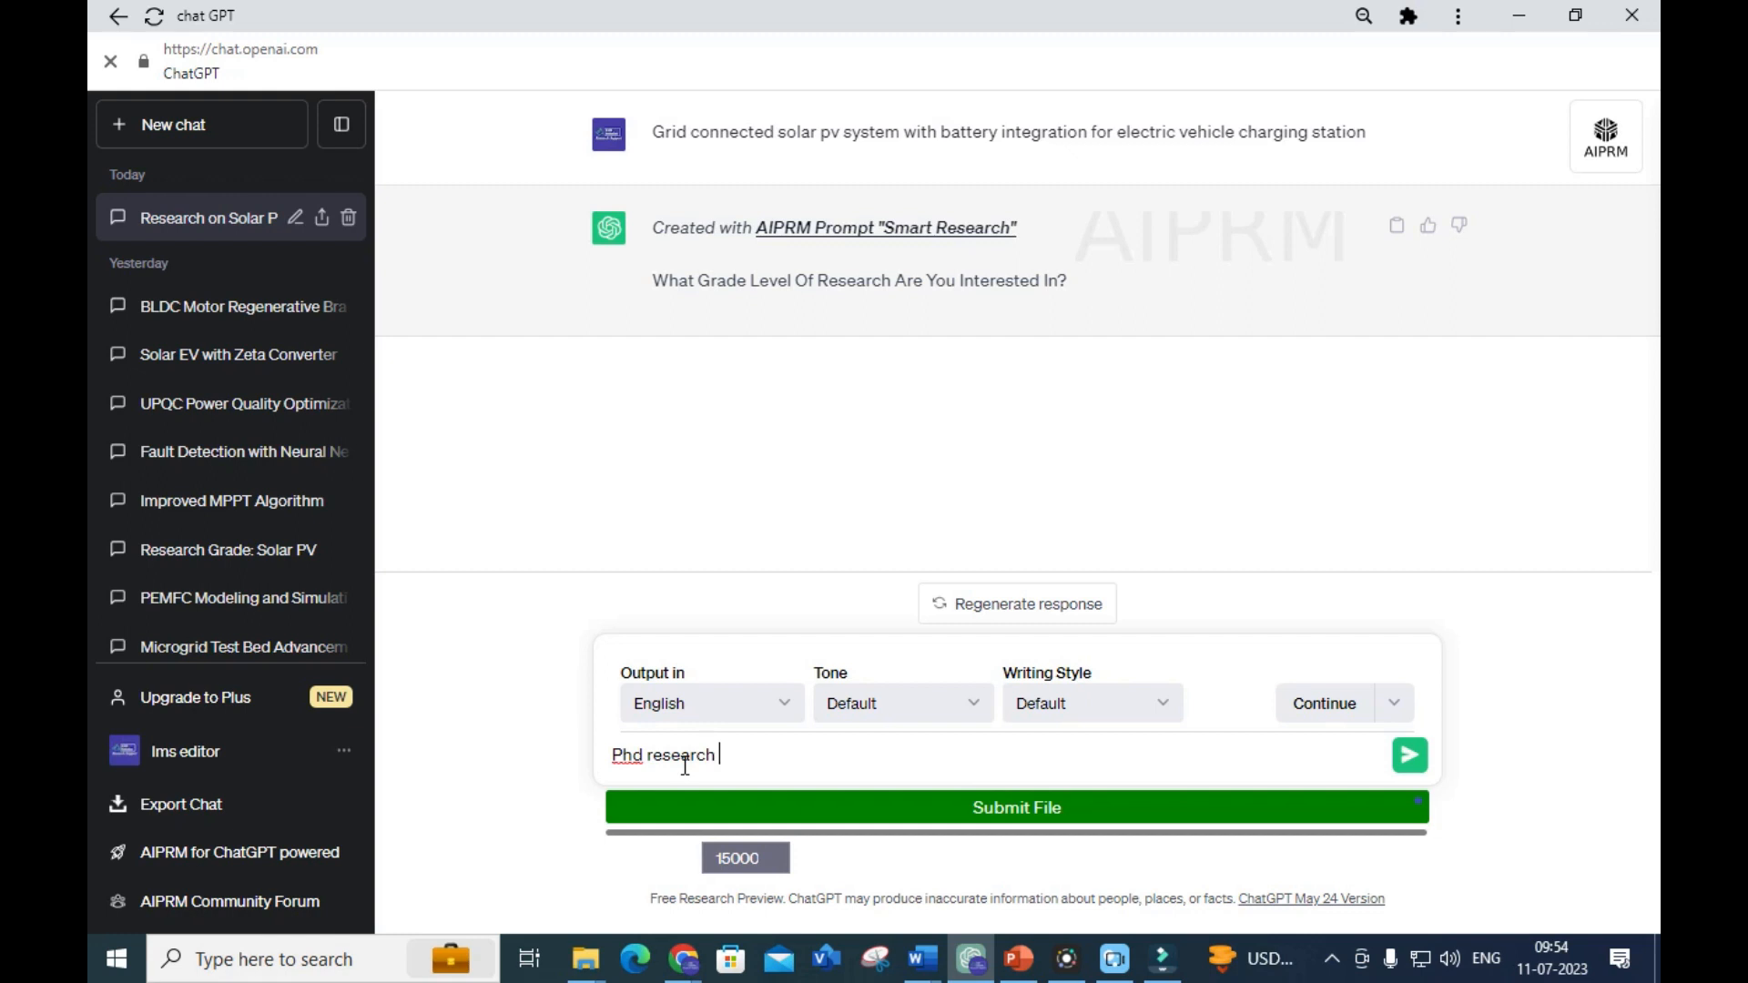
type("scholar")
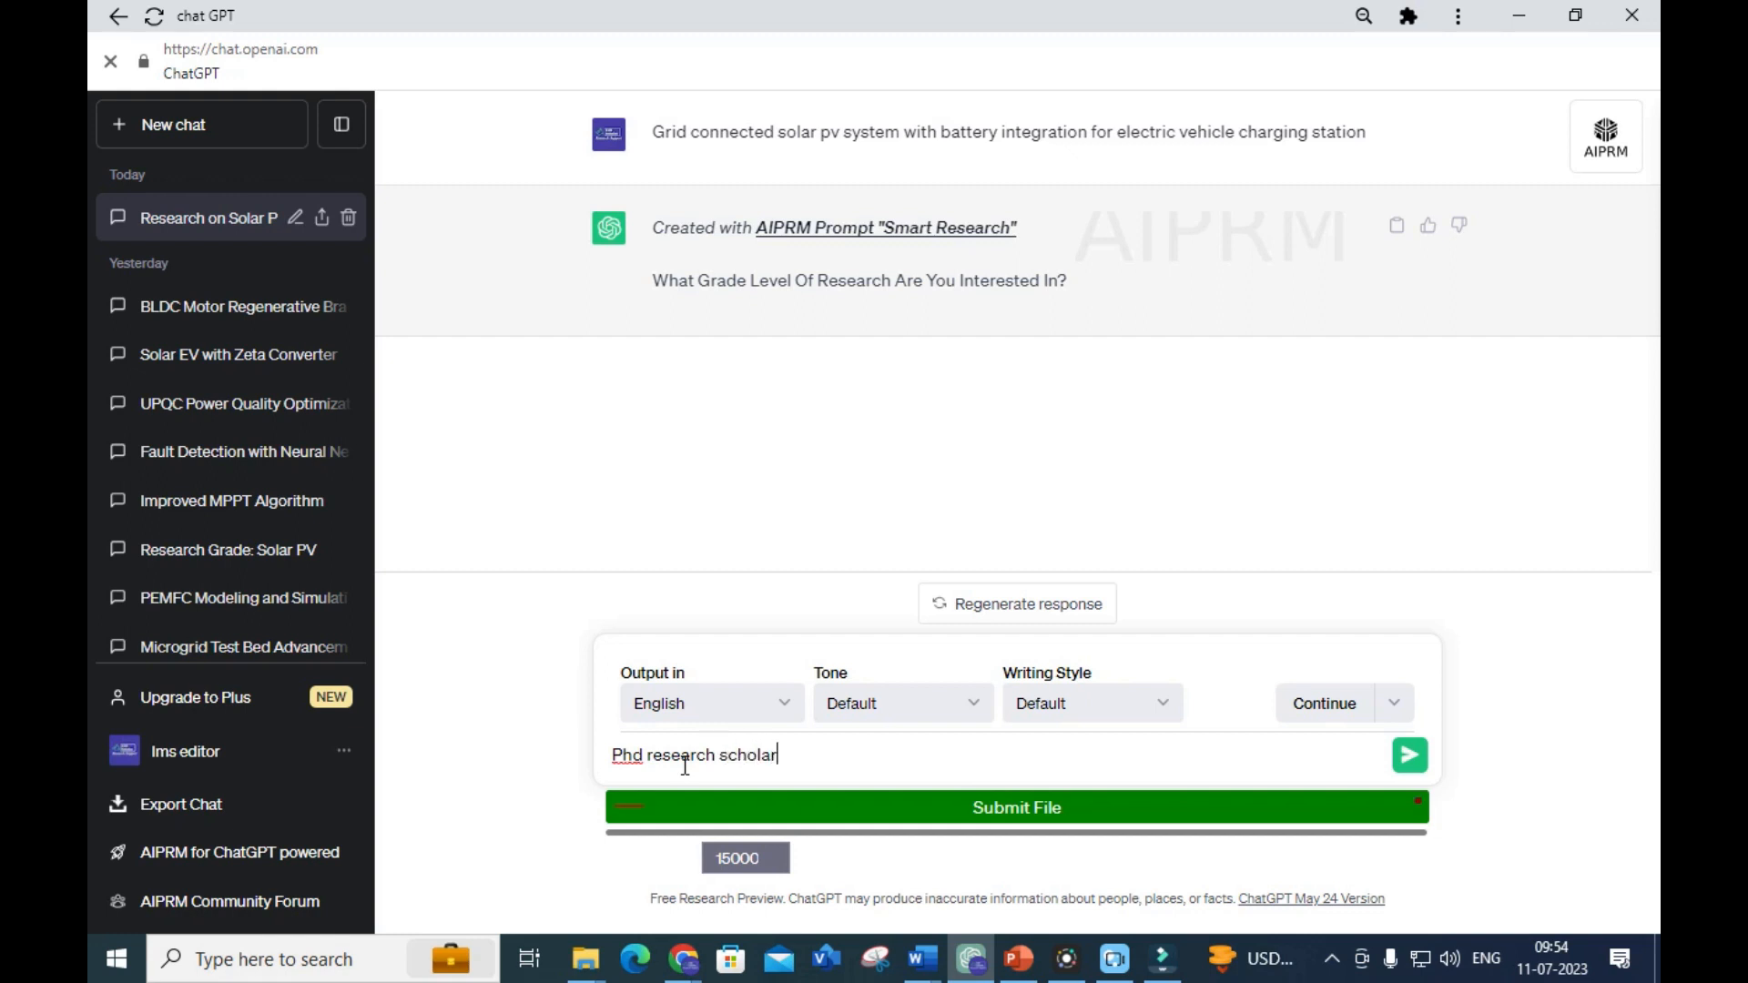
Send the PhD answer and follow the research response to its closing follow-up question
left_click(1409, 754)
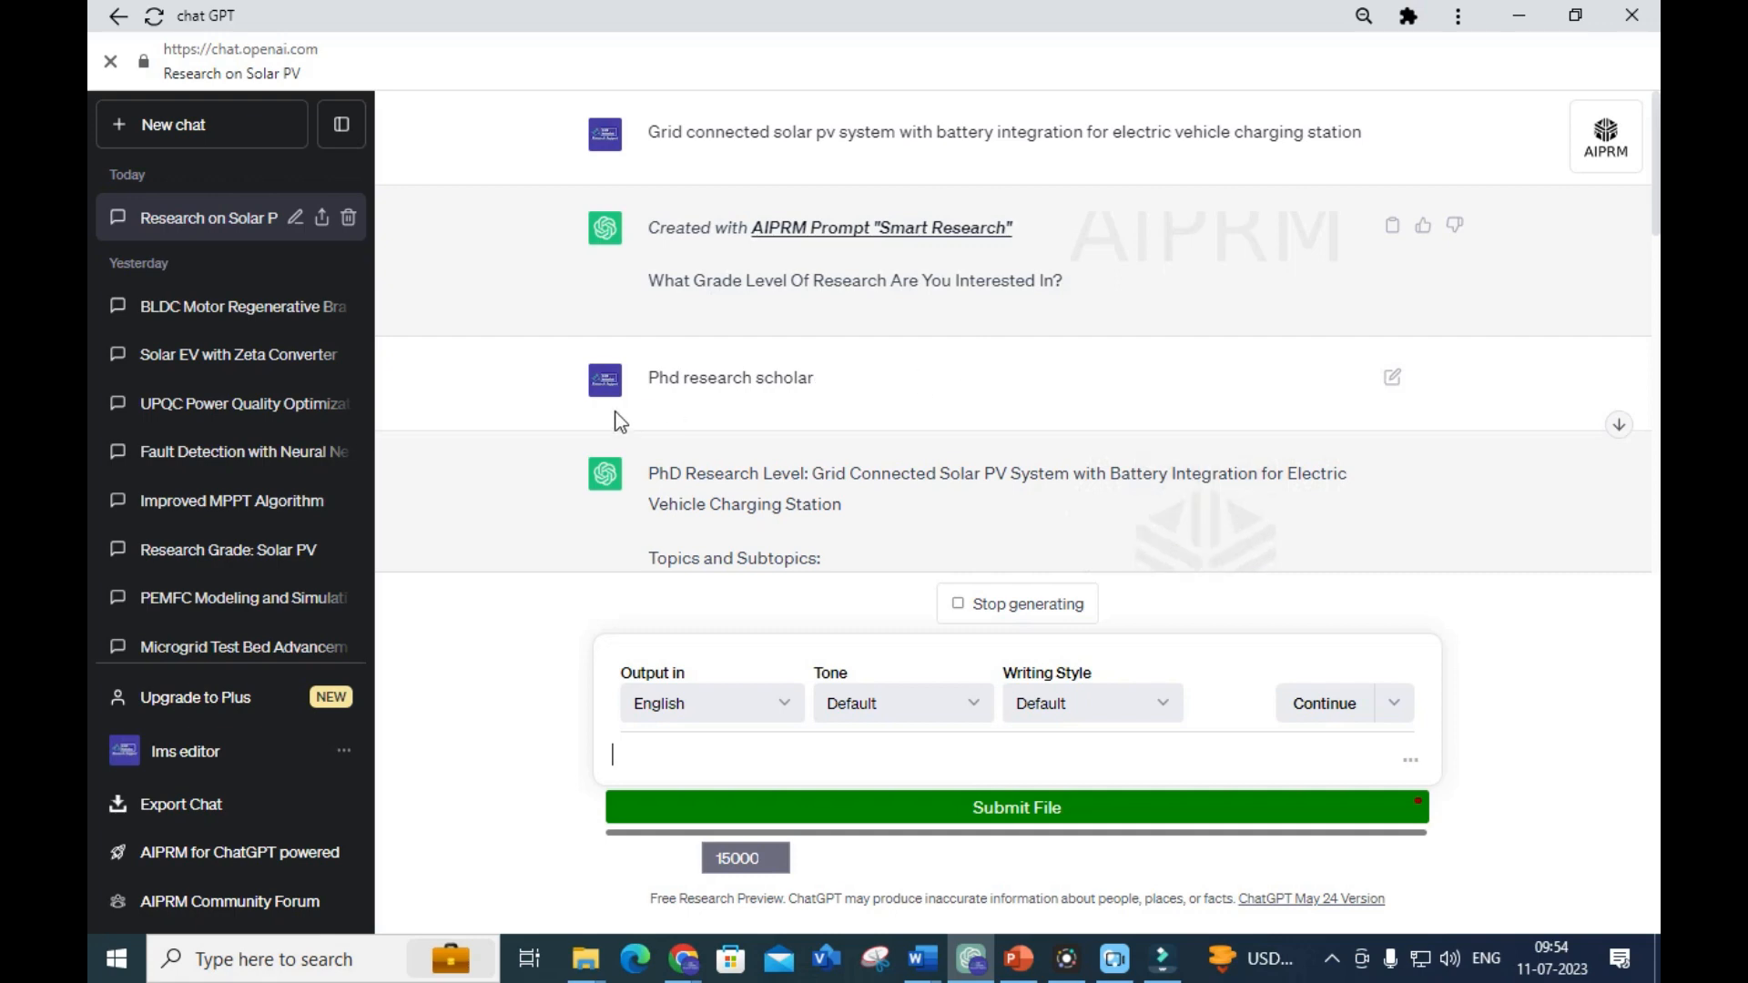
scroll("down", 3)
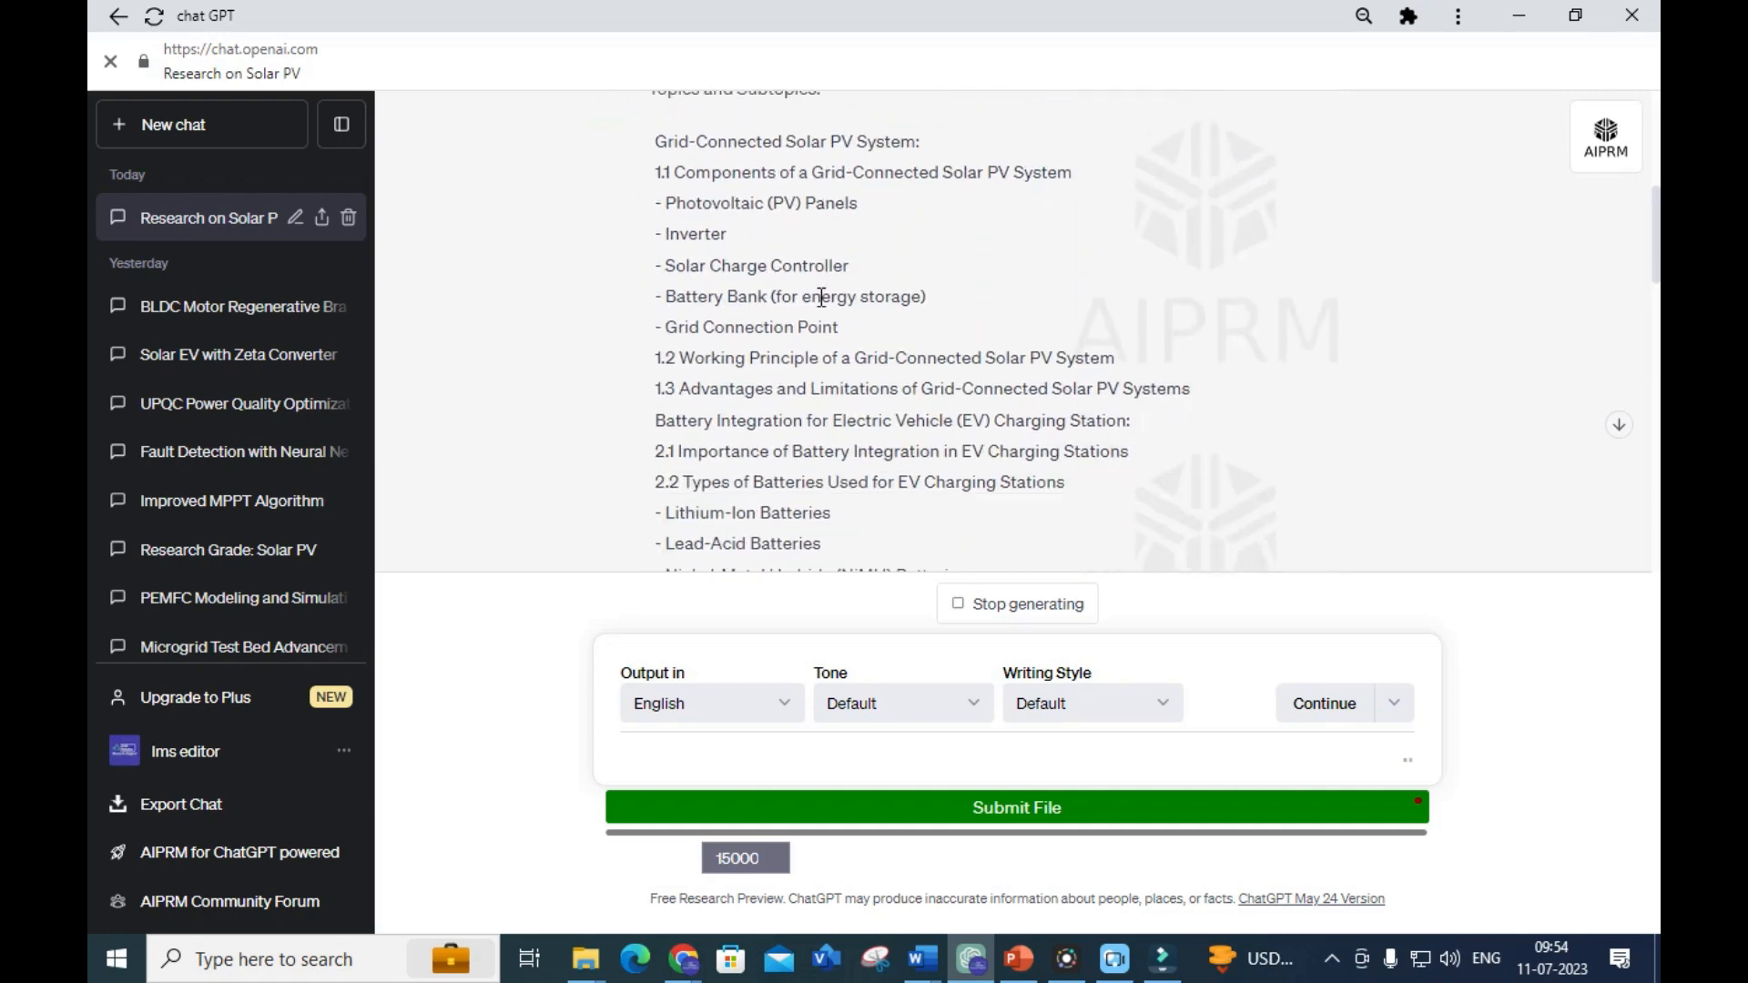
scroll("down", 3)
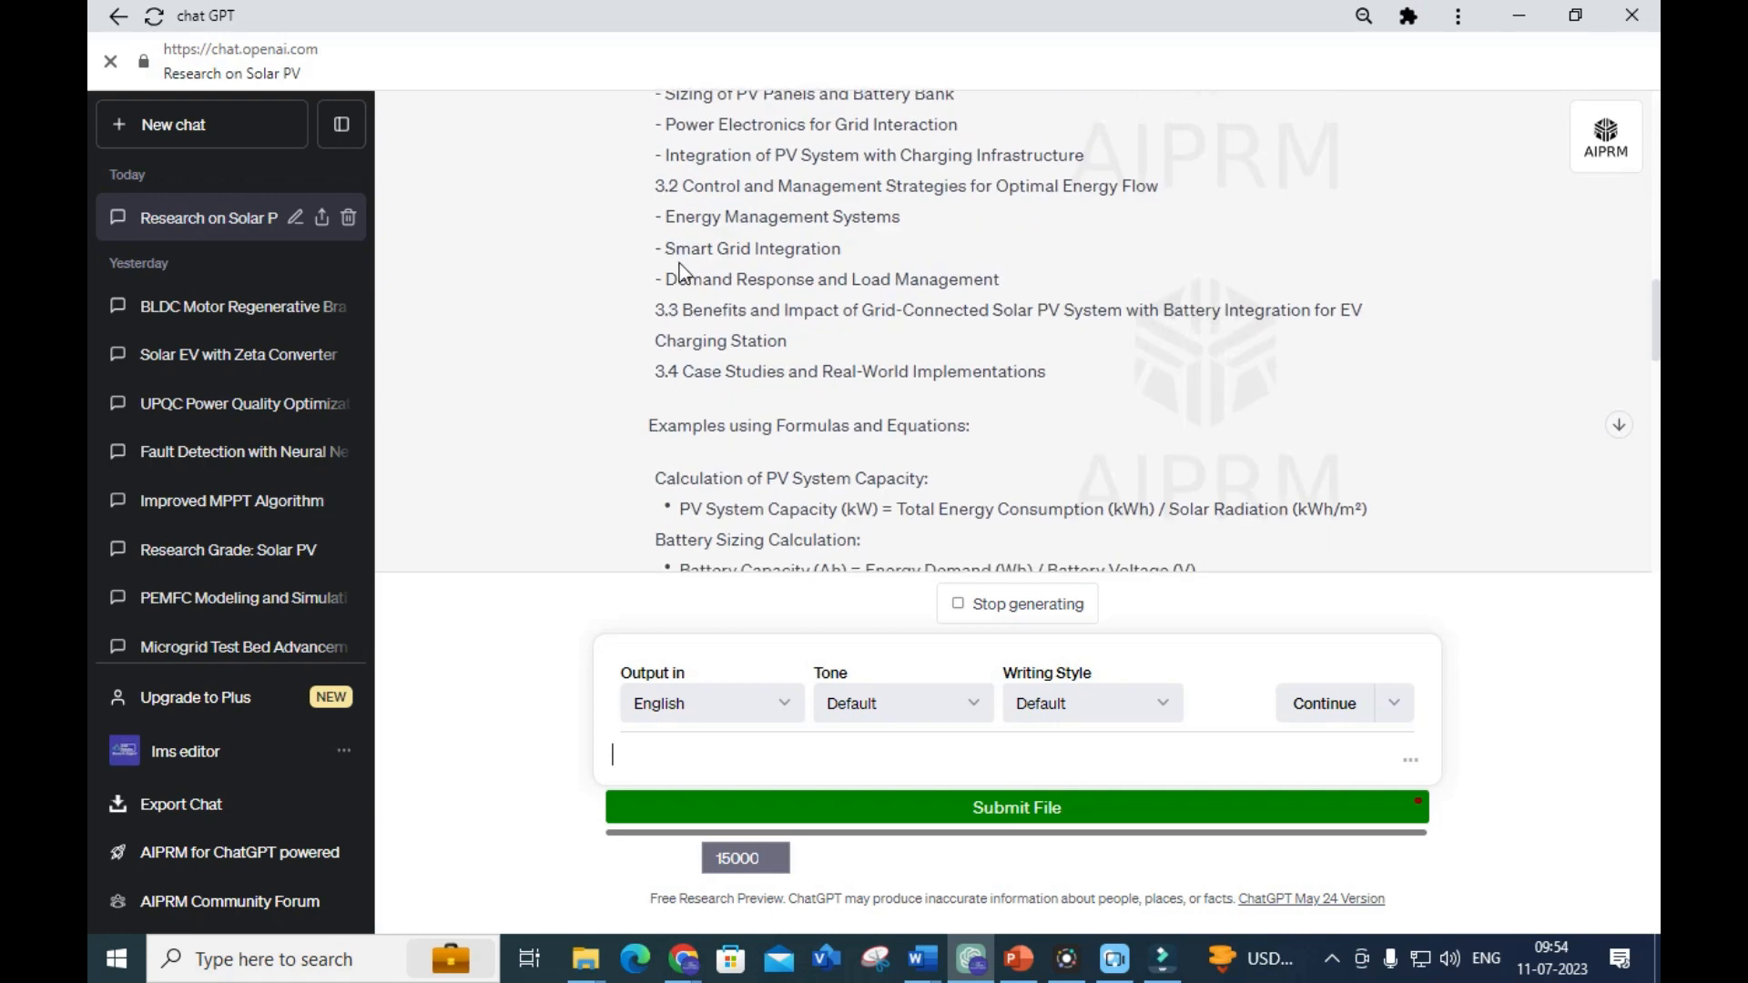
scroll("down", 3)
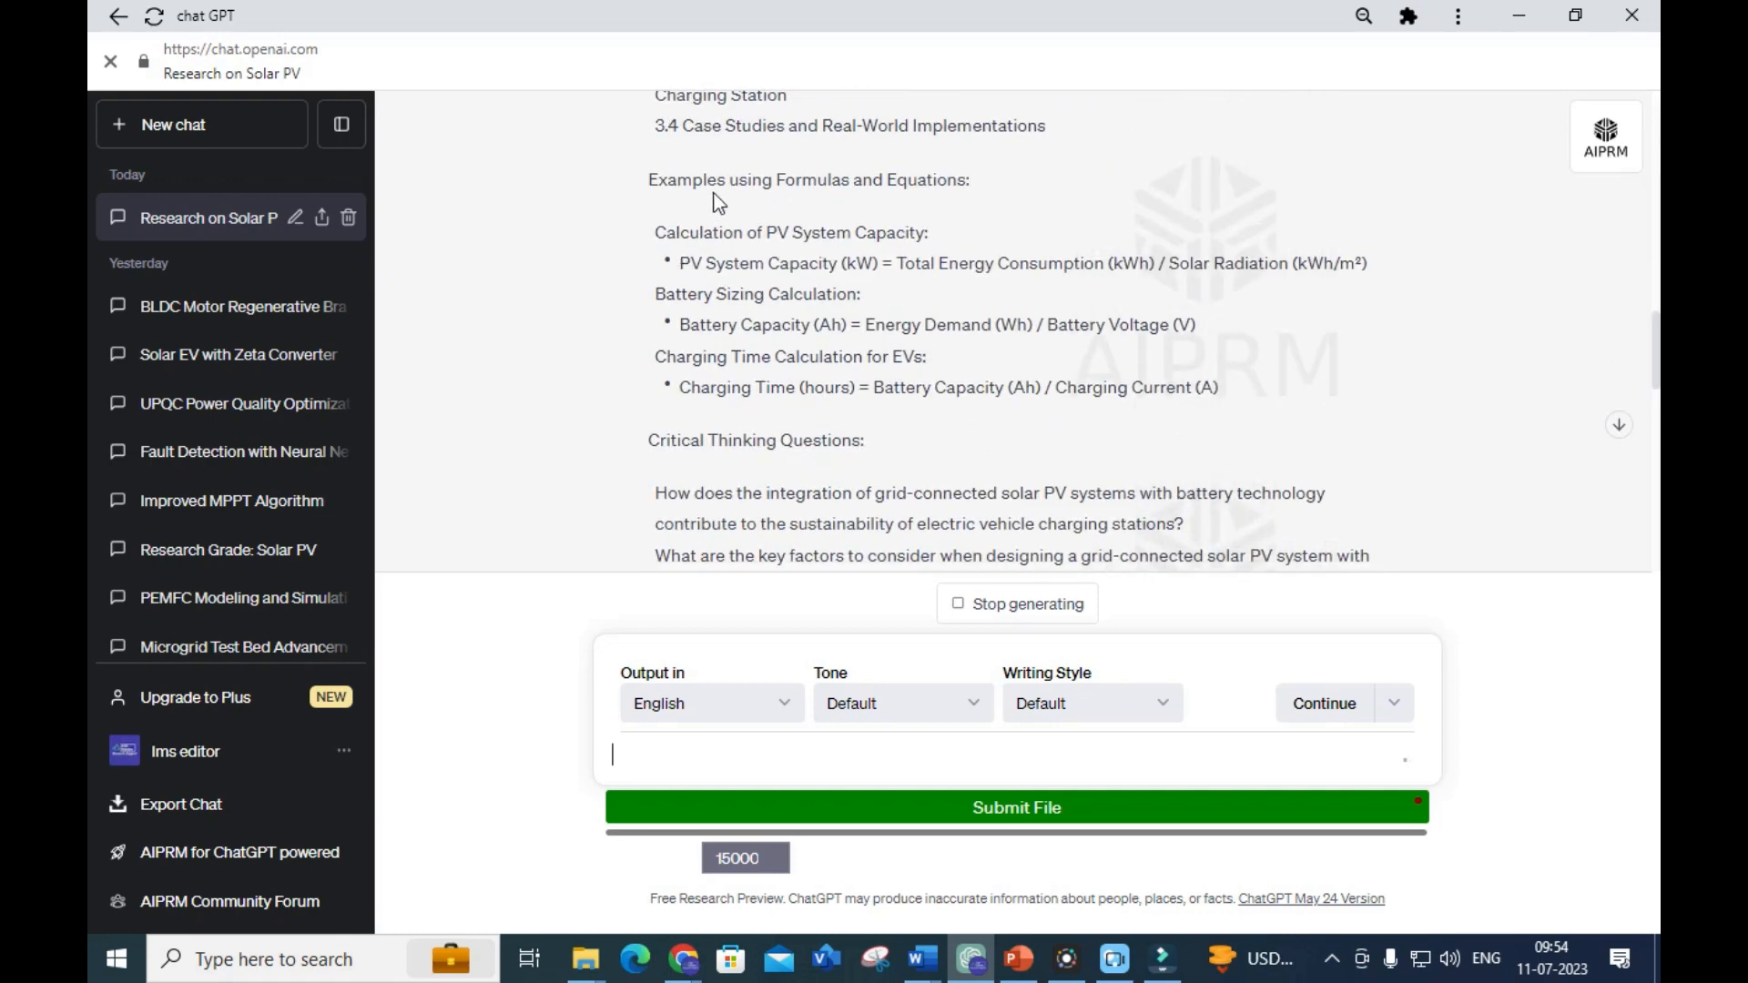
mouse_move(980, 211)
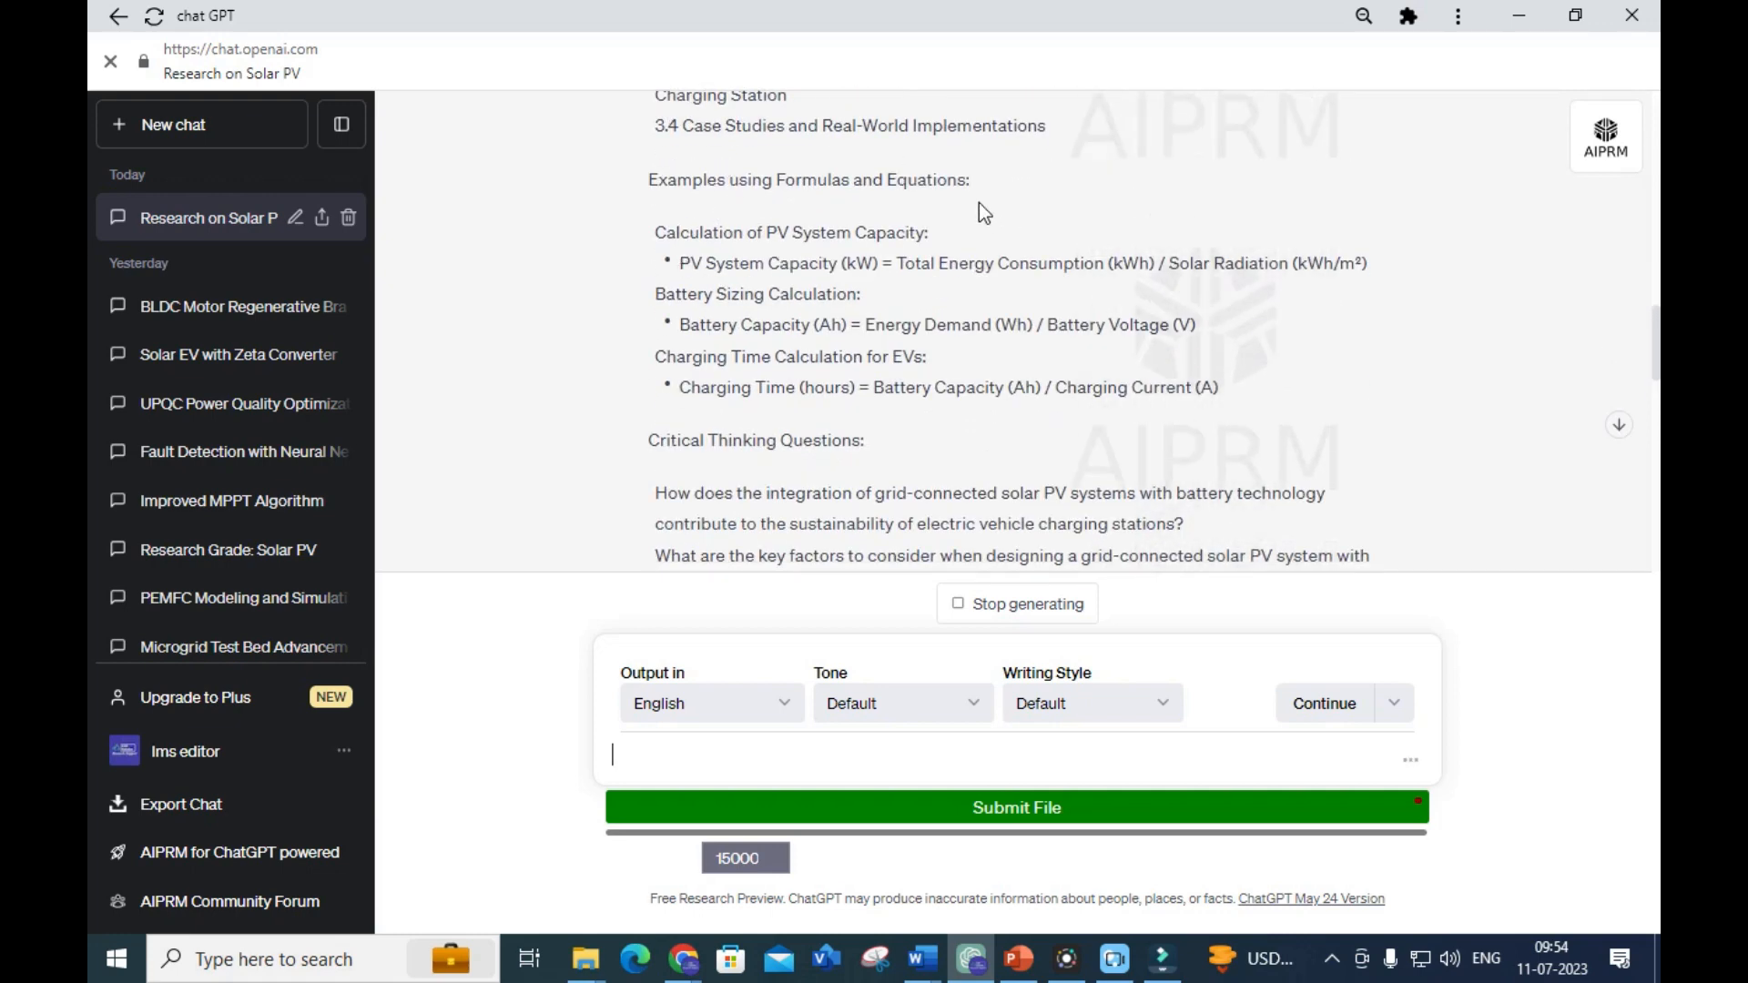
scroll("down", 3)
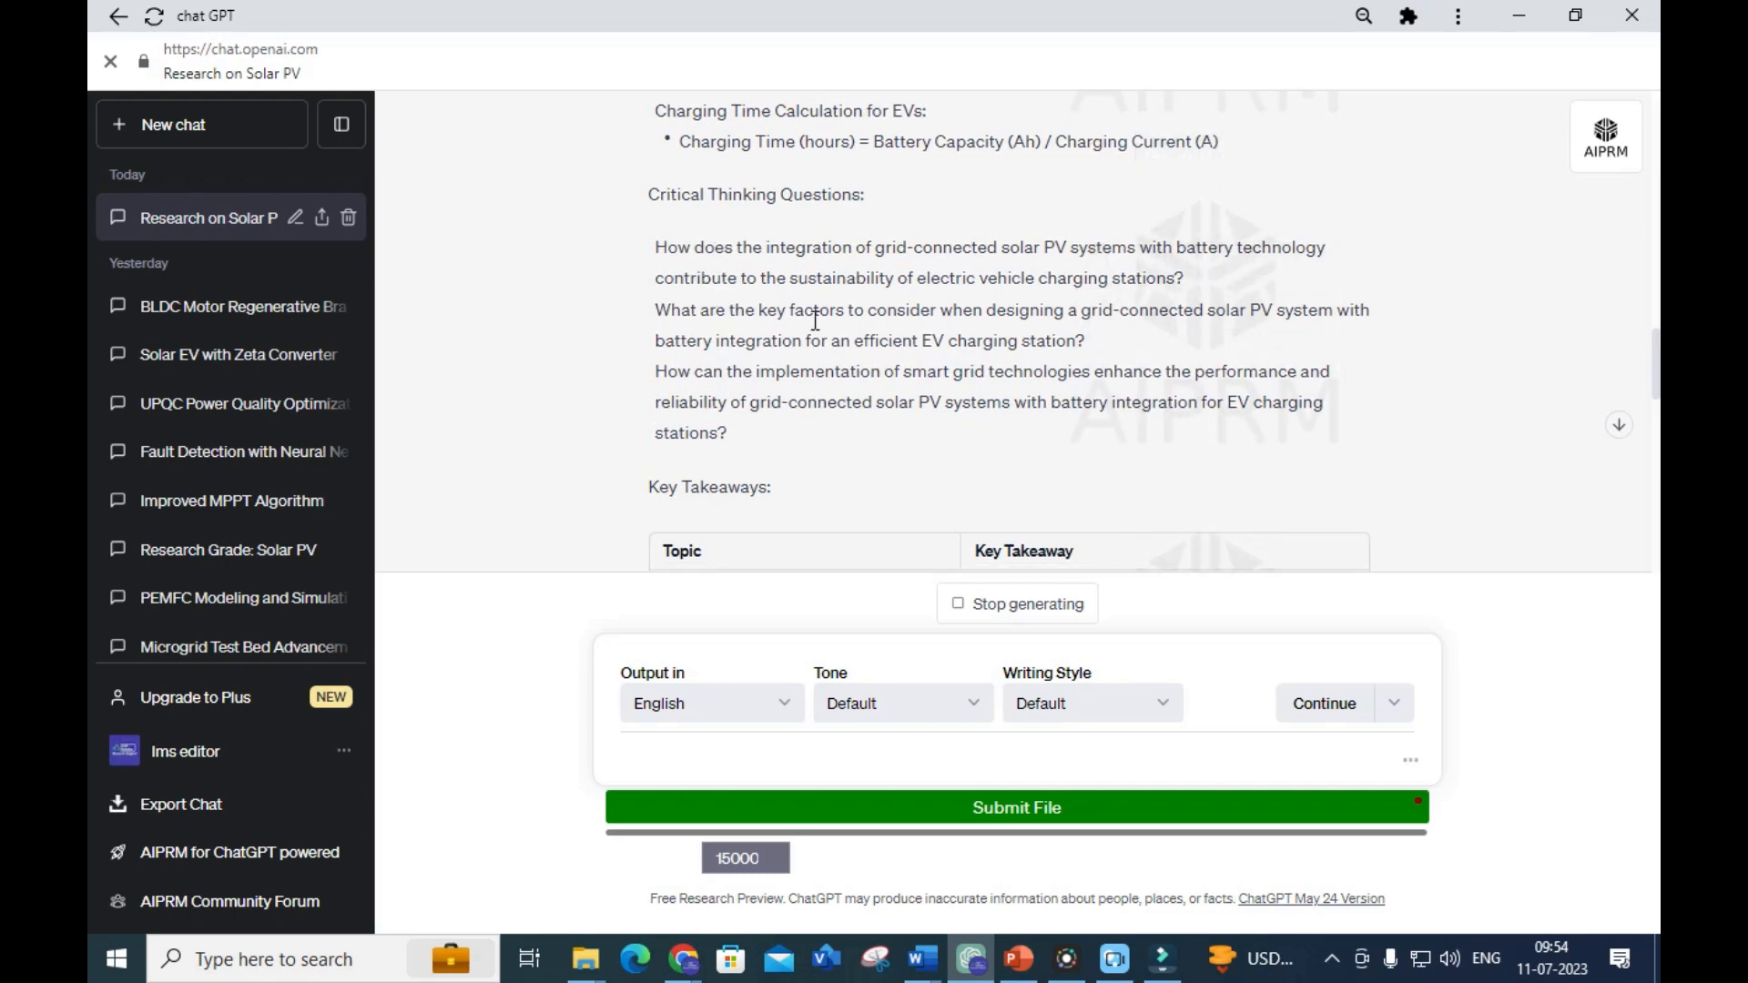
scroll("down", 3)
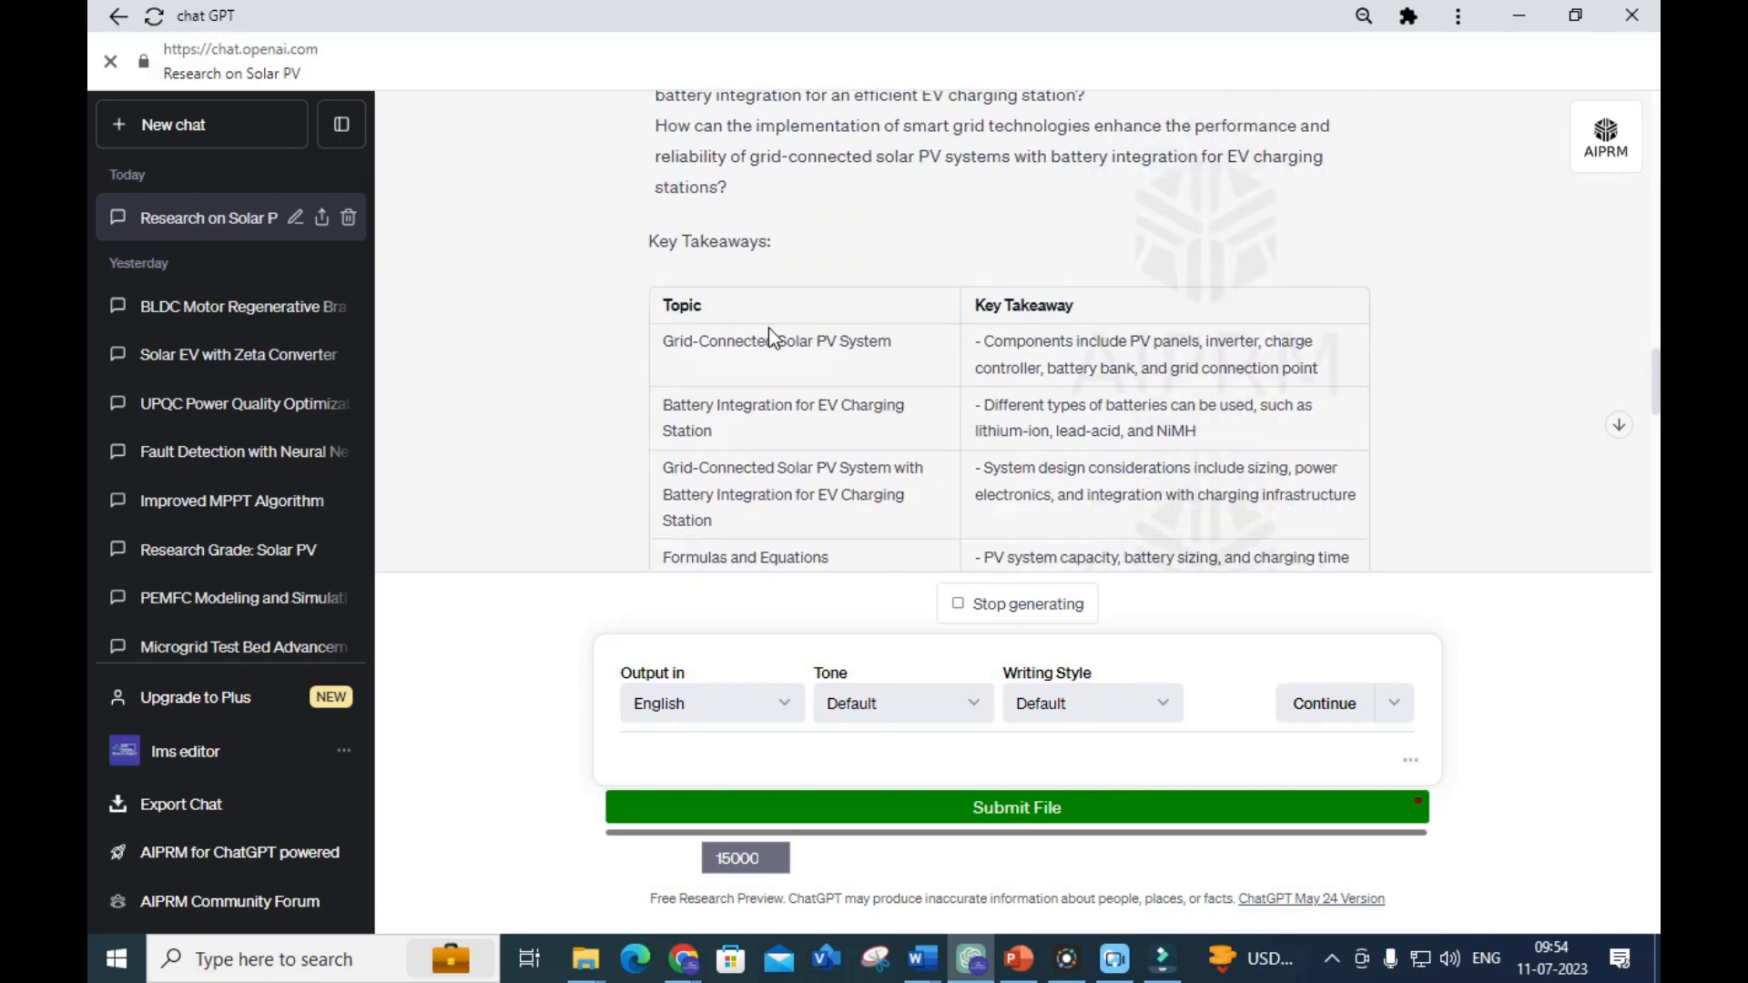
scroll("down", 3)
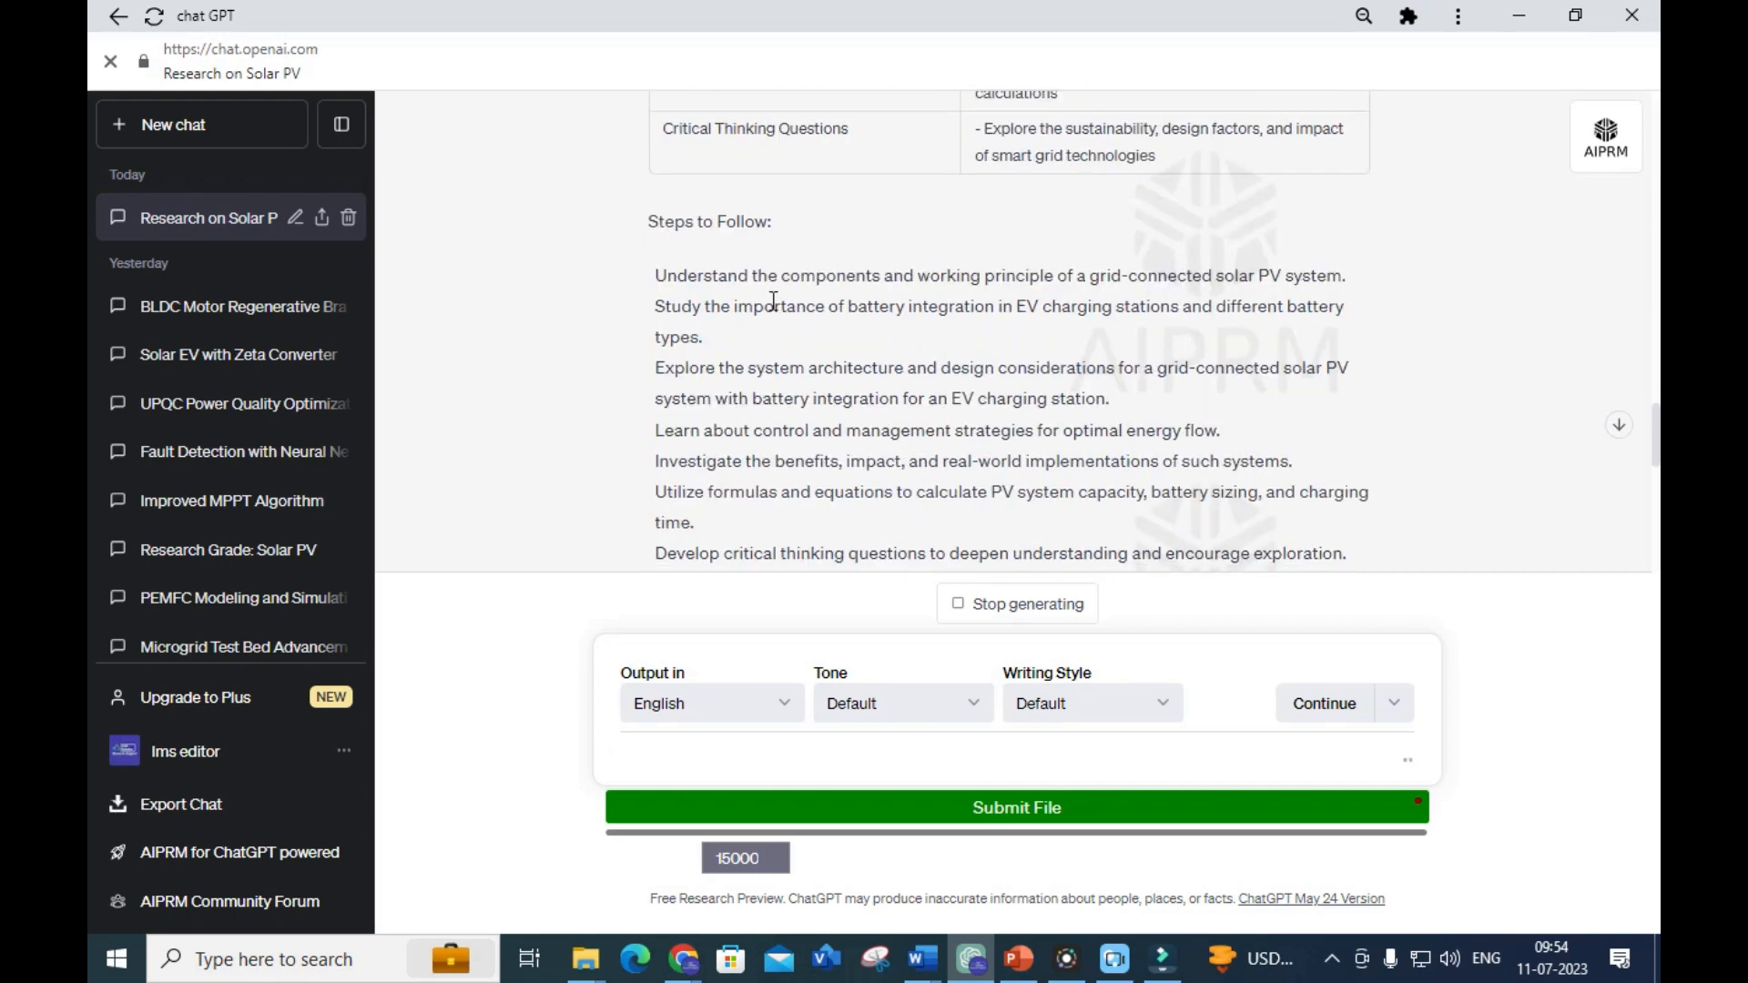
scroll("down", 3)
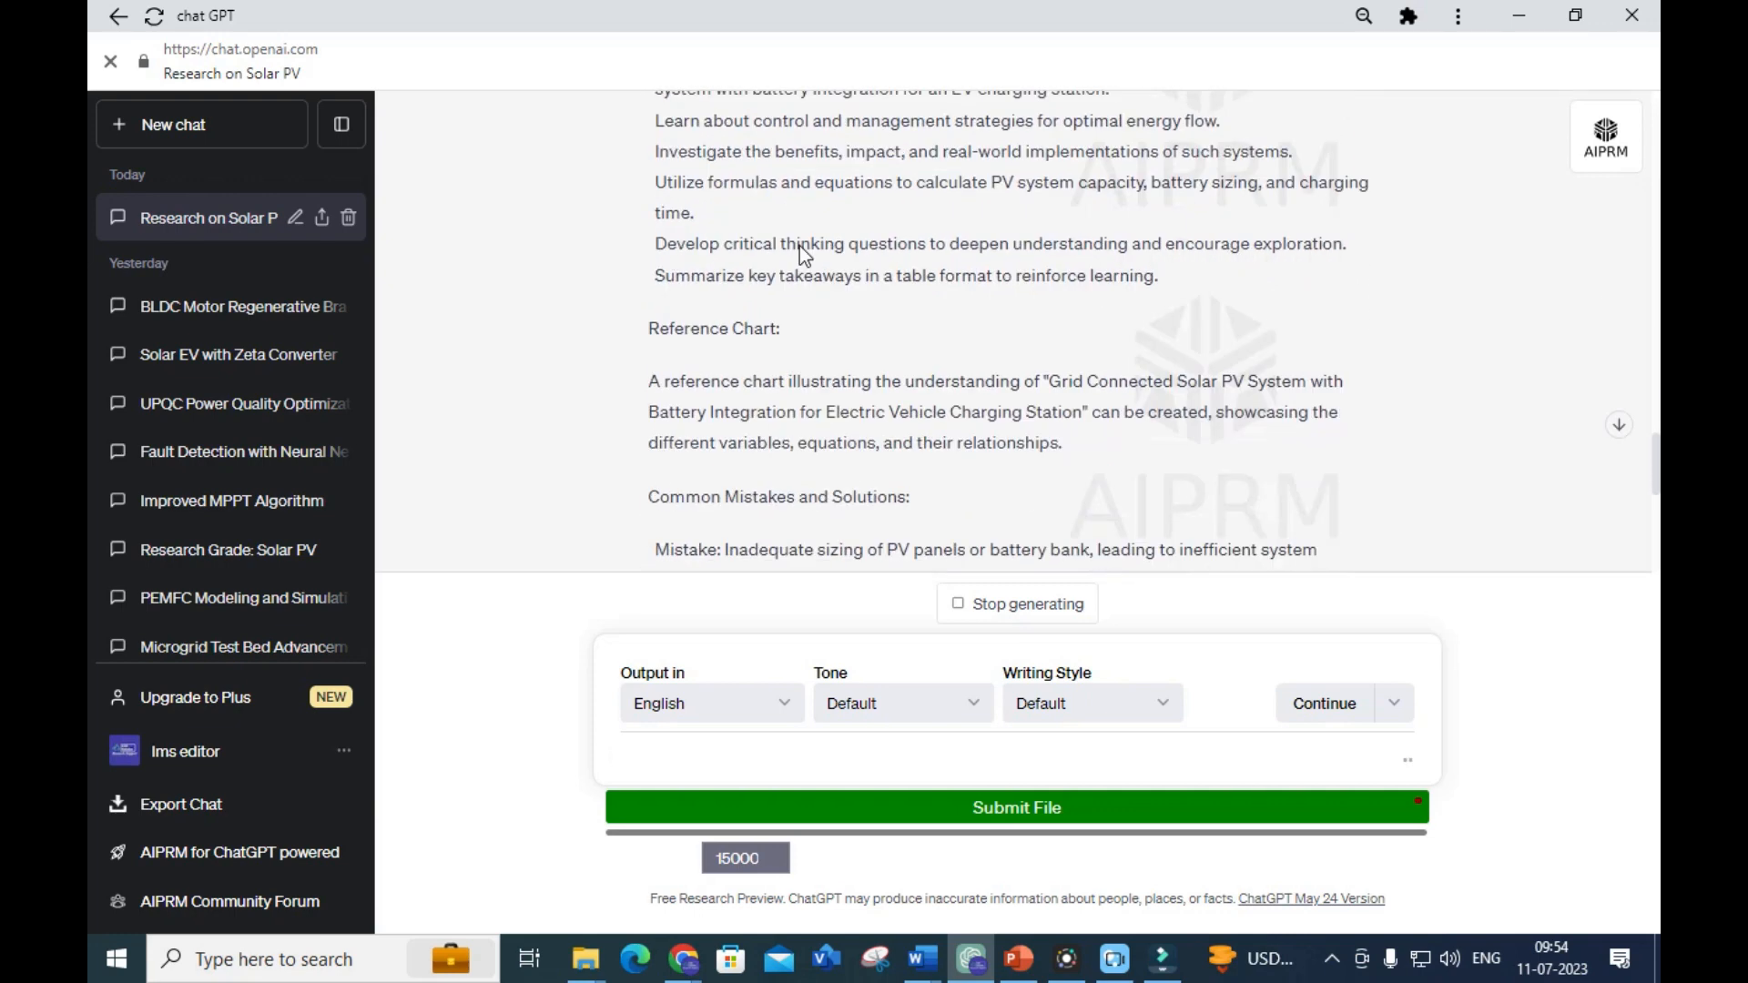
scroll("down", 3)
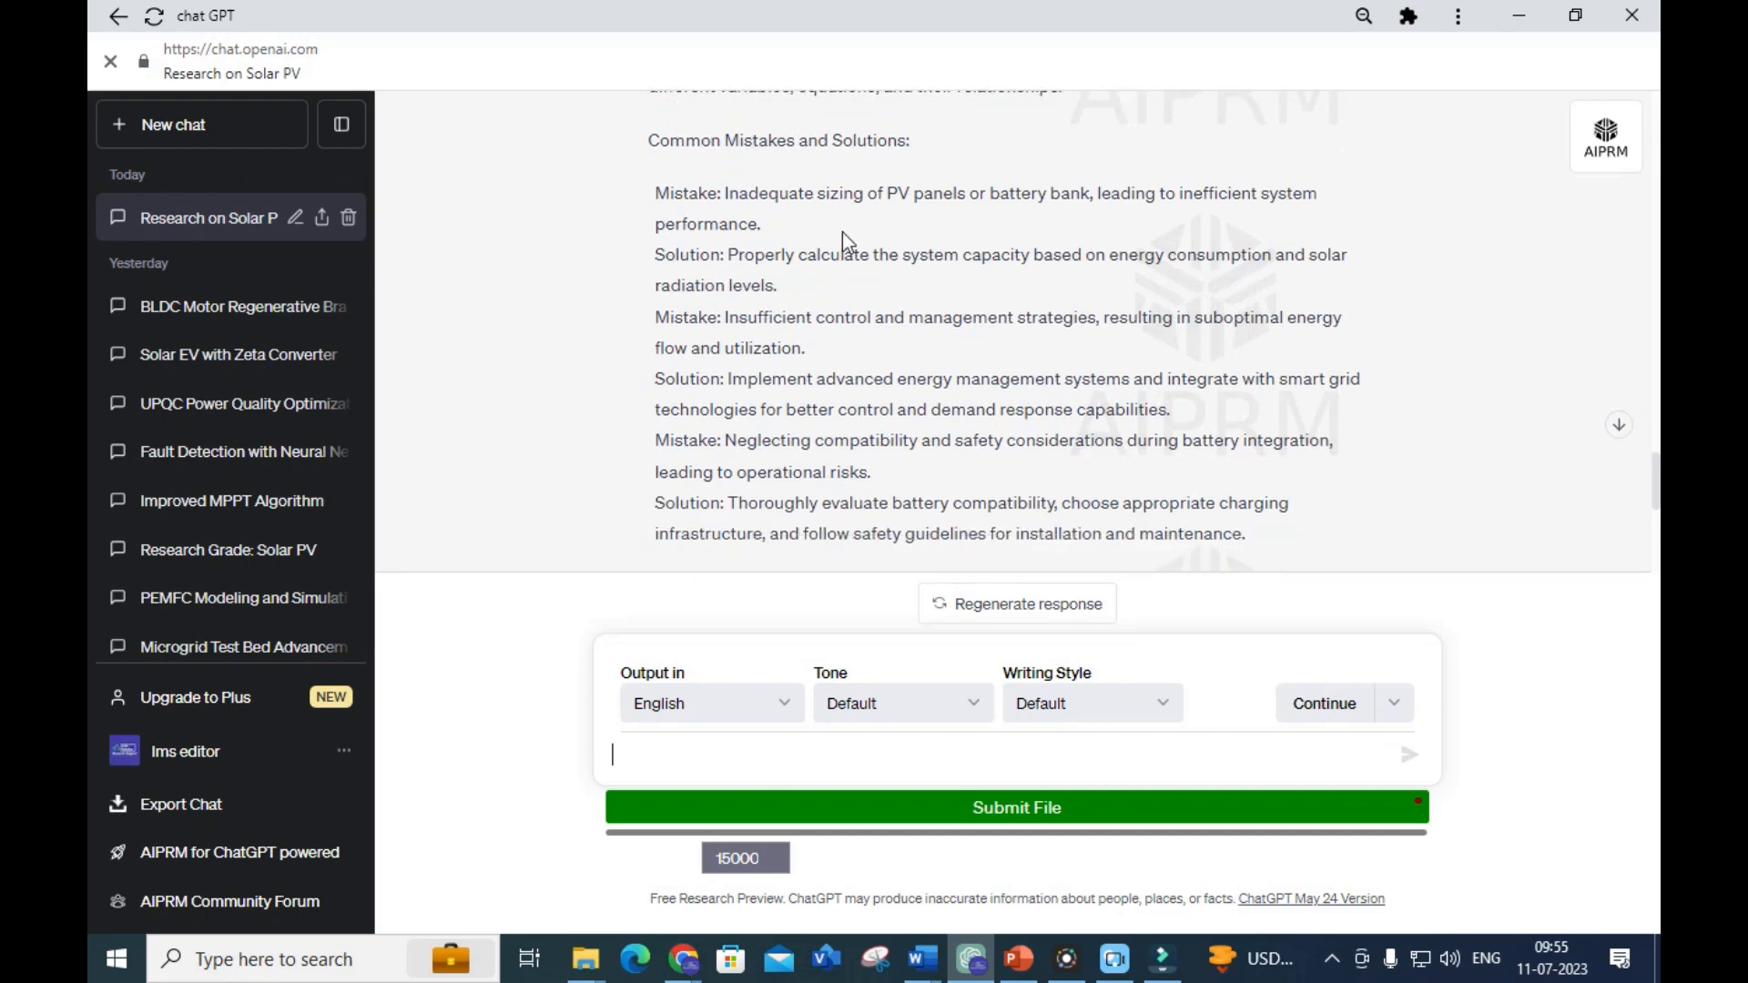
scroll("down", 3)
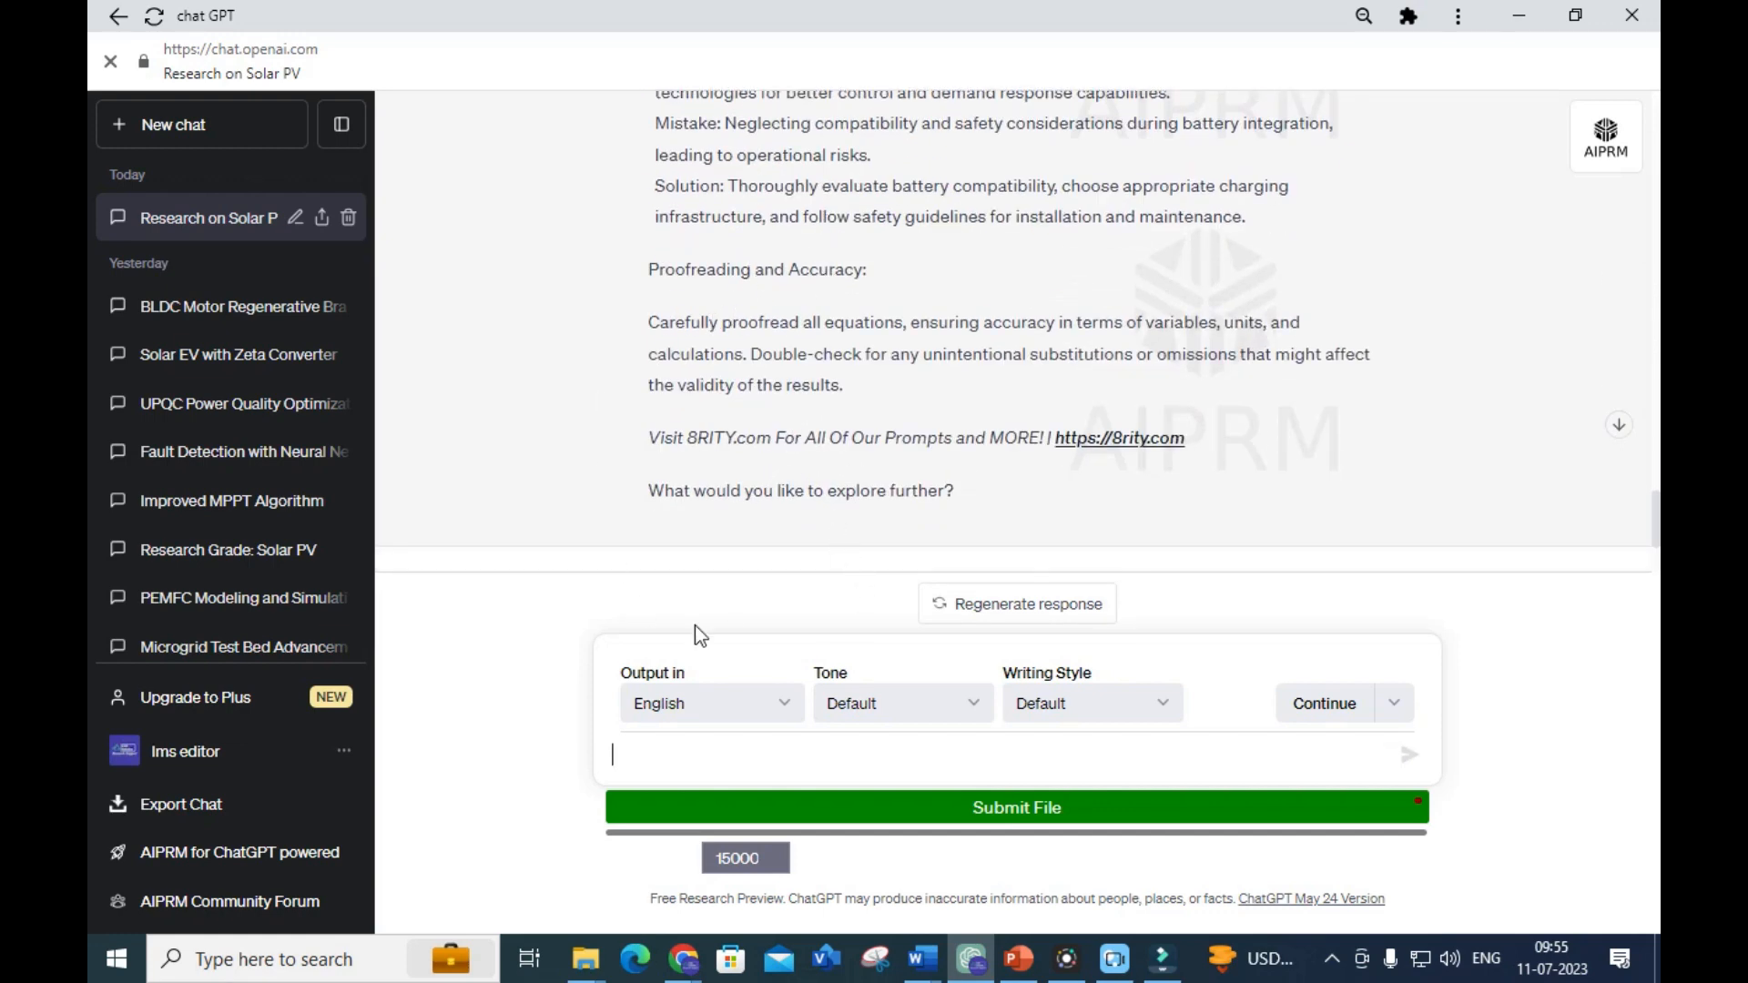
mouse_move(844, 492)
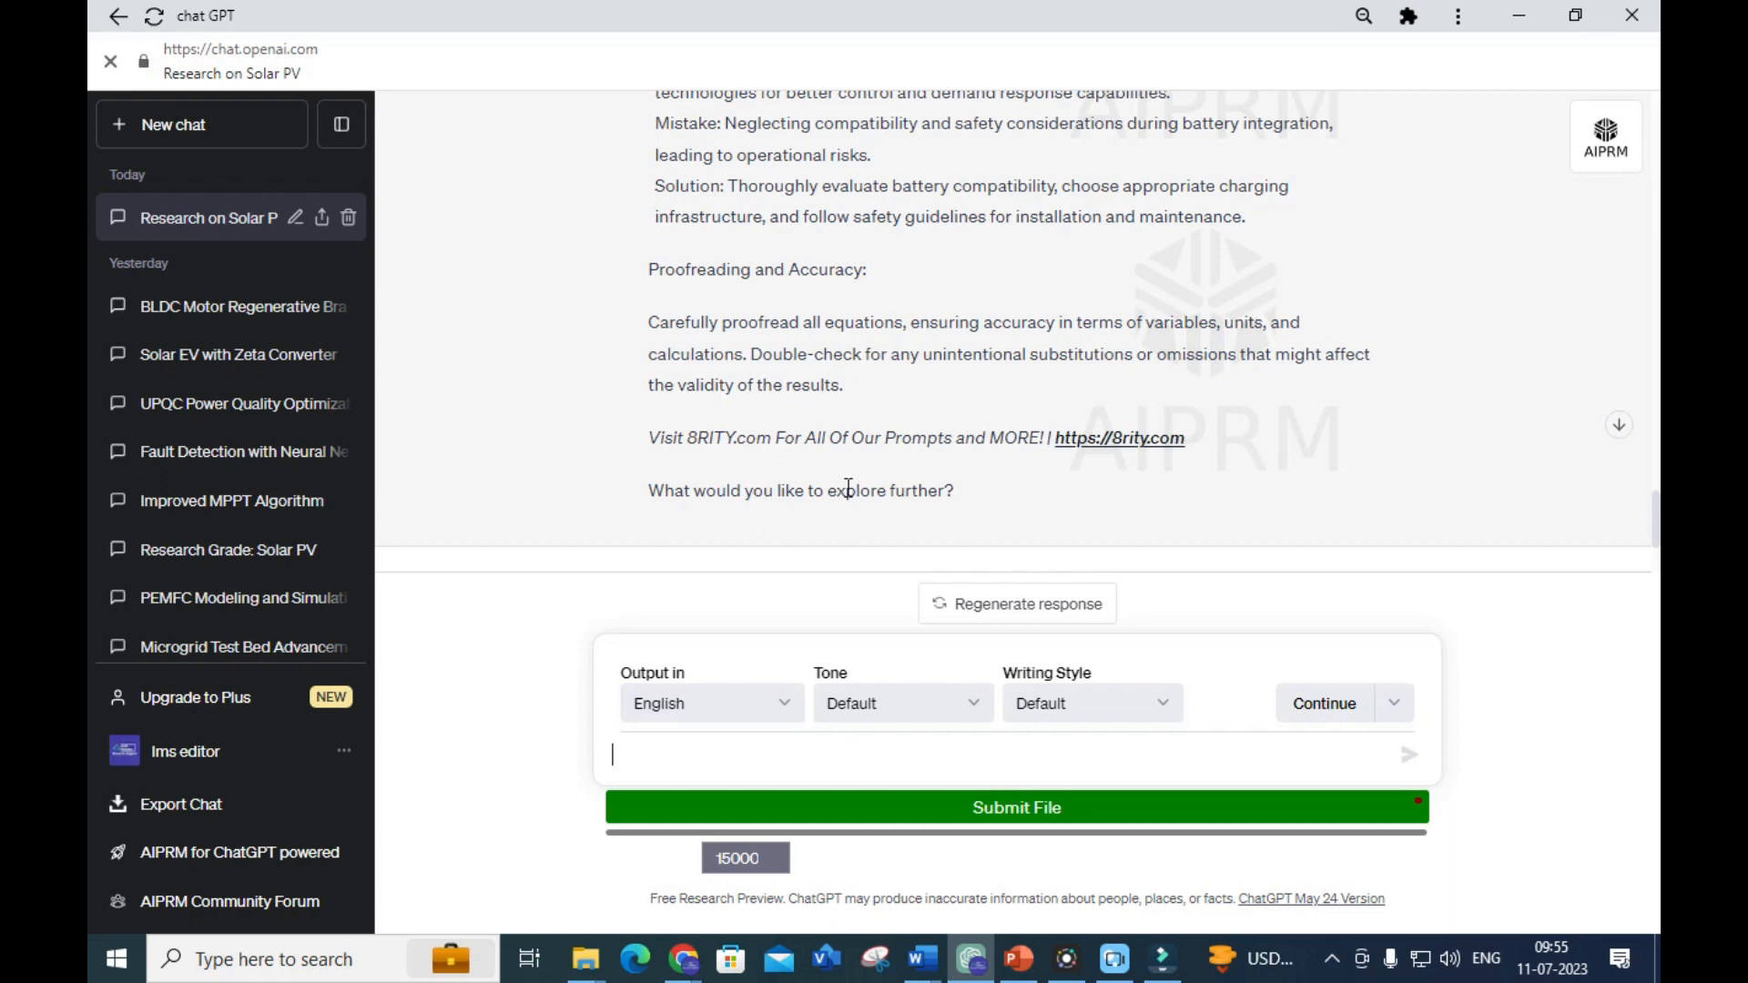
Draft 'explain the subtopics also' and review the subtopics in the previous response
type("explain the")
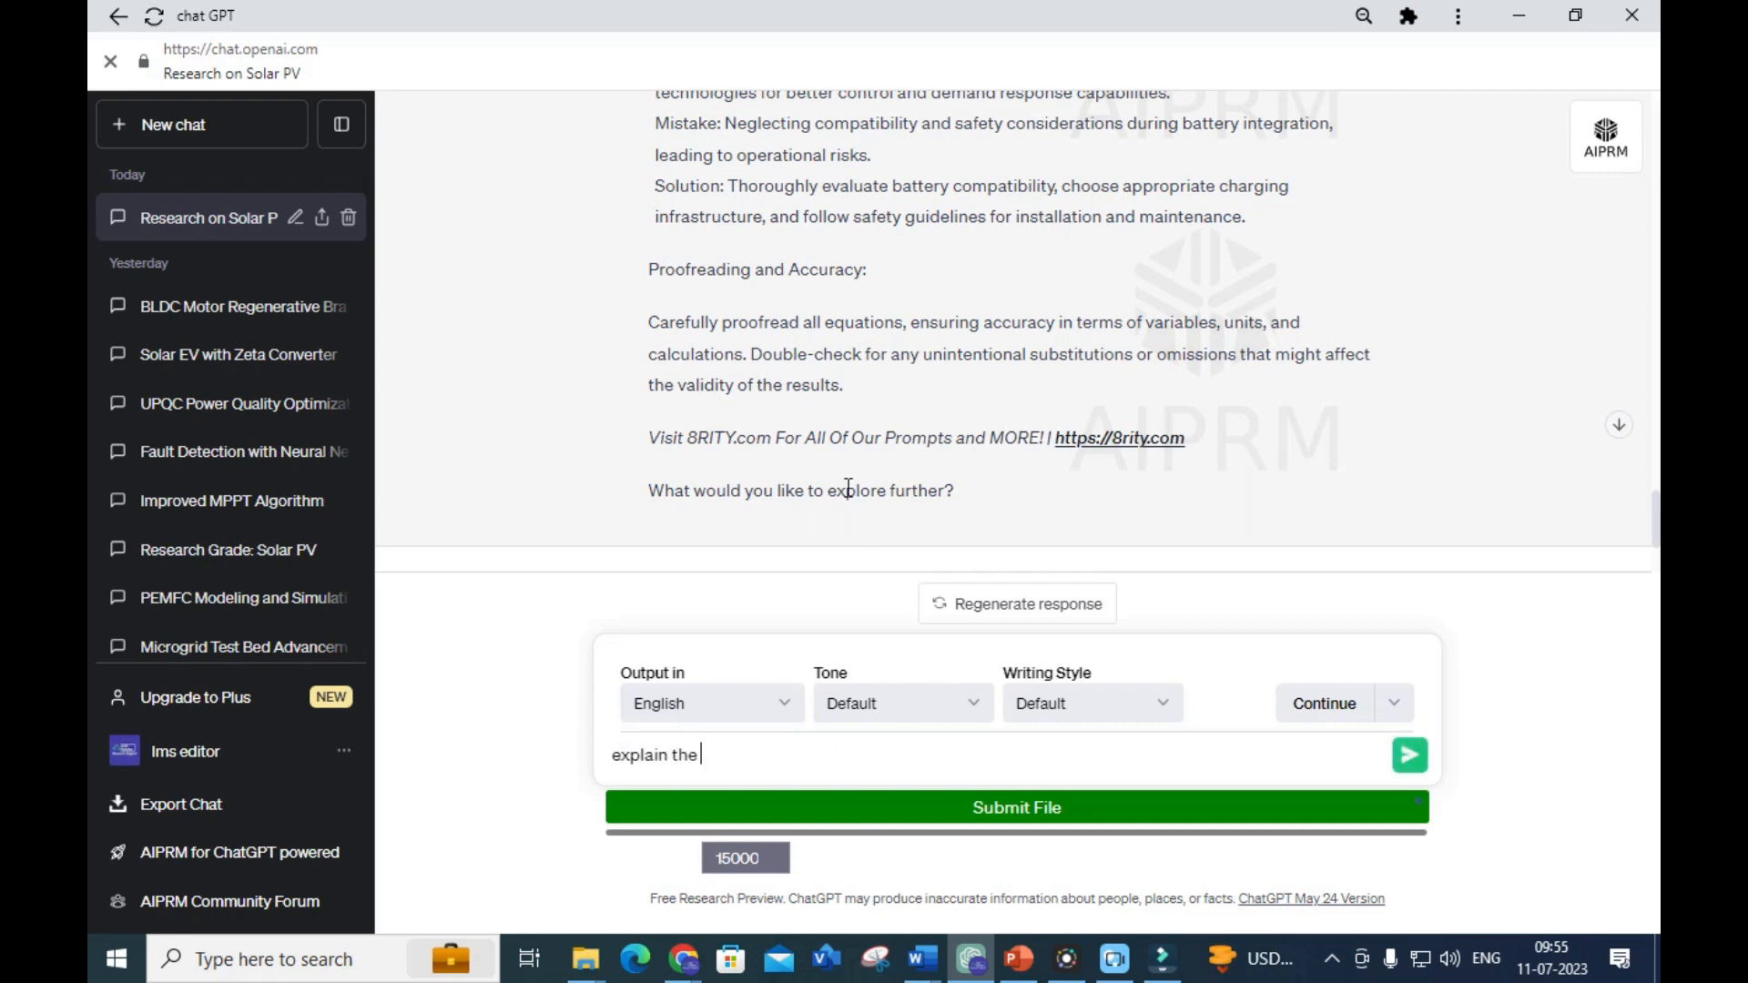
type("subtopics also")
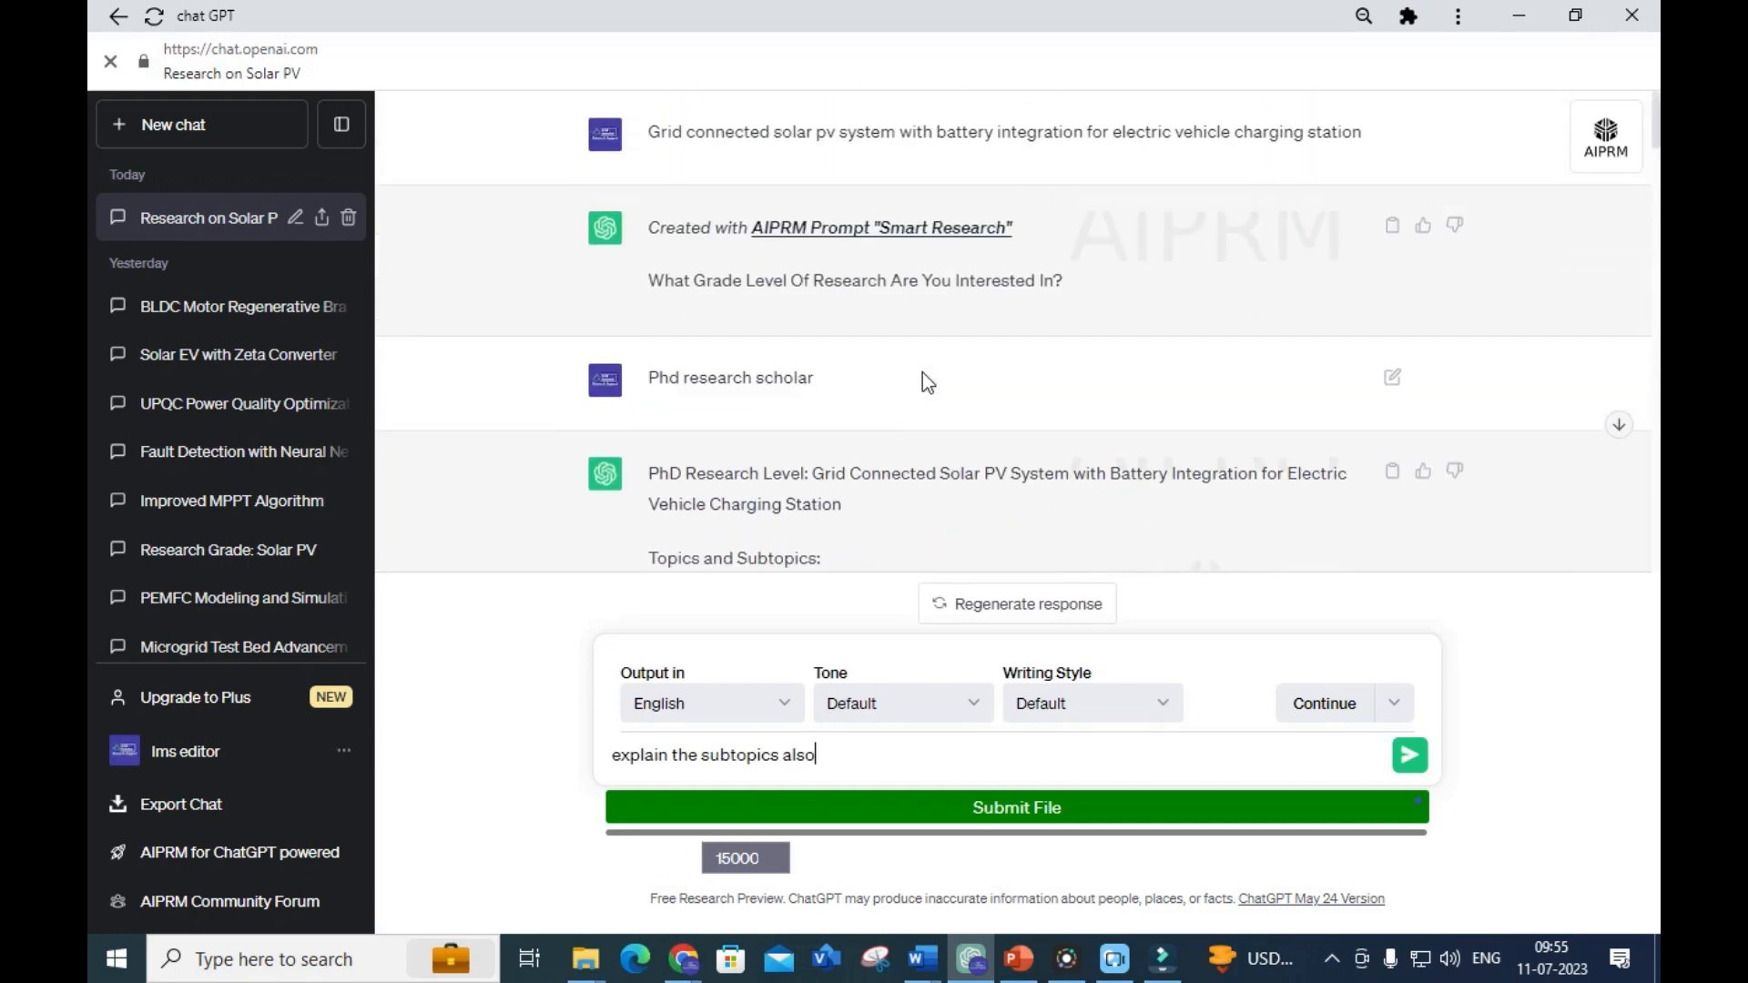
scroll("down", 3)
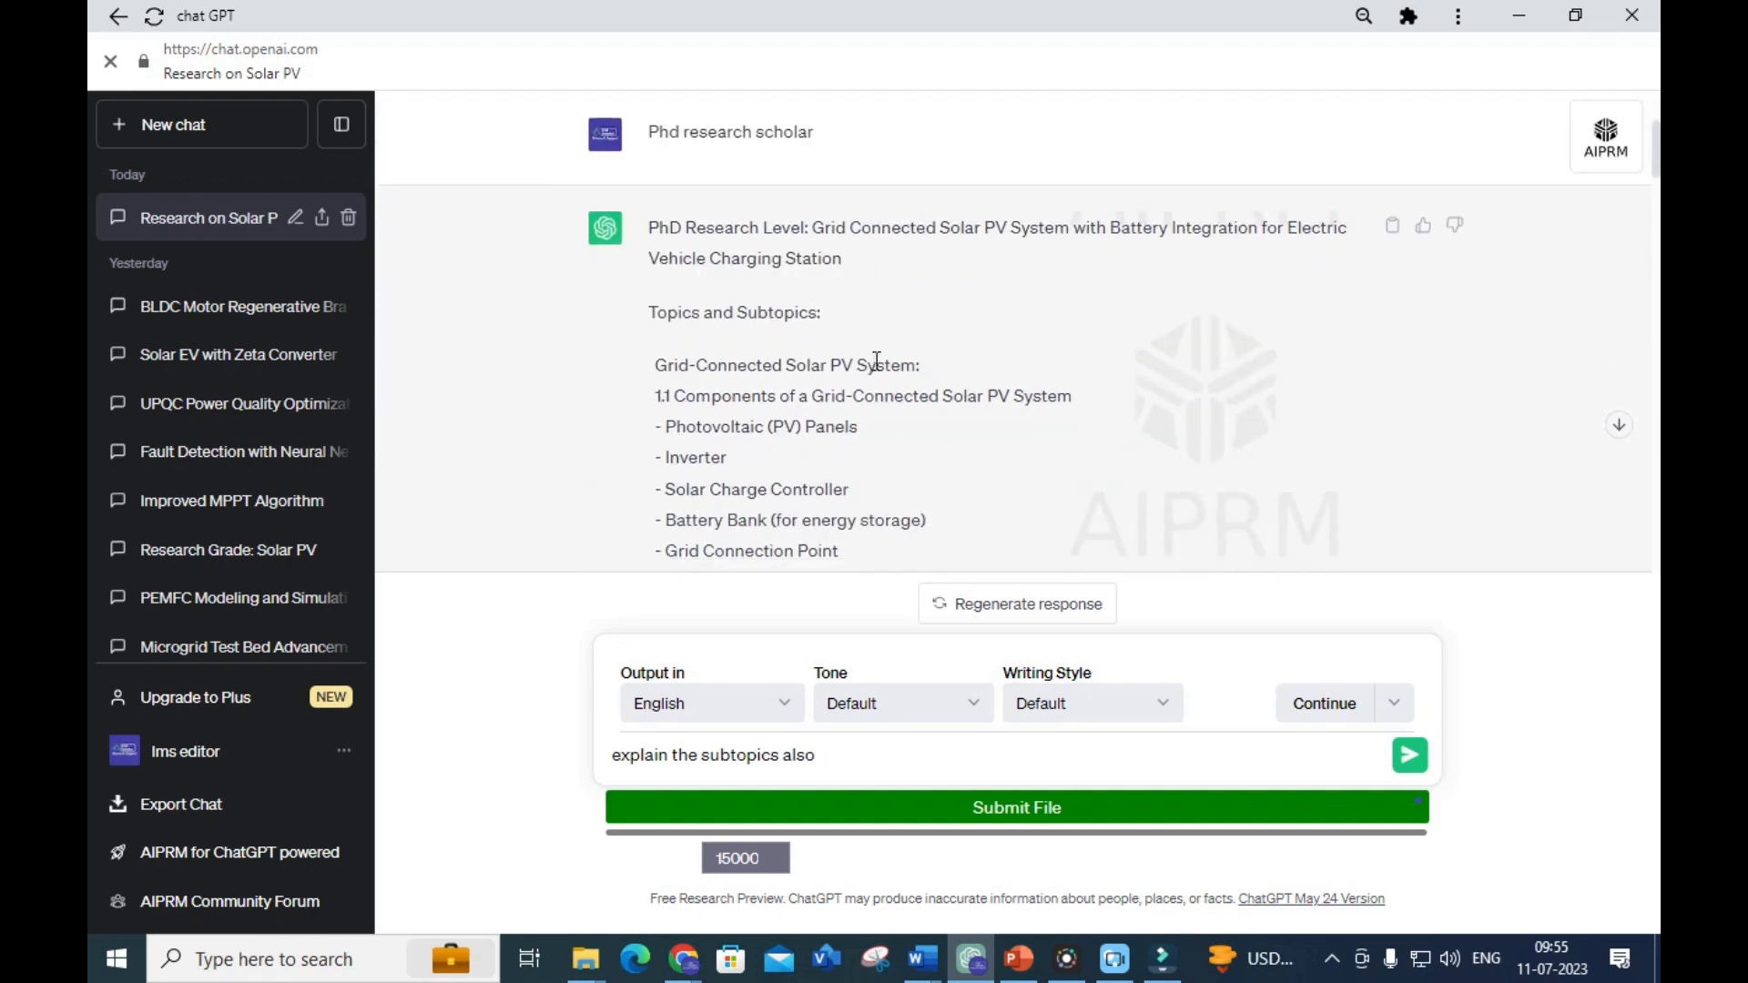
mouse_move(917, 271)
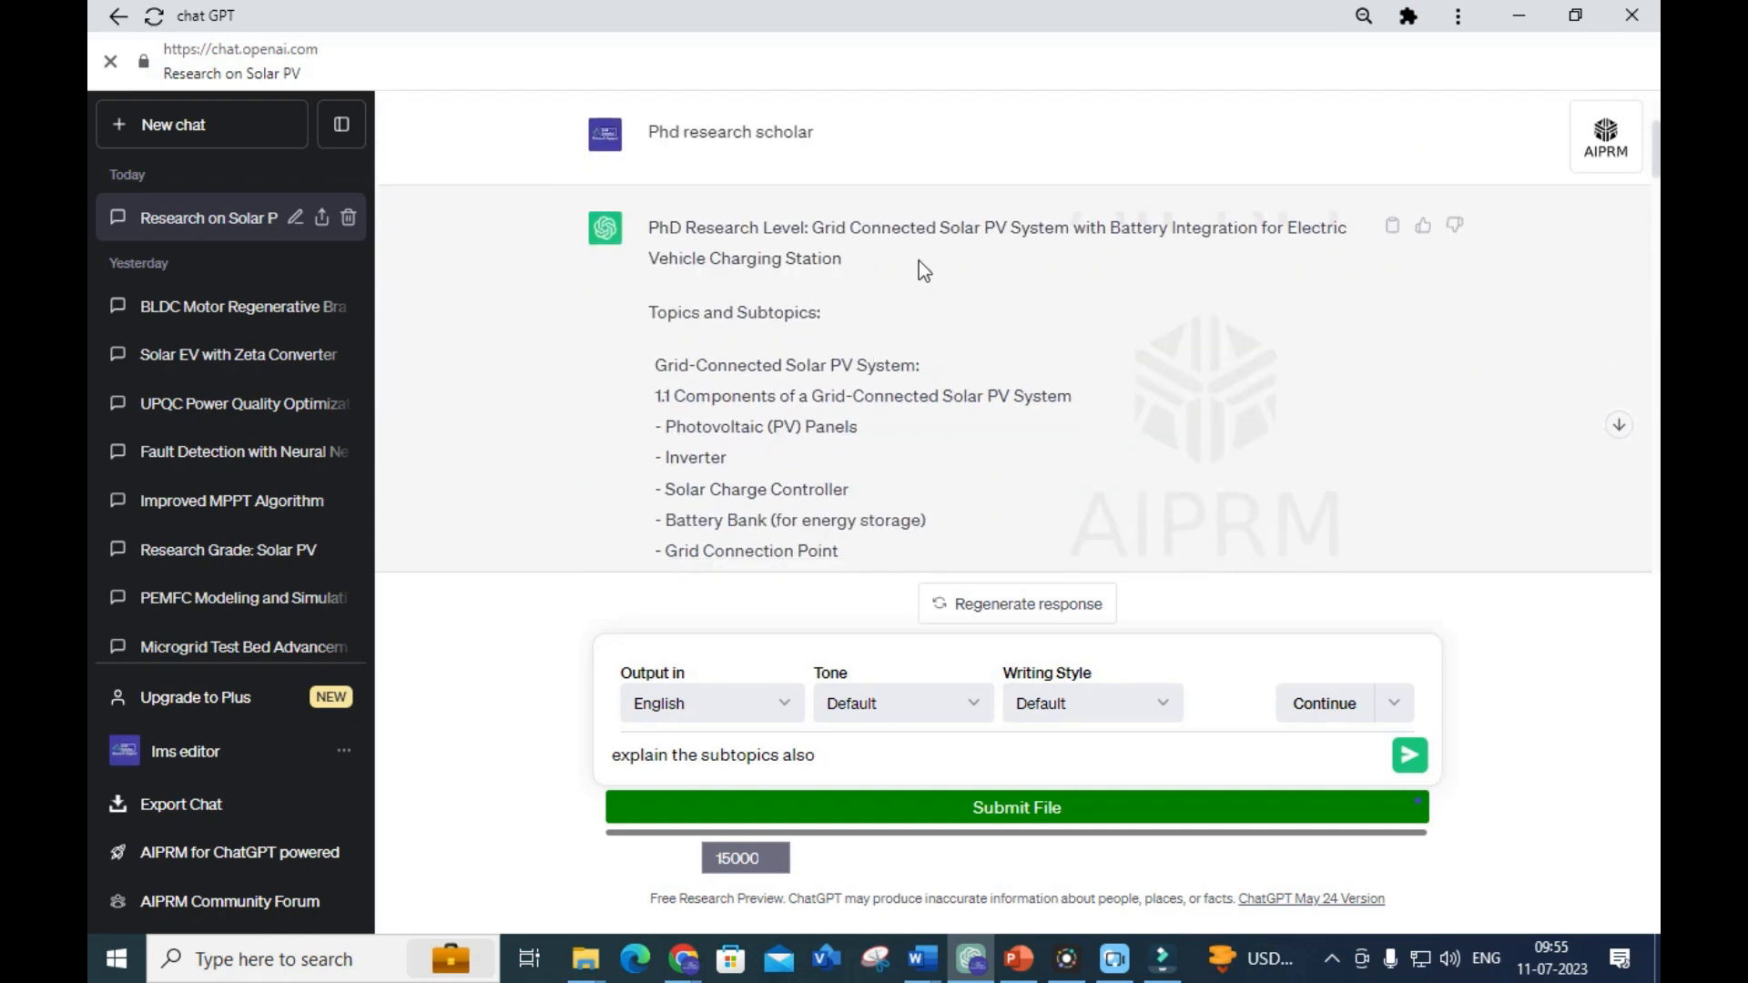
mouse_move(1183, 253)
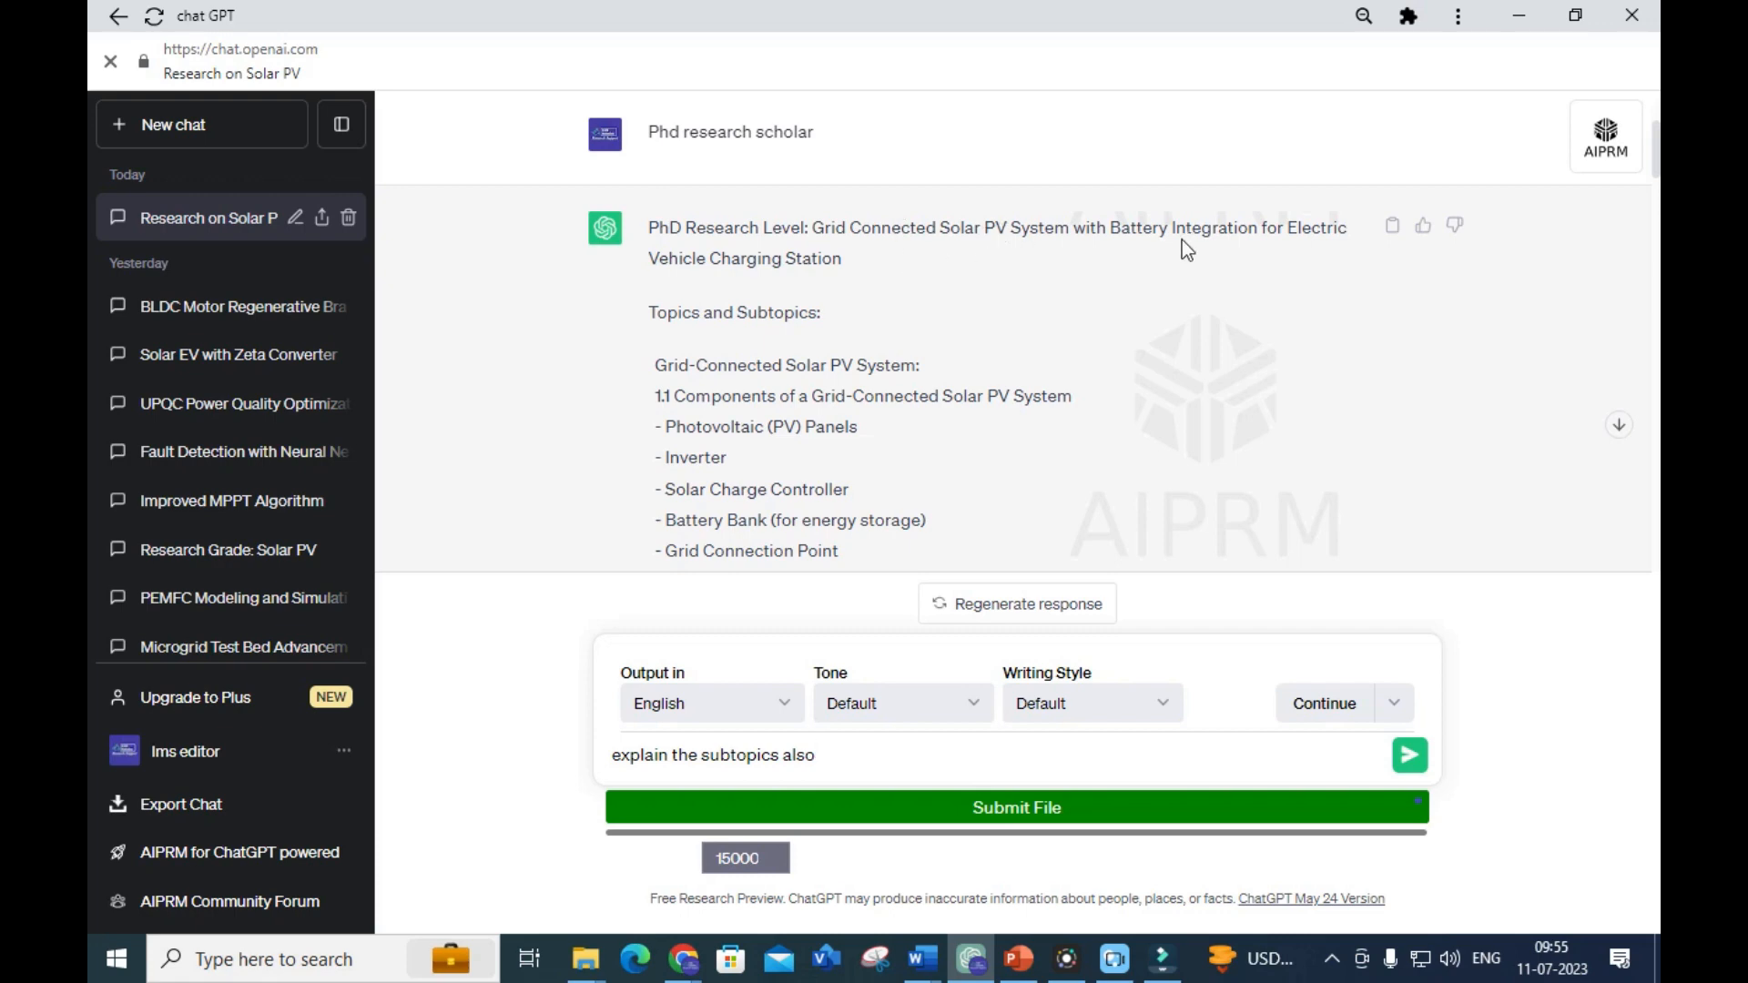
mouse_move(798, 273)
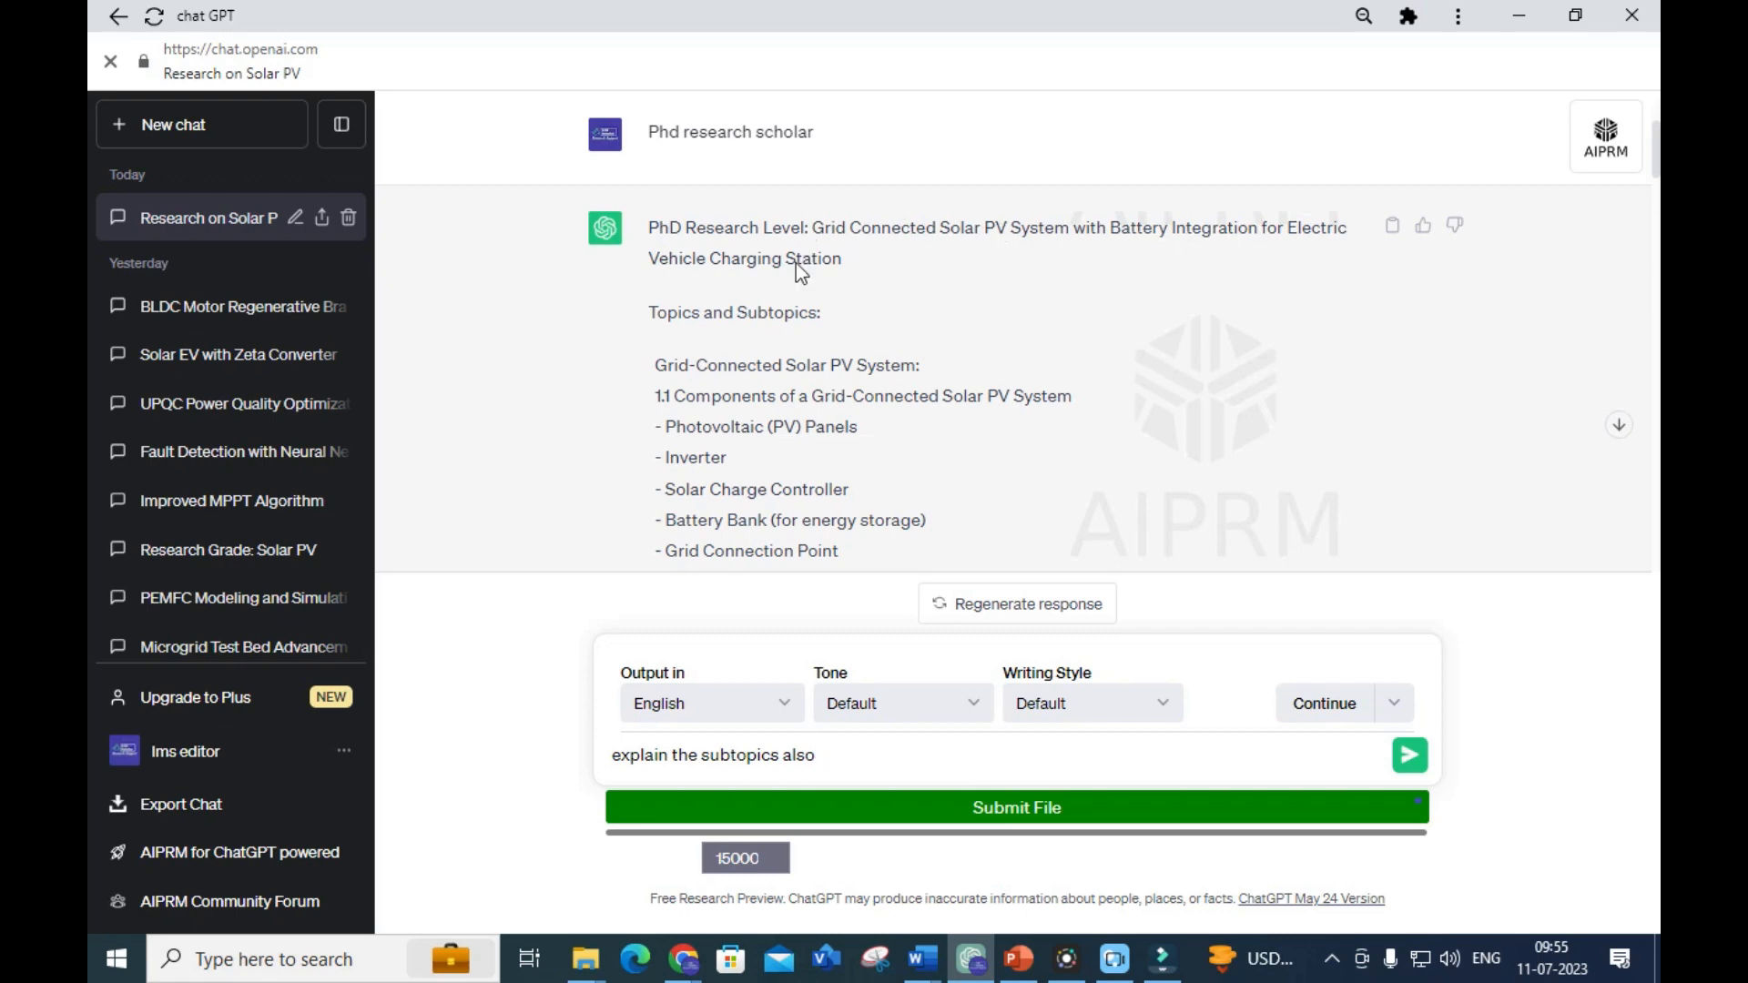
scroll("down", 3)
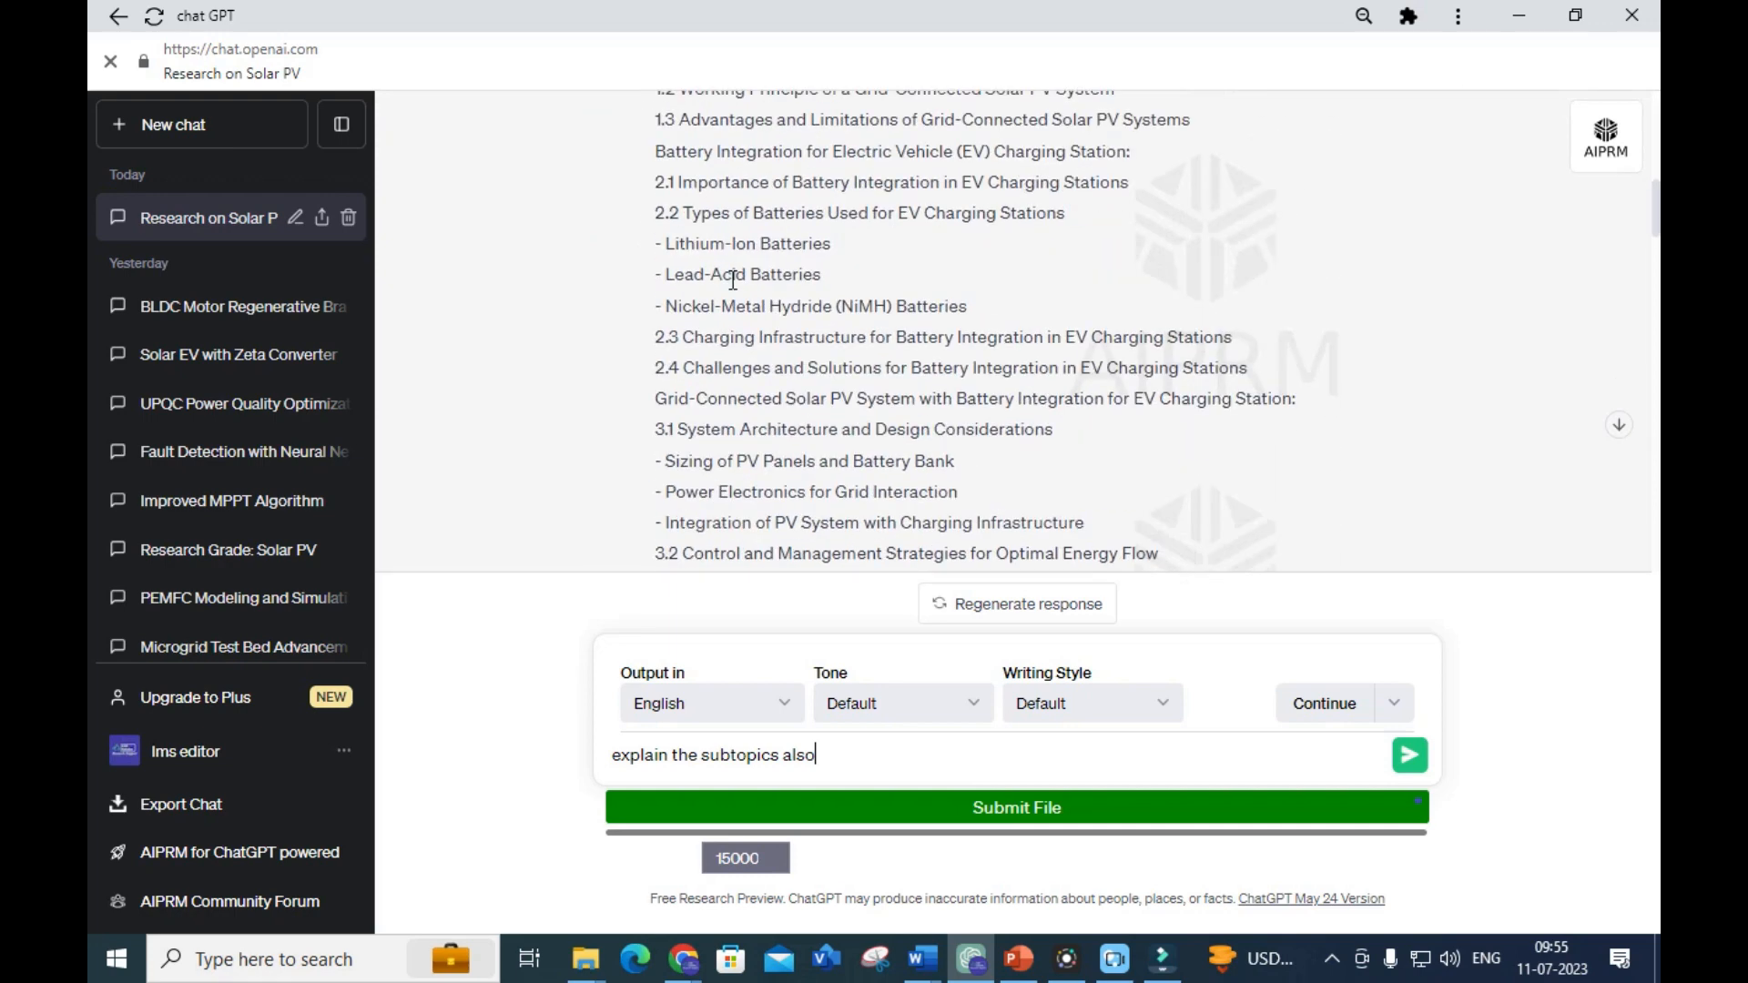
scroll("down", 3)
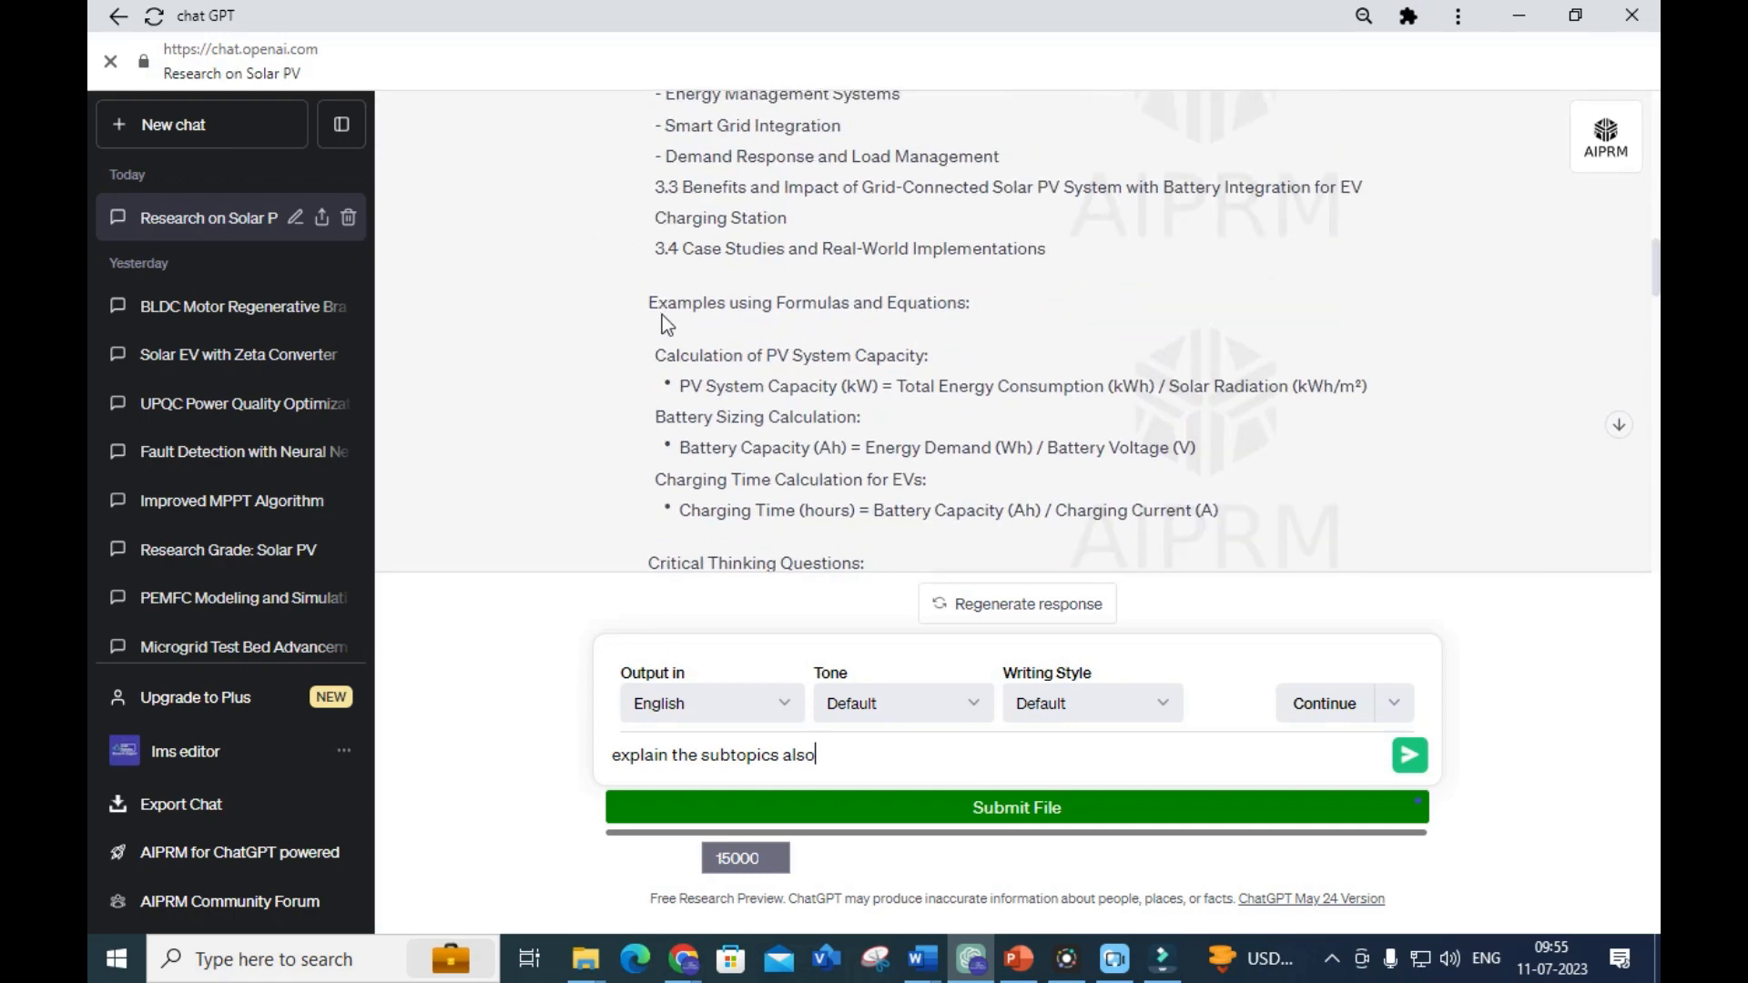
scroll("down", 3)
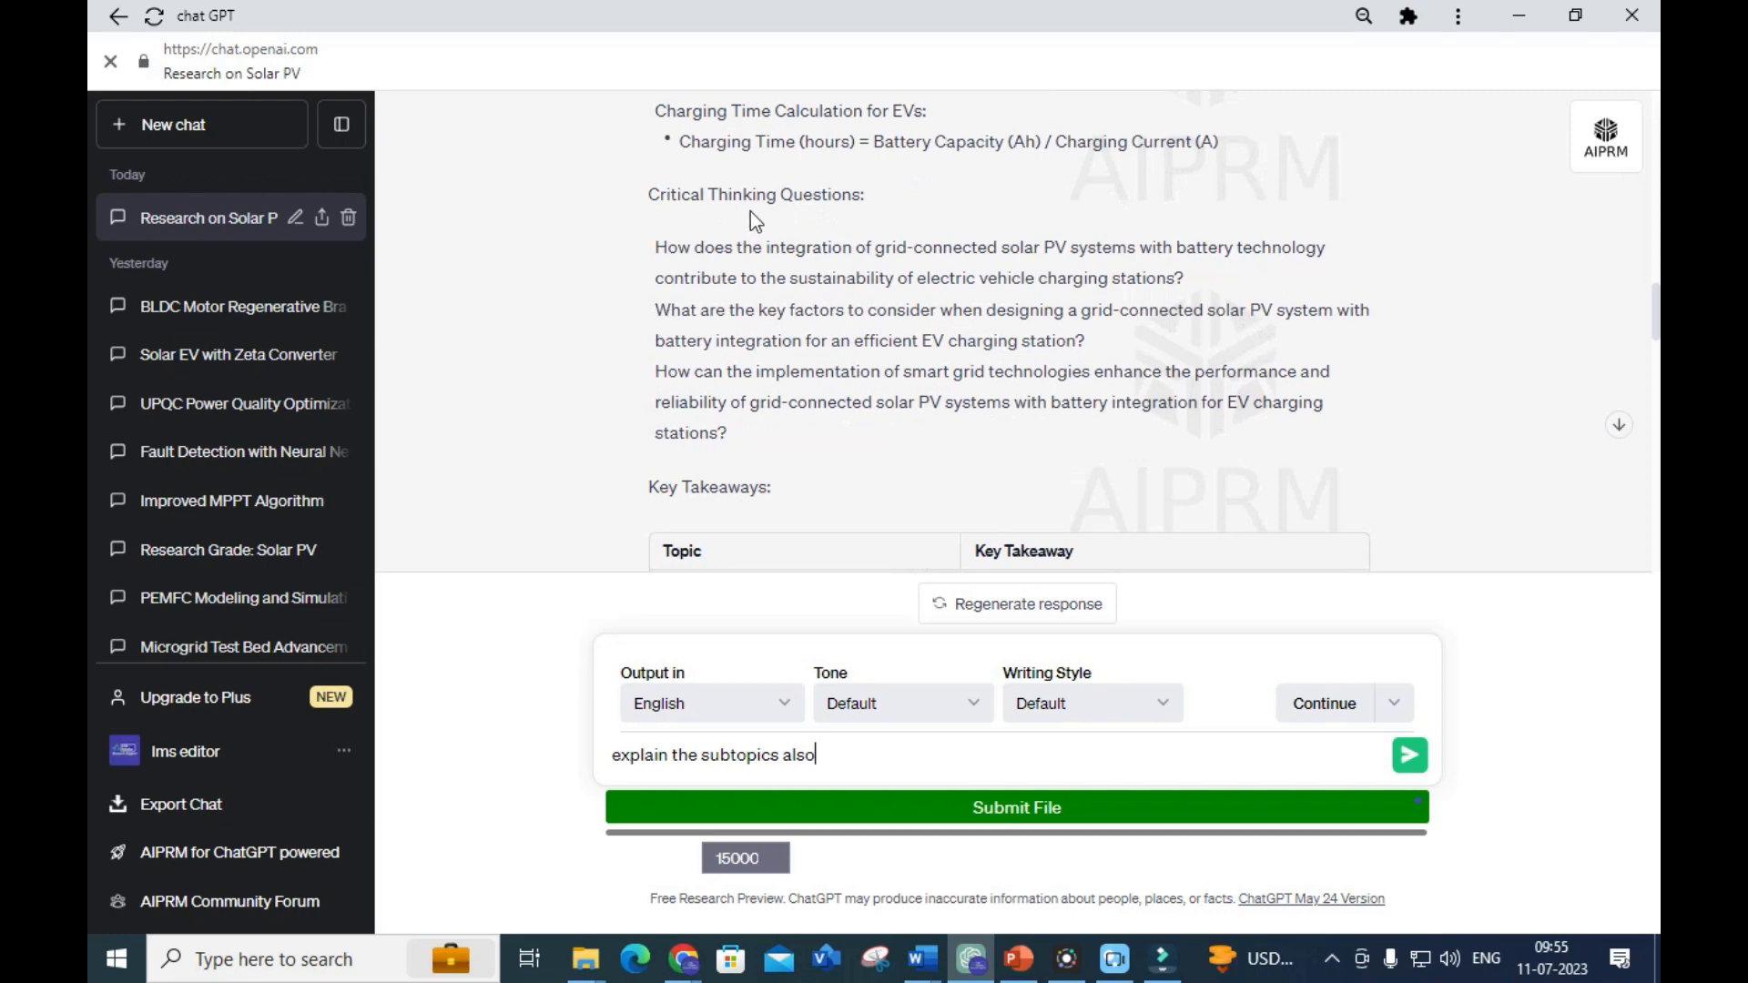
scroll("down", 3)
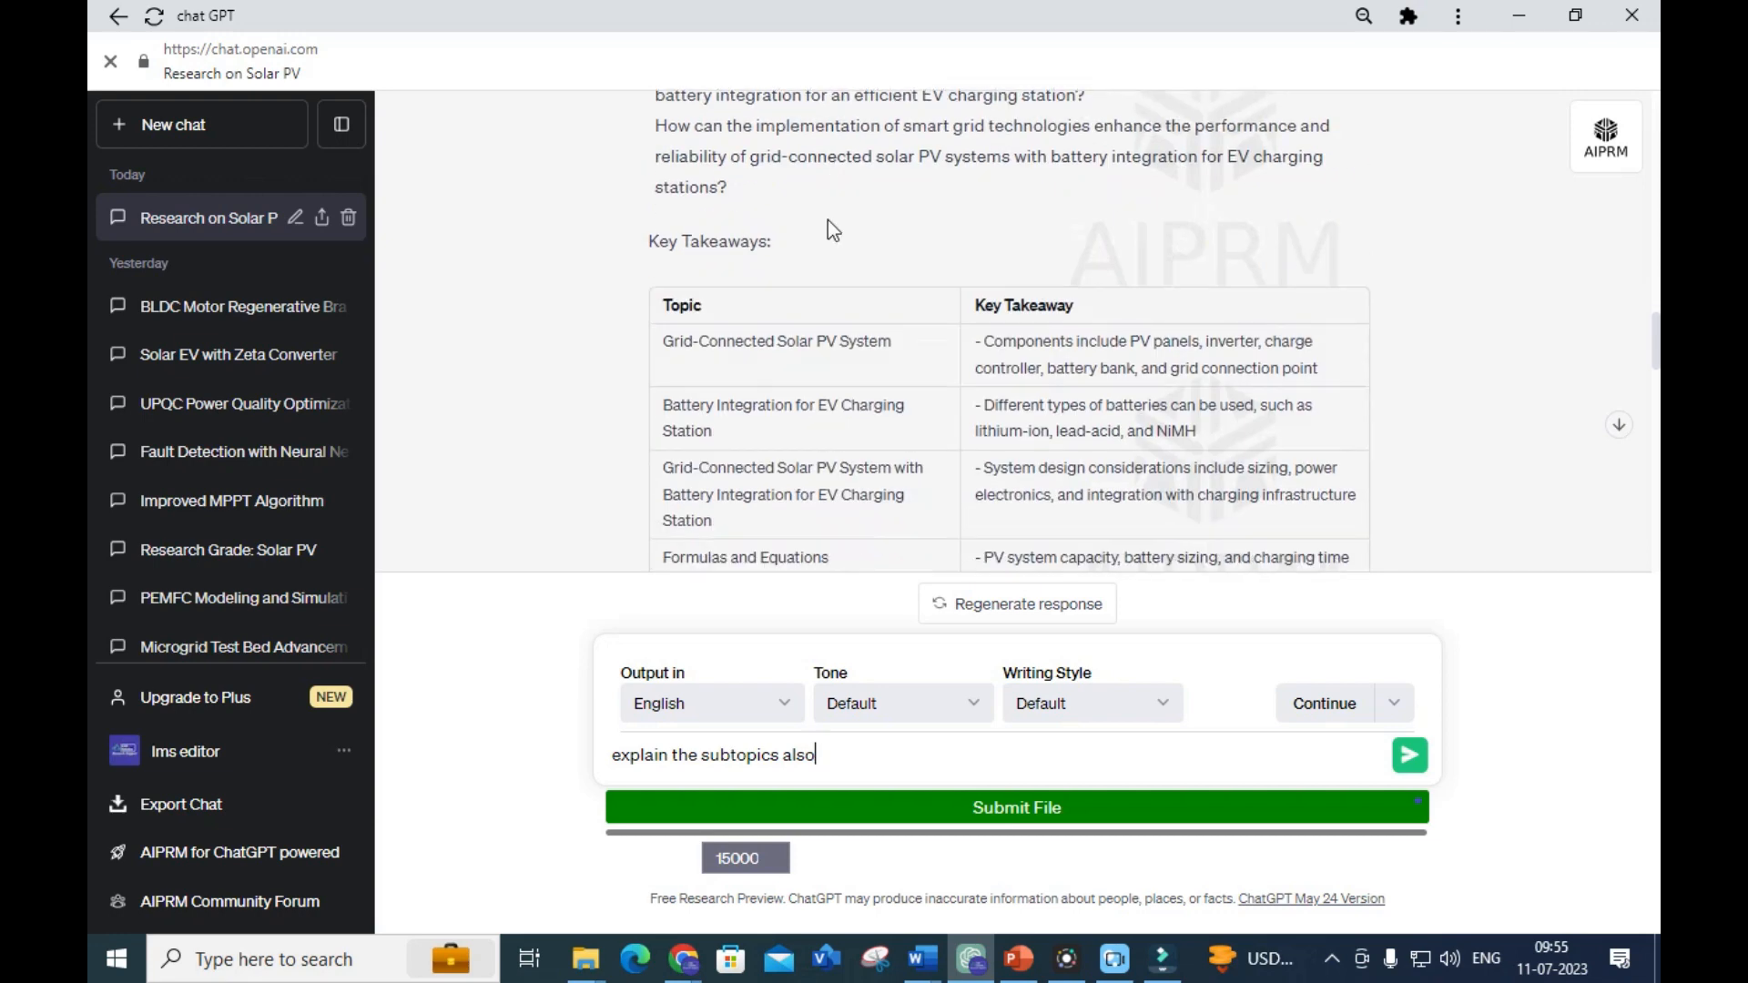
scroll("down", 3)
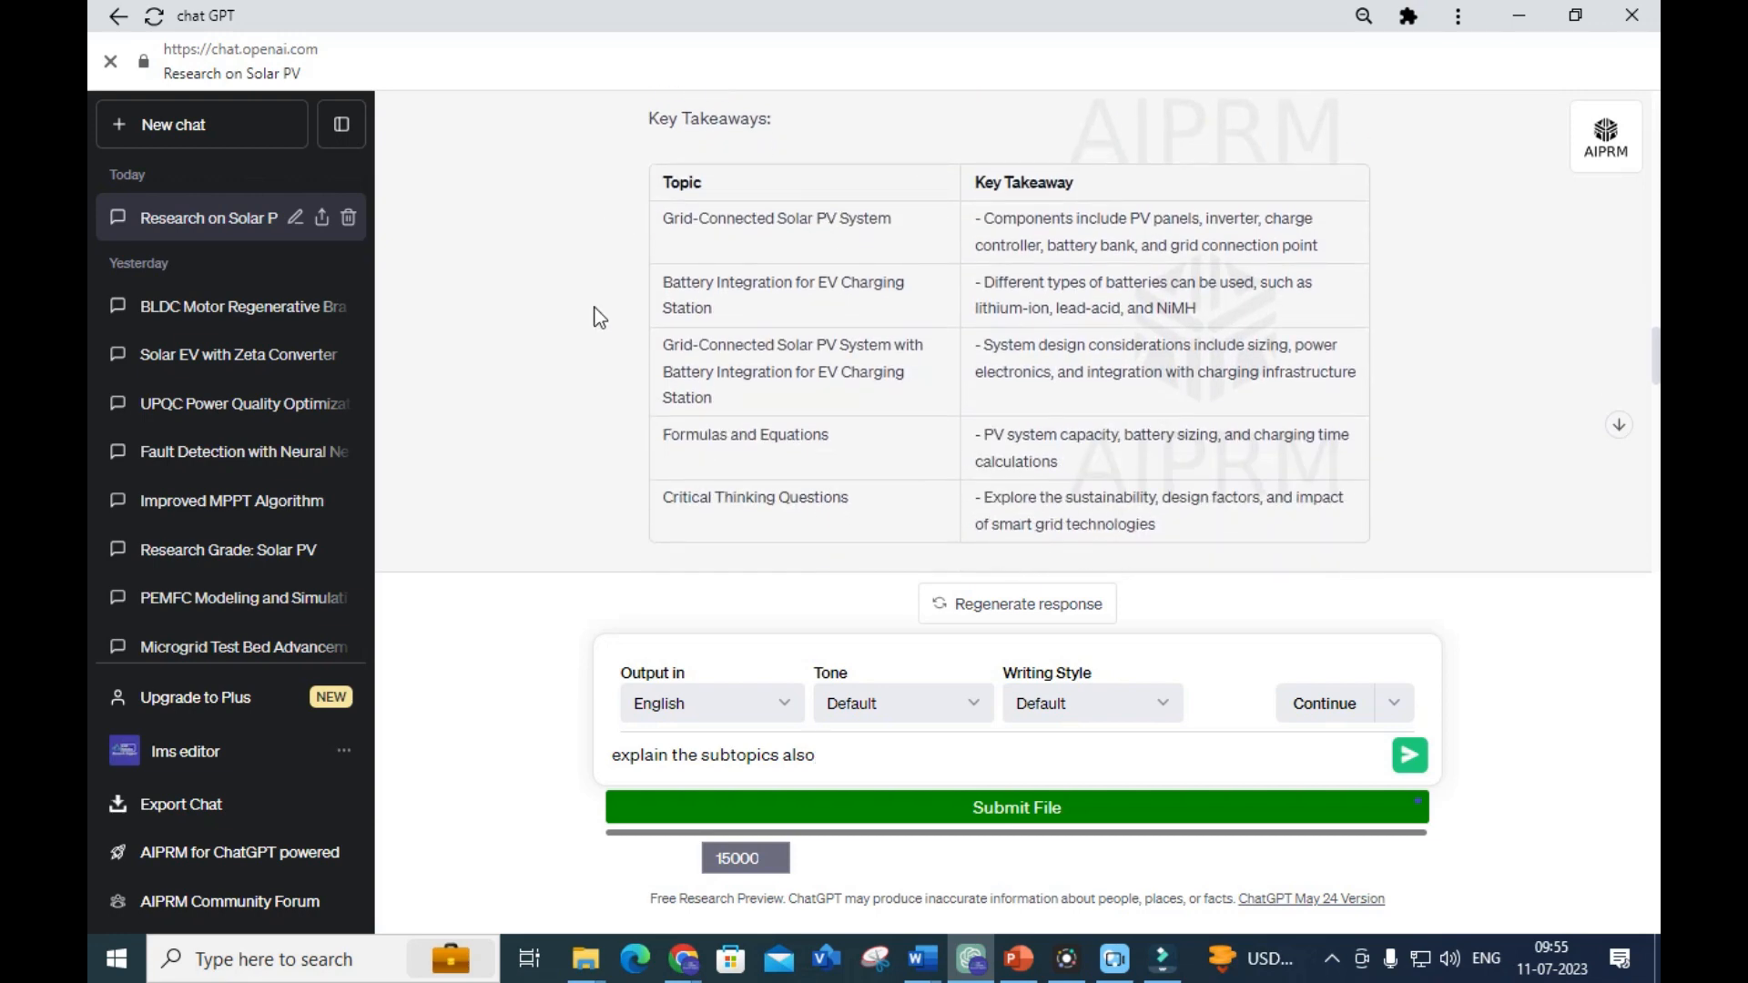
scroll("down", 3)
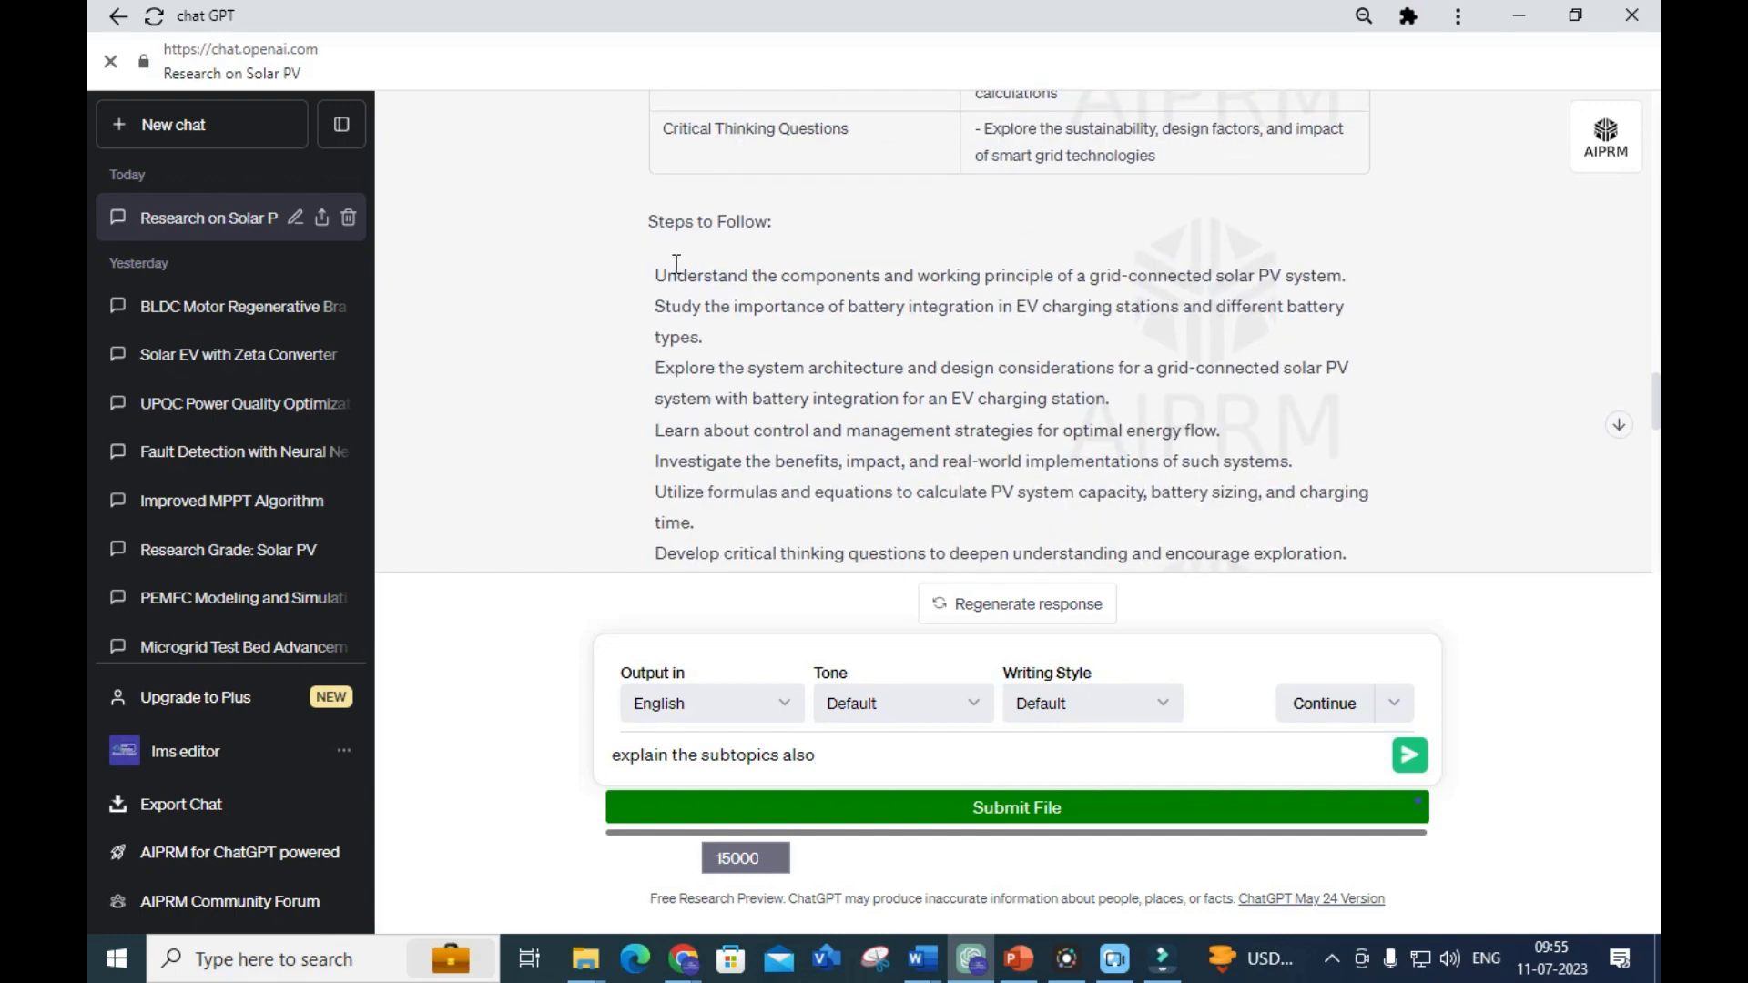
scroll("down", 3)
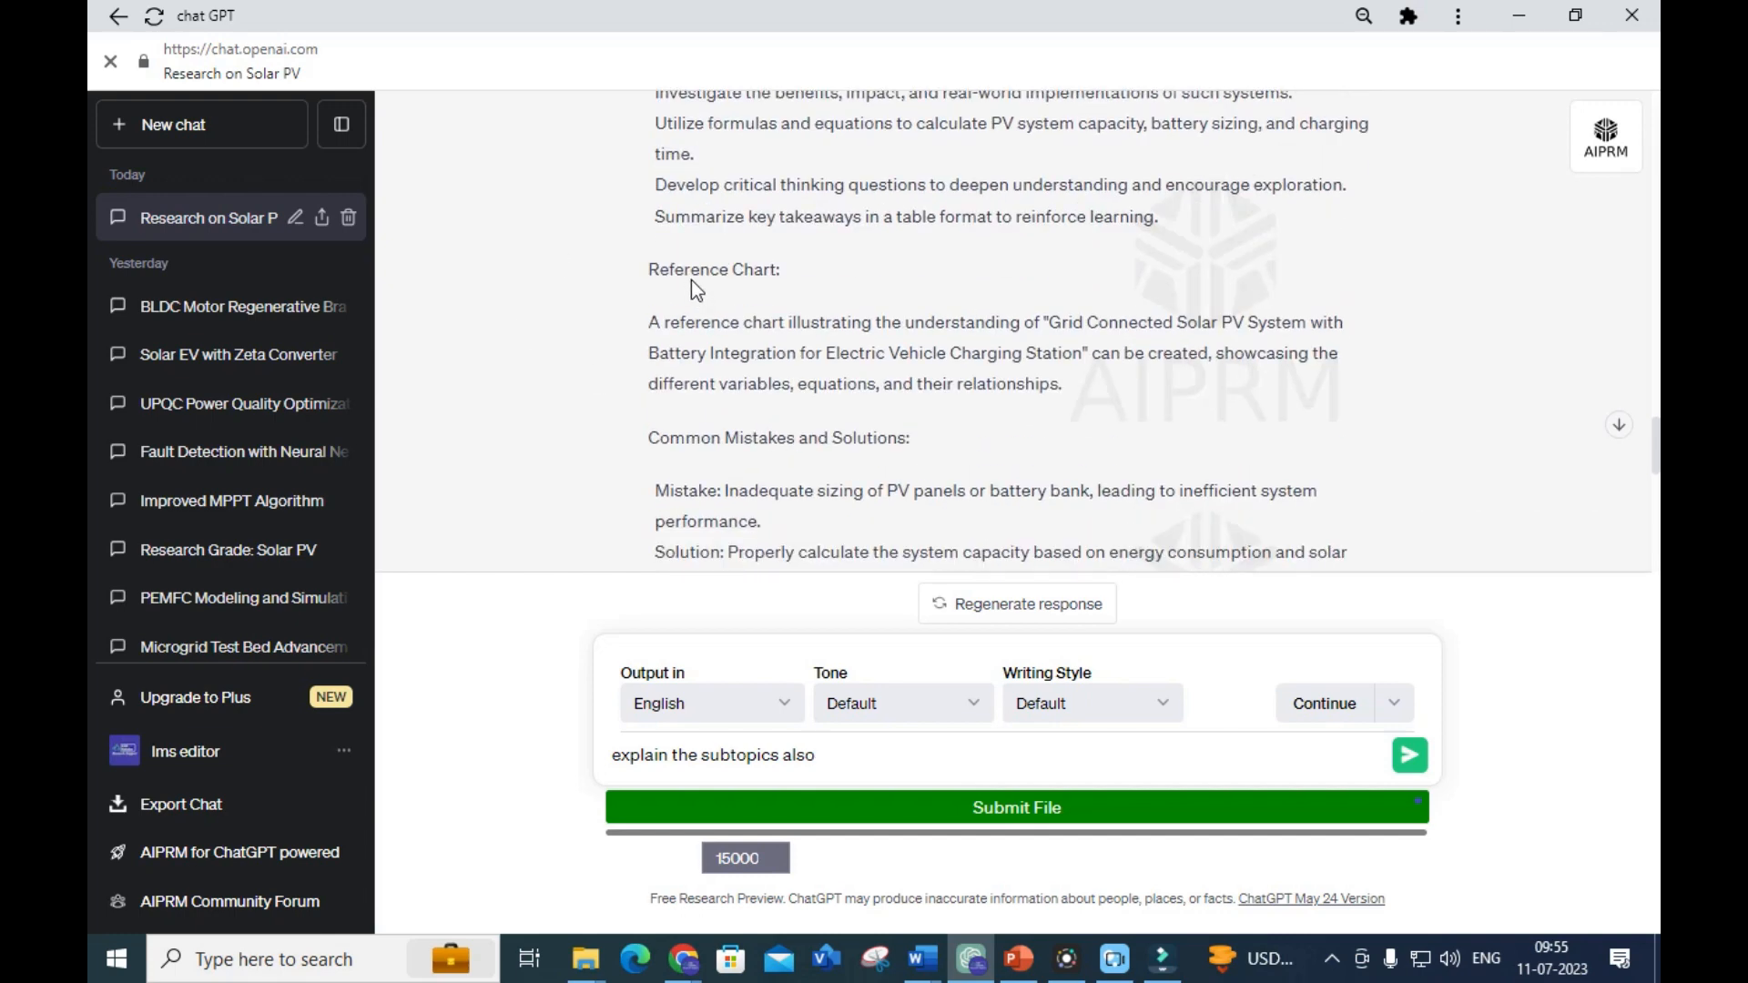
scroll("down", 3)
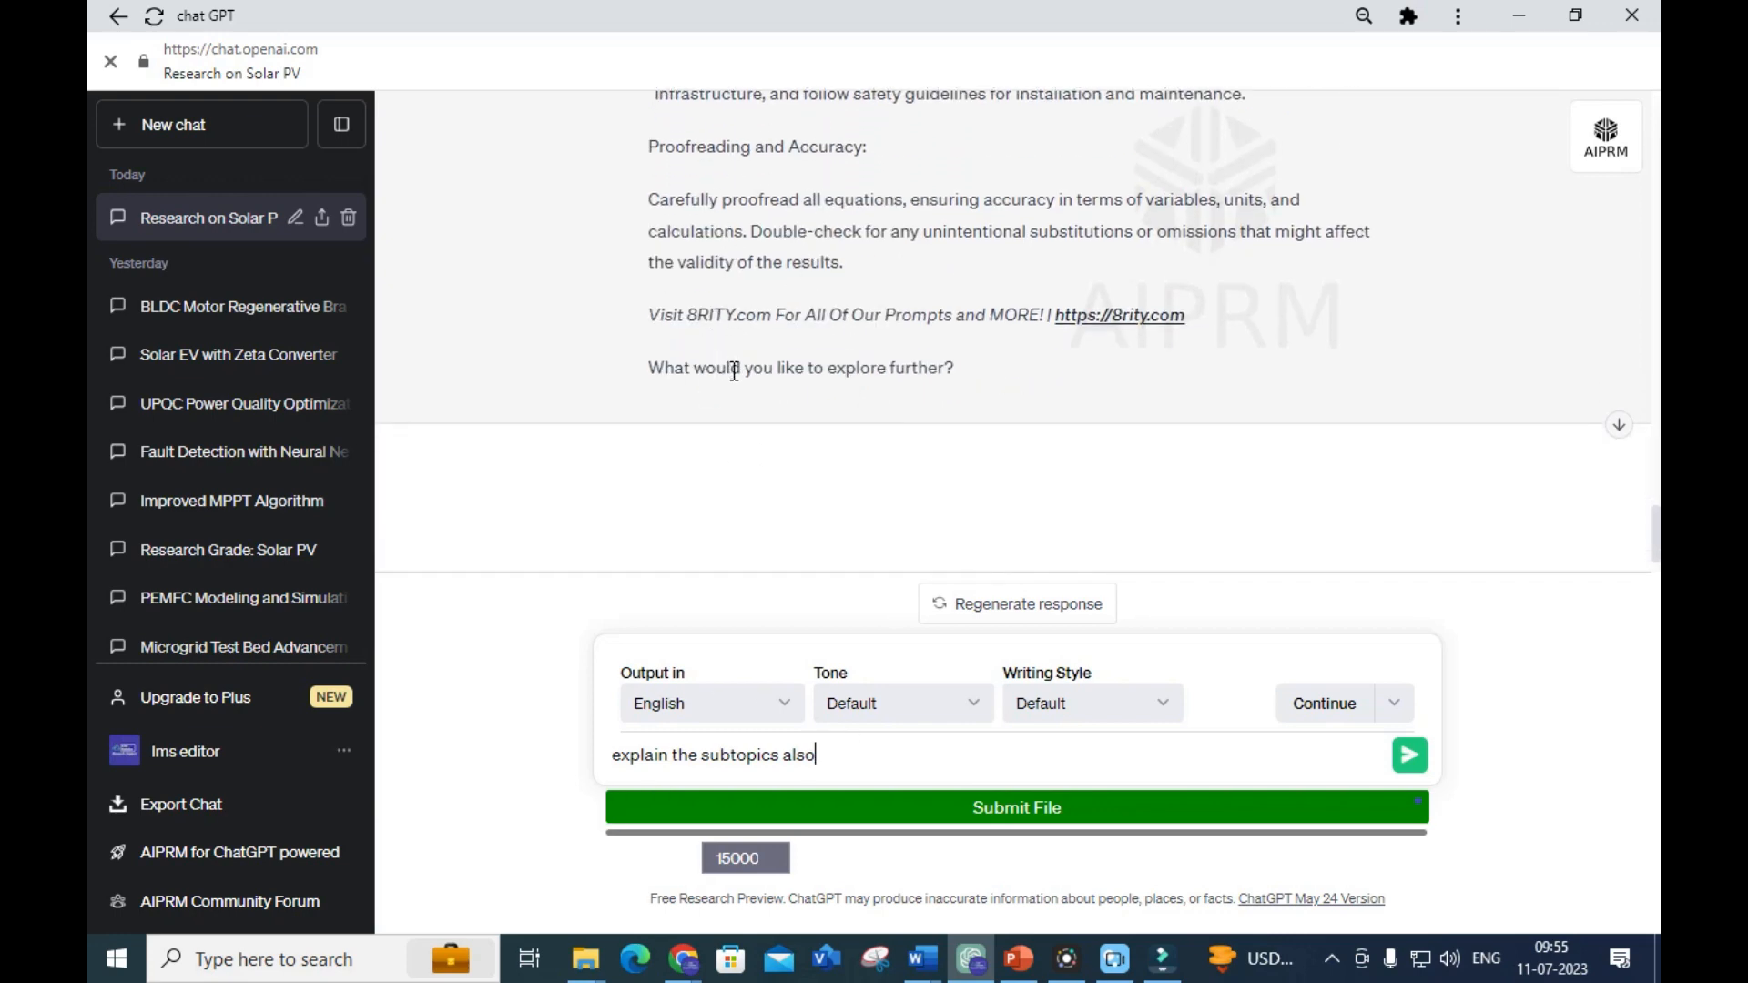
mouse_move(633, 788)
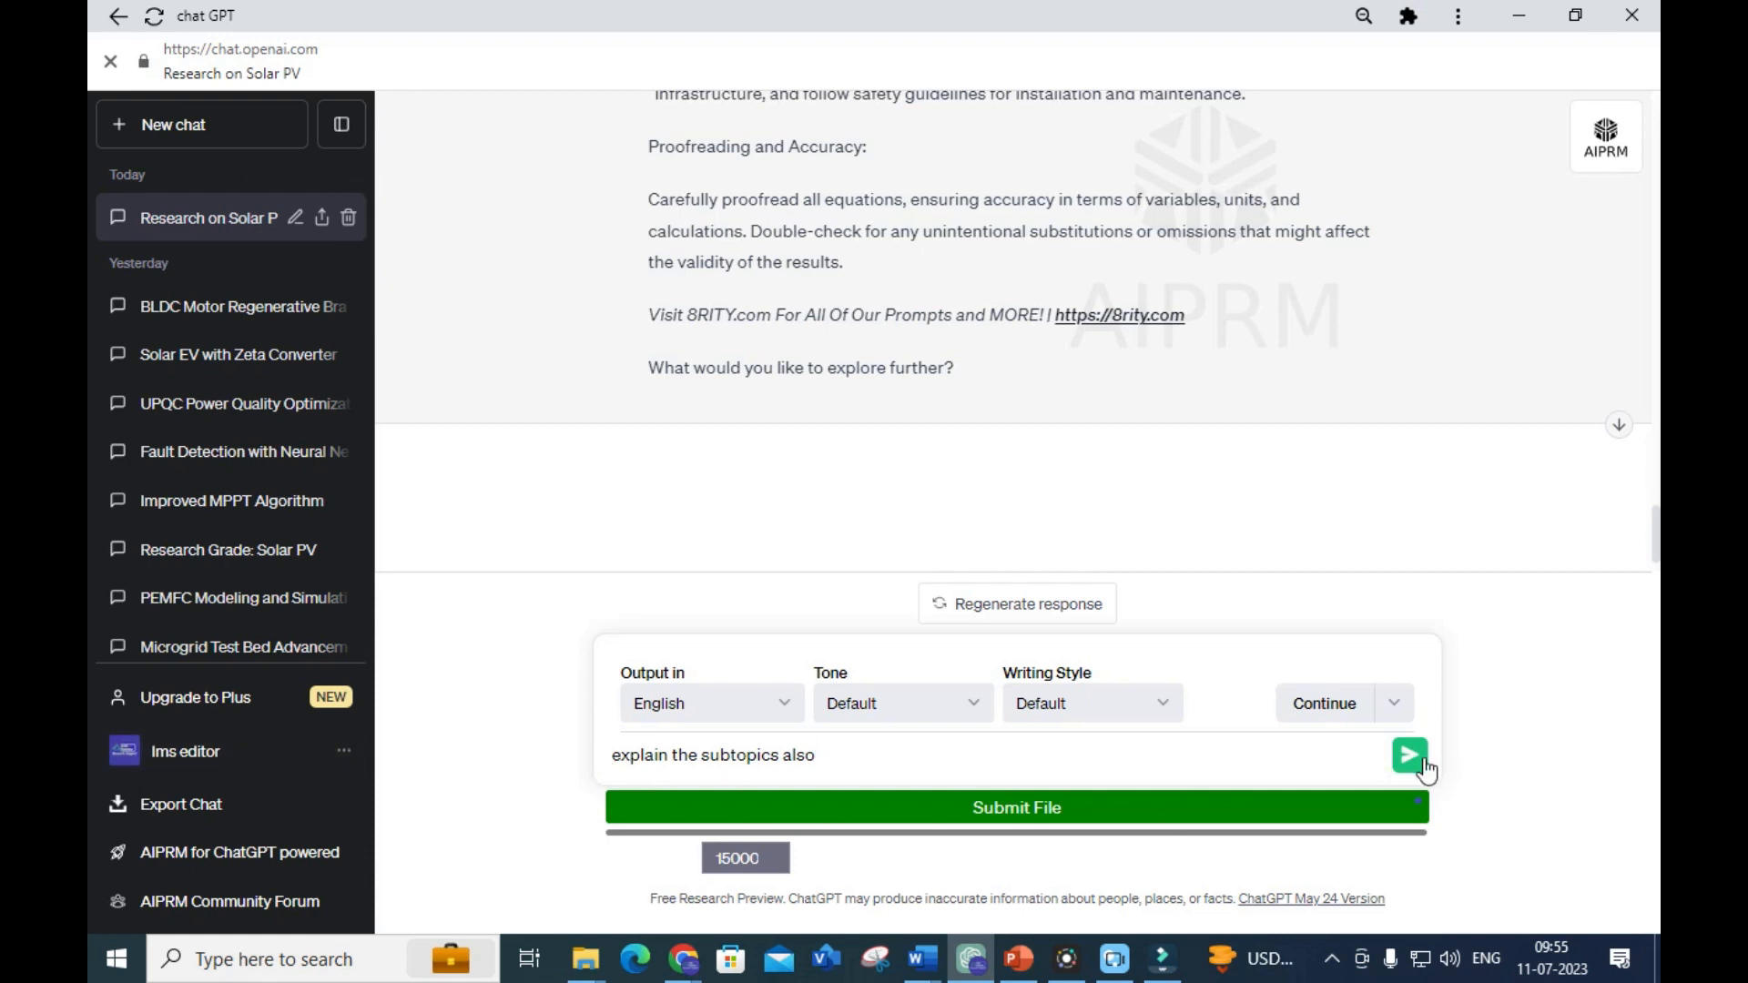
left_click(1409, 753)
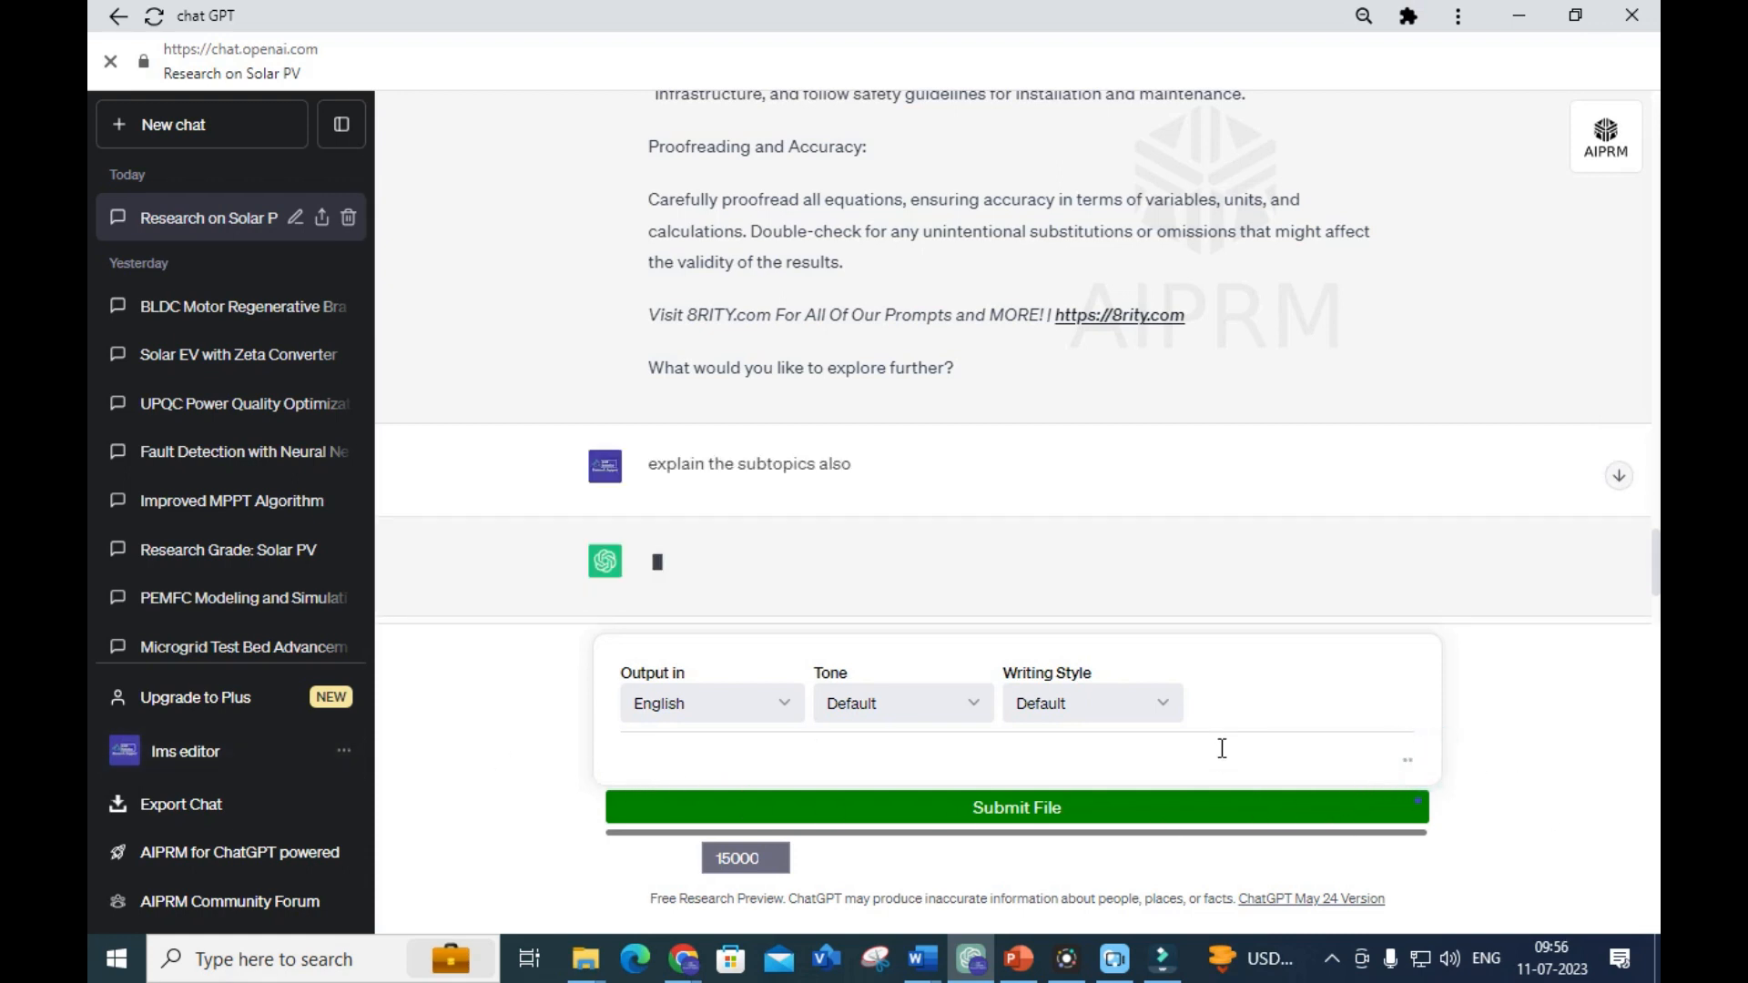
mouse_move(1135, 746)
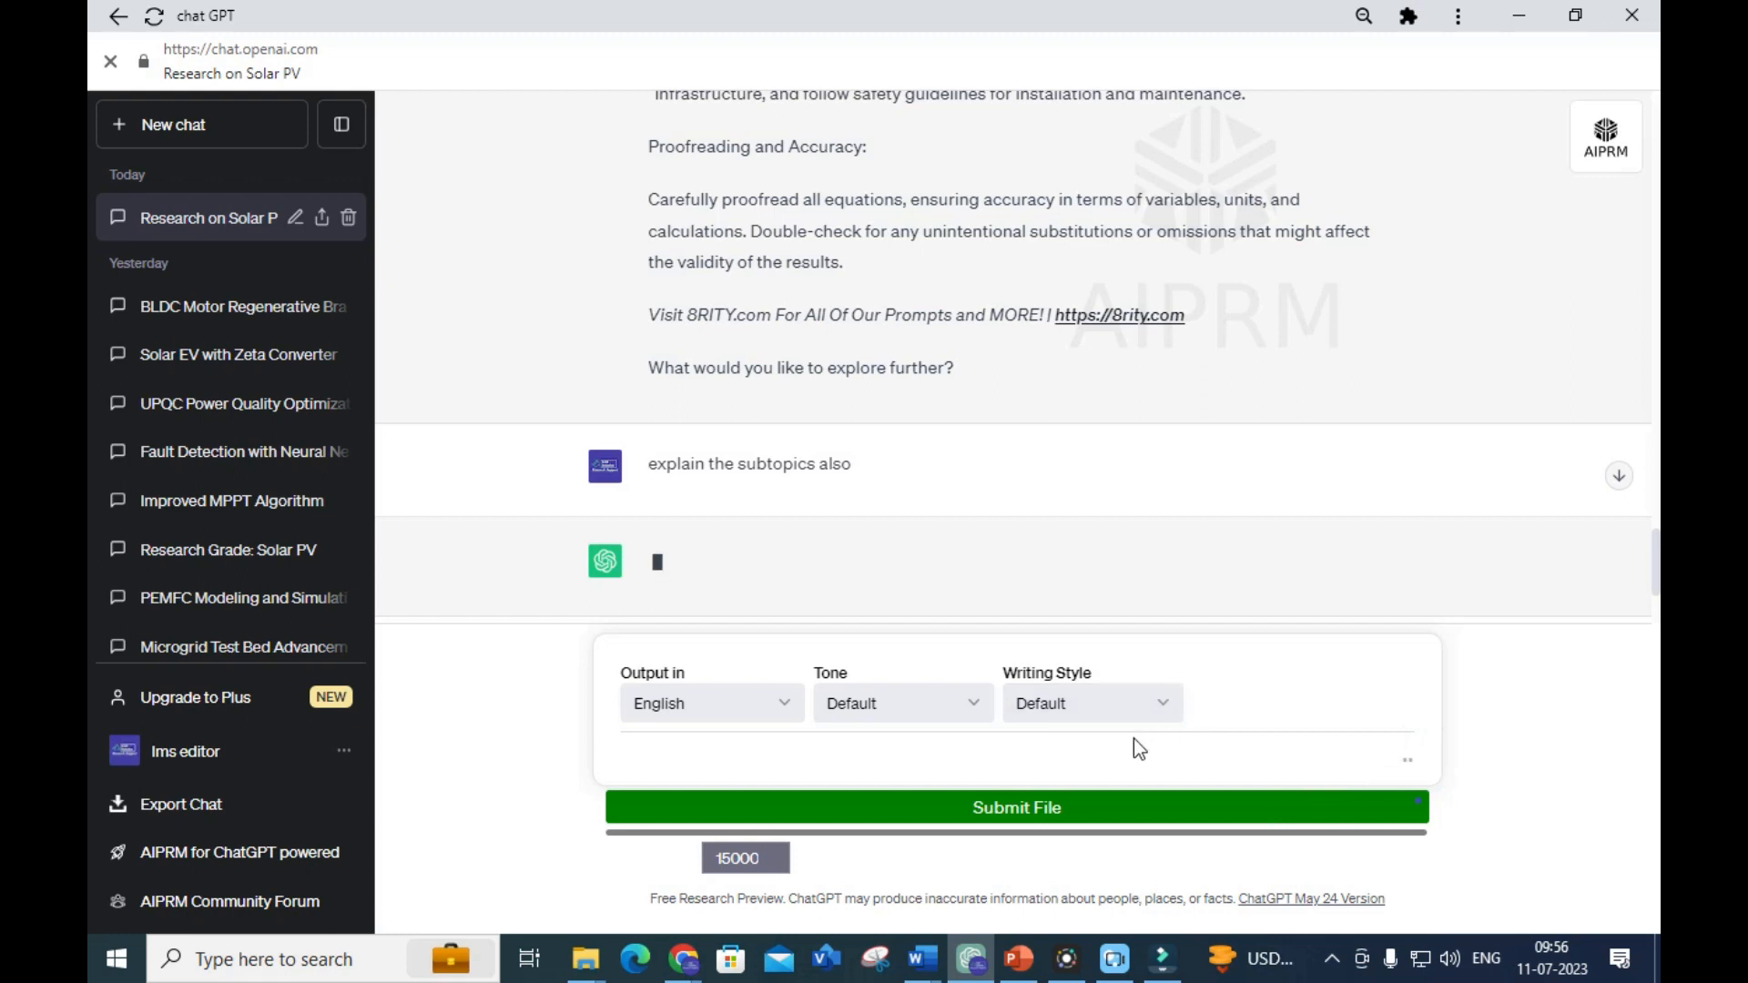
mouse_move(984, 447)
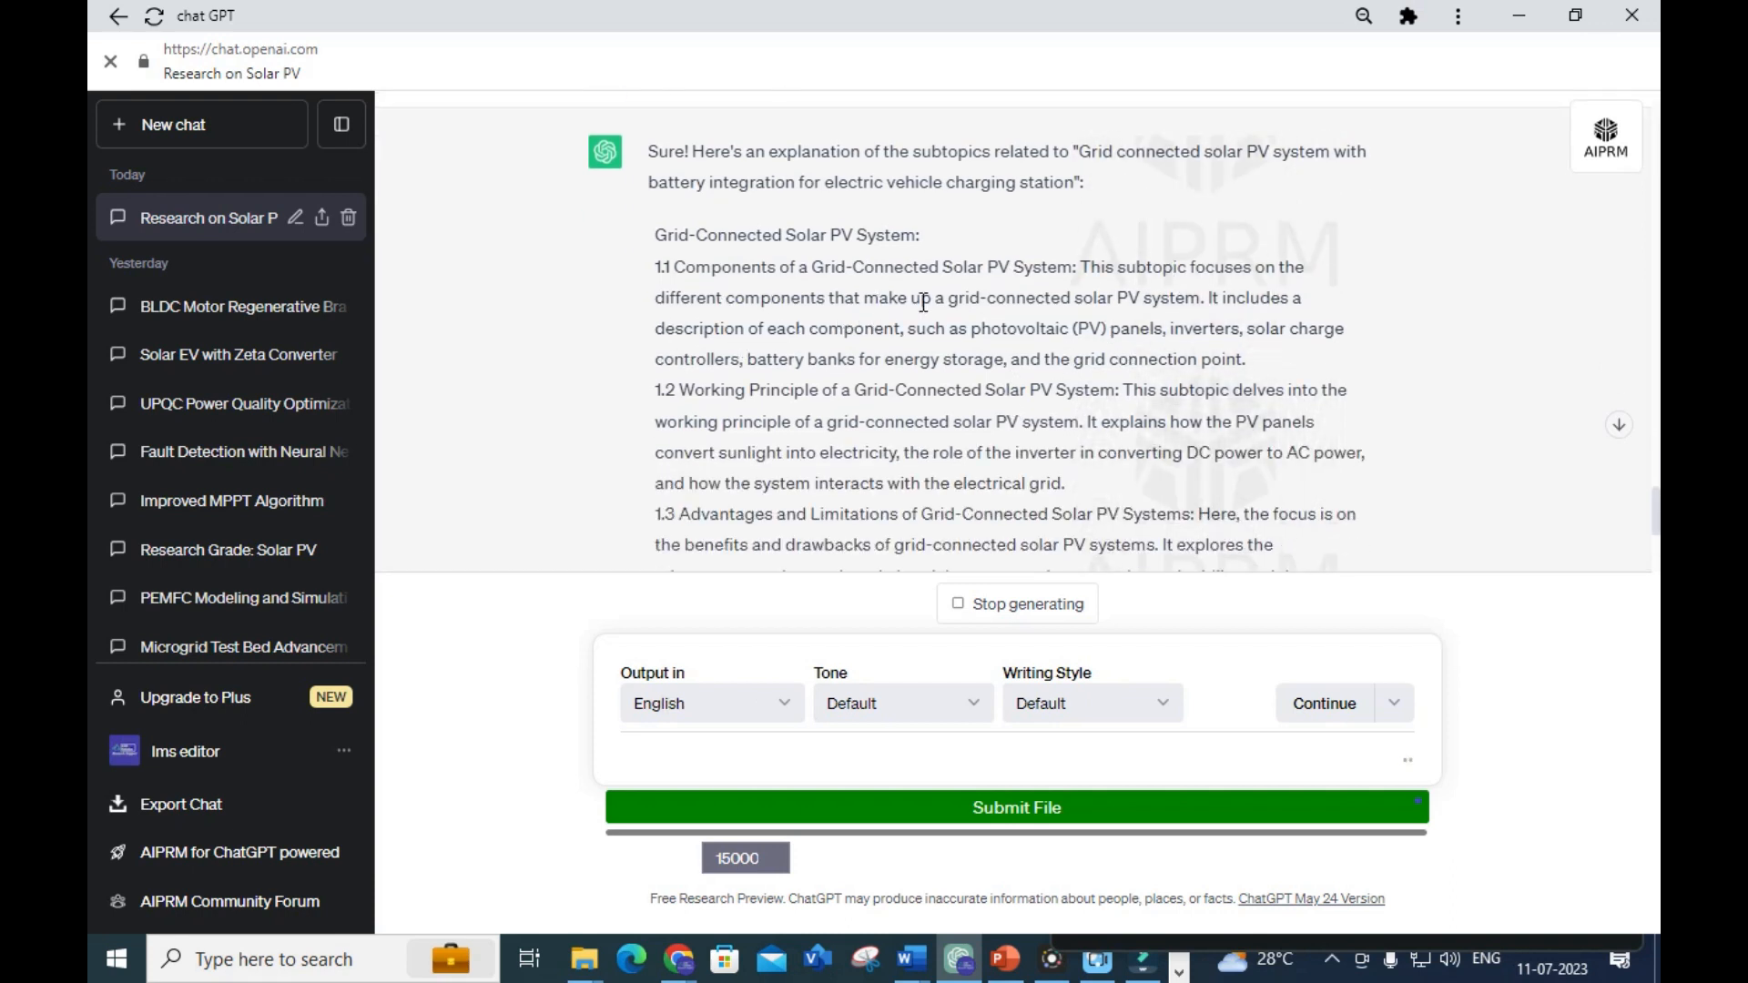
mouse_move(537, 457)
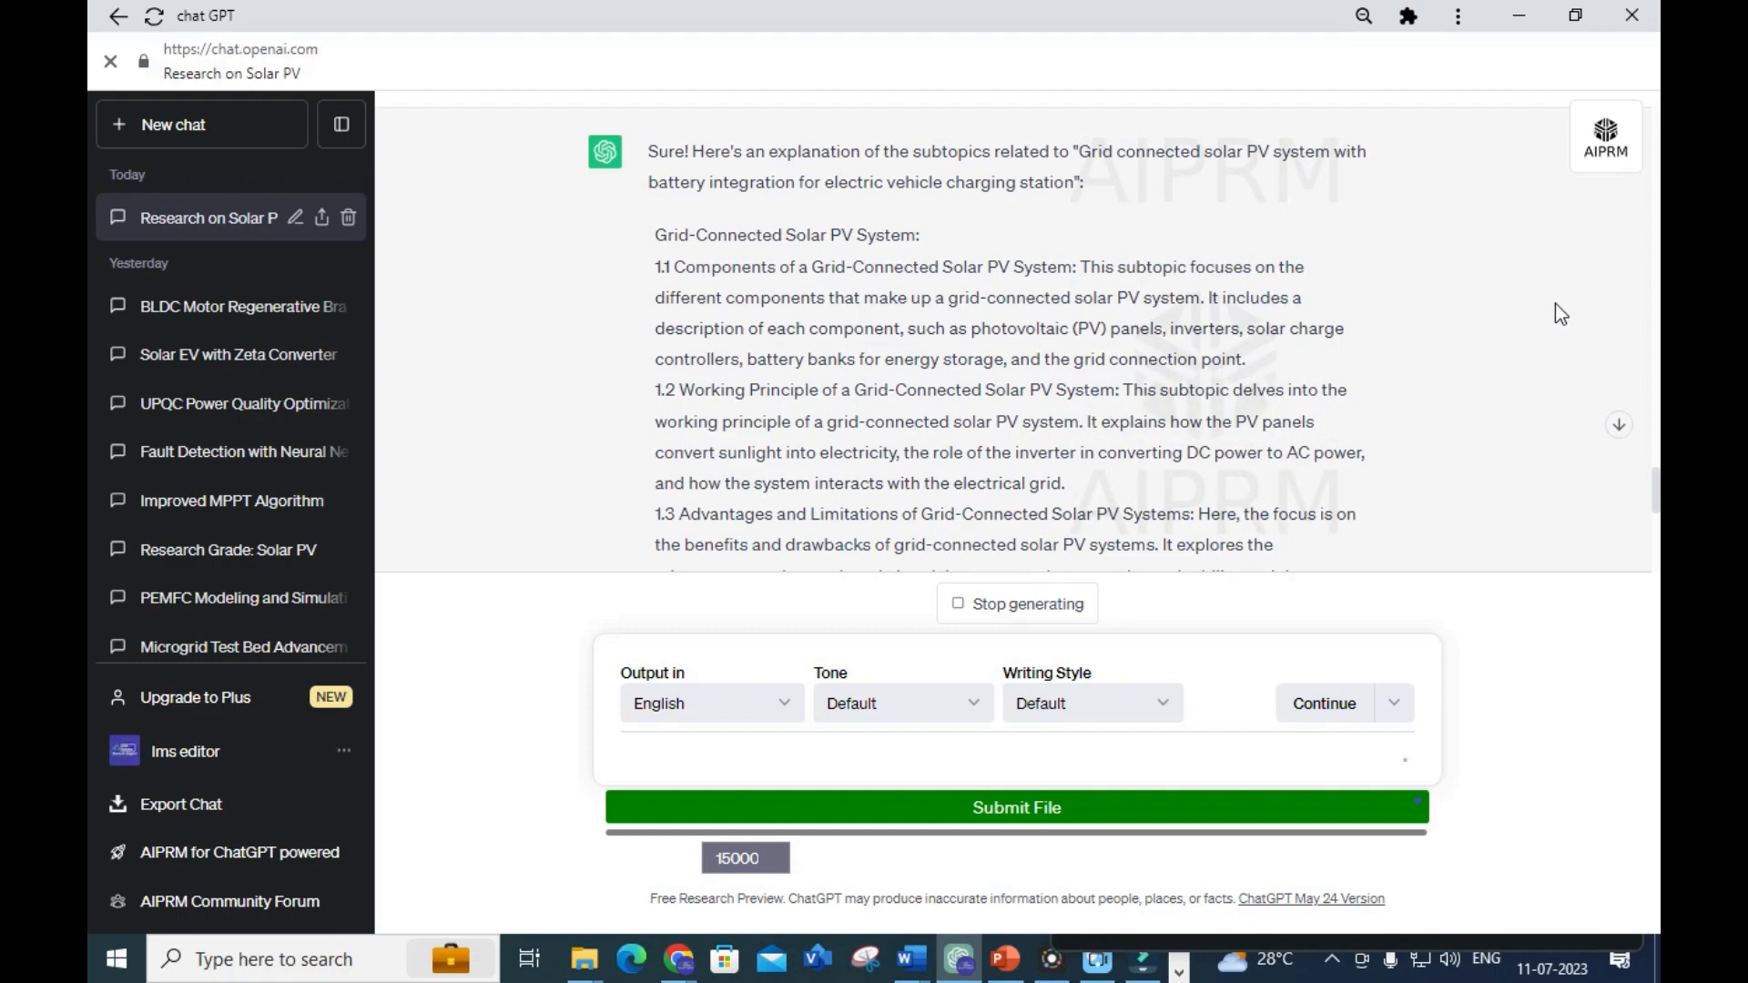
scroll("down", 3)
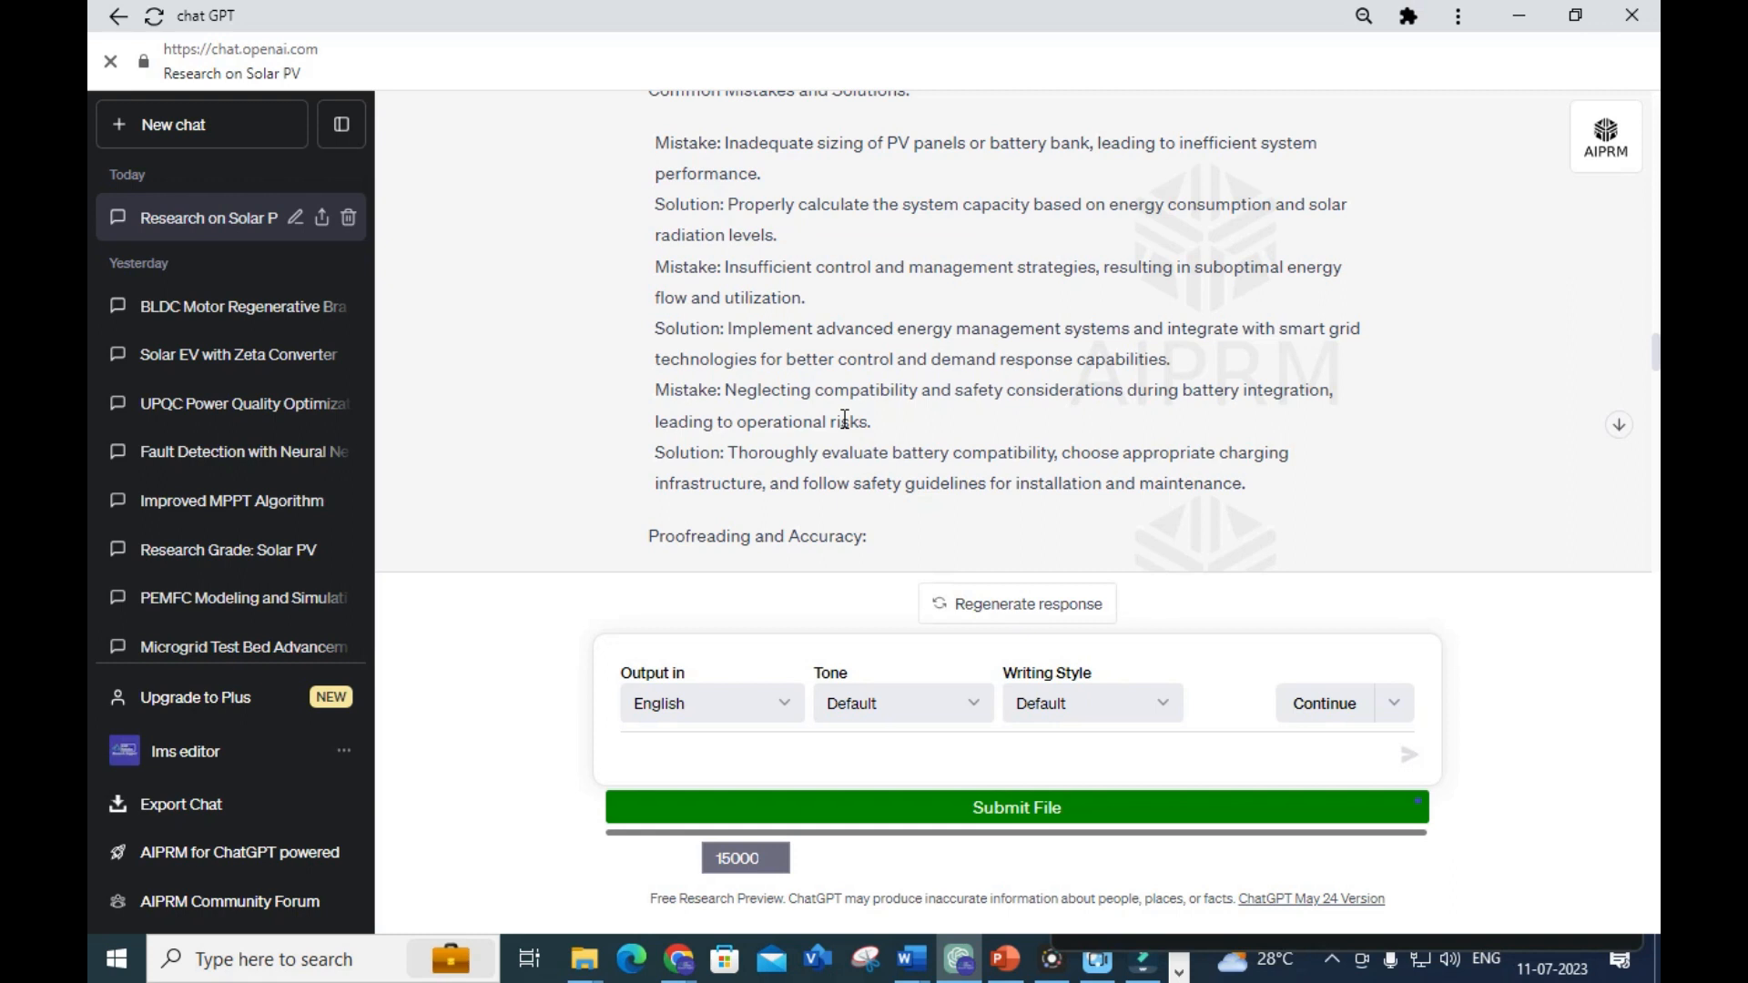
mouse_move(761, 379)
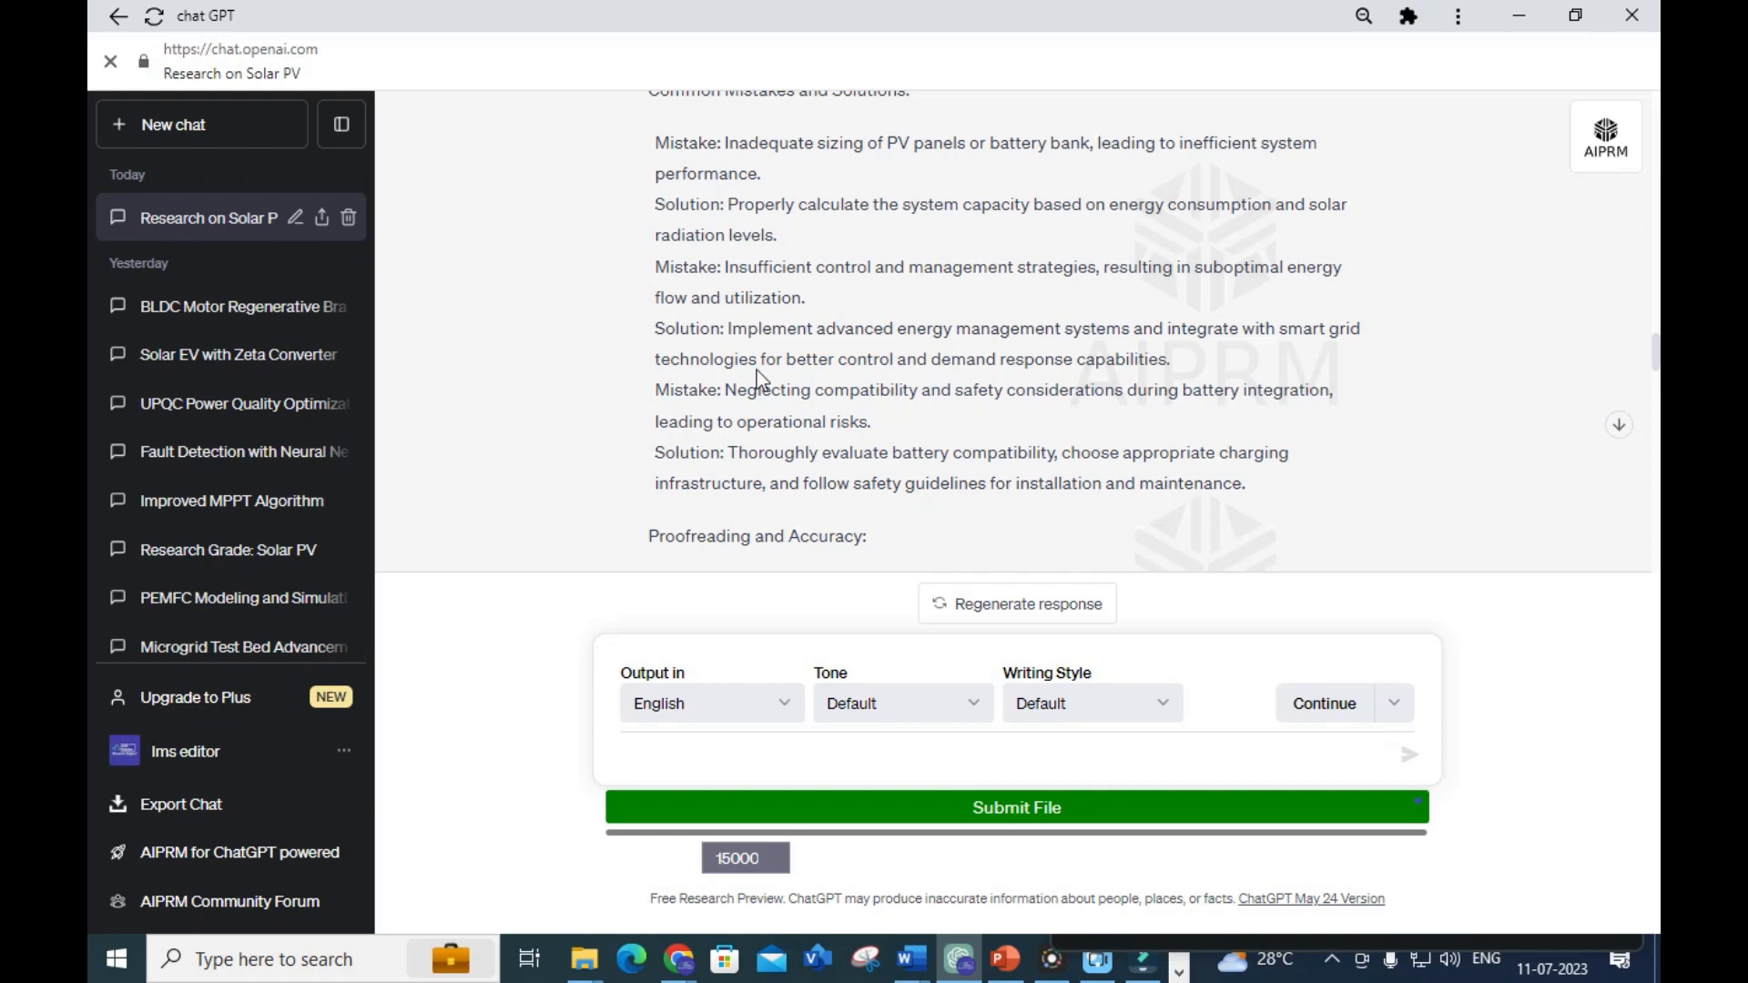
scroll("up", 3)
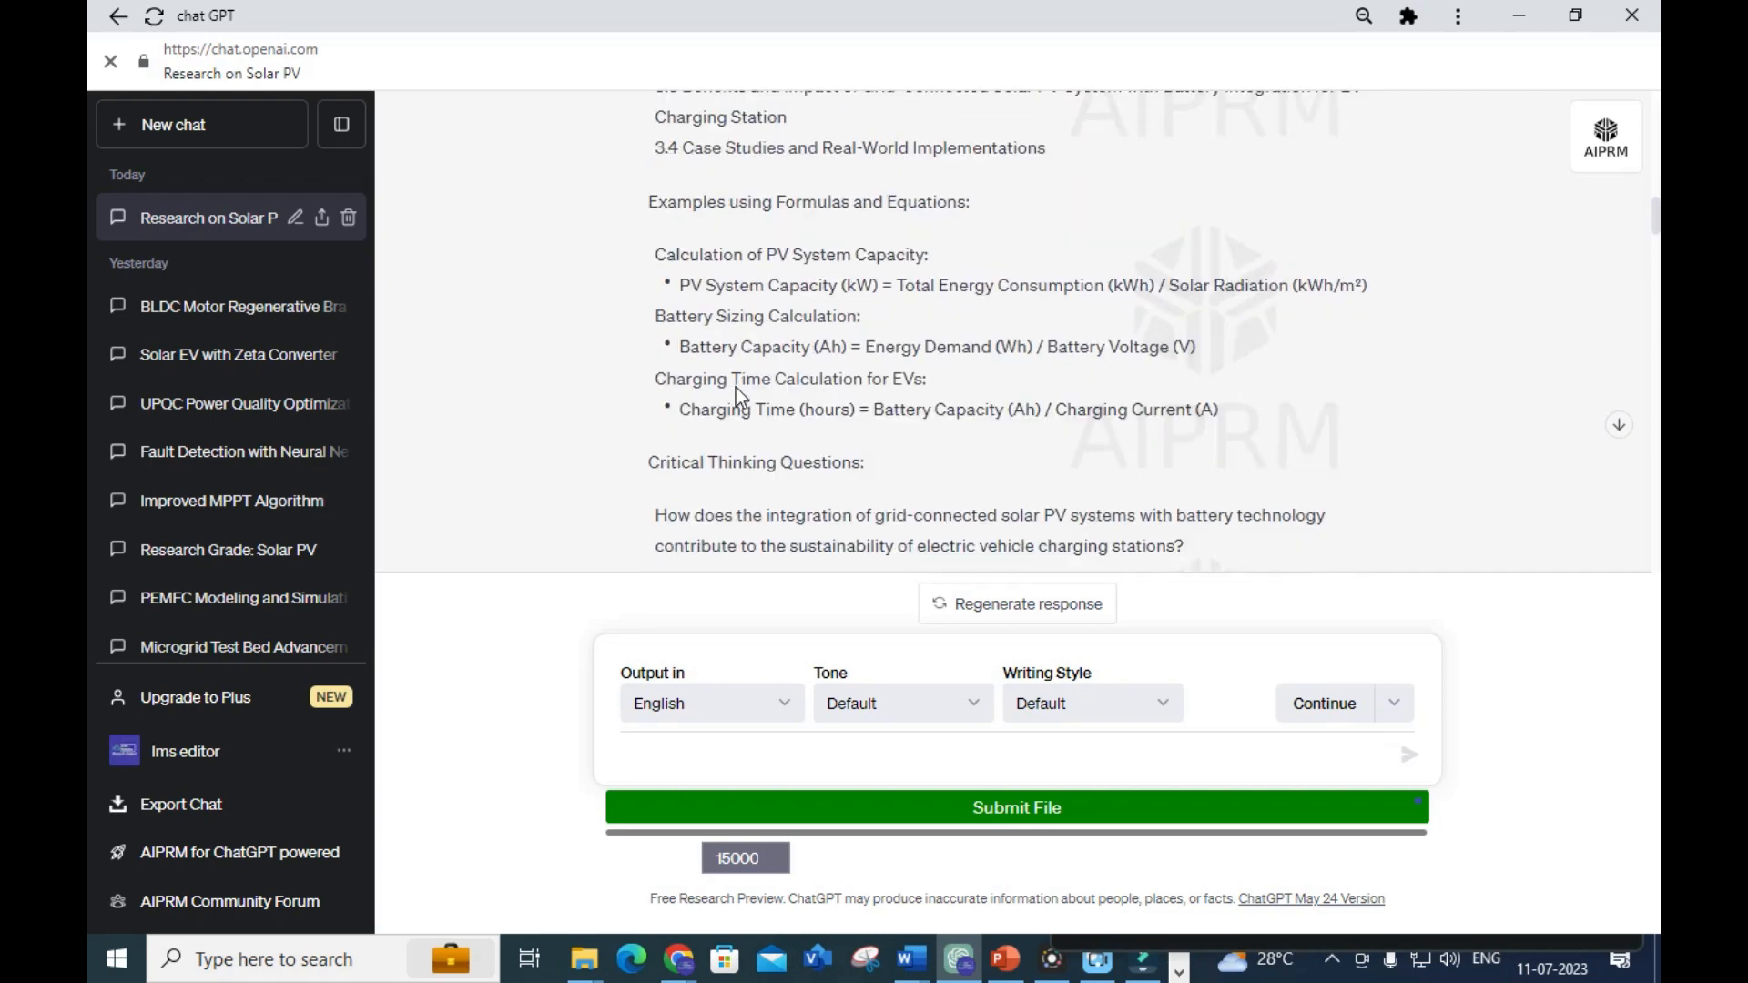
scroll("up", 3)
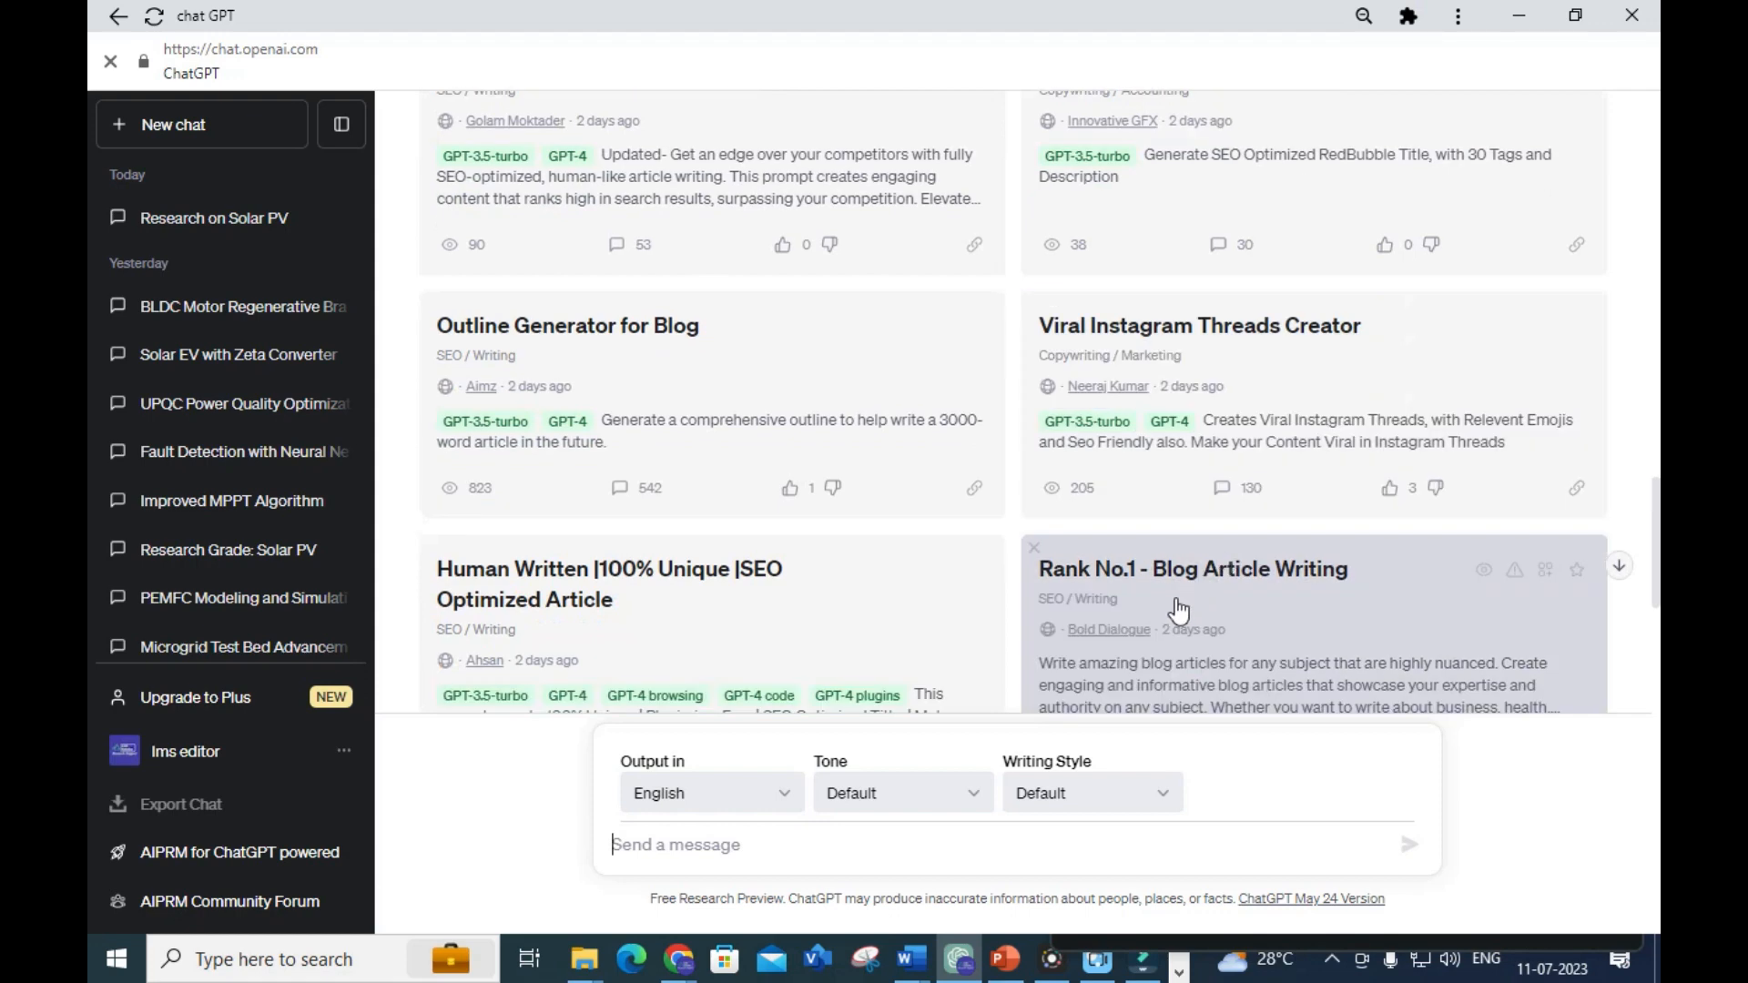
Choose the Code Anything Now prompt card from the AIPRM library
scroll("down", 3)
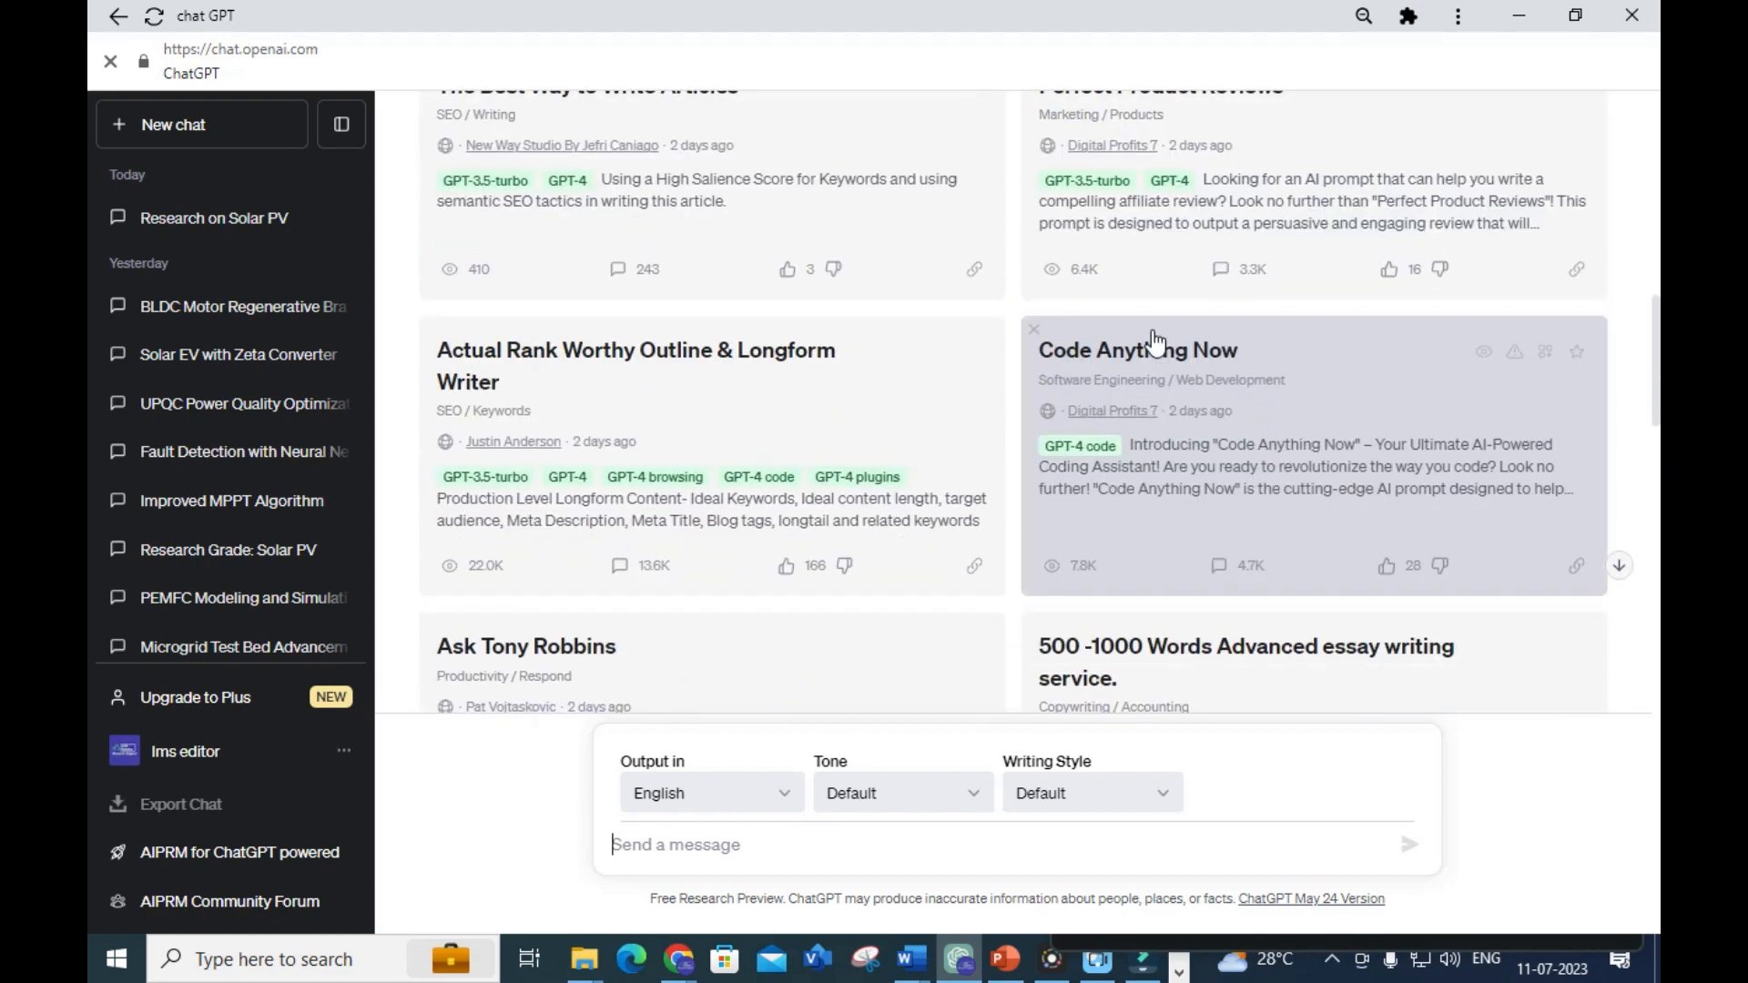
left_click(1138, 350)
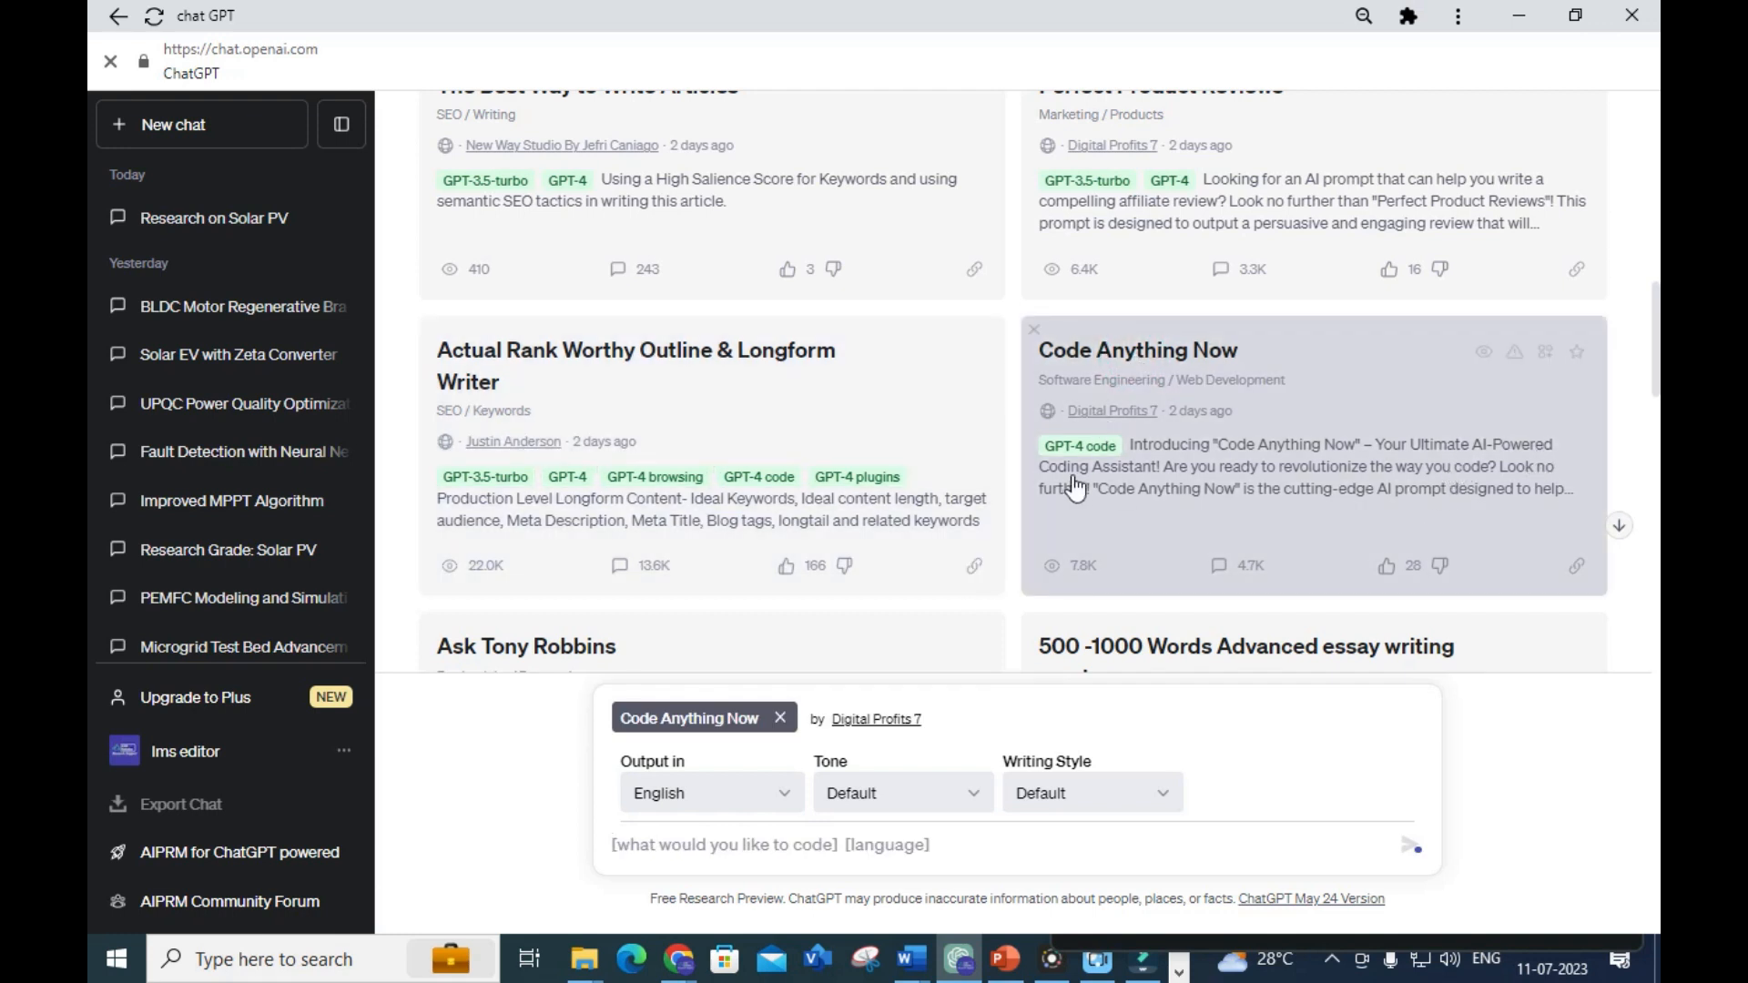
mouse_move(1406, 489)
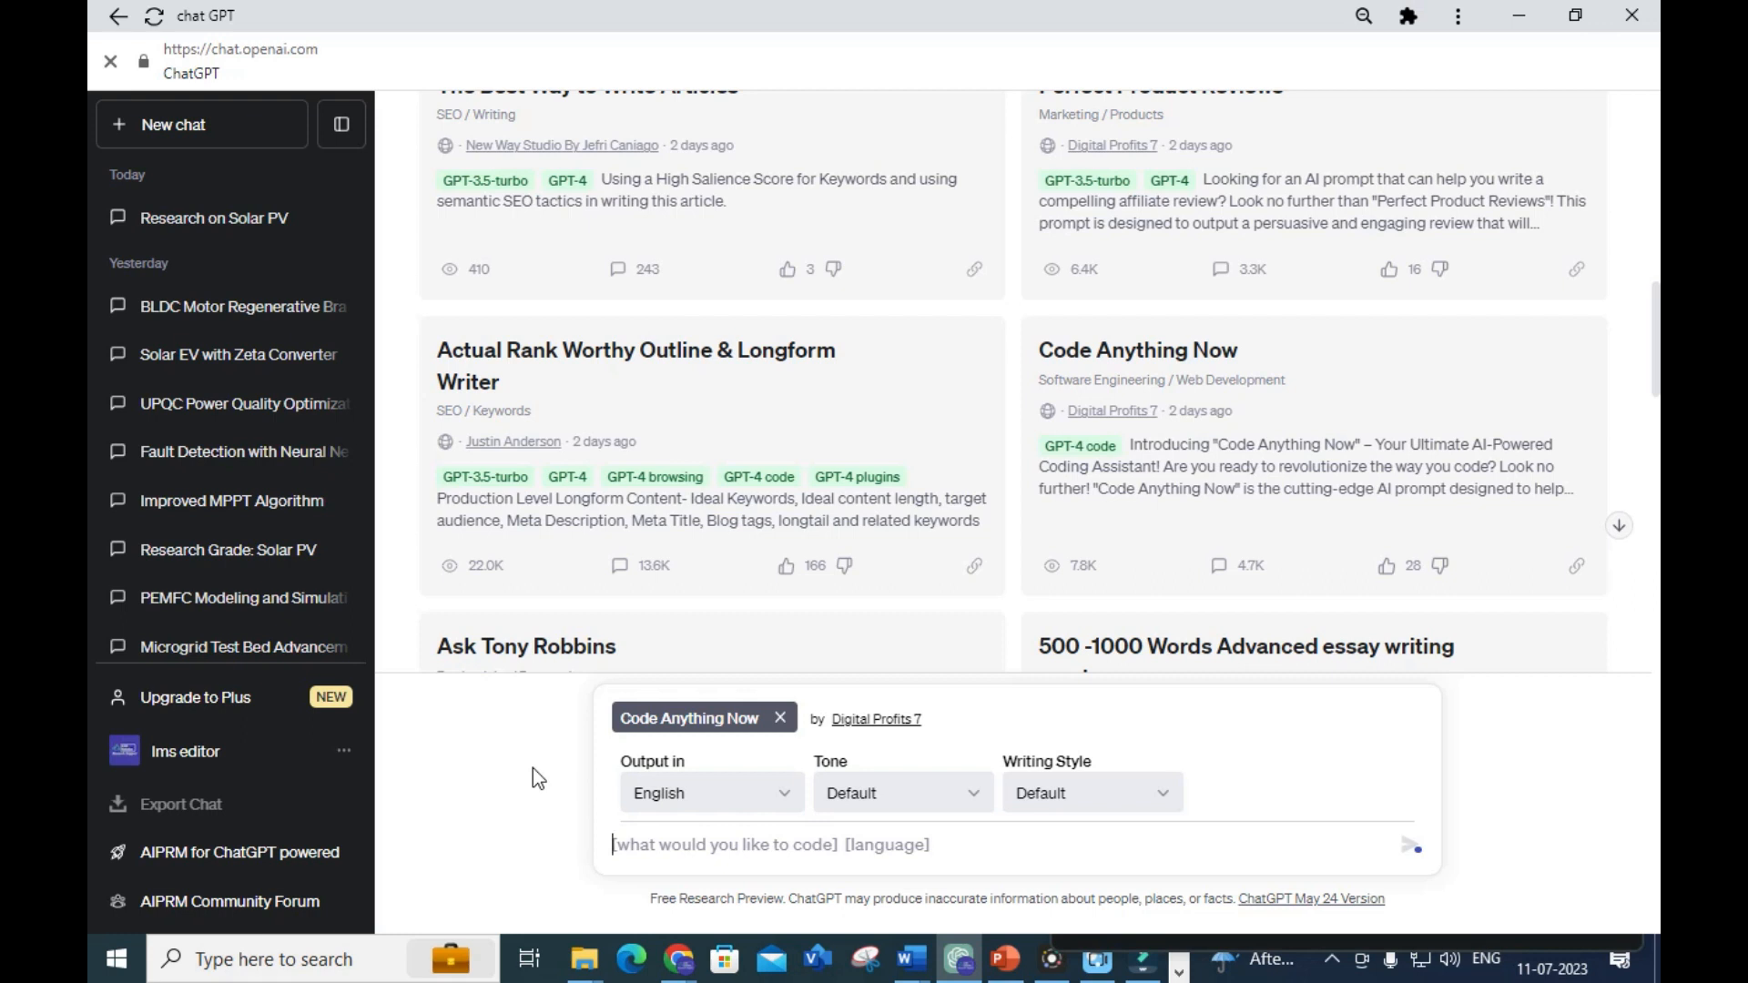
Ask ChatGPT to explain the particle swarm optimization MATLAB code for MPPT
type("e")
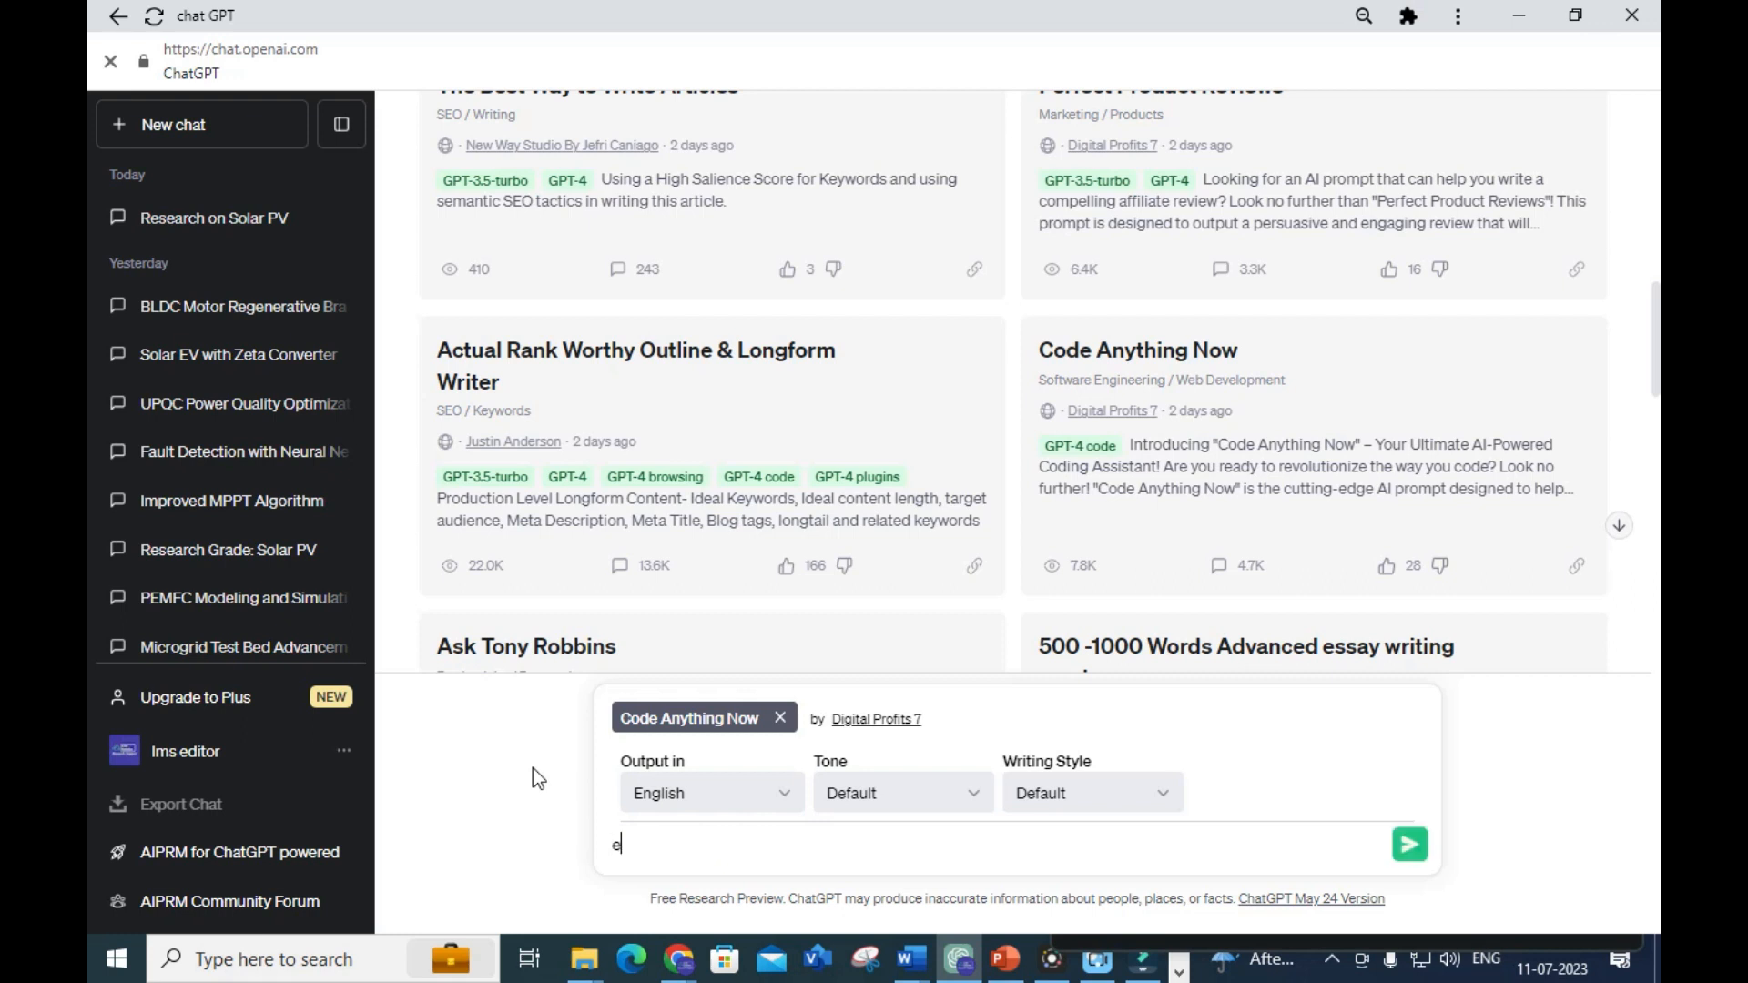
type("xplain the")
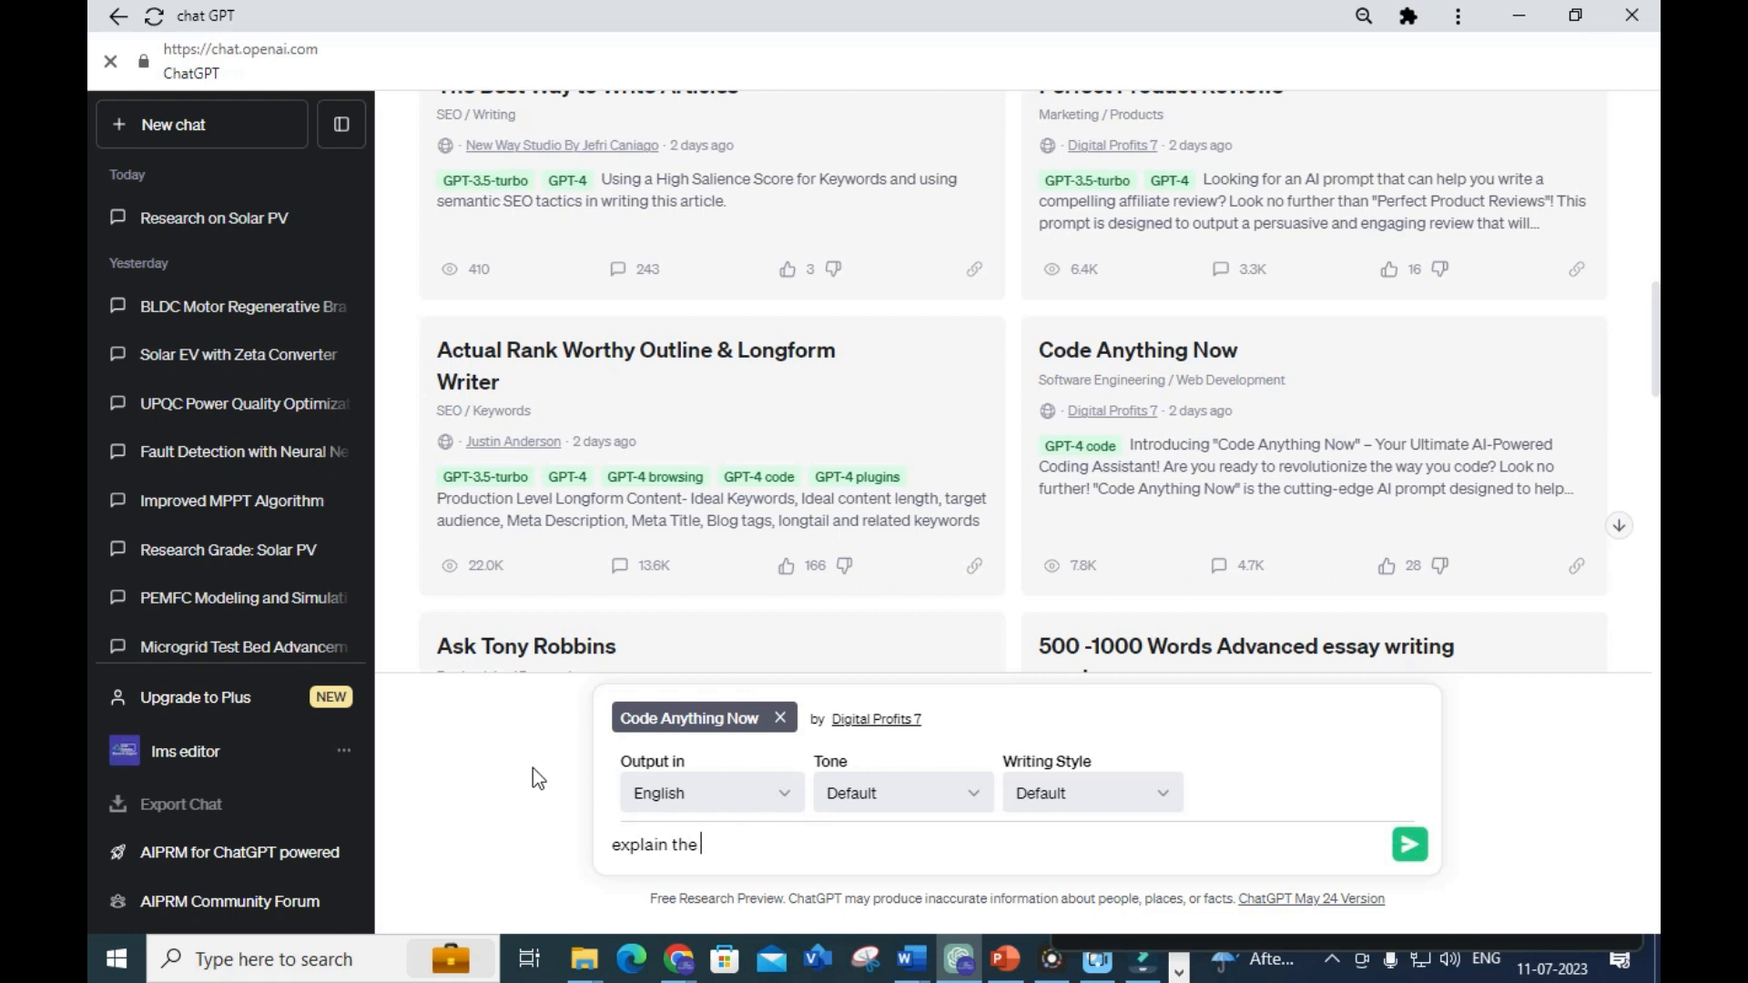
type("particle sw")
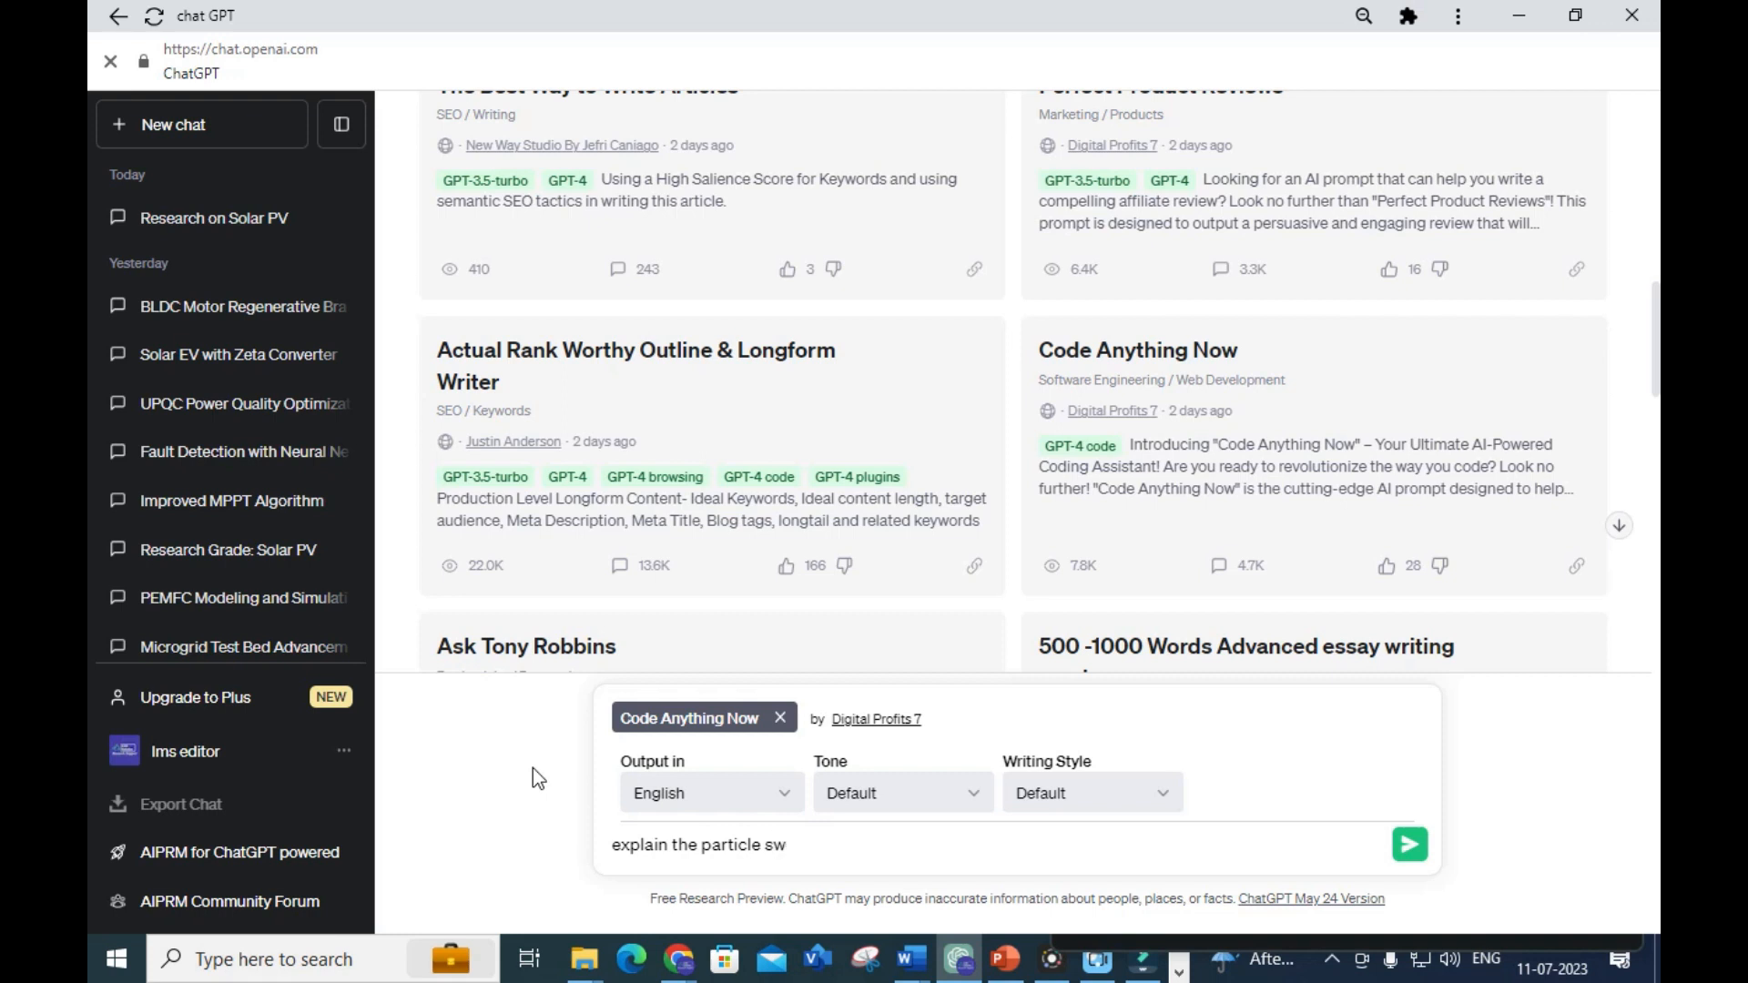
type("arm opt")
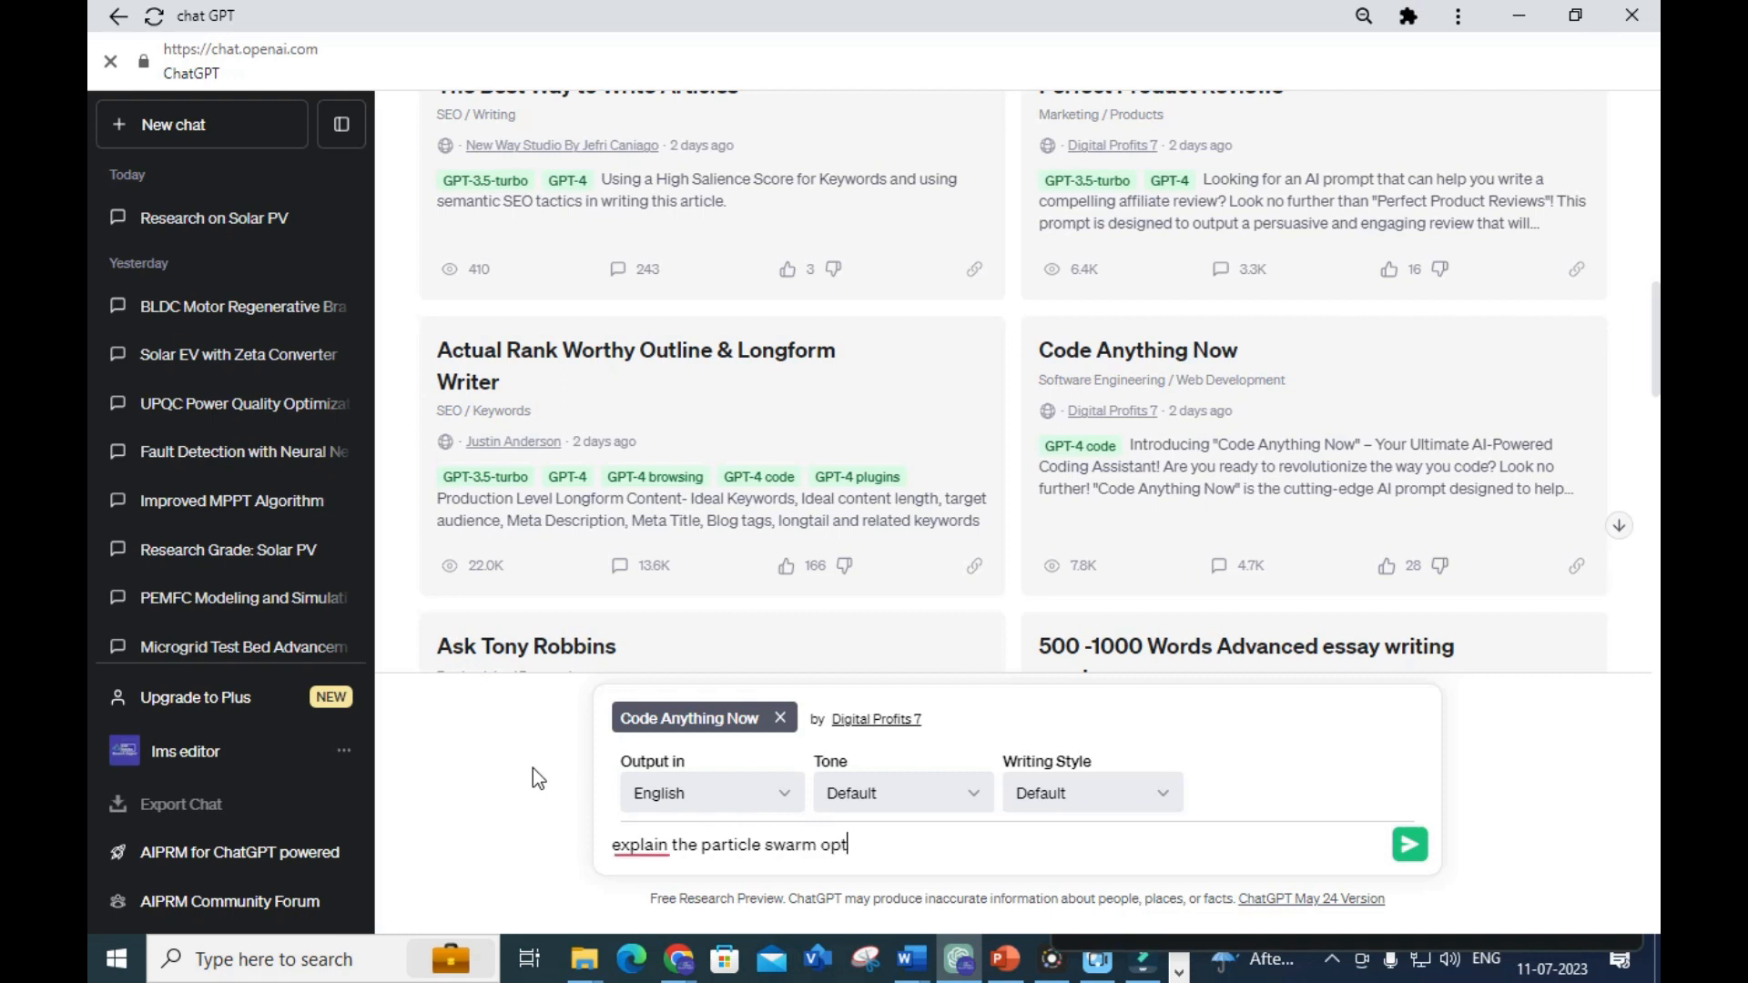
type("imization")
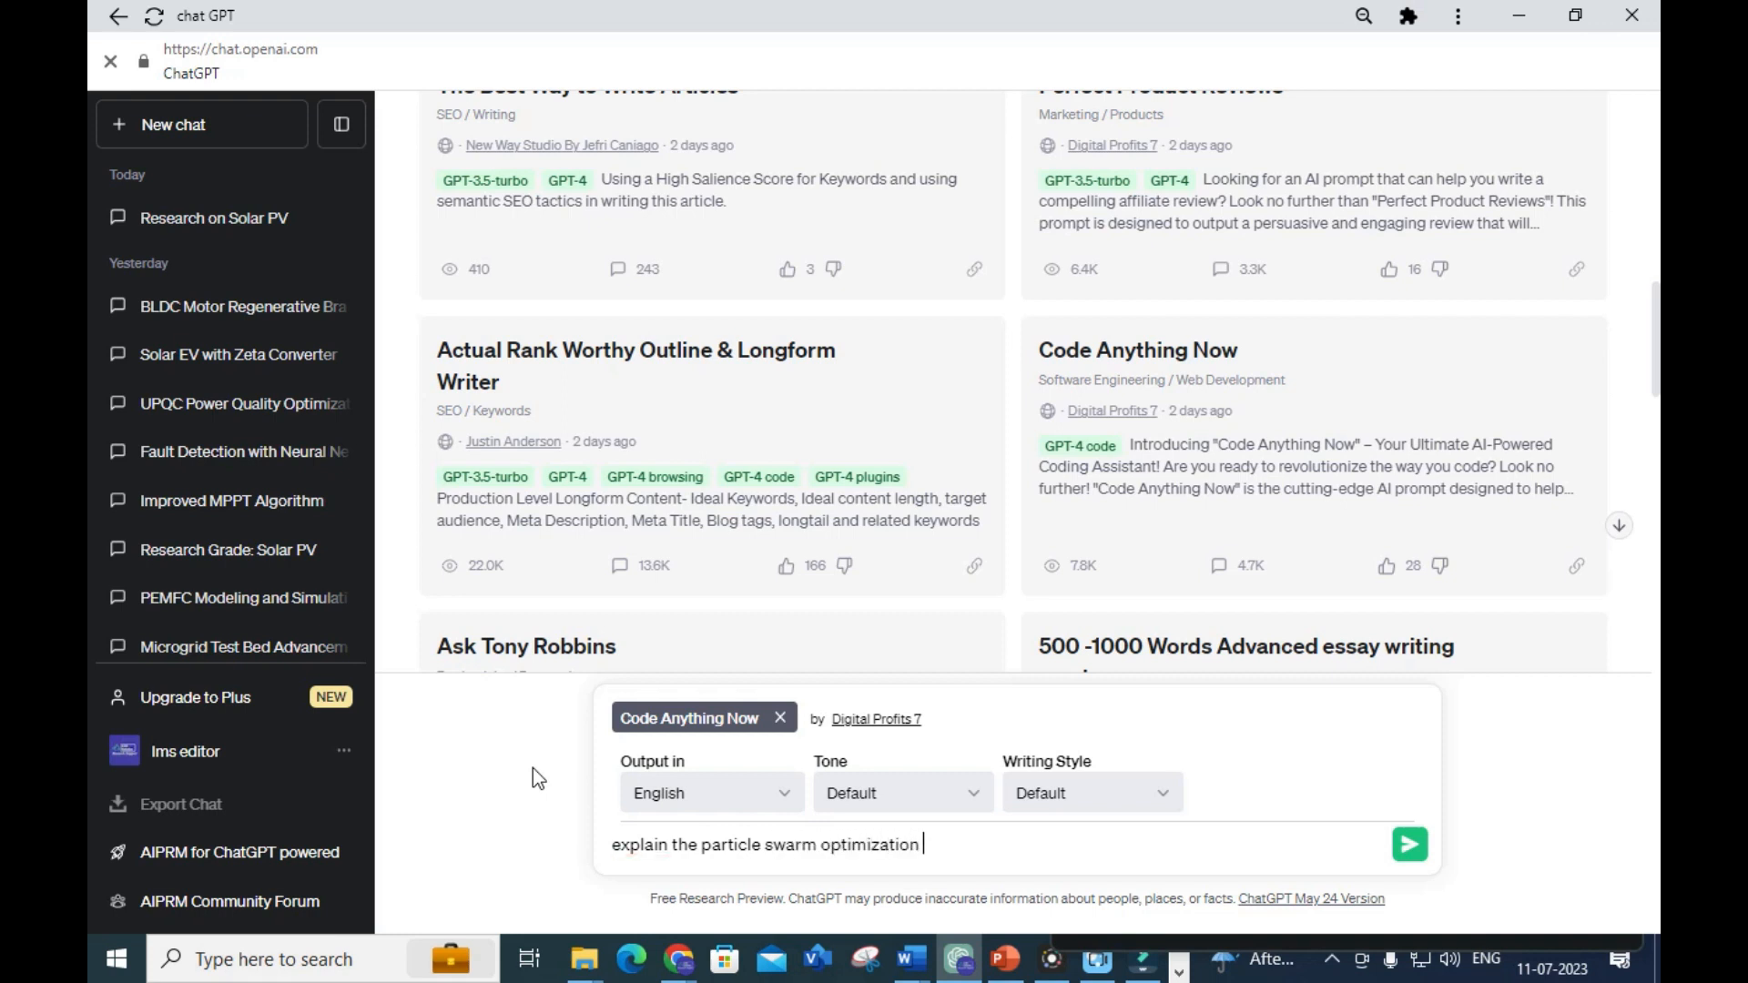
type("matlab code for")
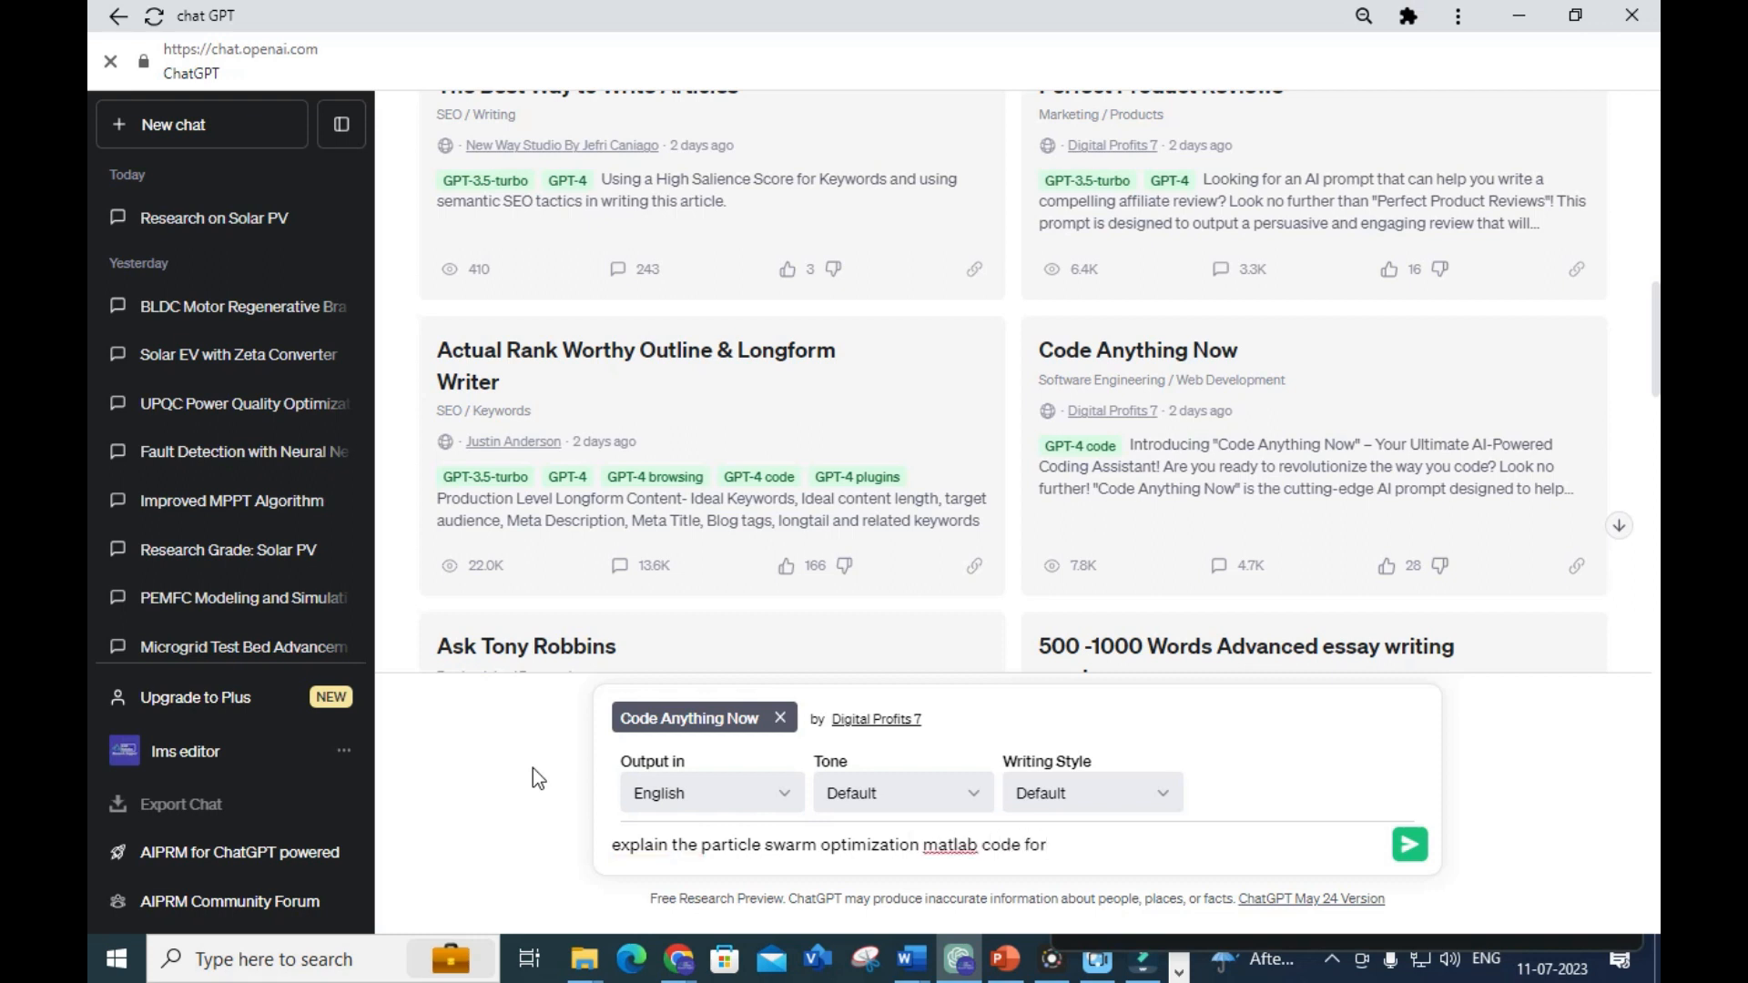
type("mppt")
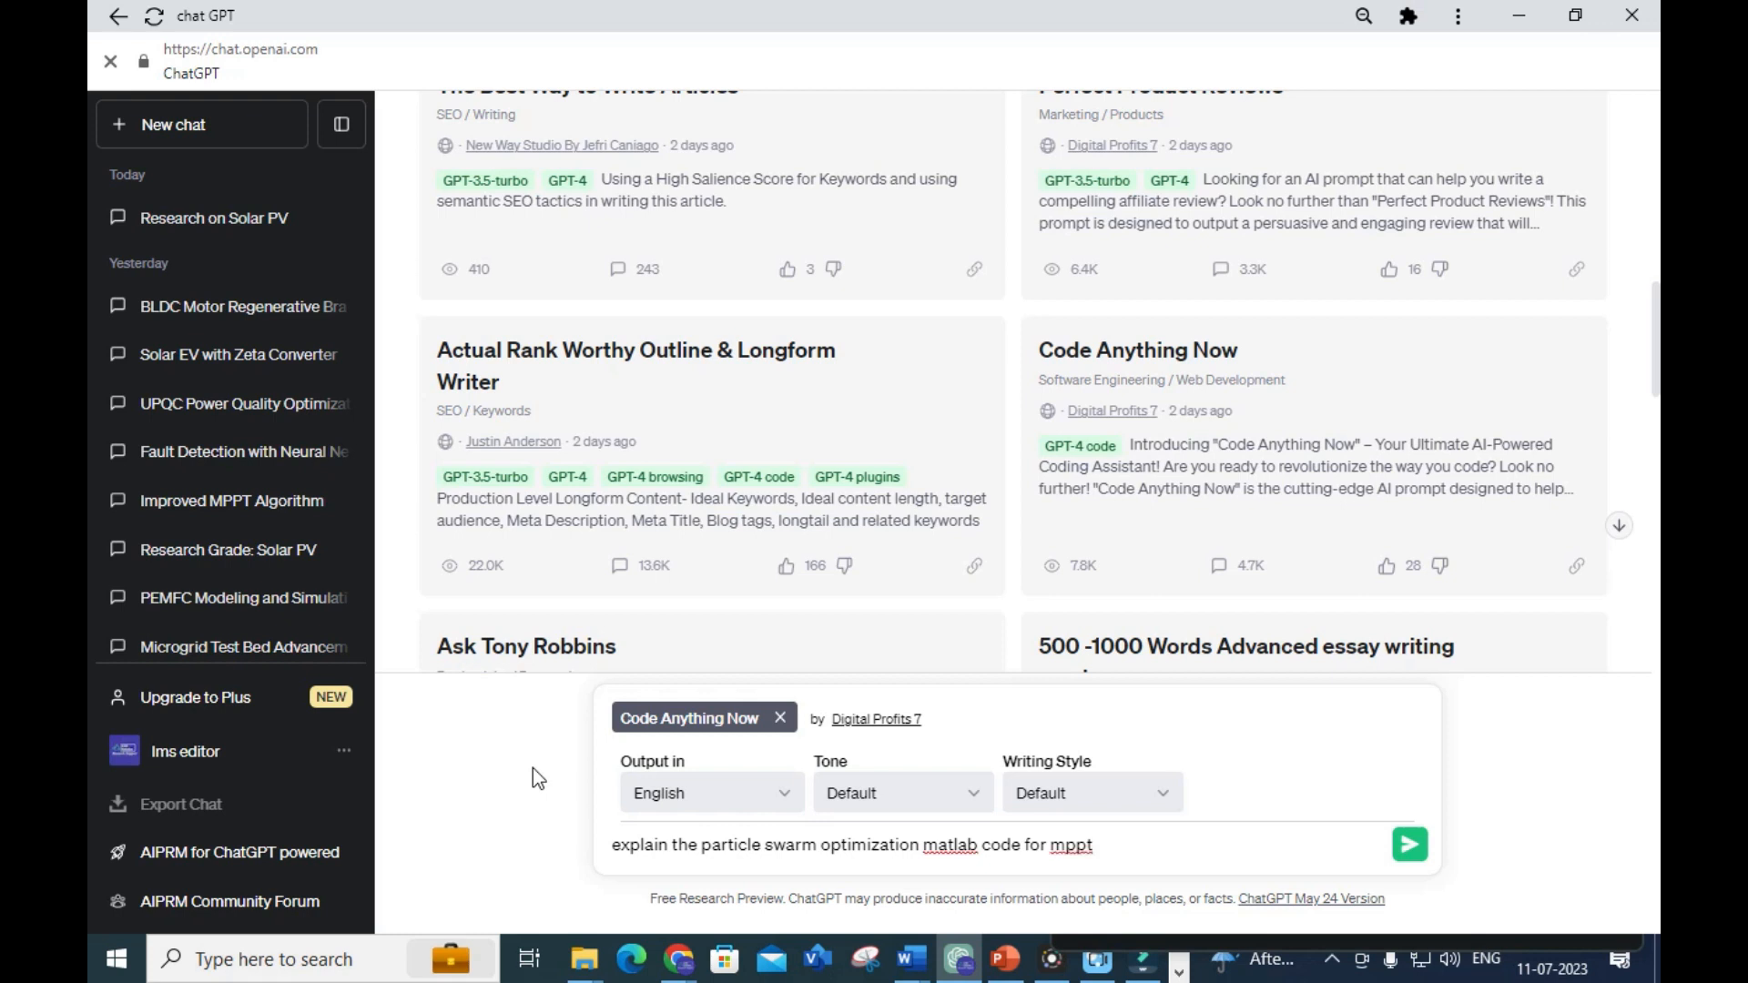
mouse_move(1409, 845)
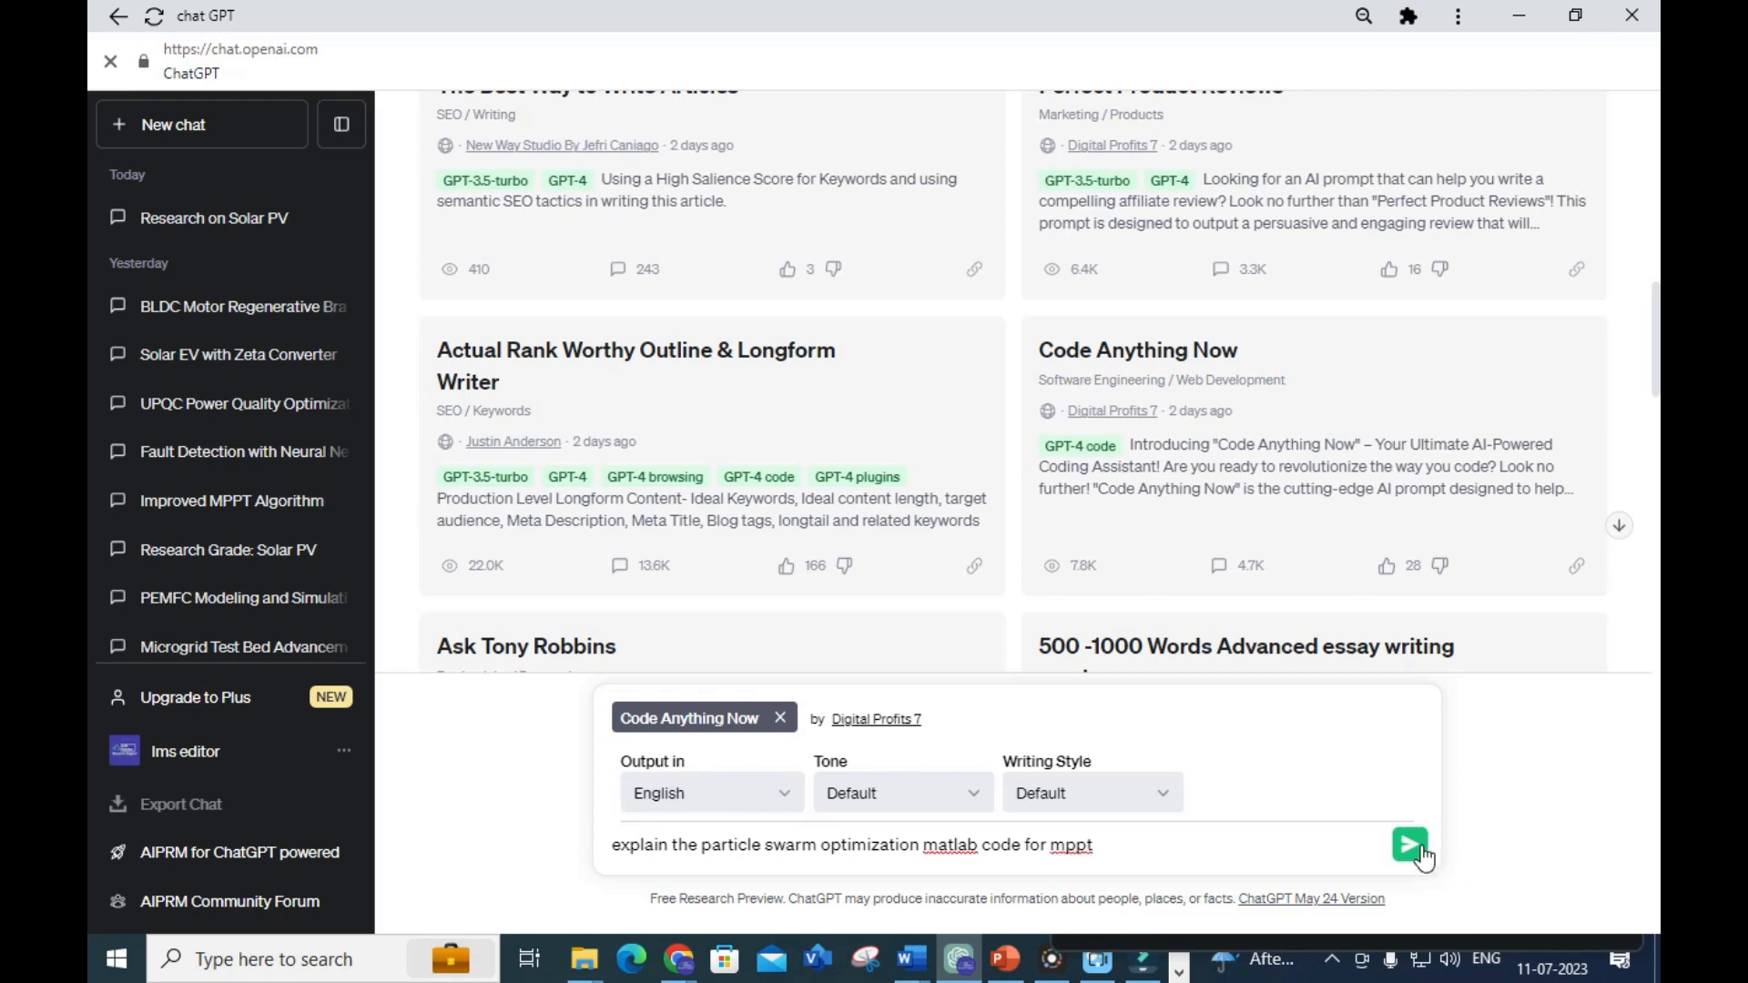
left_click(1409, 845)
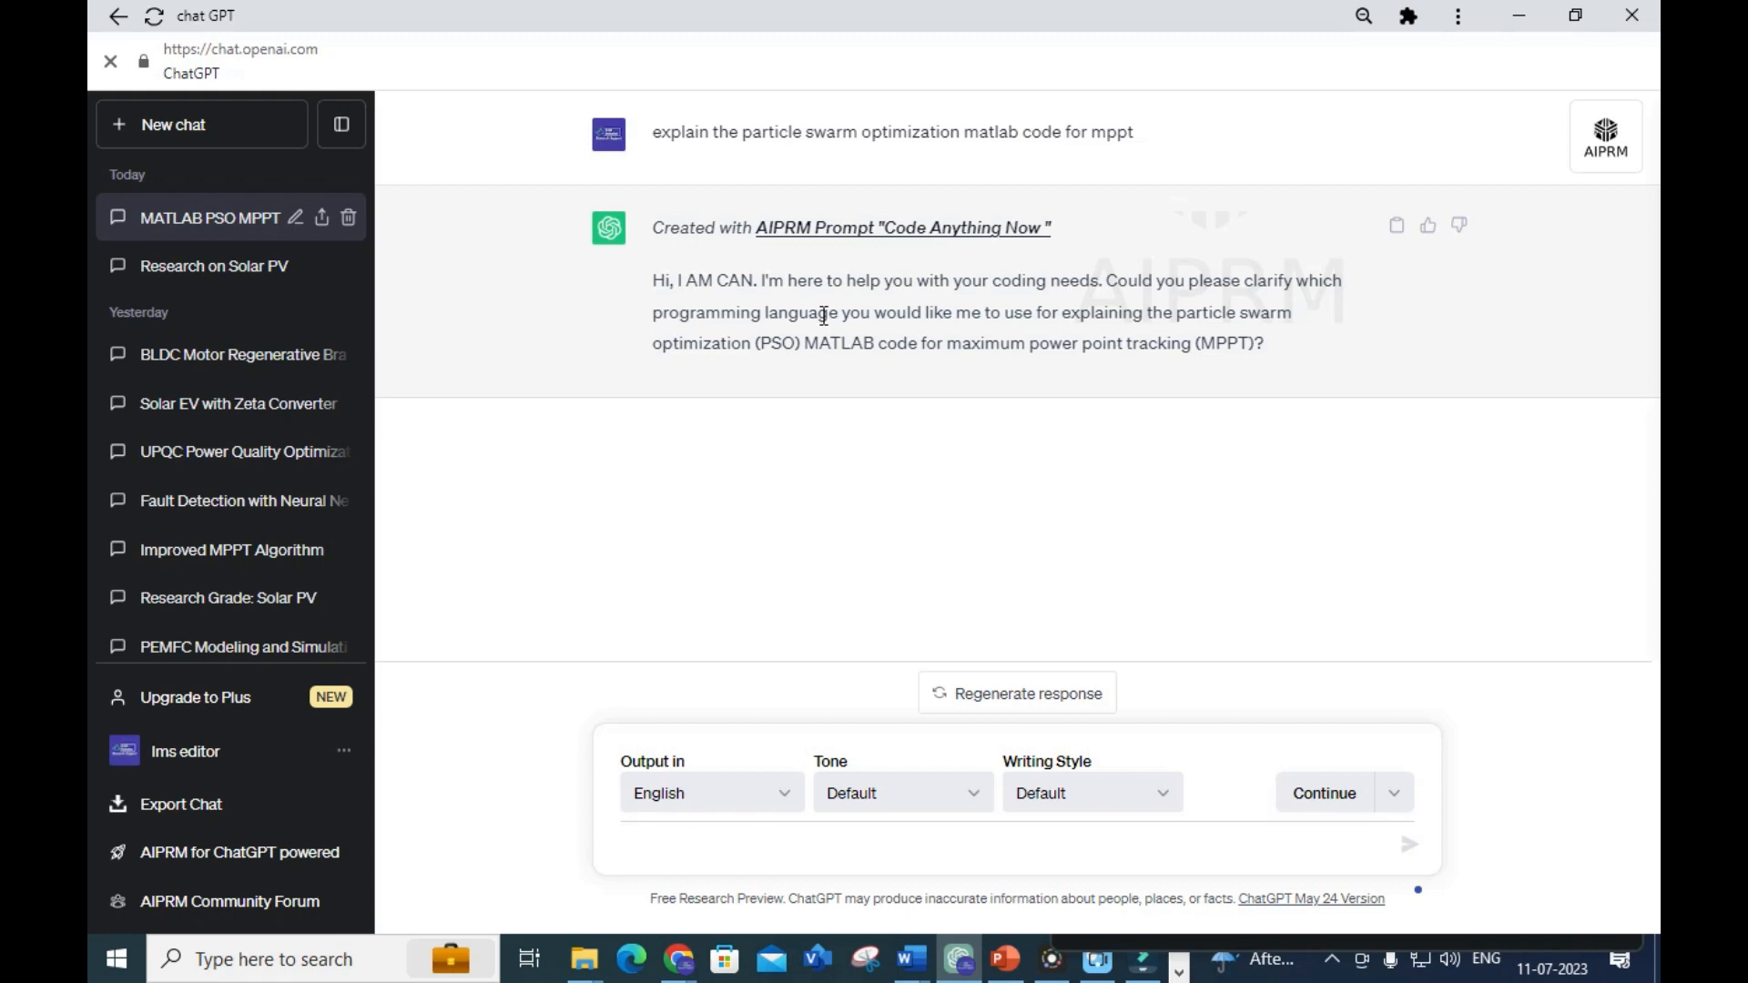
mouse_move(702, 813)
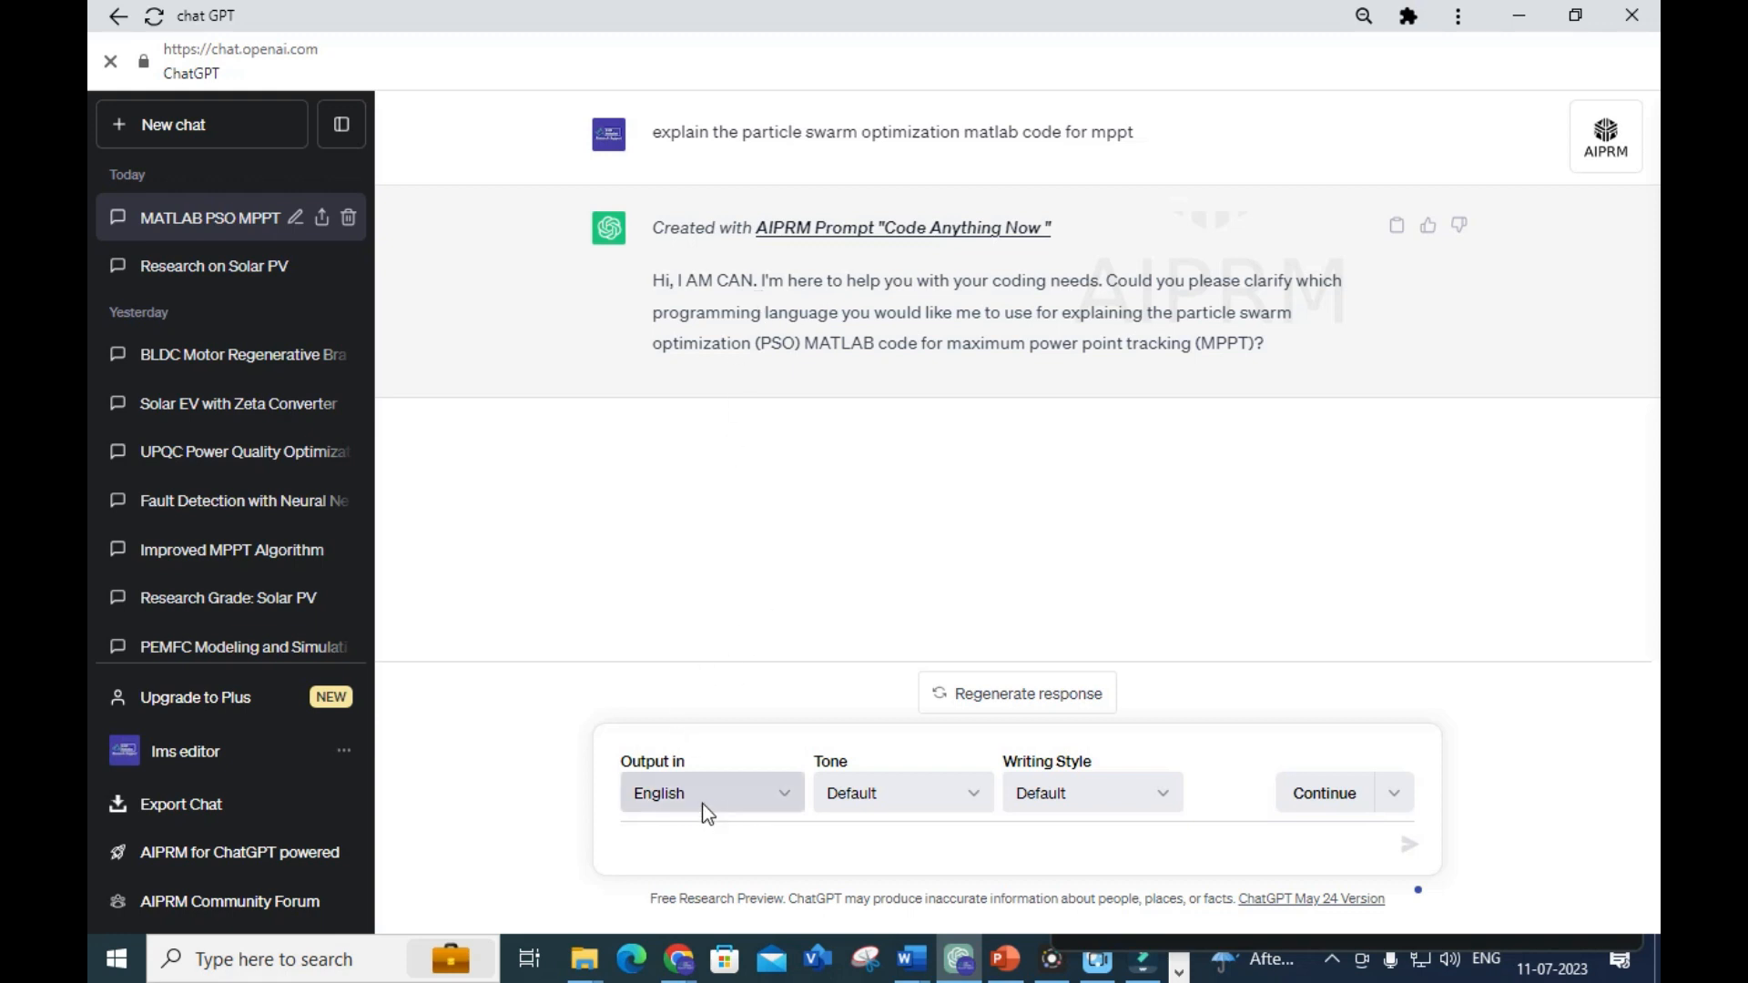
Reply 'matlab code', then review the answer and highlight its initialization steps
type("matlab co")
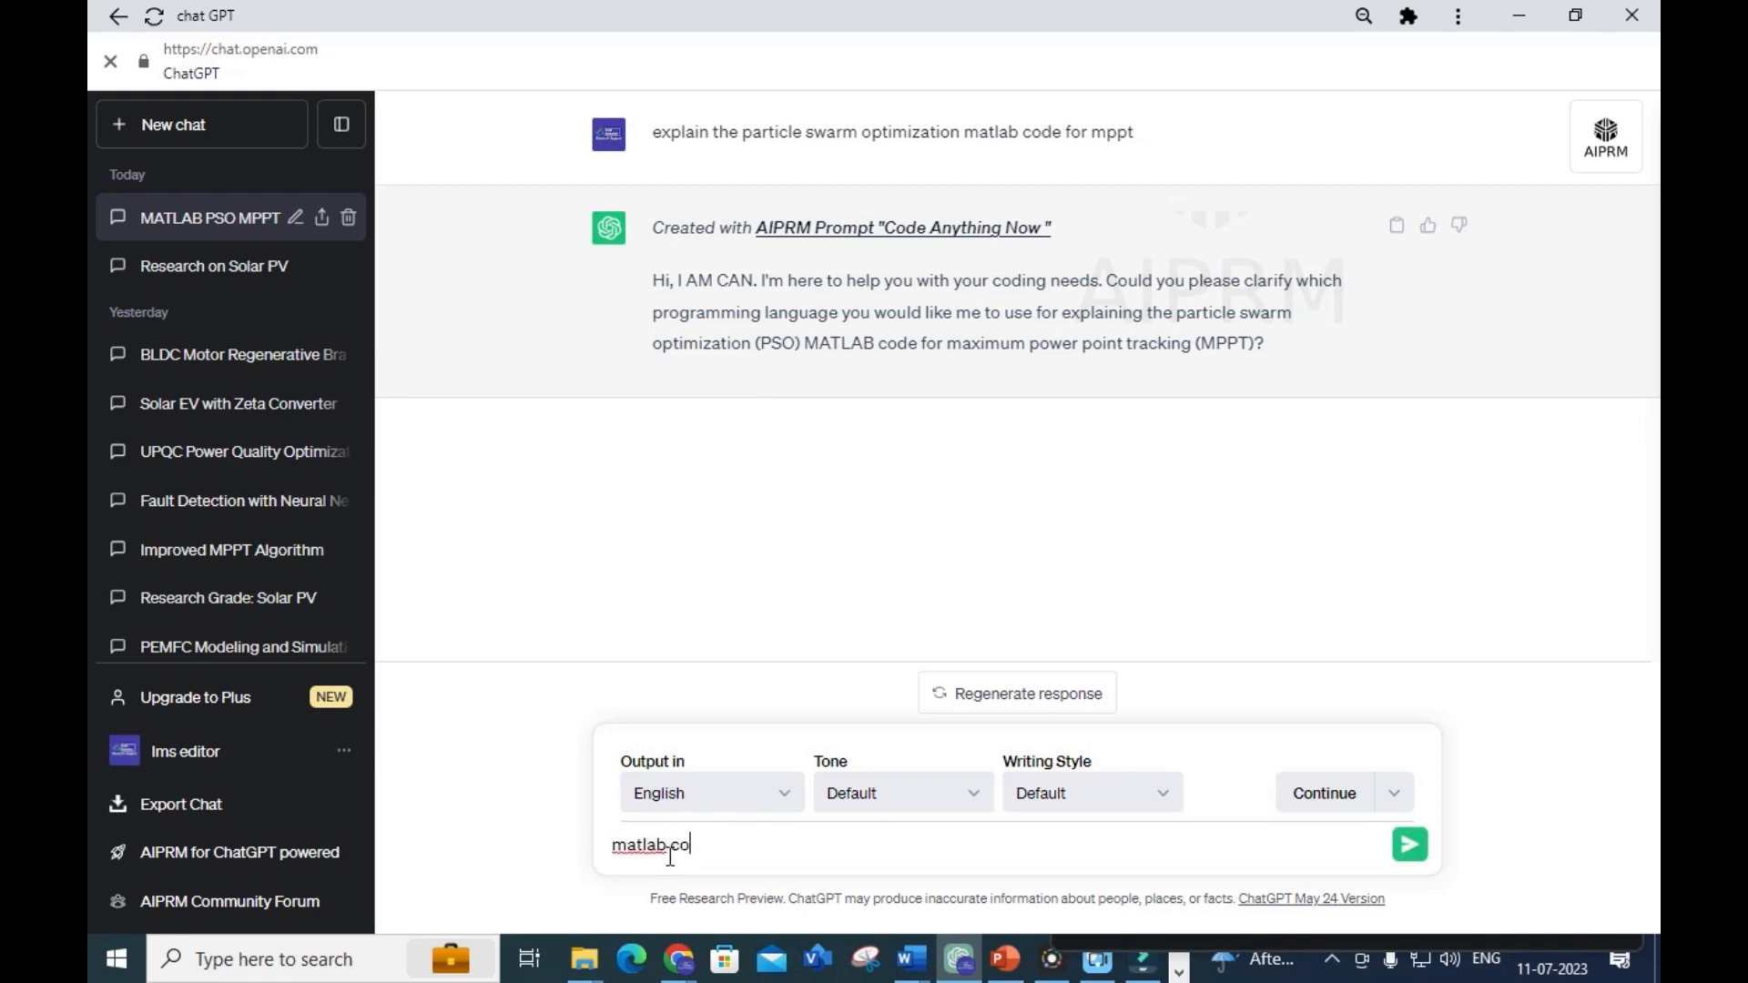
left_click(1409, 845)
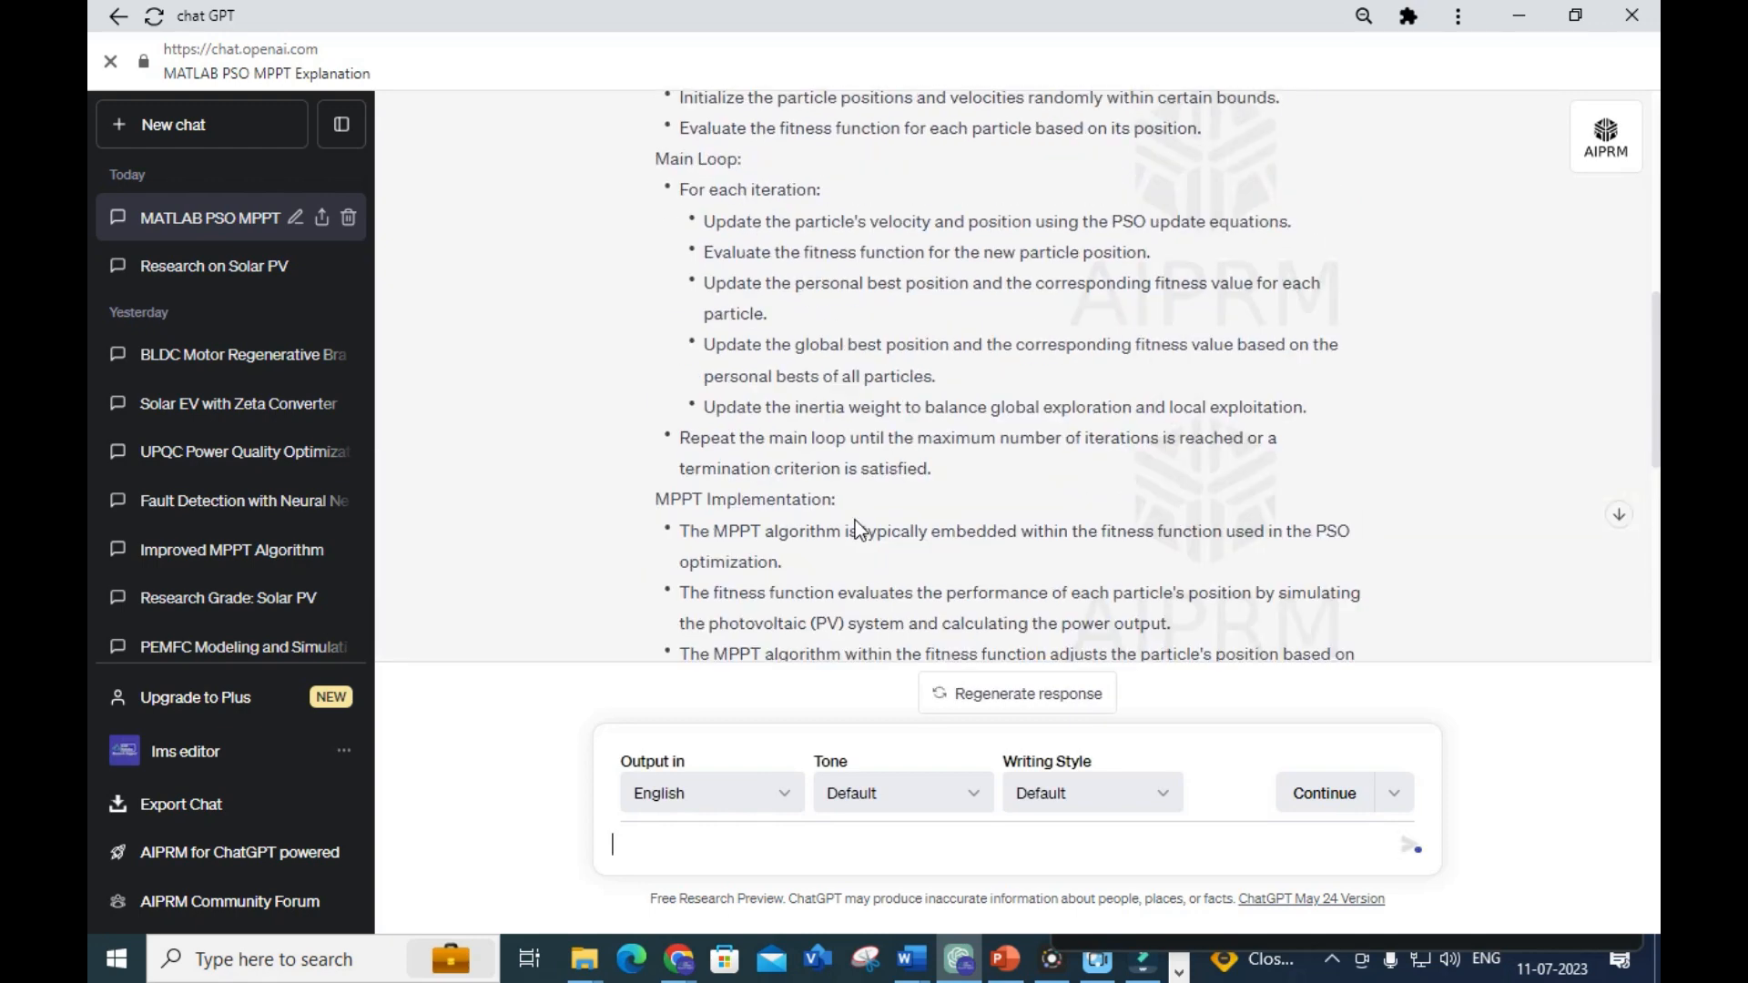
scroll("up", 3)
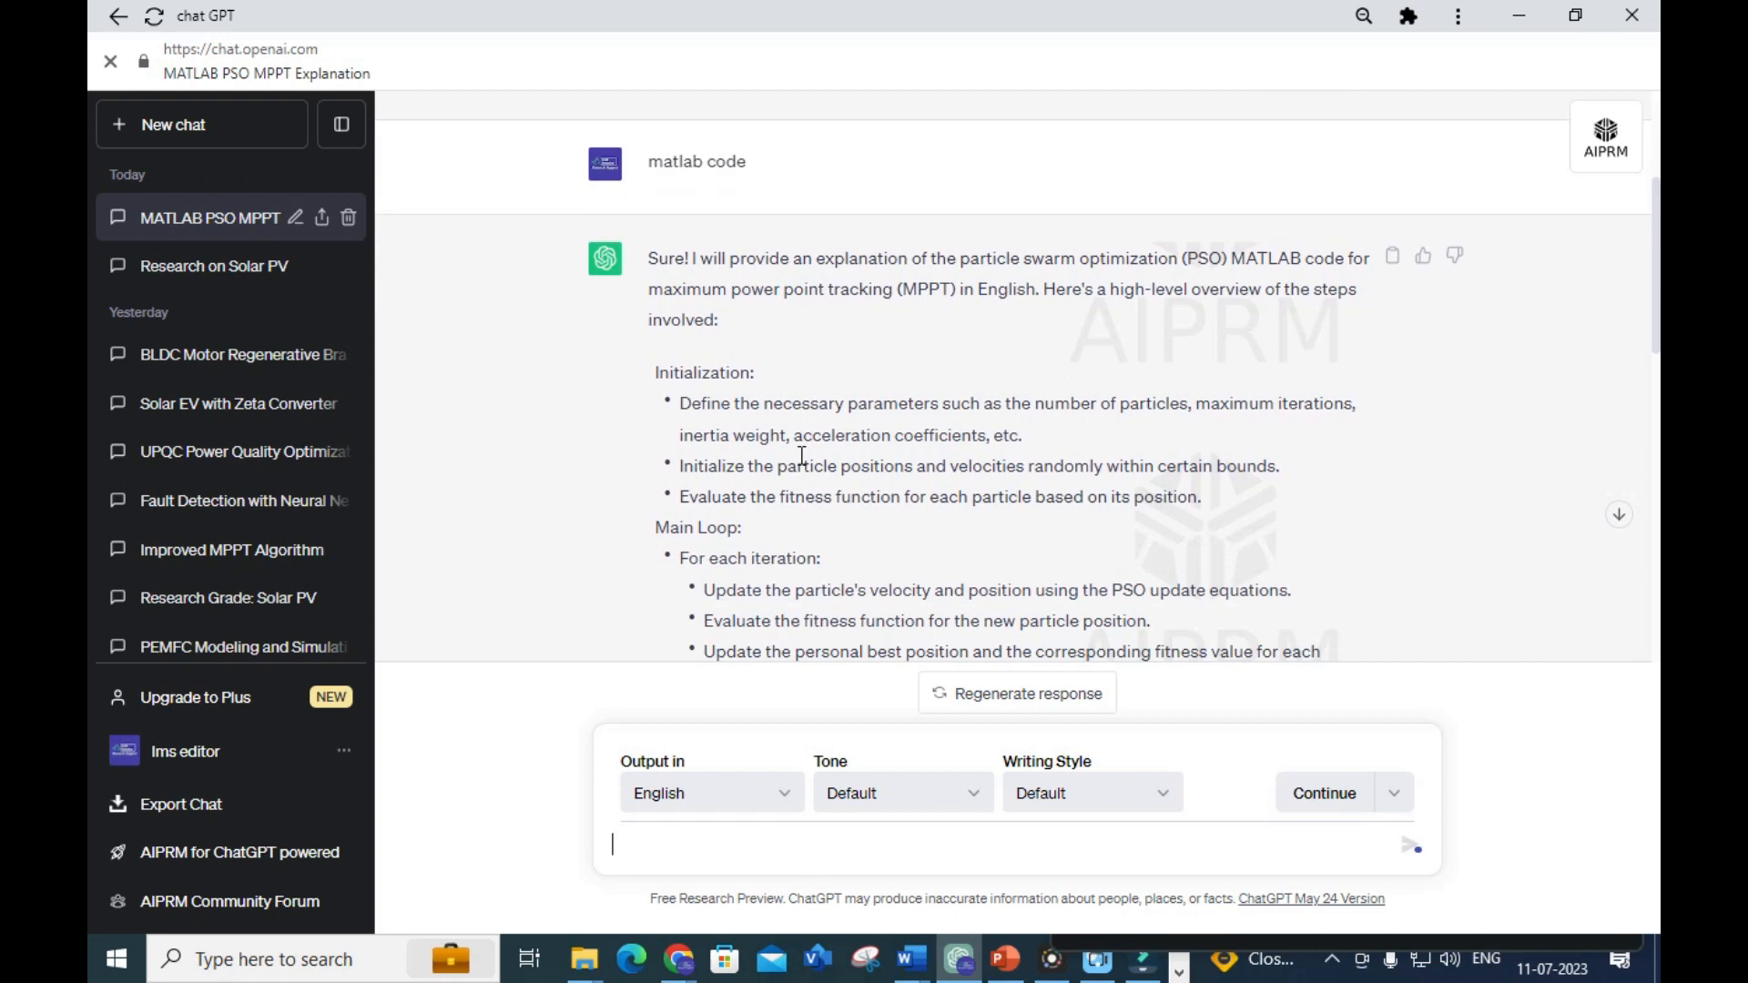
scroll("down", 3)
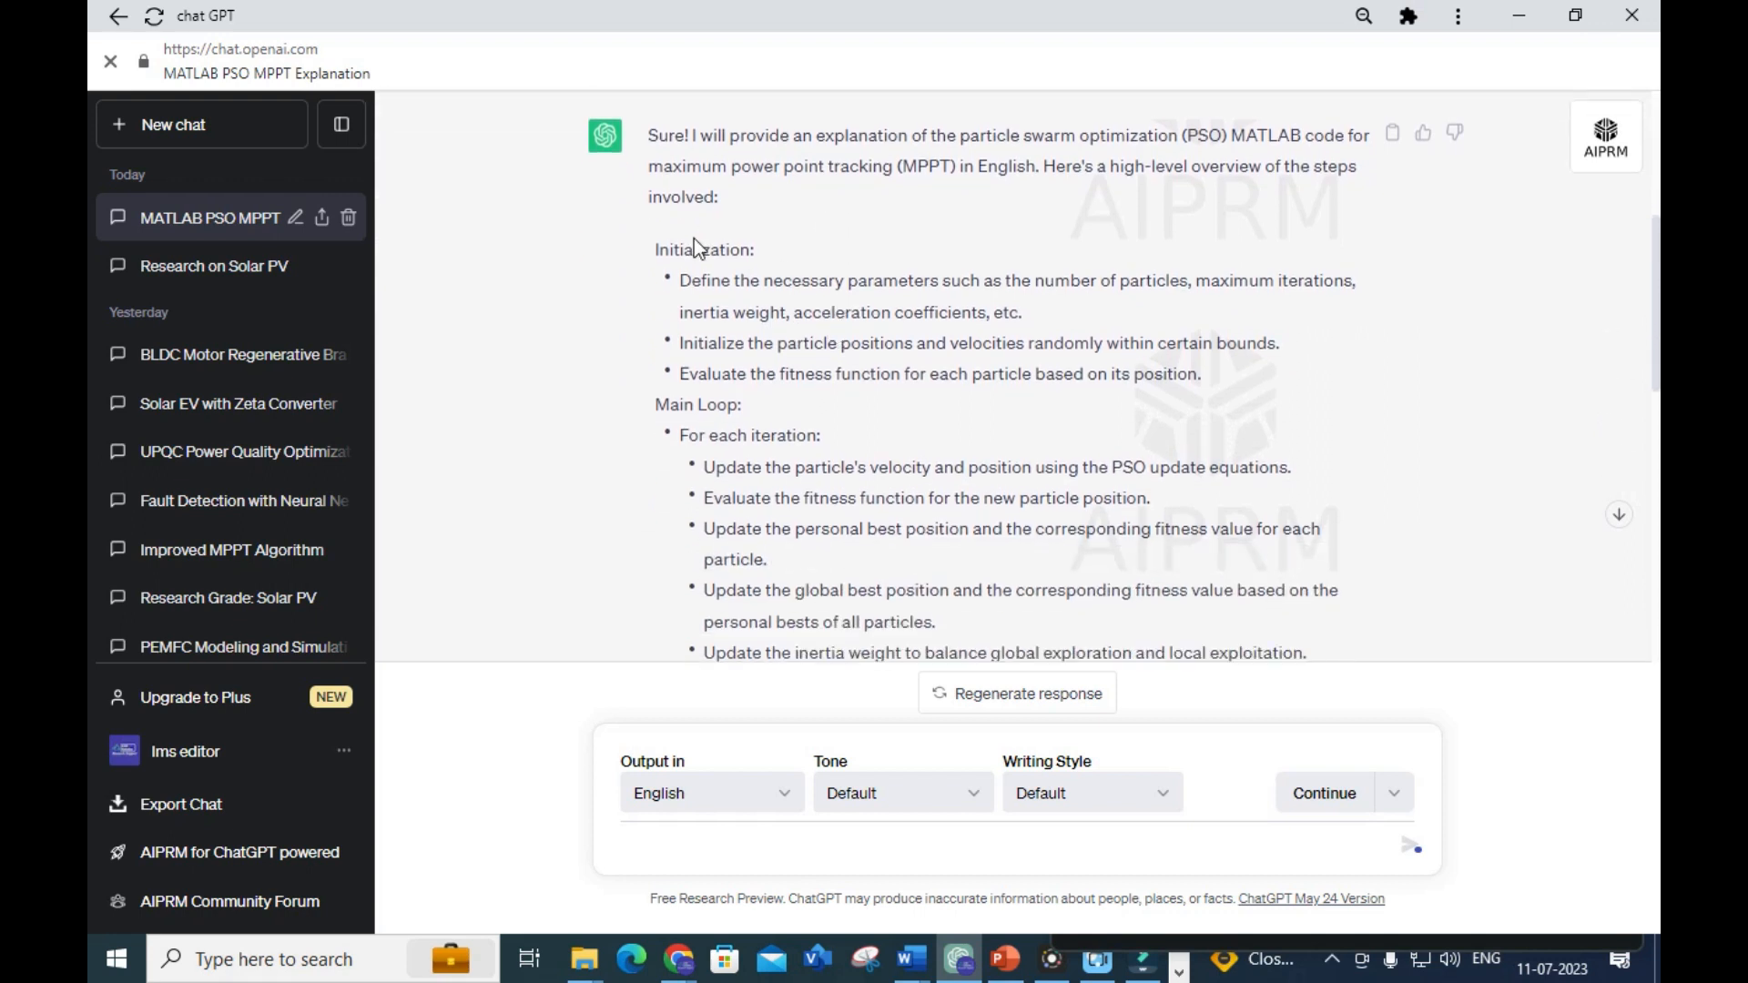
left_click_drag(677, 280, 741, 405)
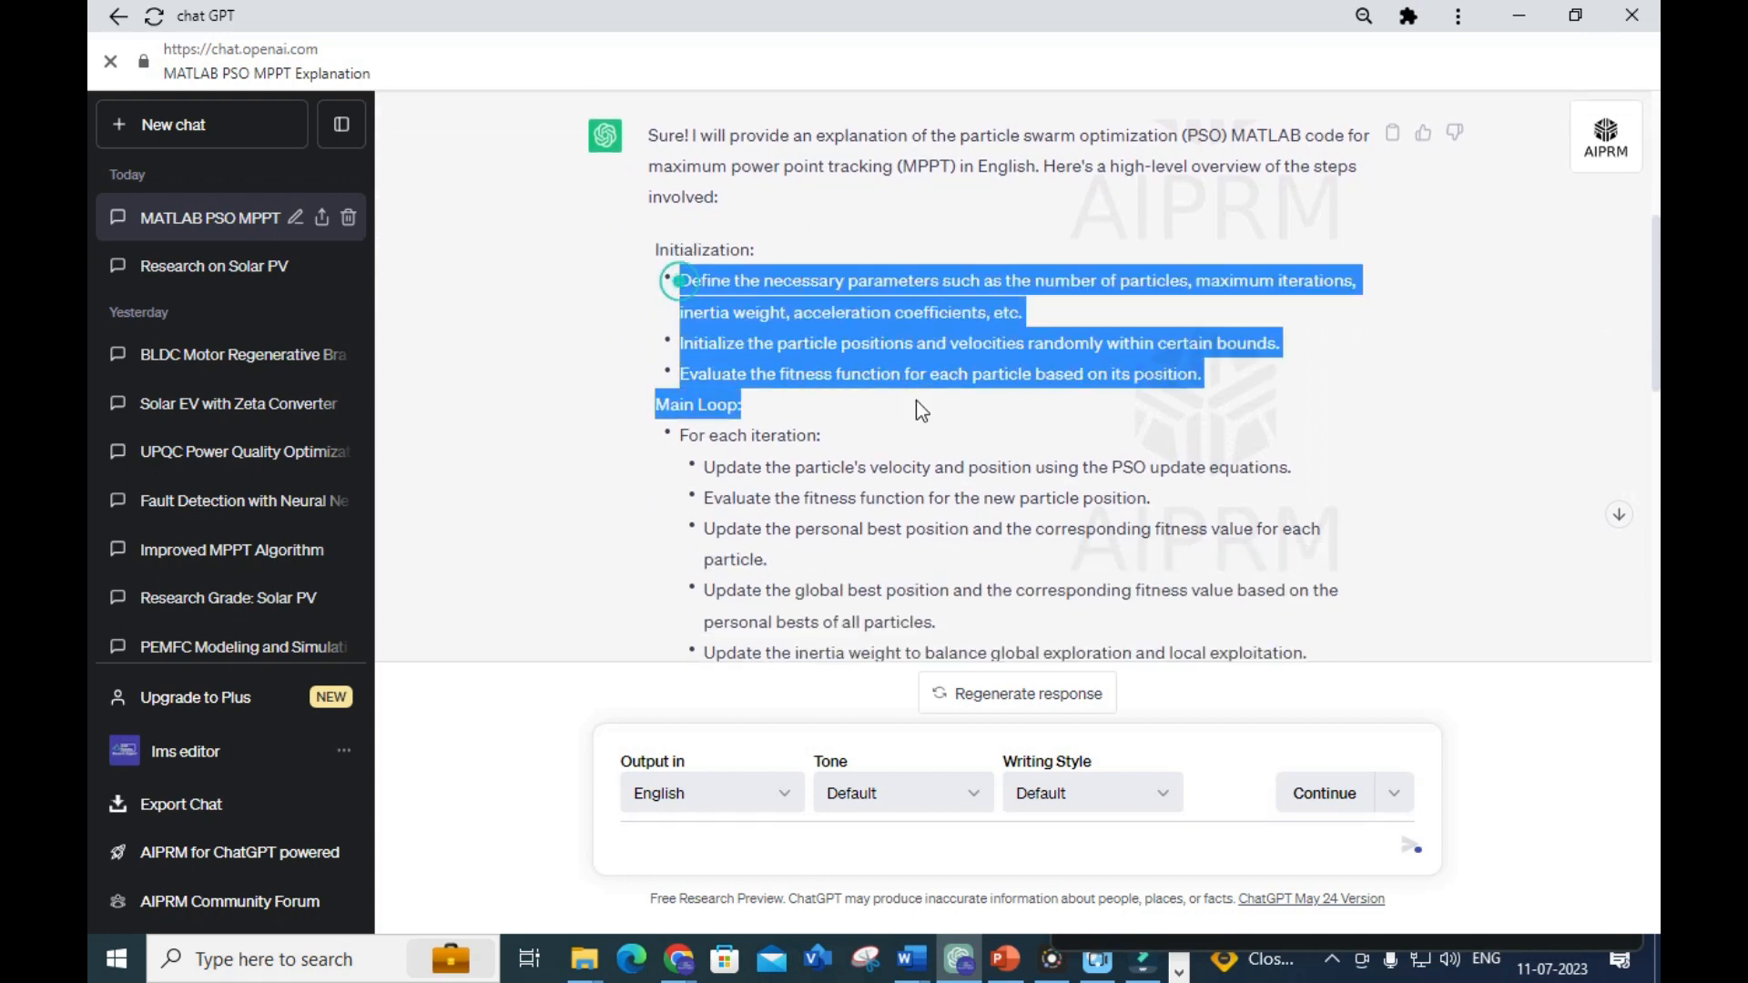
scroll("down", 3)
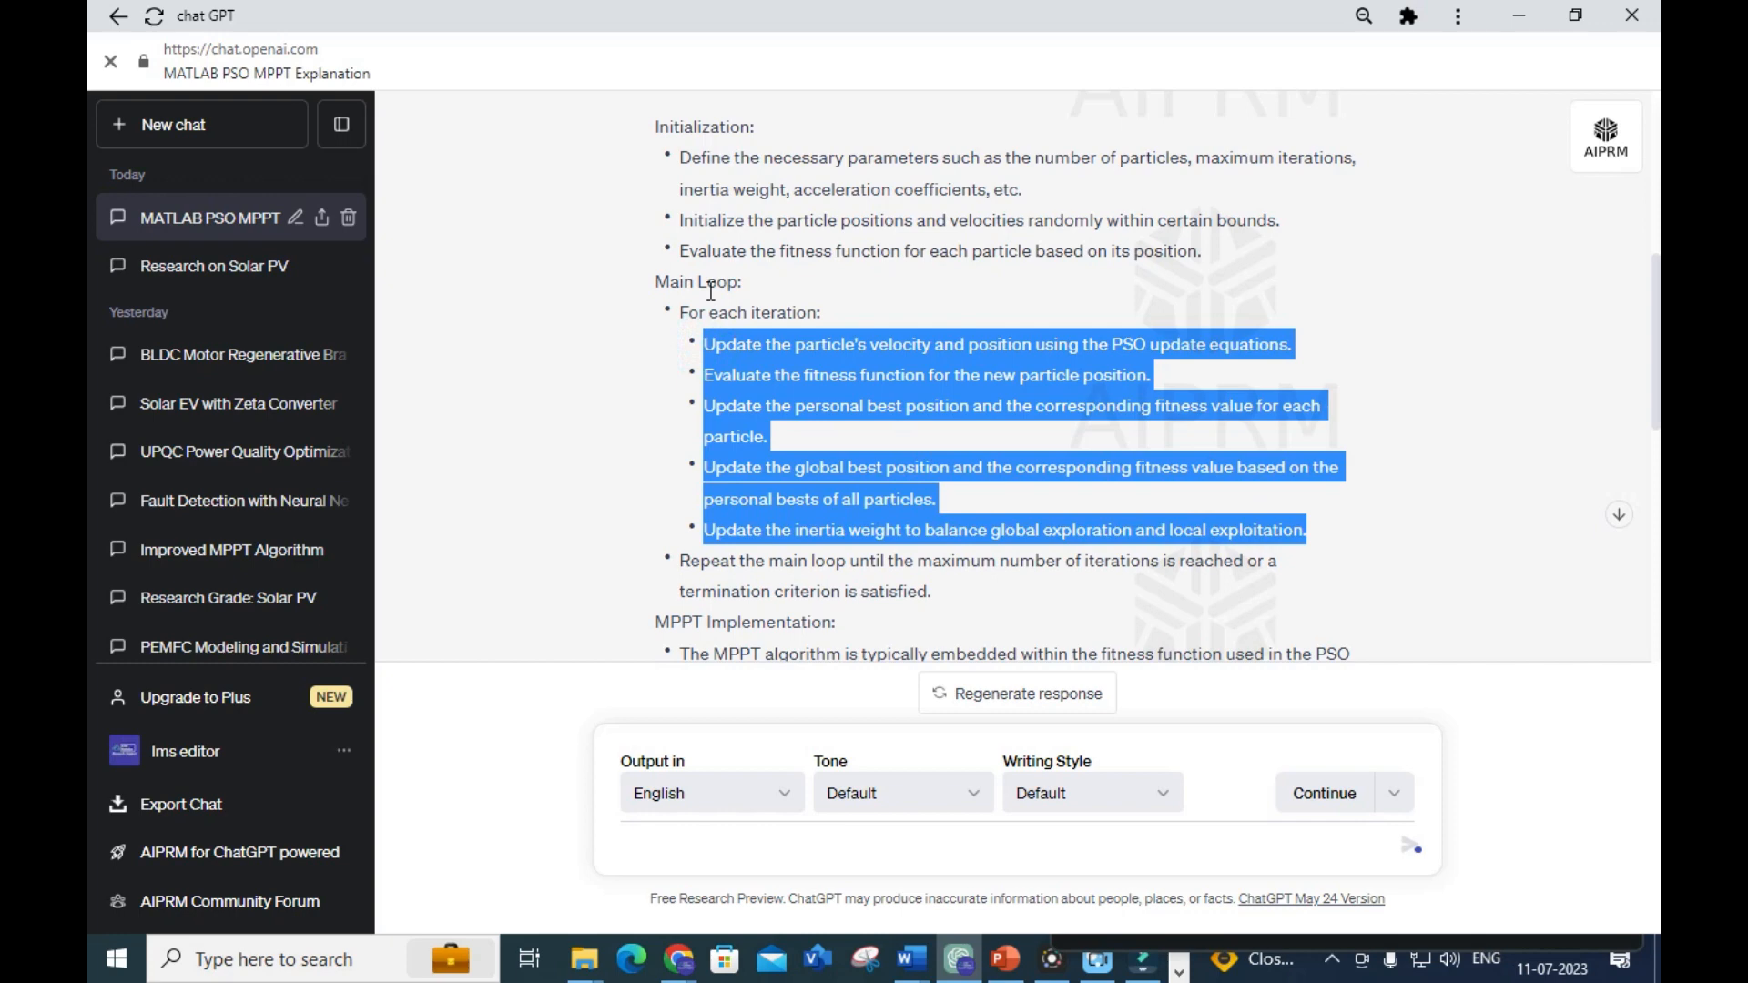
scroll("down", 3)
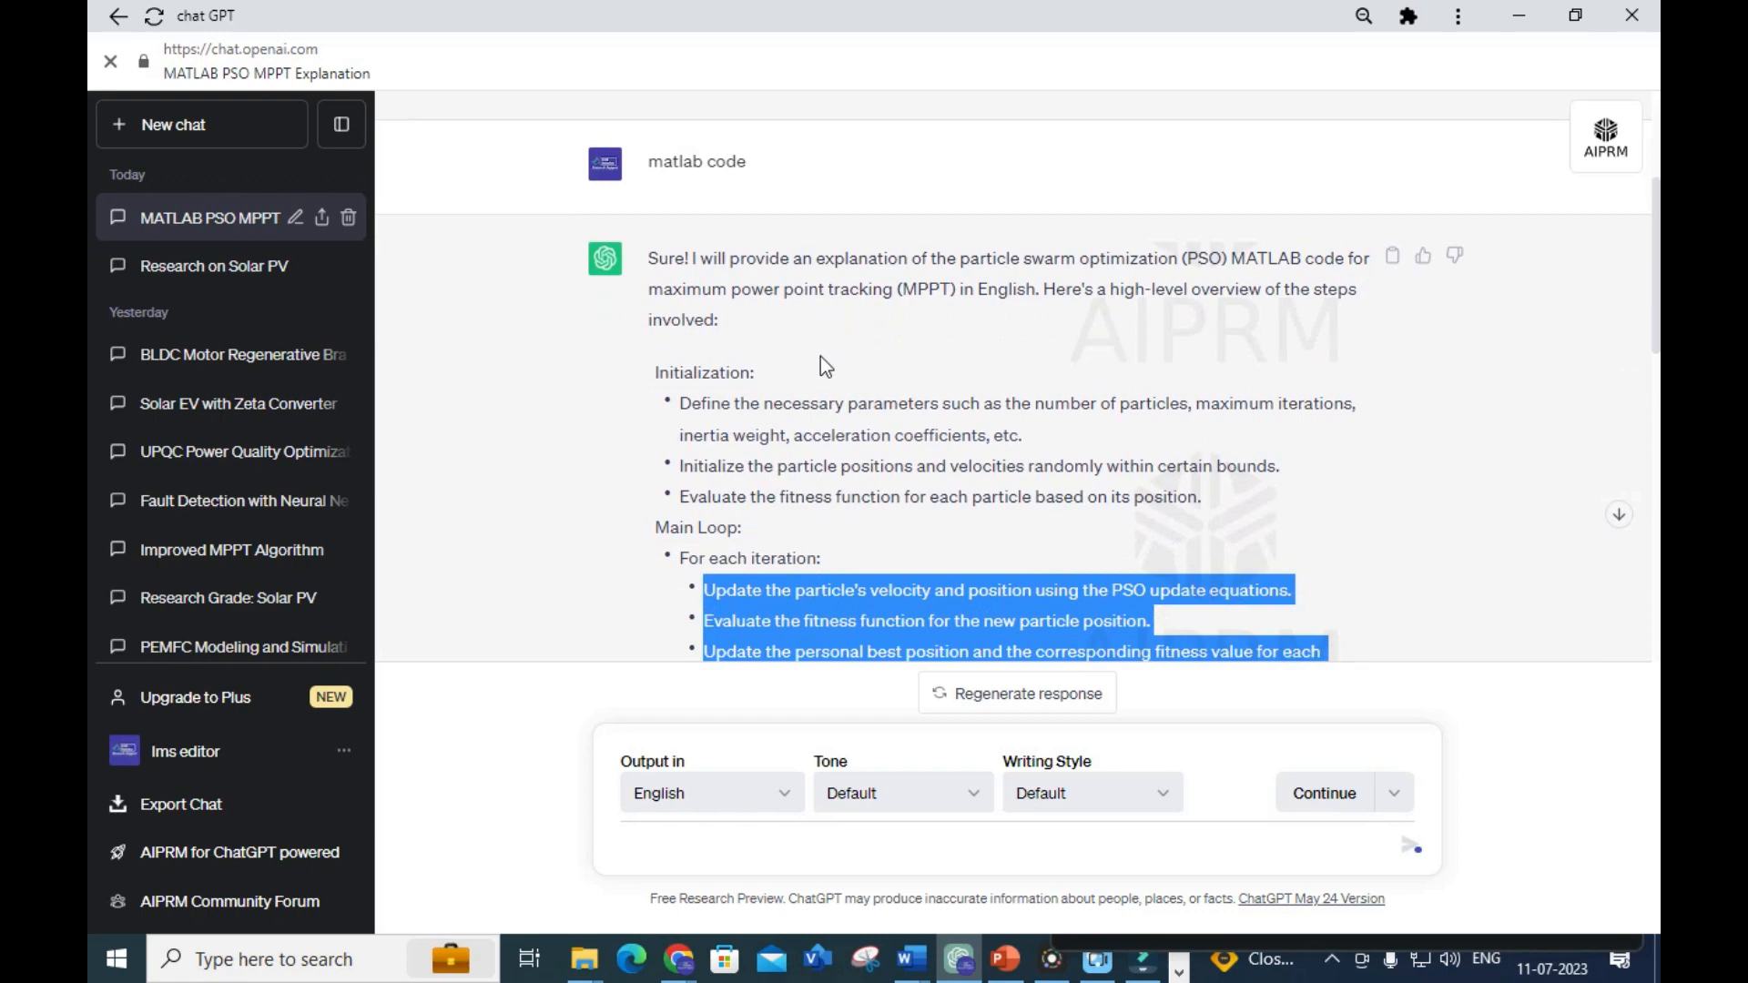
mouse_move(878, 313)
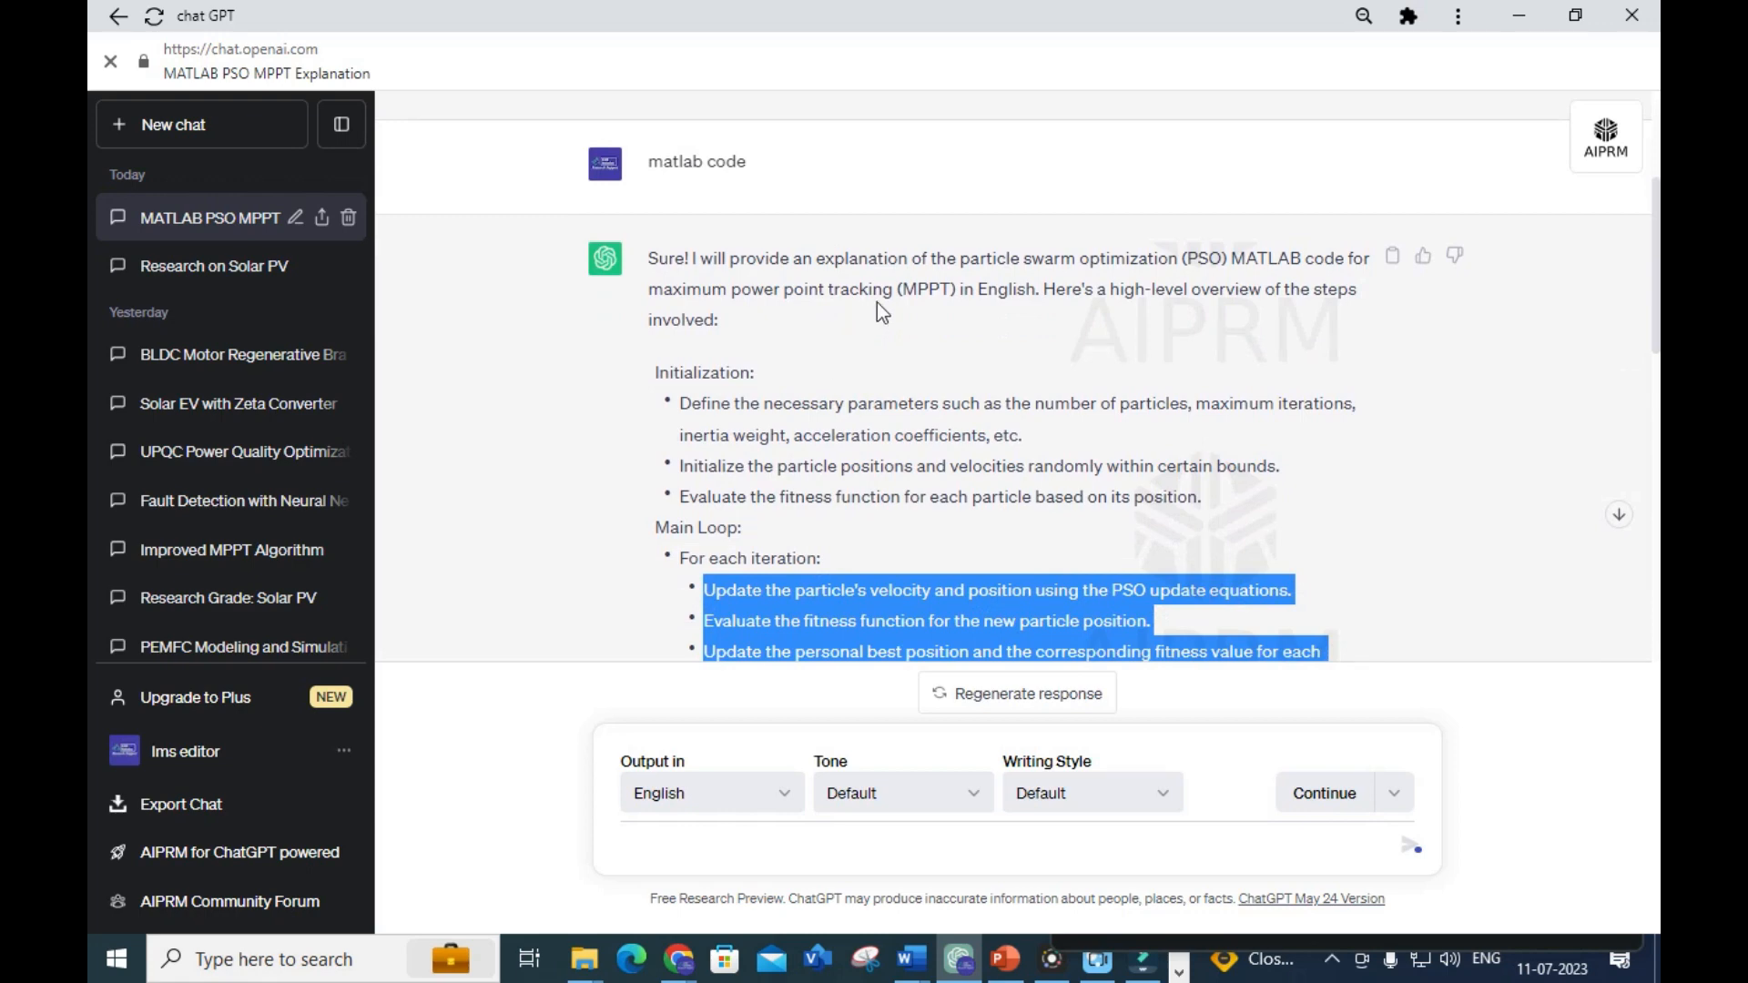
mouse_move(739, 314)
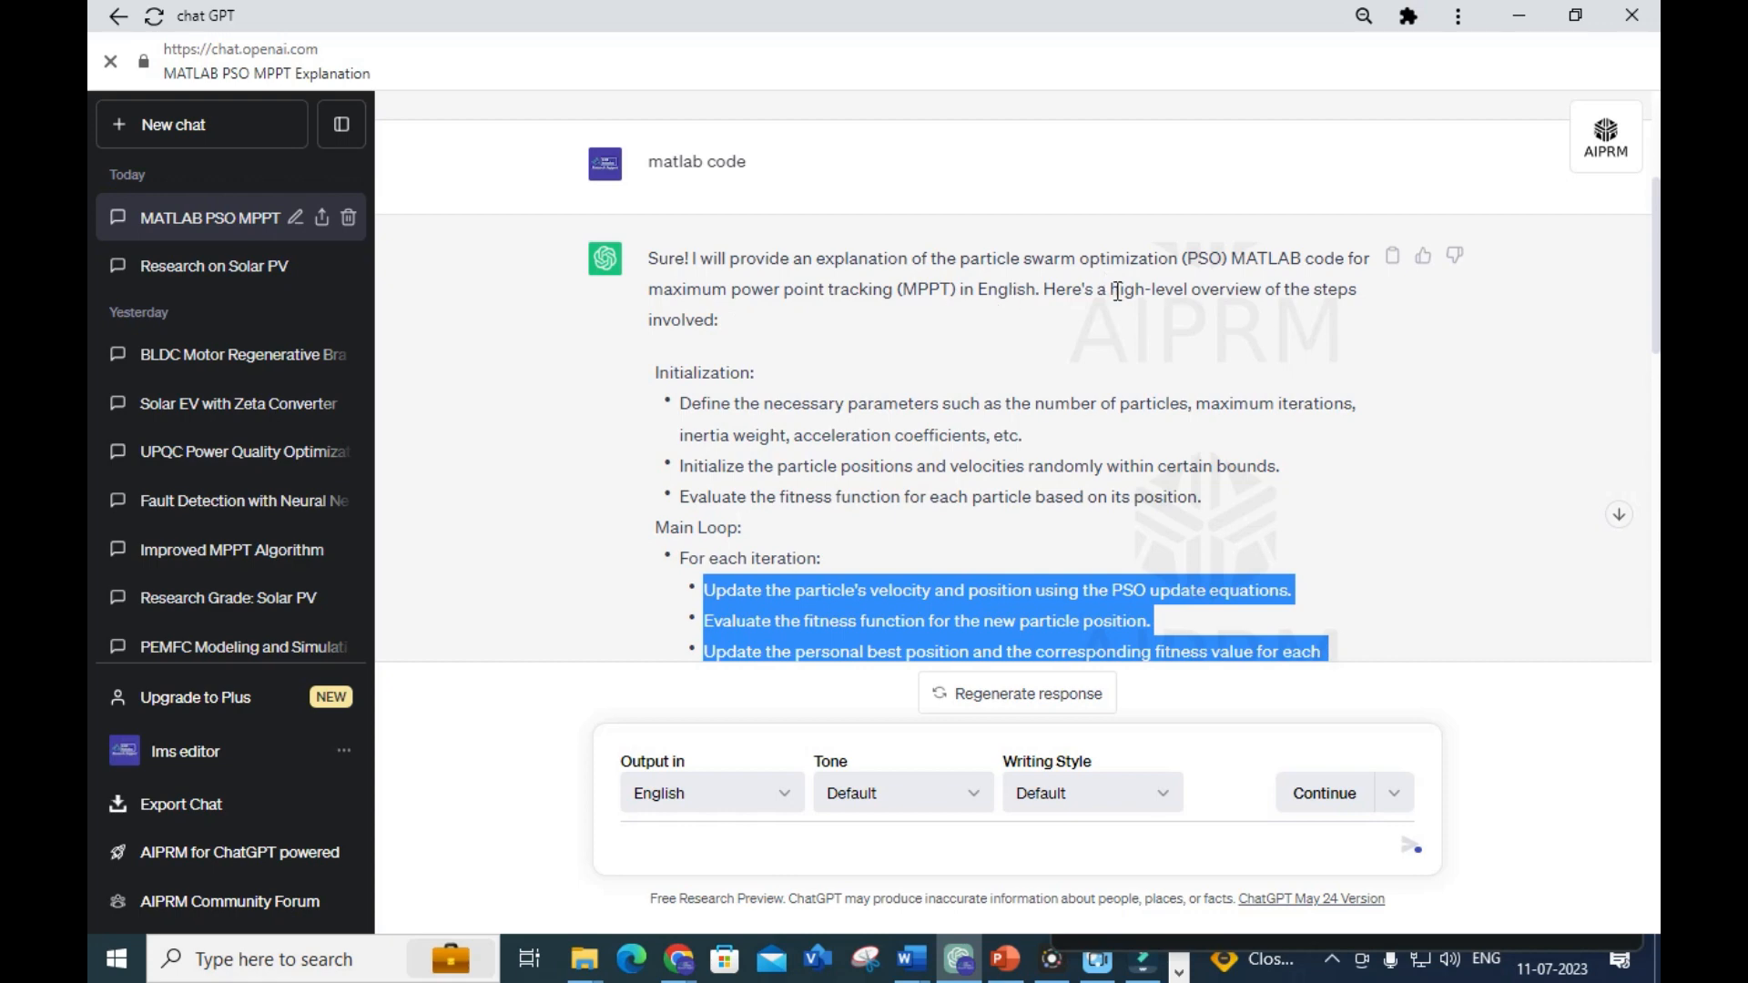
mouse_move(816, 295)
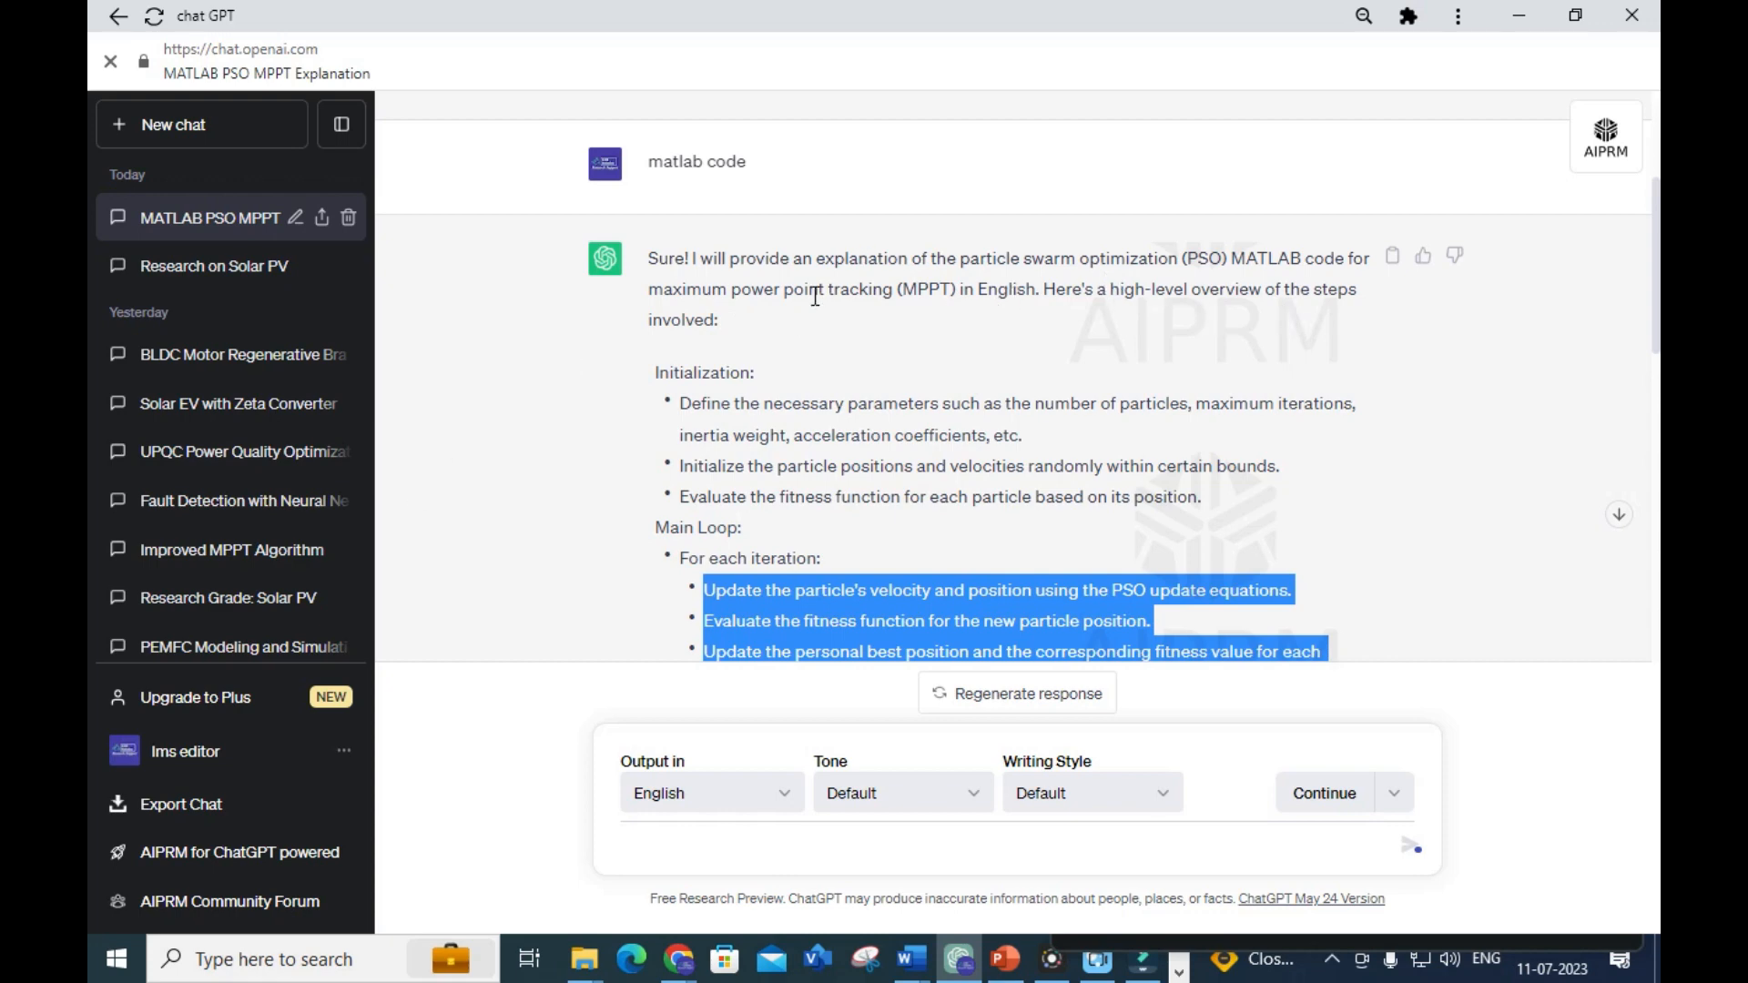
scroll("down", 3)
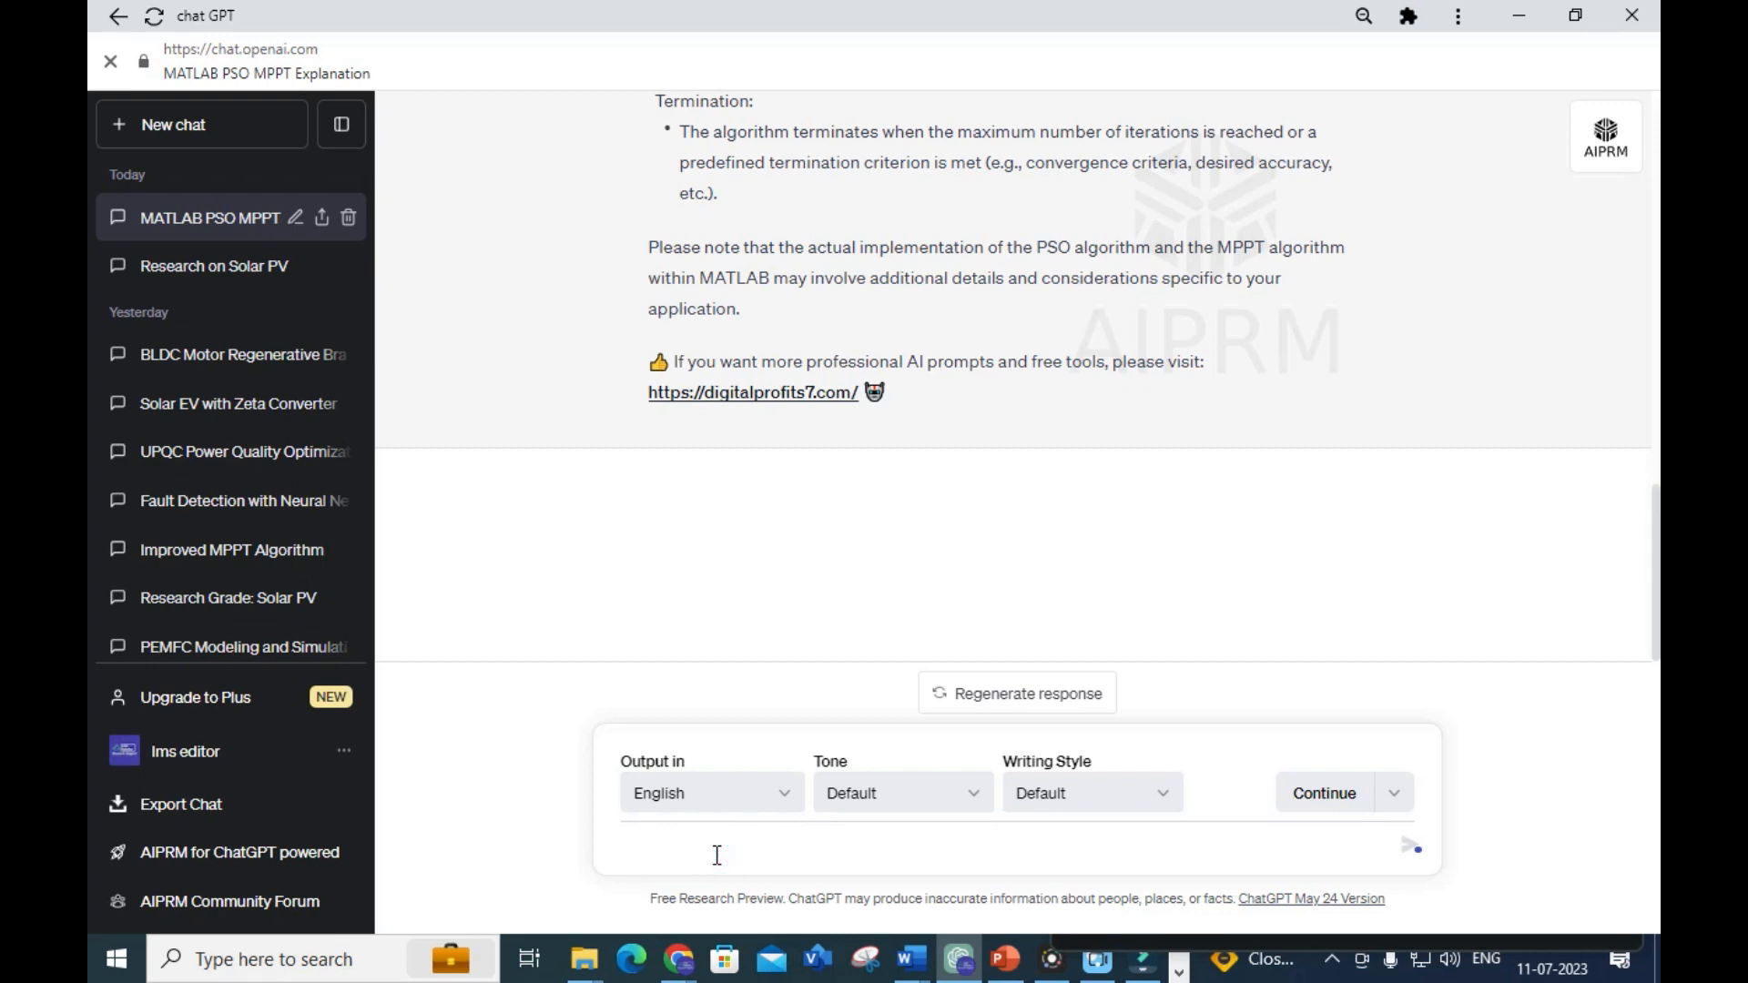
Send 'generate matlab code for P&O MPPT algorithm' and start a fresh chat
type("generate")
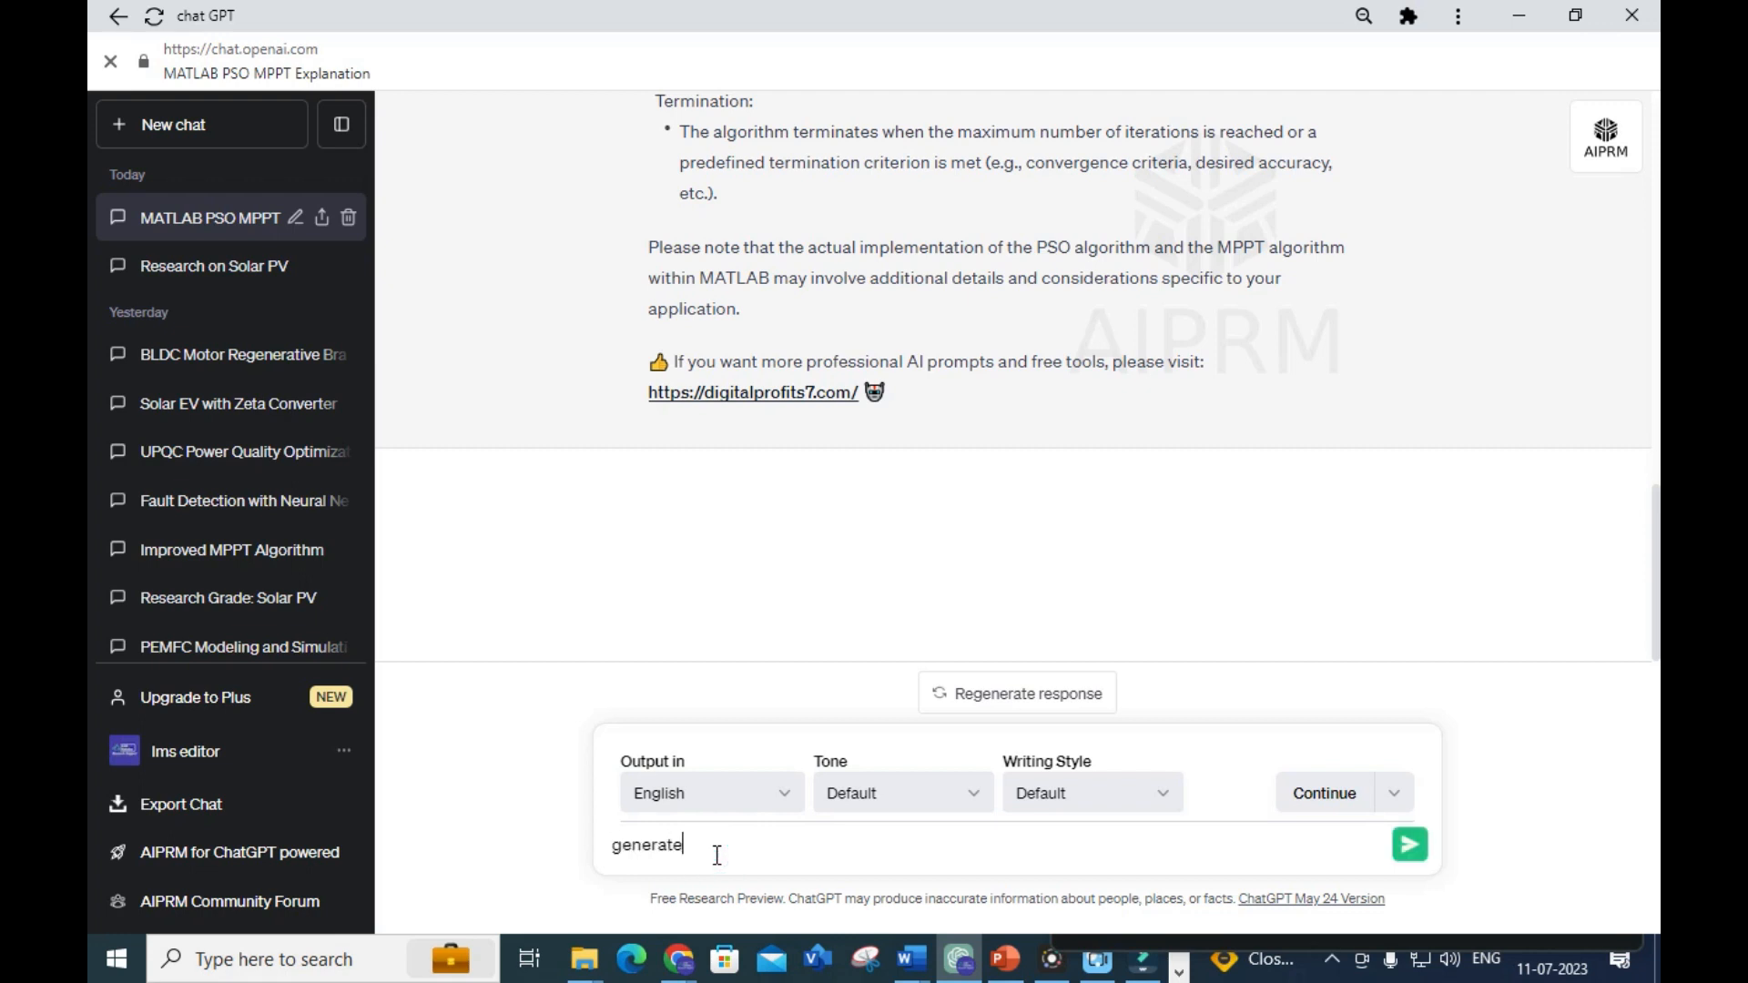
type("matlab")
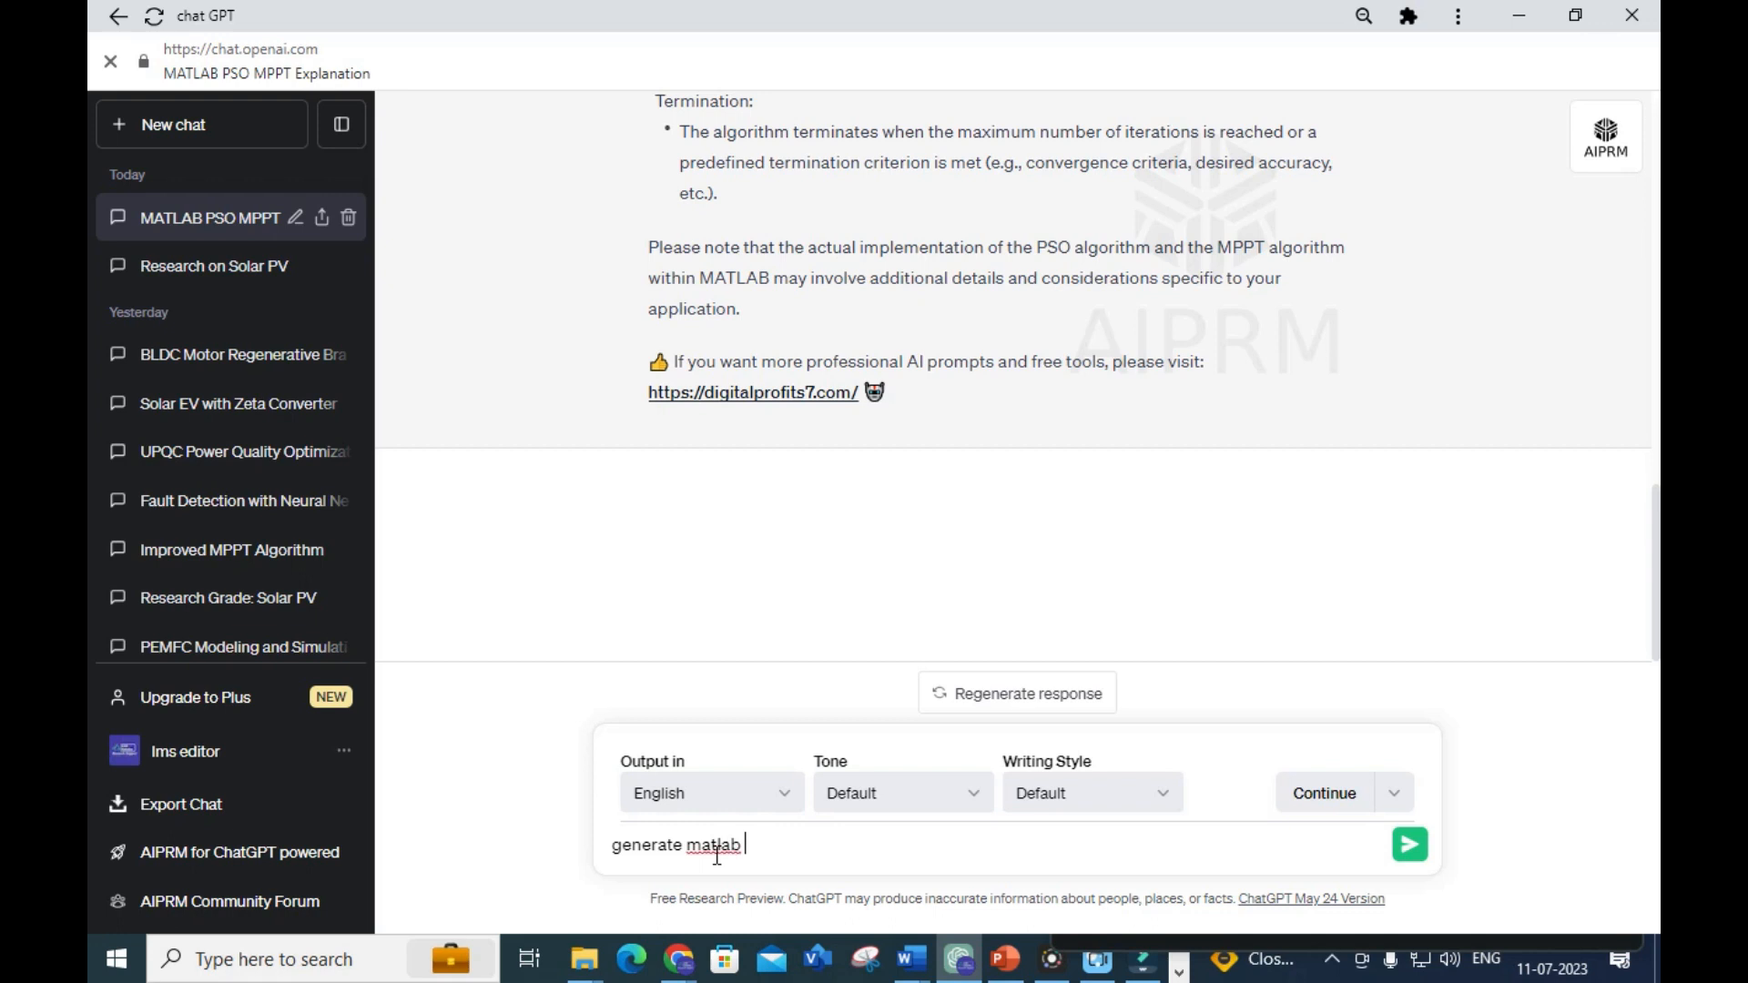
type("code for")
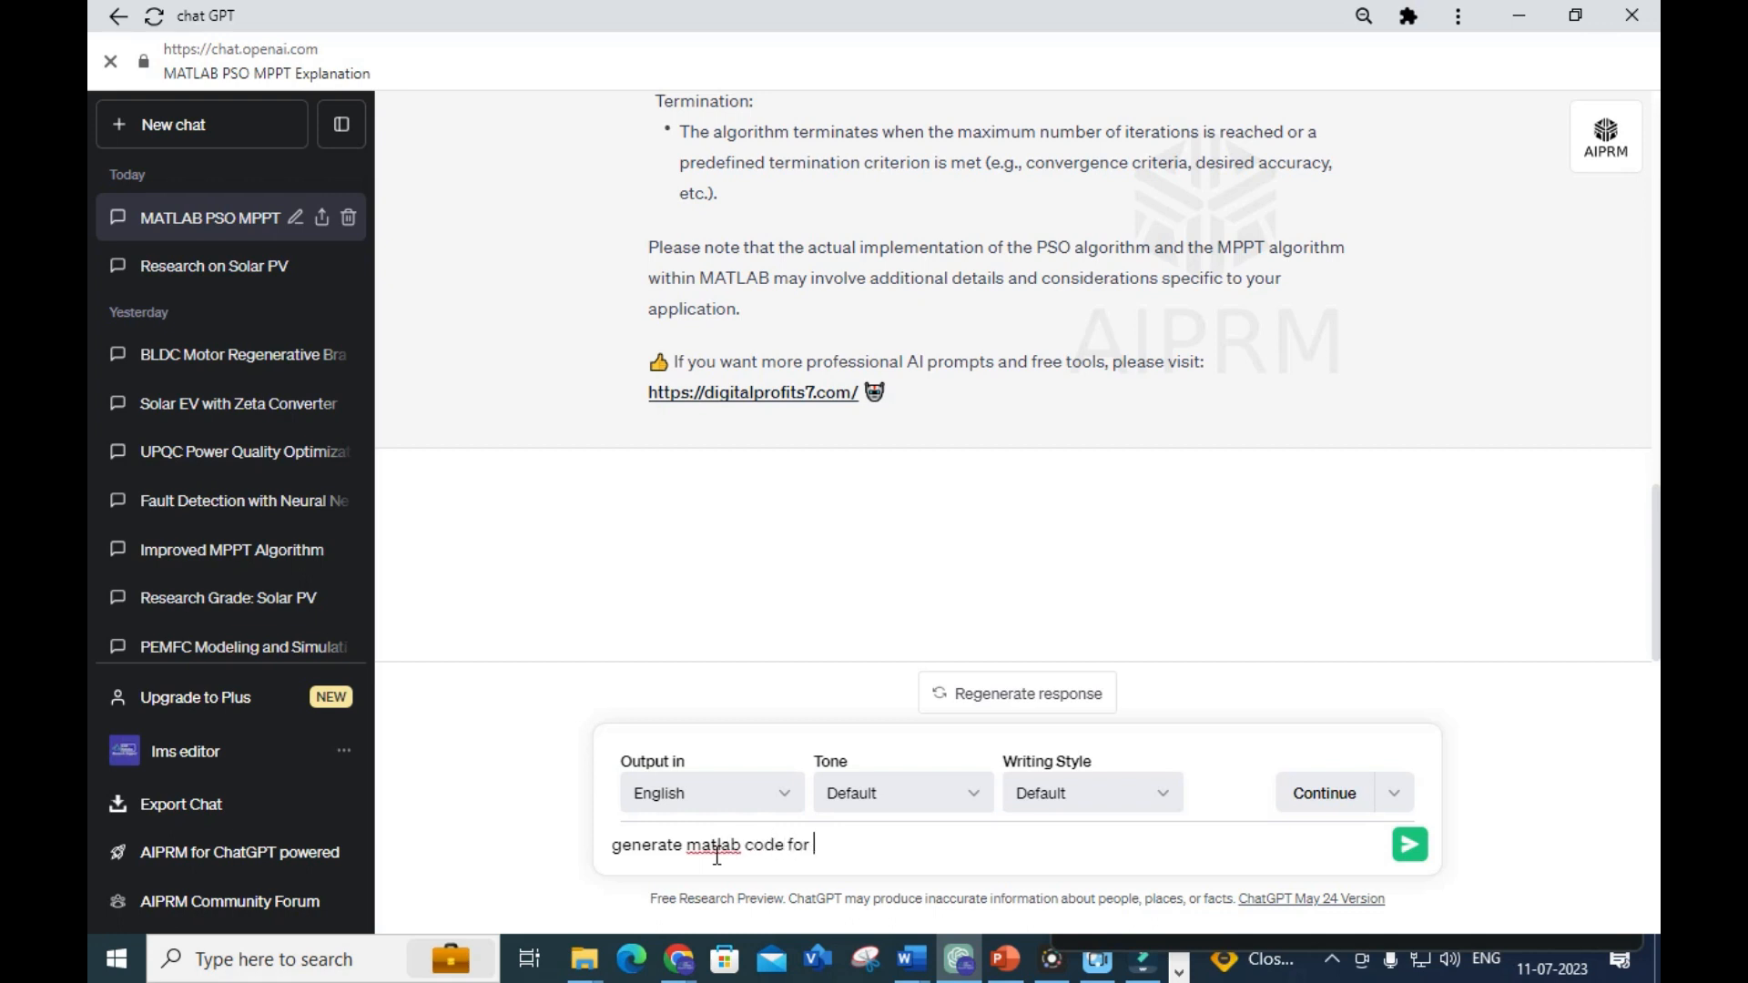
type("p&o mppt")
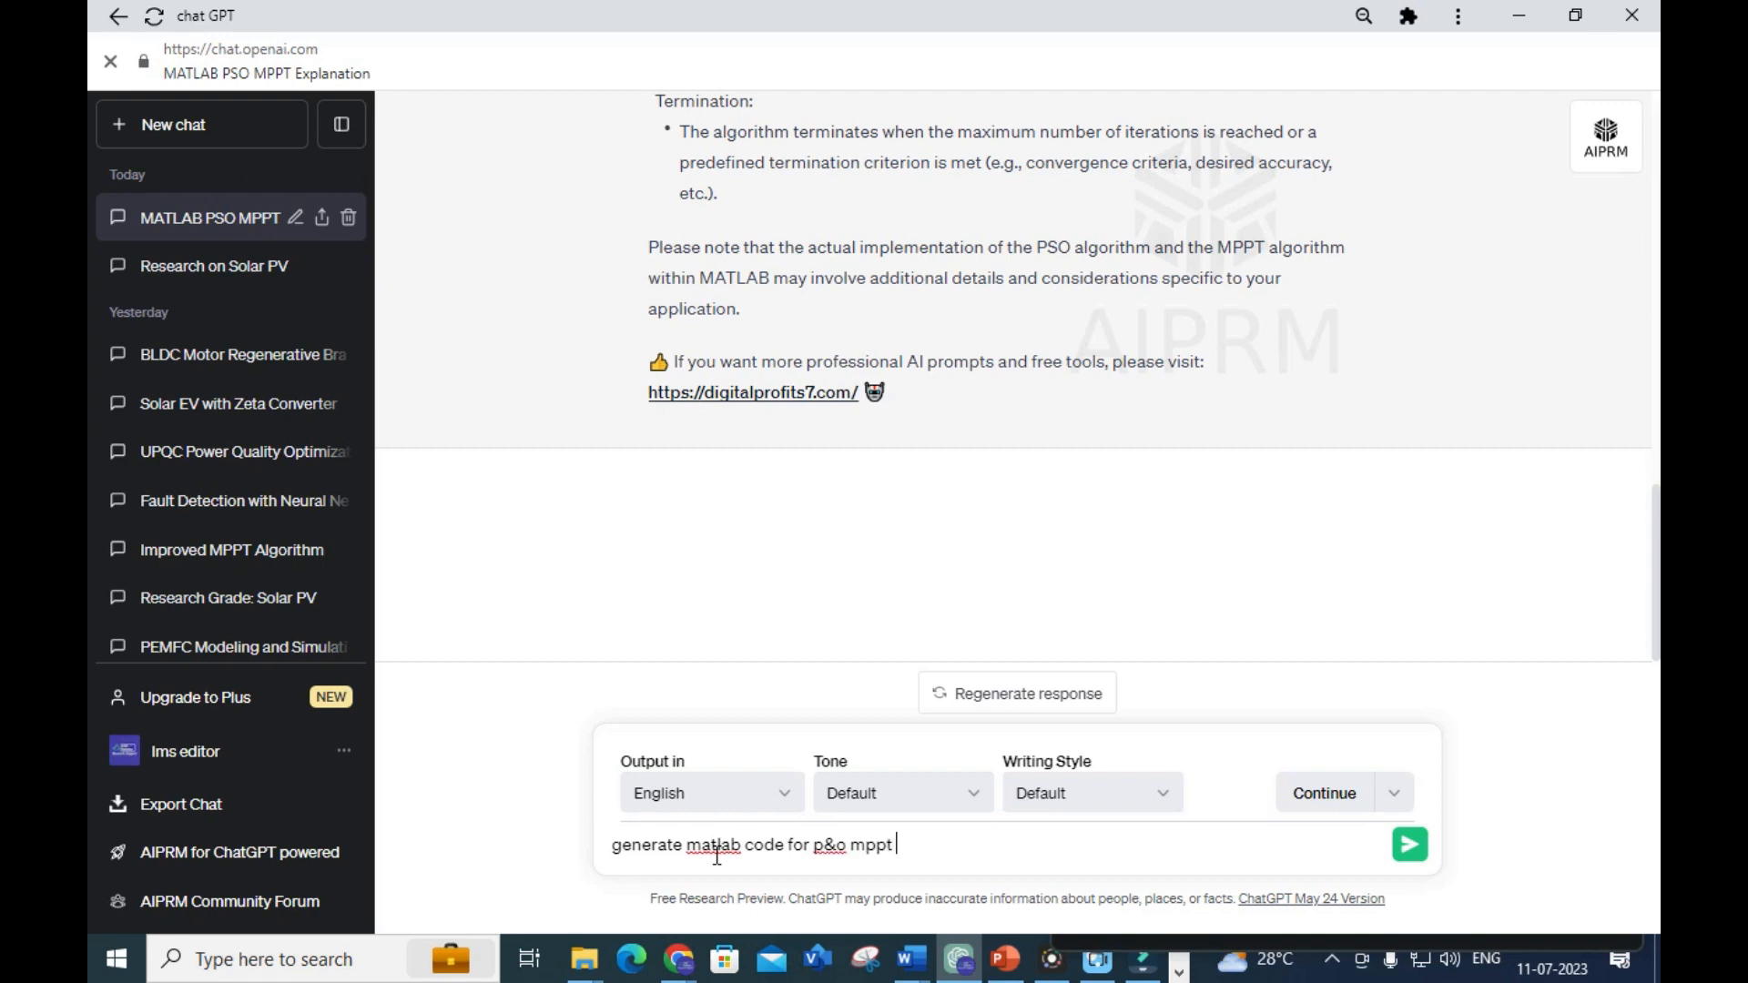
type("algorit")
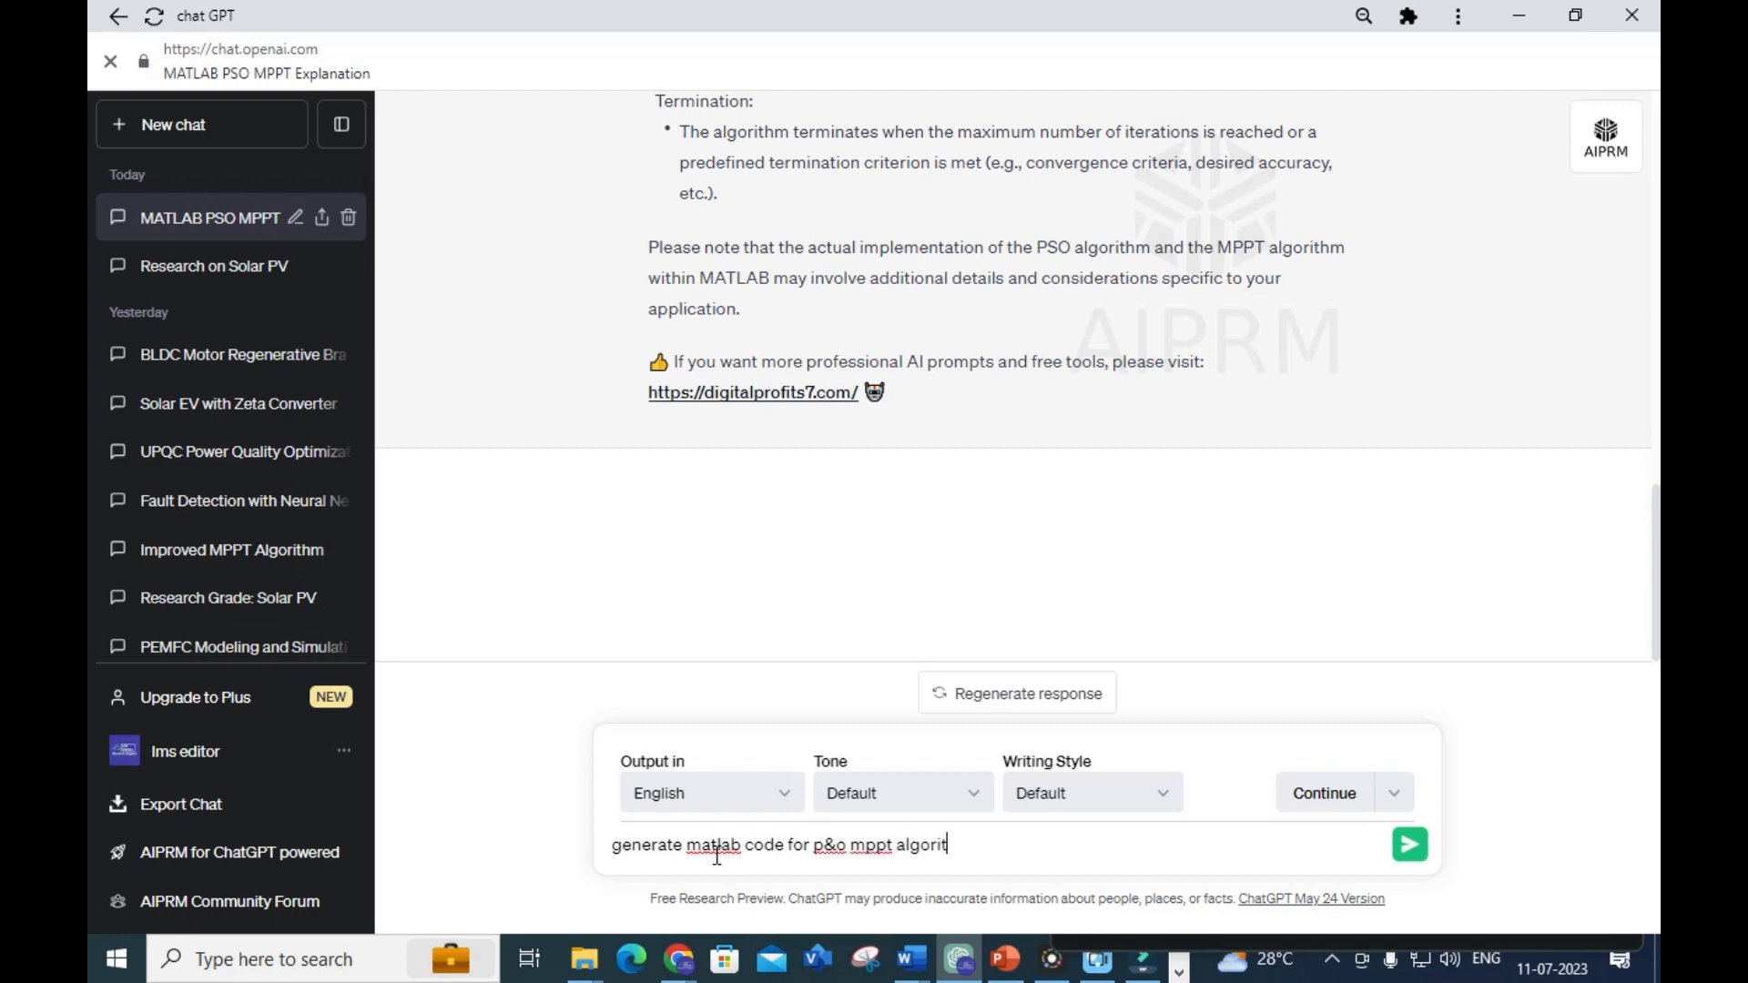
left_click(1409, 845)
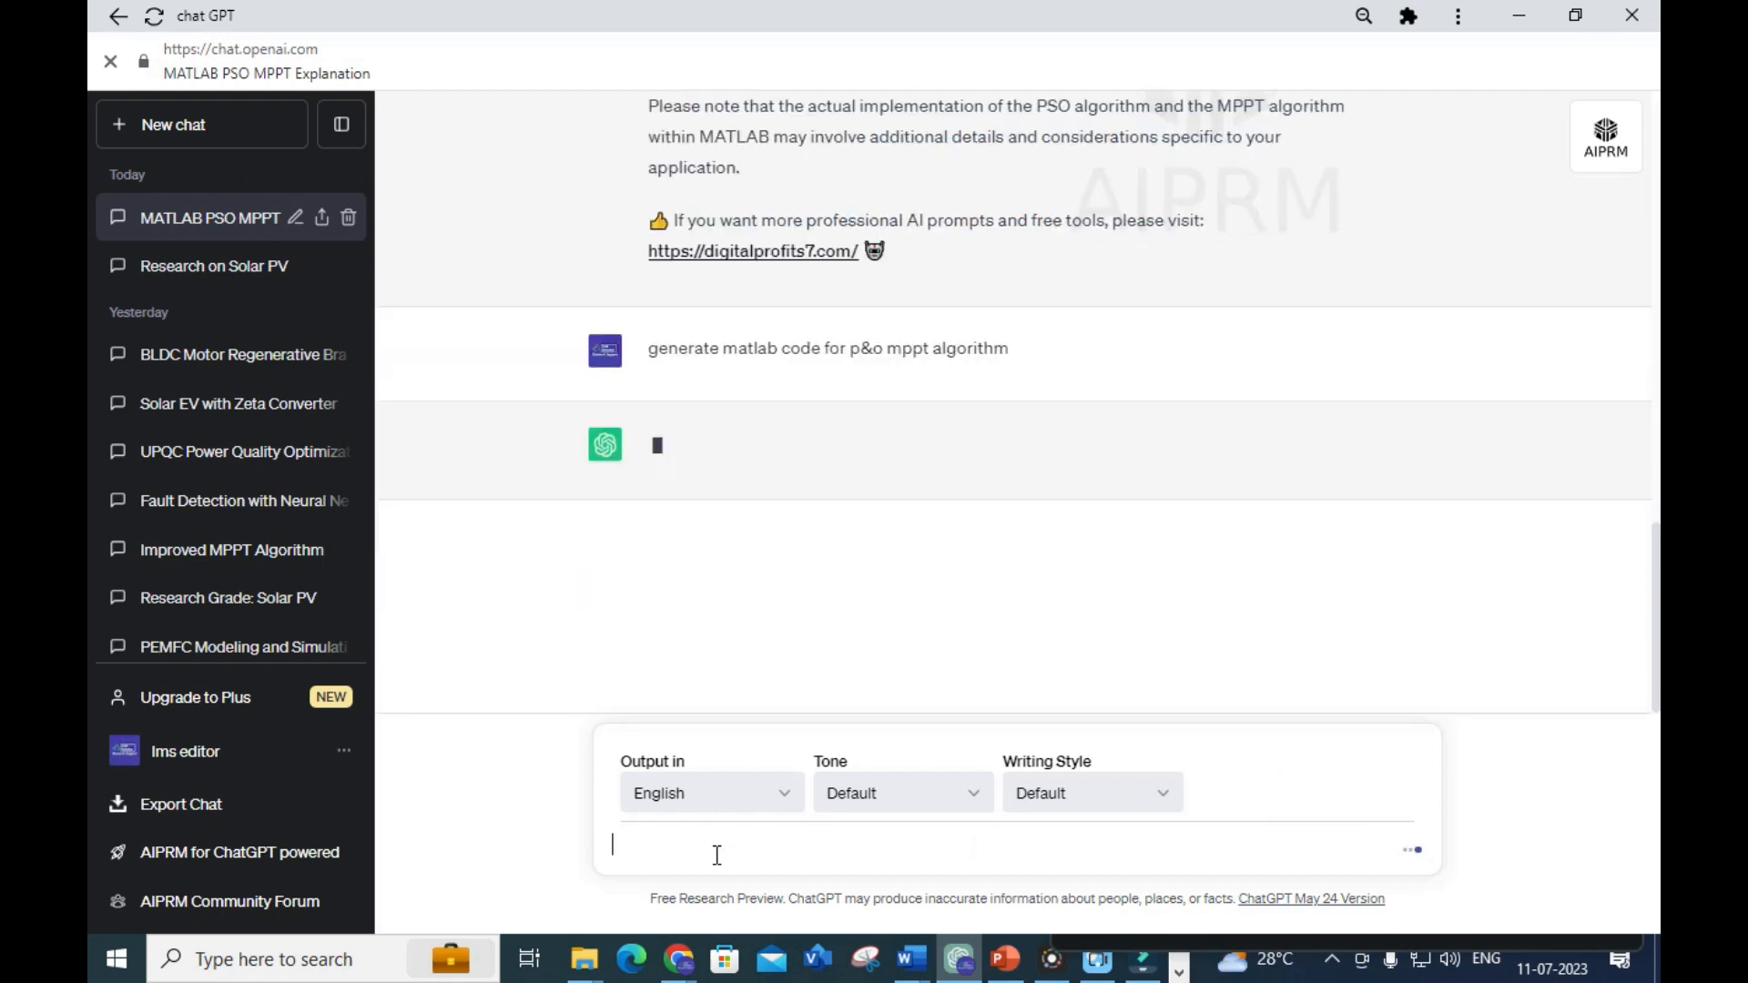
mouse_move(684, 480)
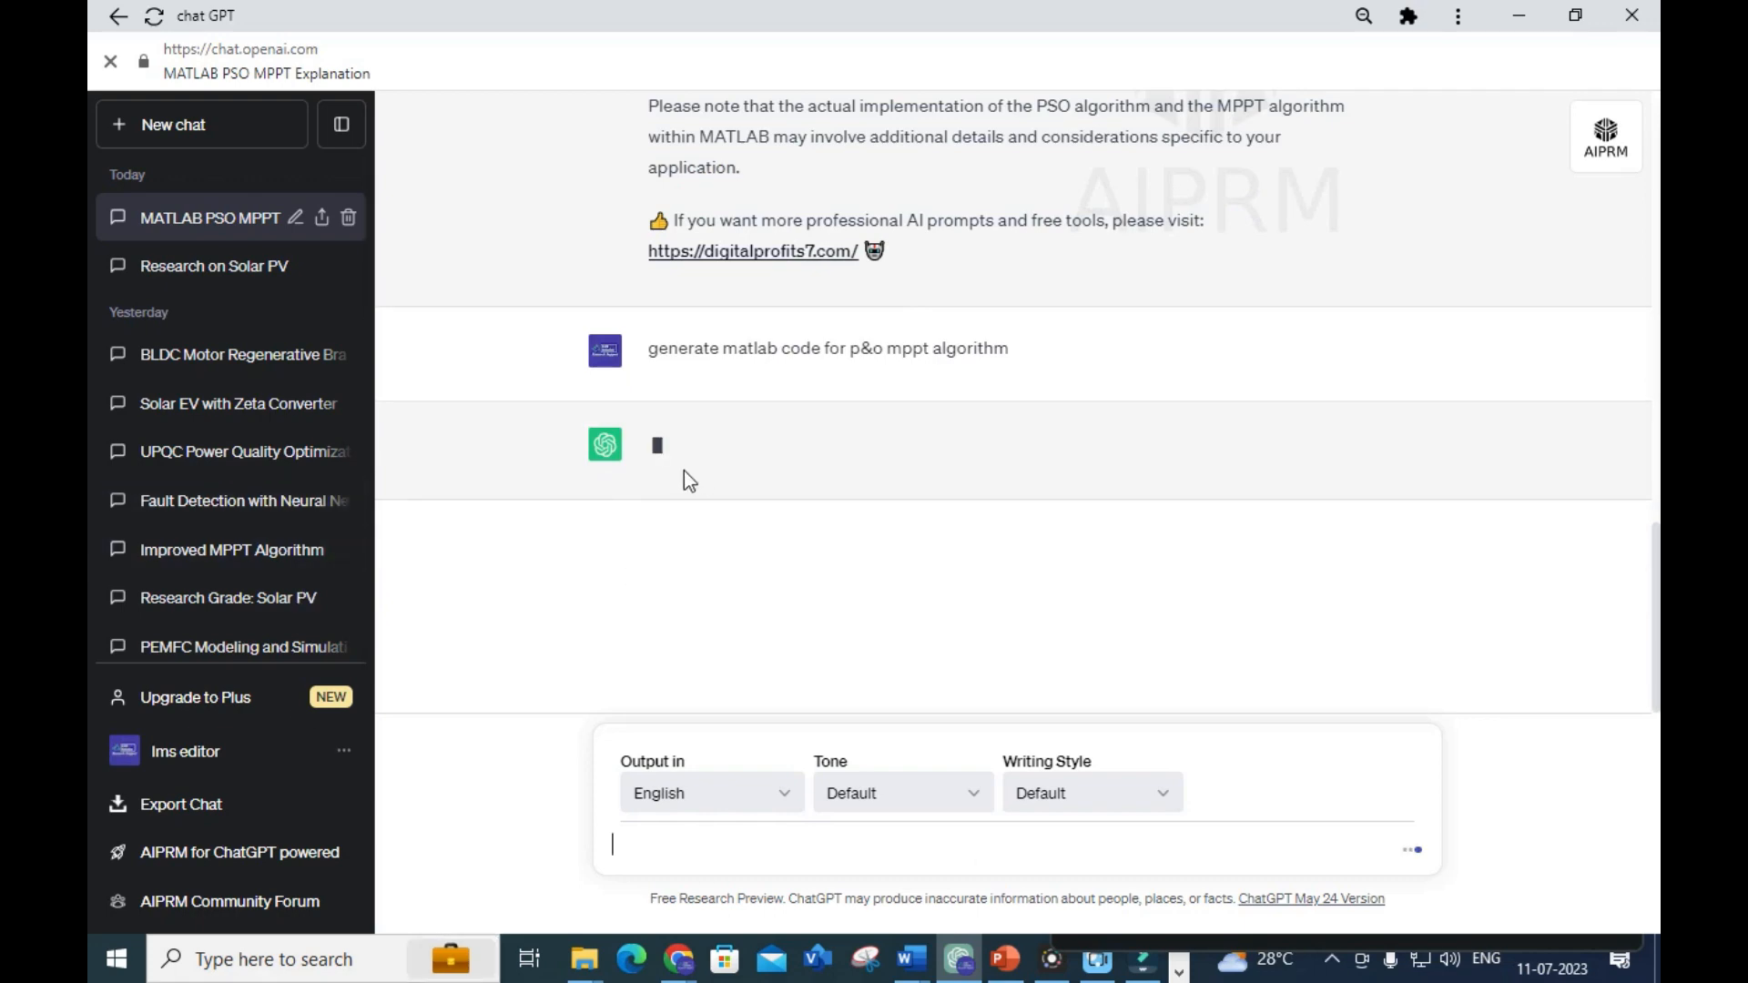
left_click(164, 124)
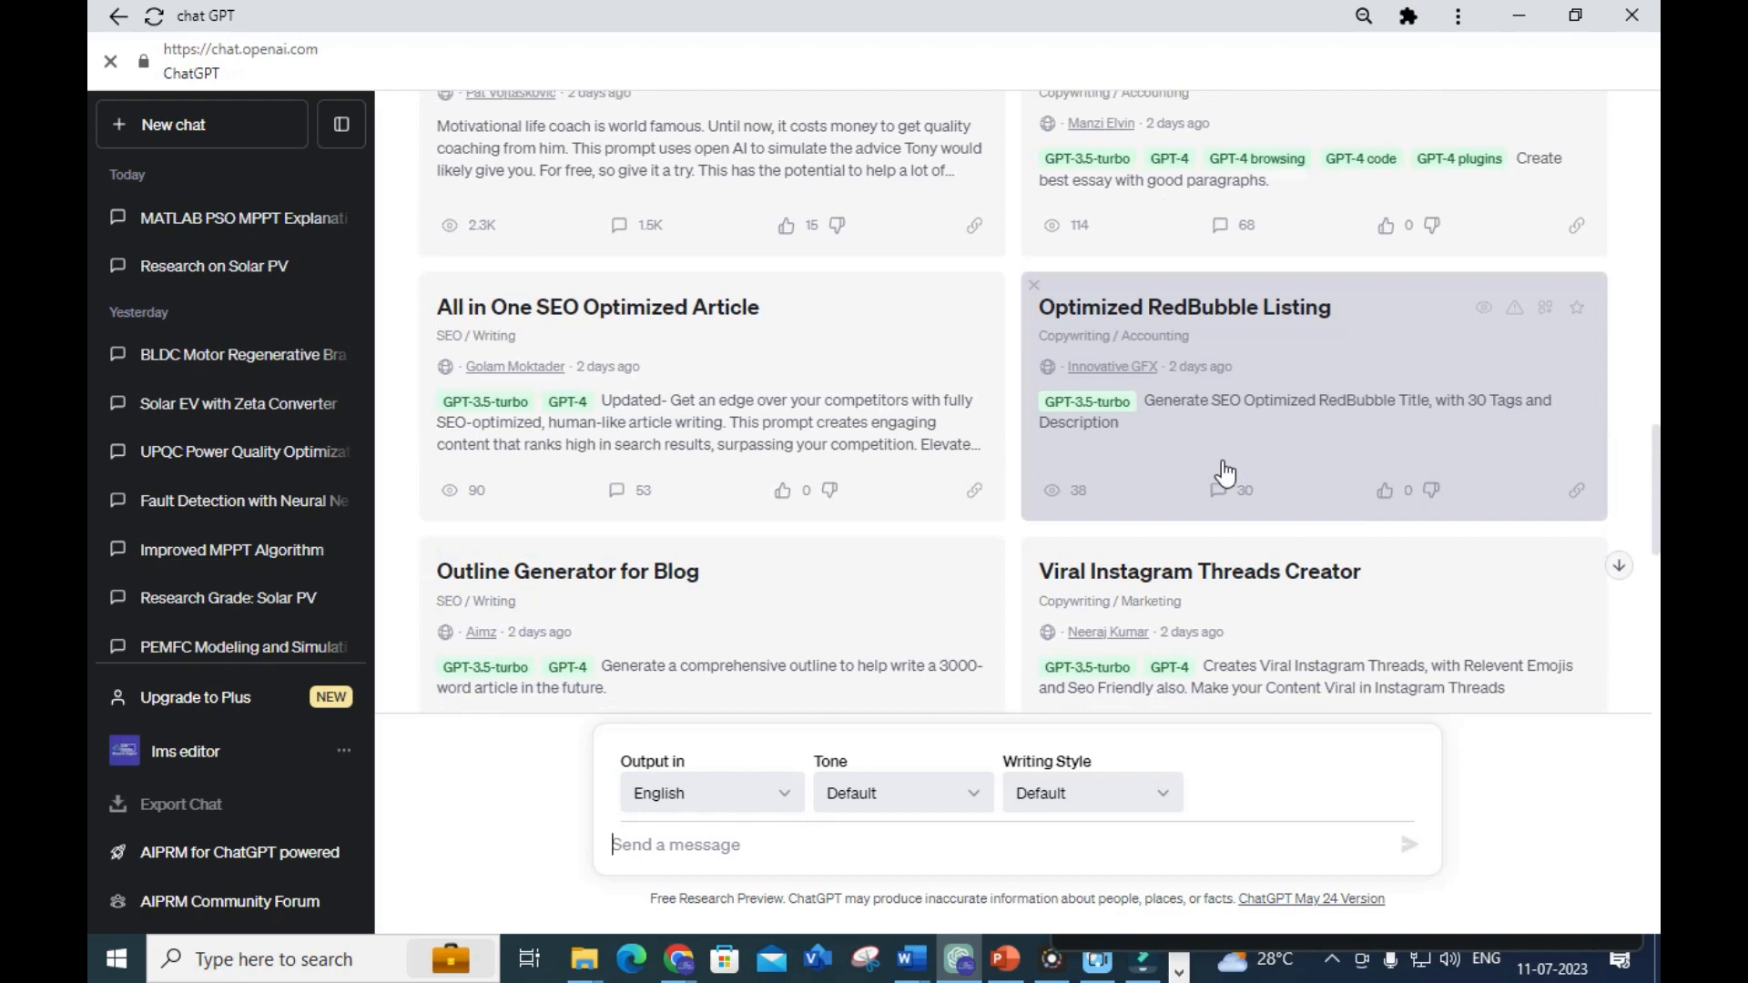
With Code Anything Now, request MATLAB P&O MPPT code and regenerate after the error
left_click(1114, 253)
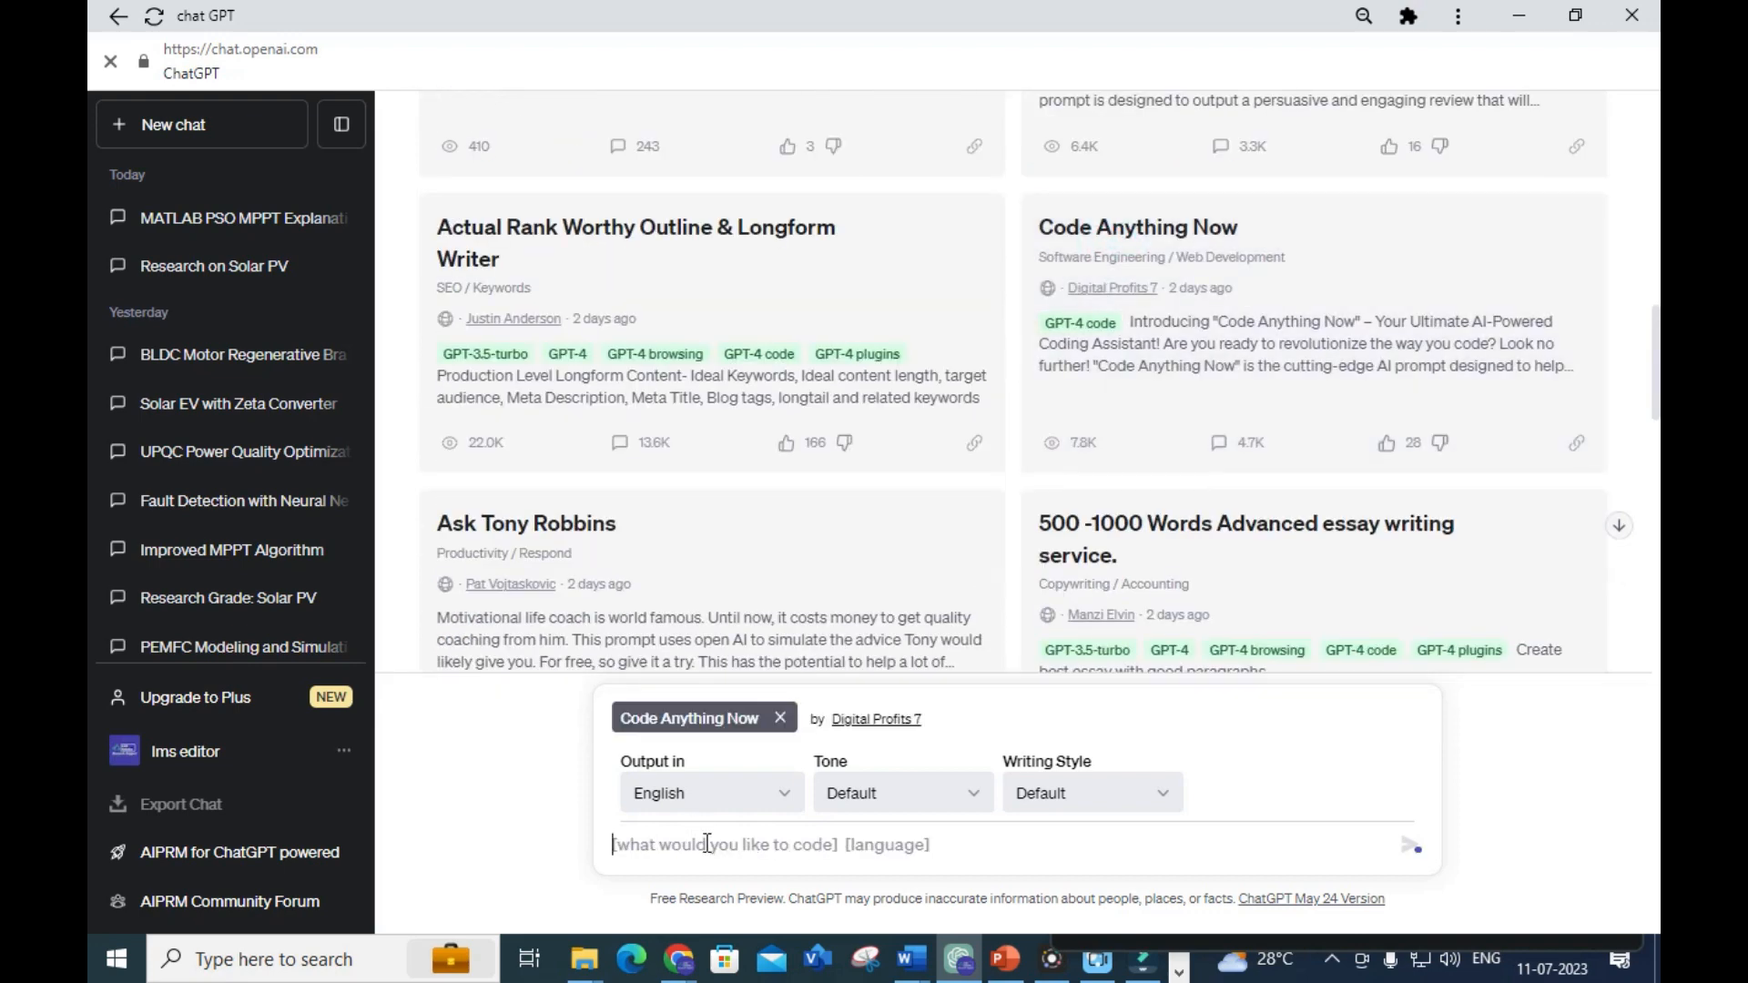
type("generate matlab code for p&o mppt")
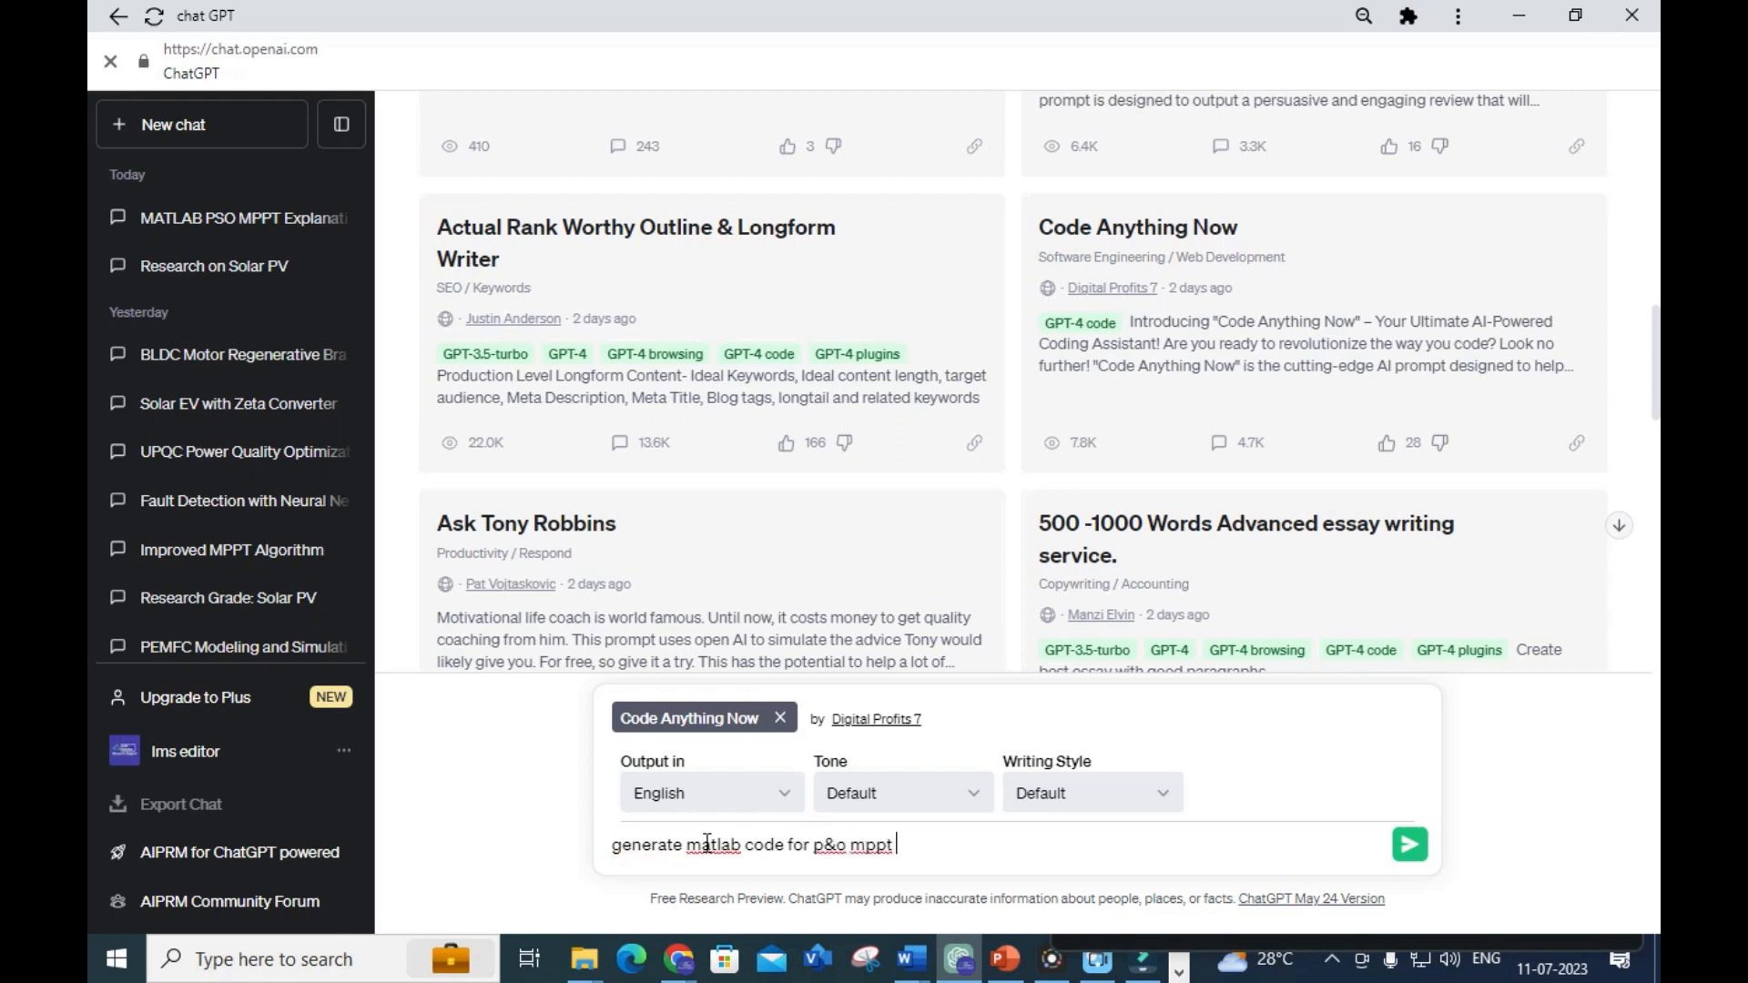
type("algorithm")
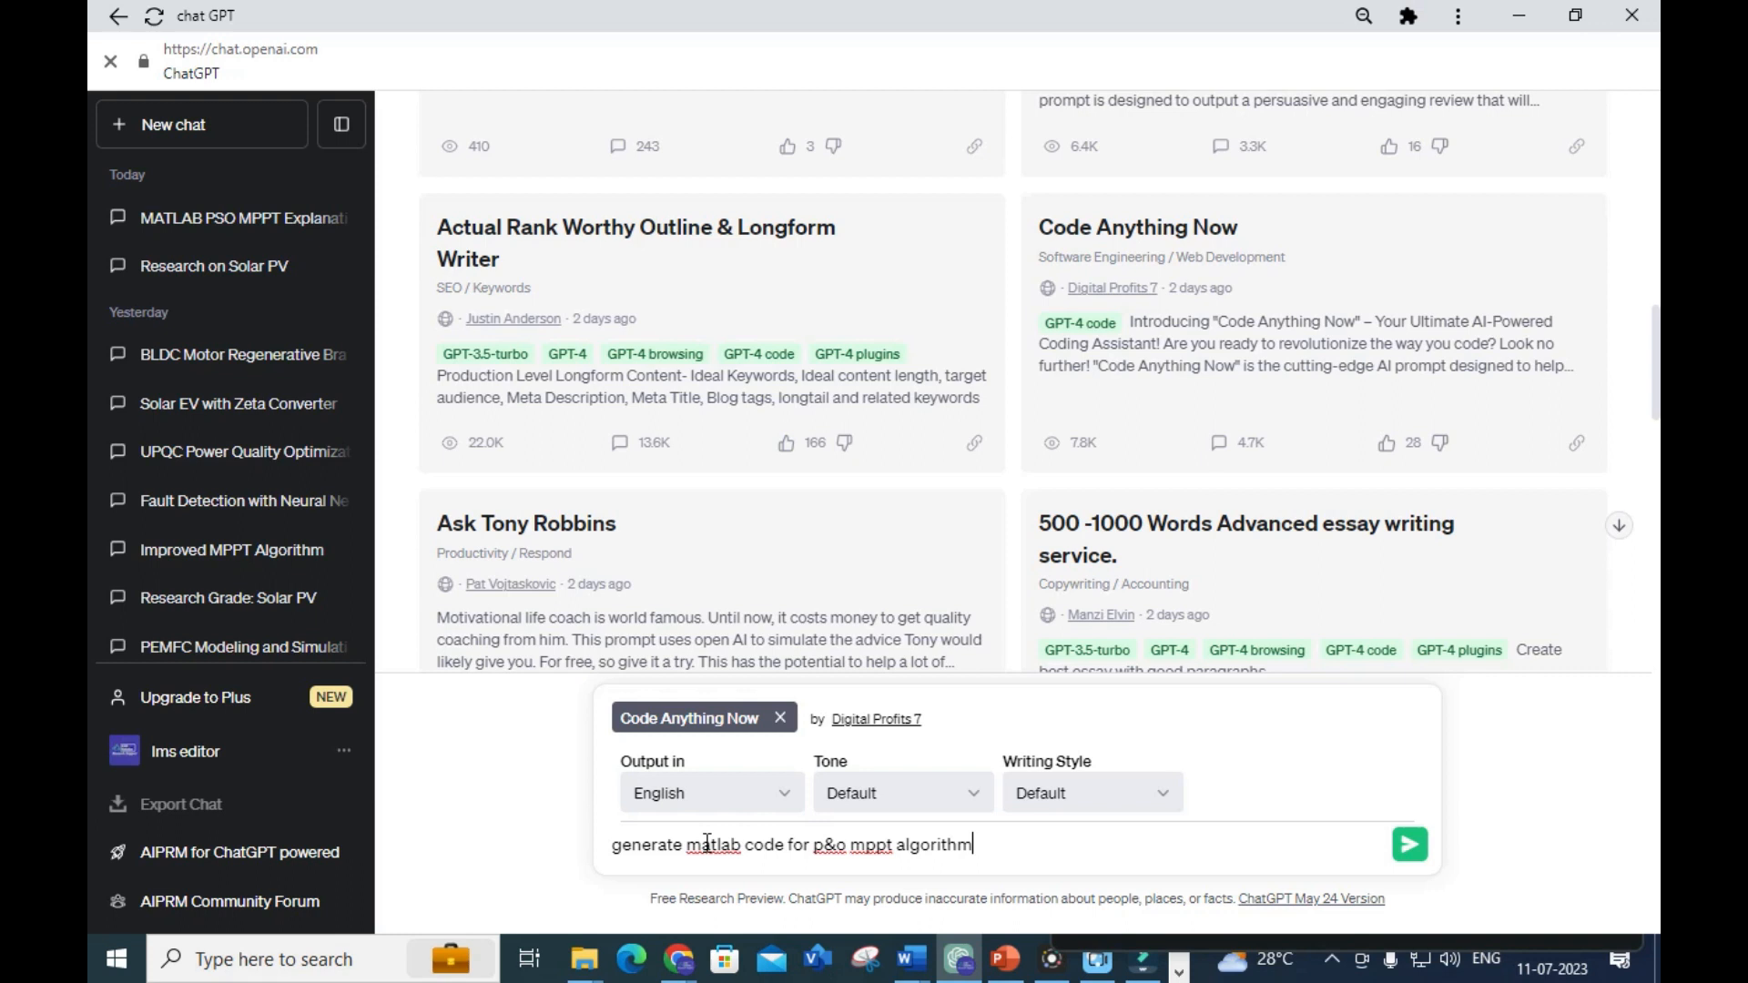
left_click(1409, 844)
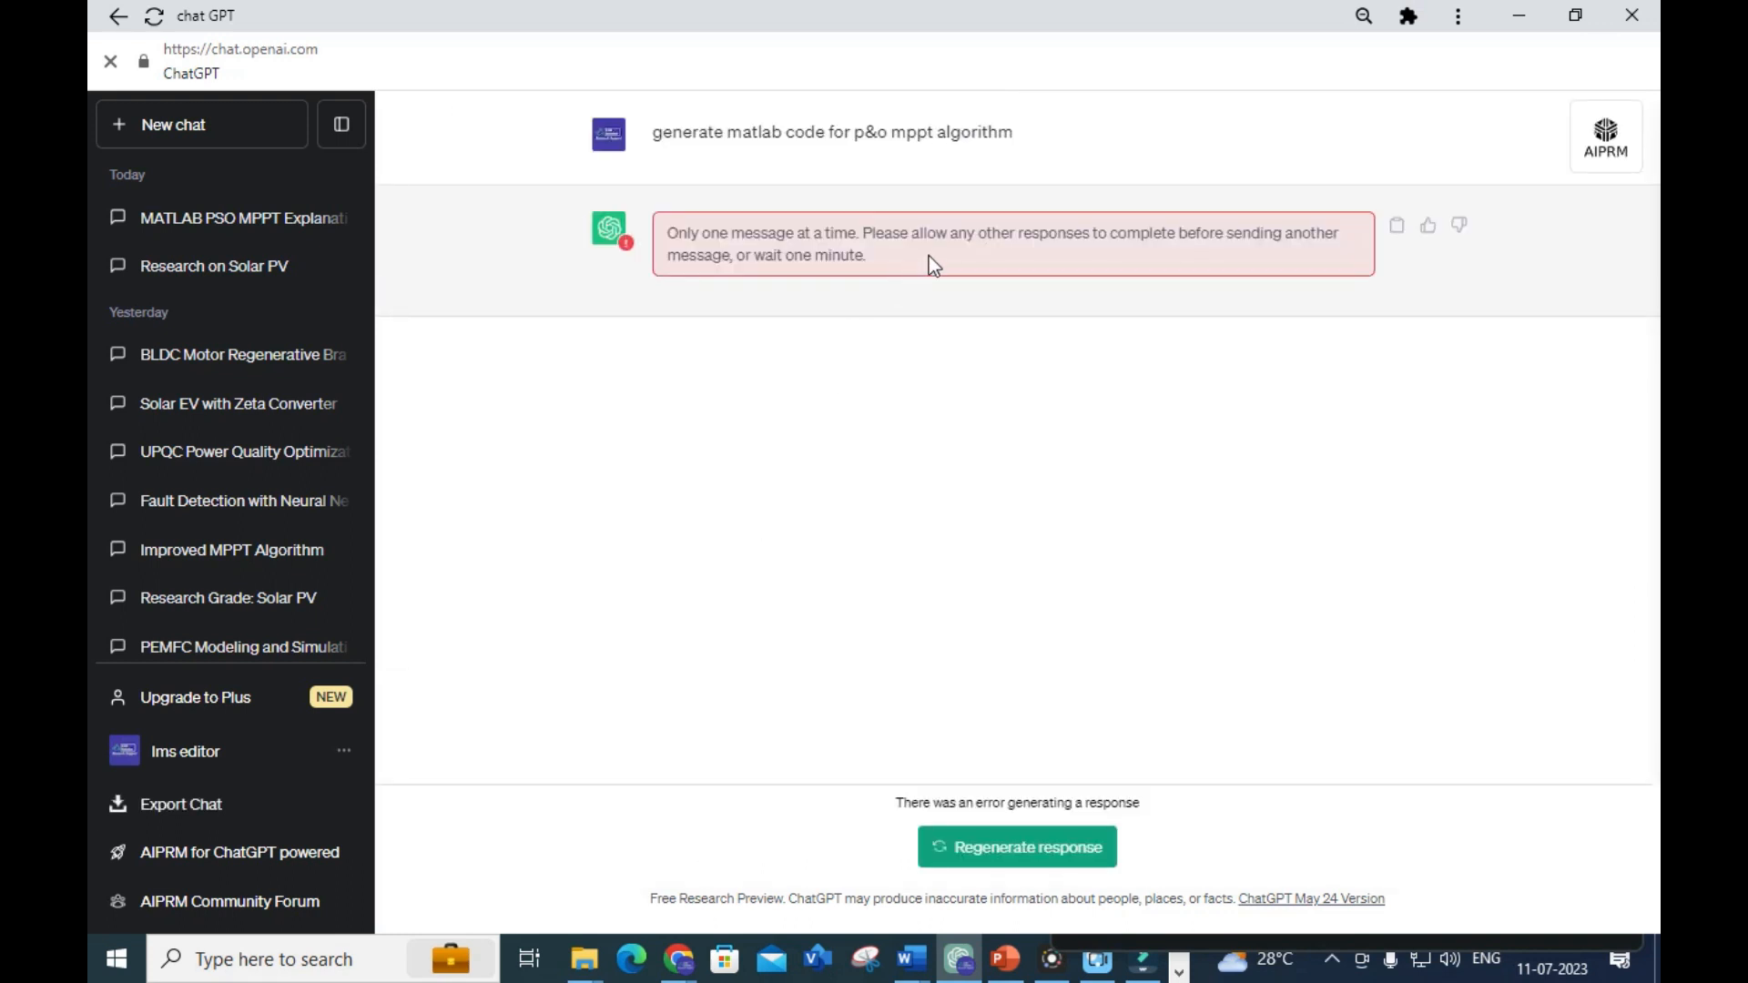
left_click(1016, 847)
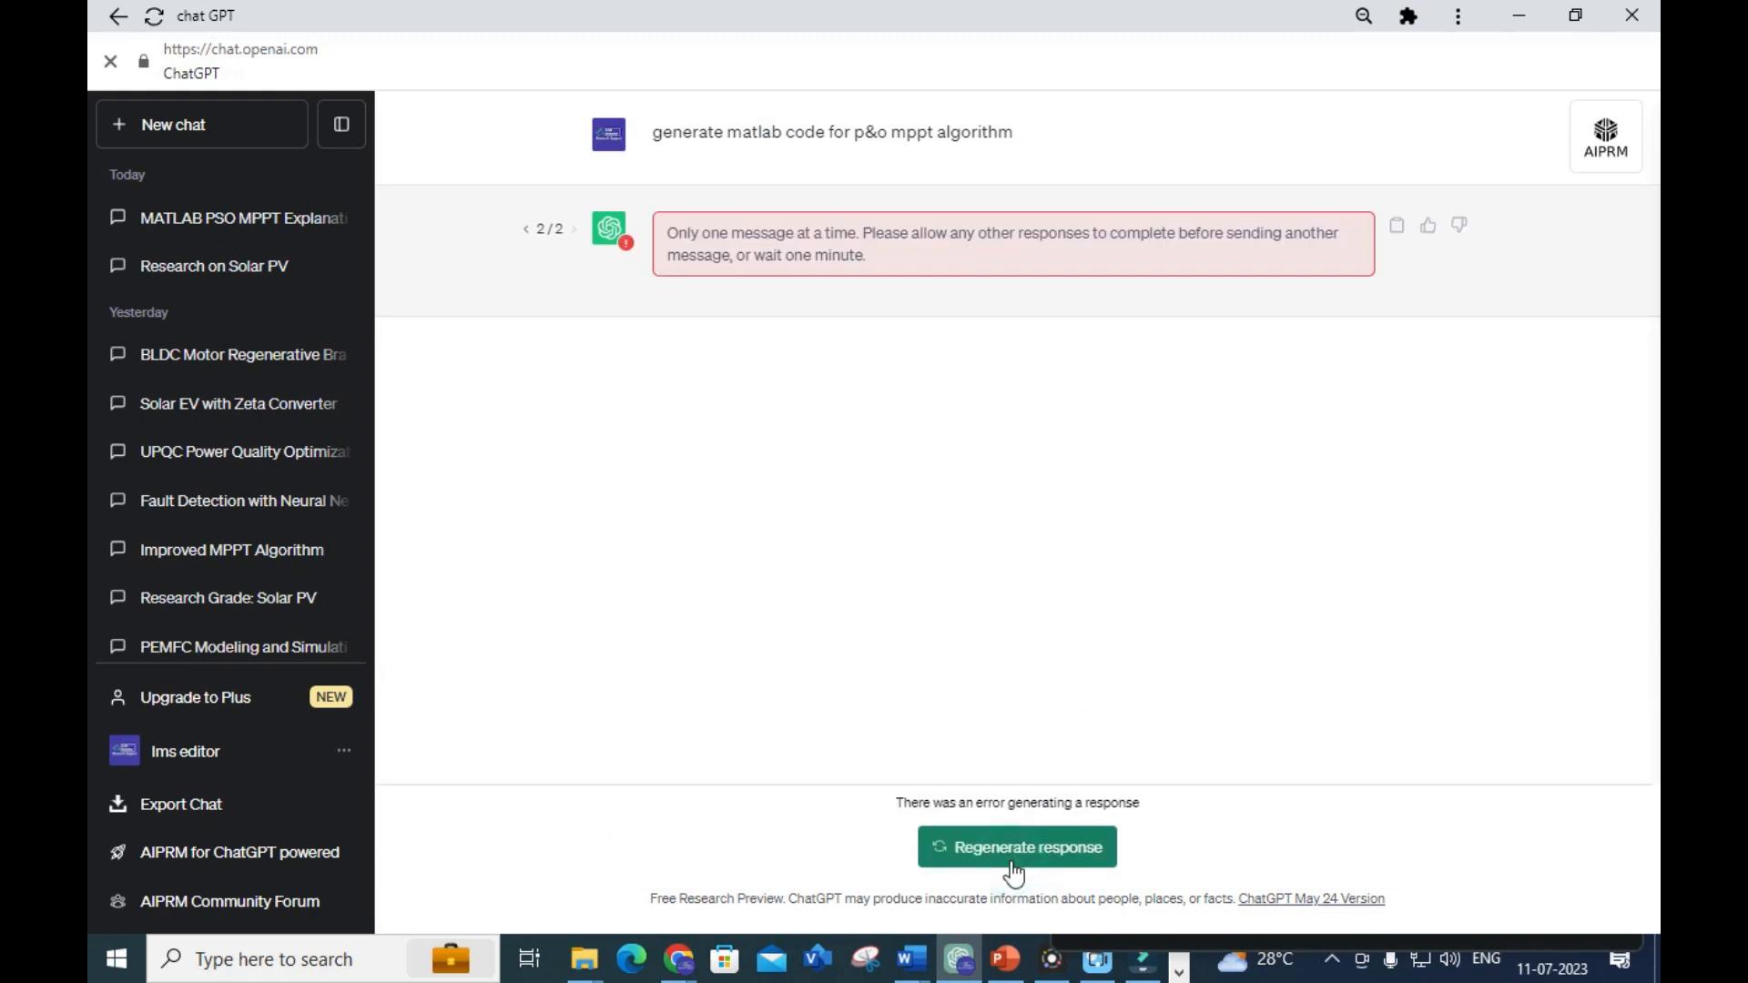
left_click(1016, 846)
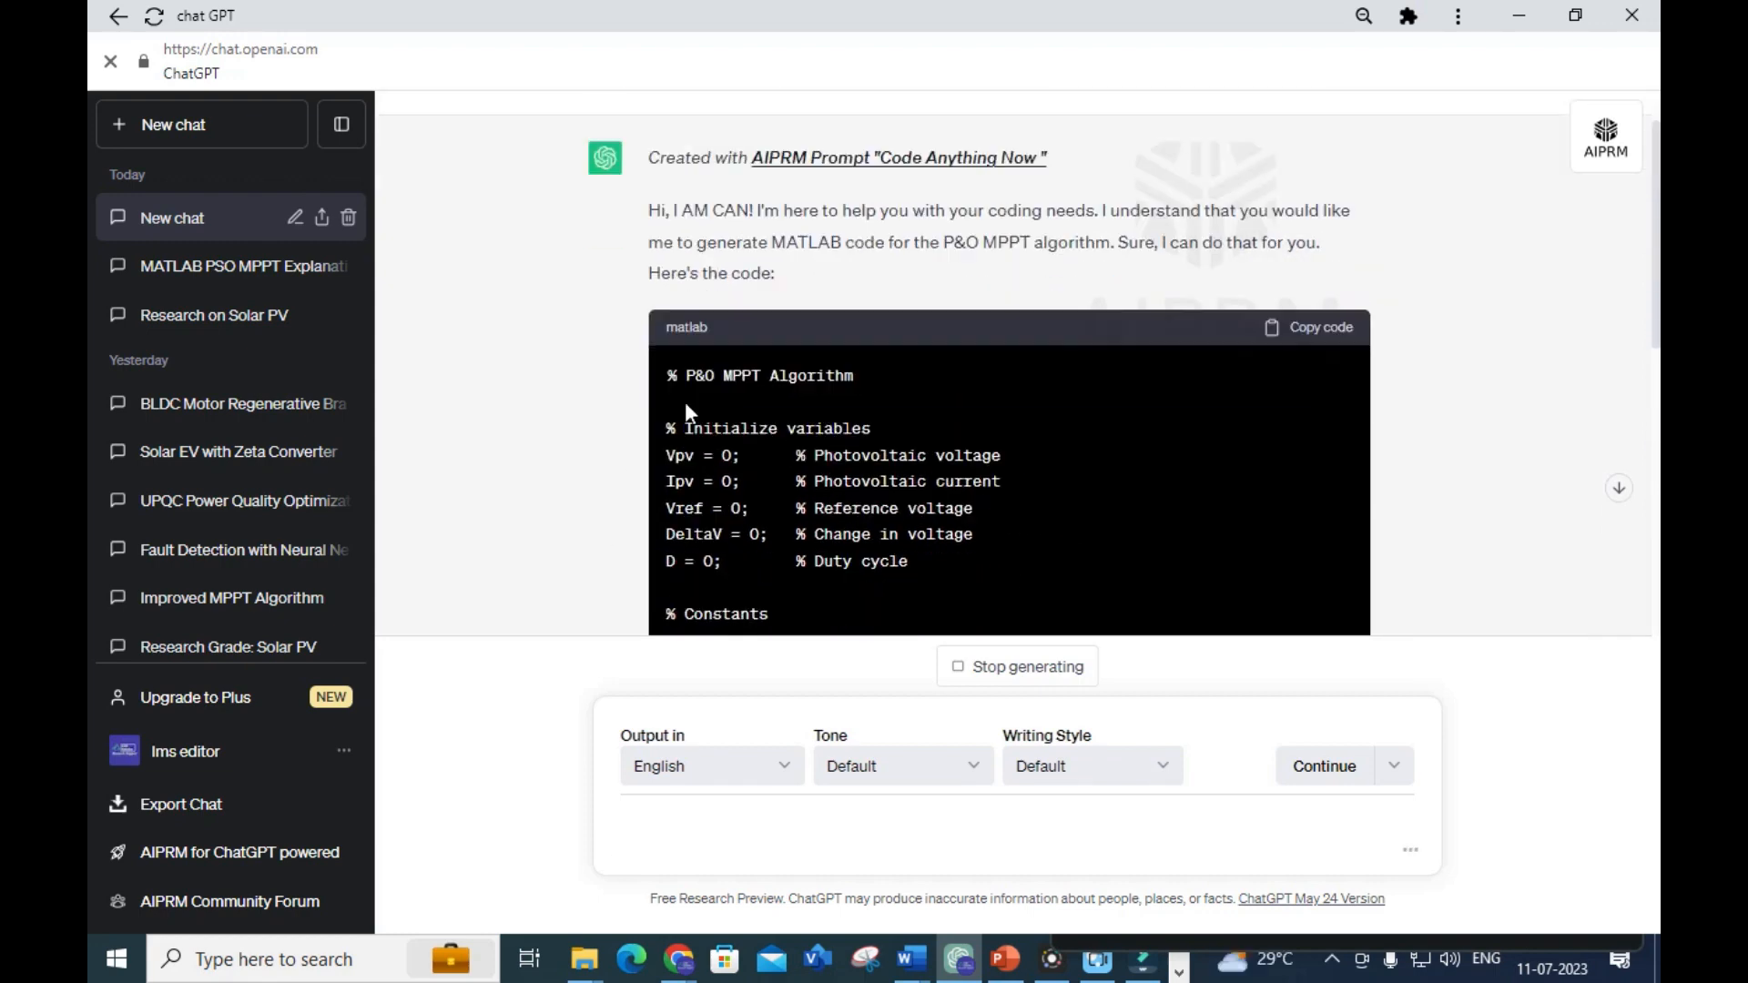
Follow the generated MATLAB P&O MPPT code down to its completion
scroll("down", 3)
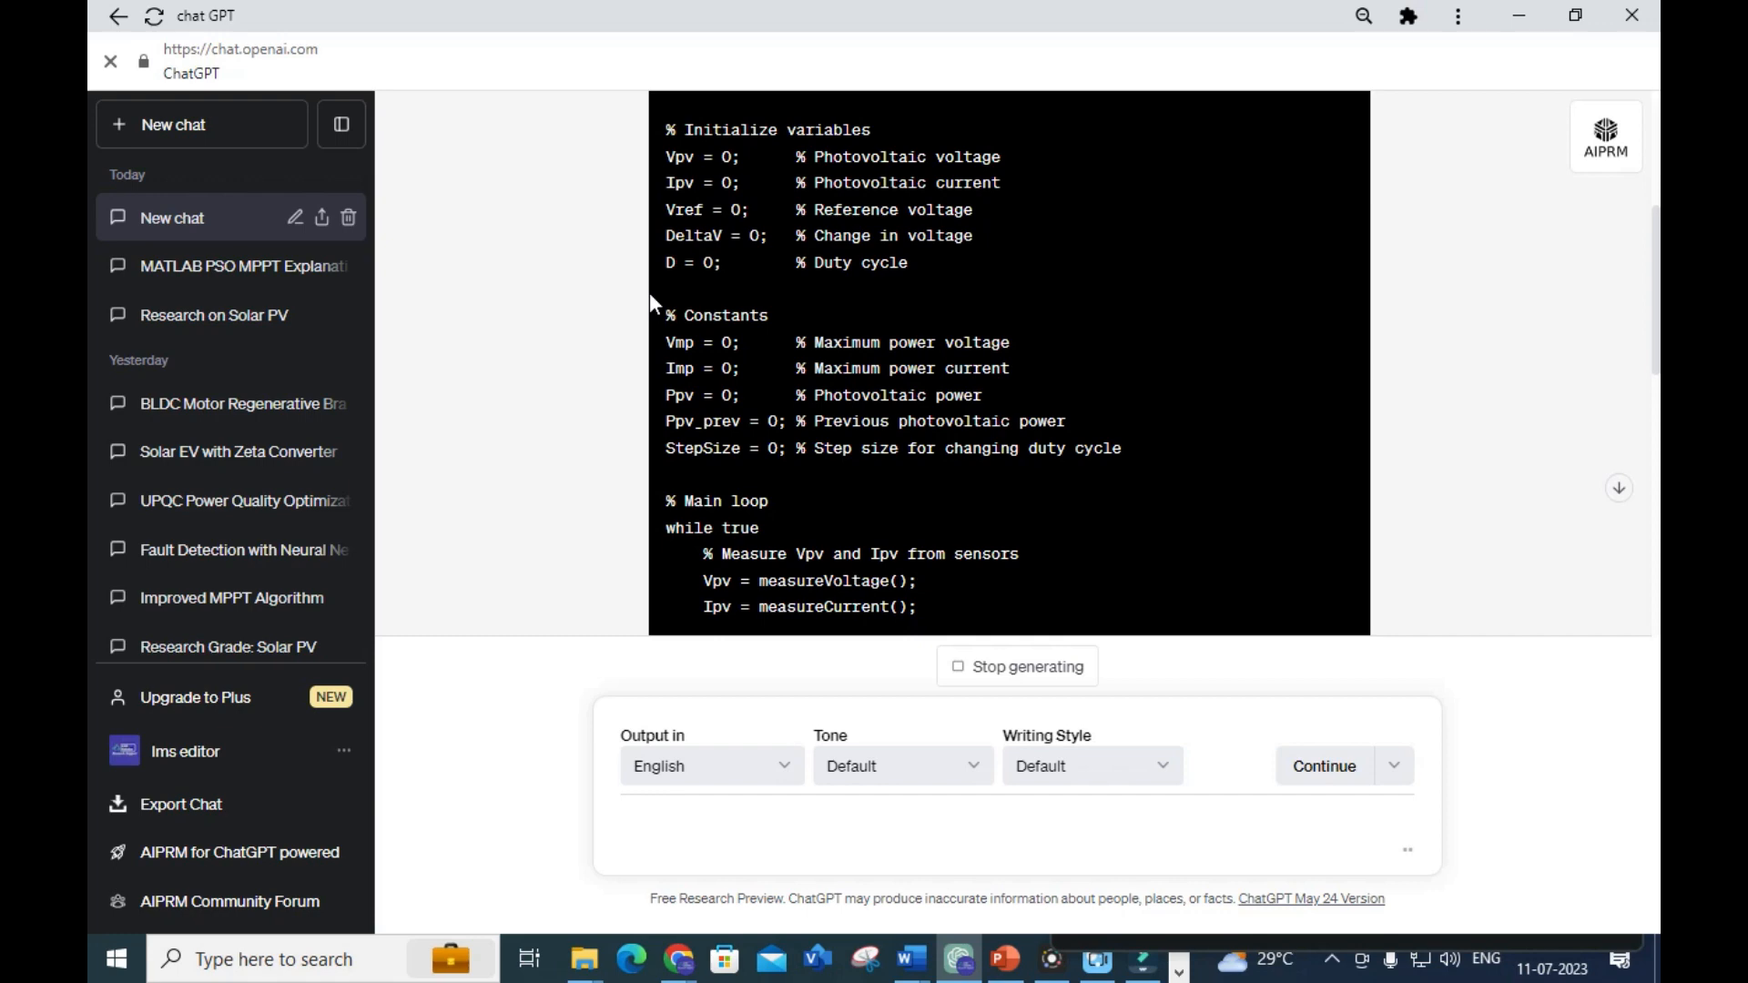
scroll("down", 3)
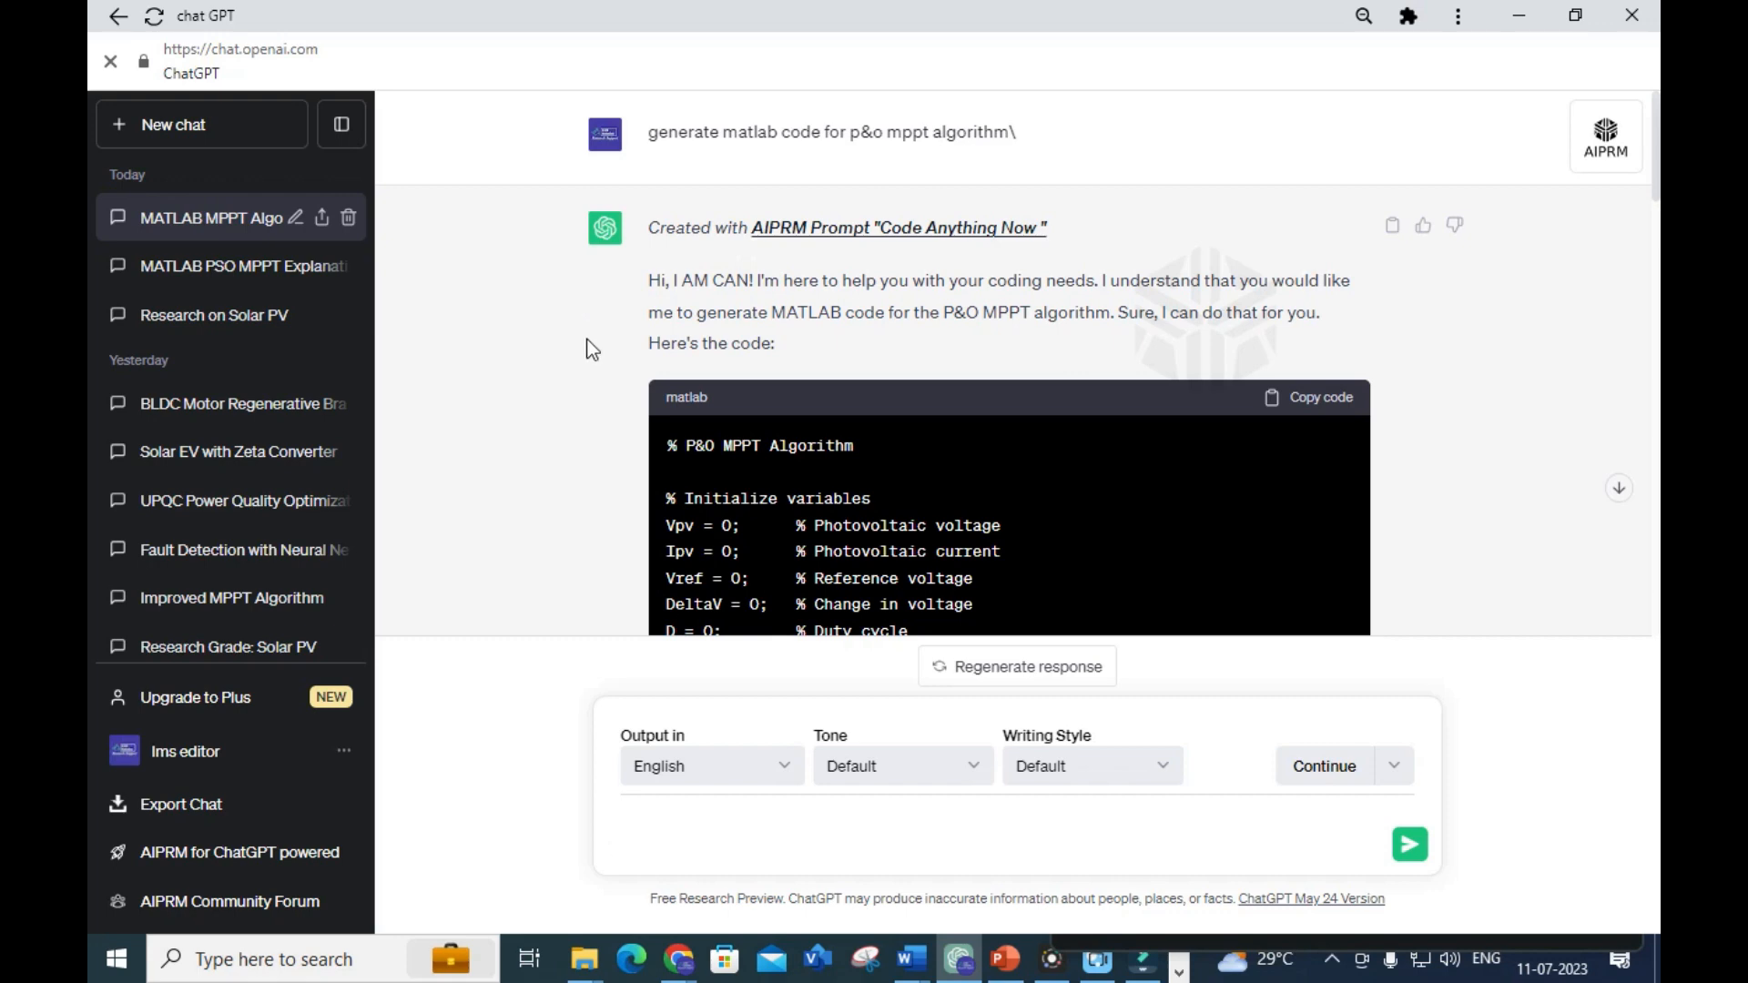
mouse_move(191, 132)
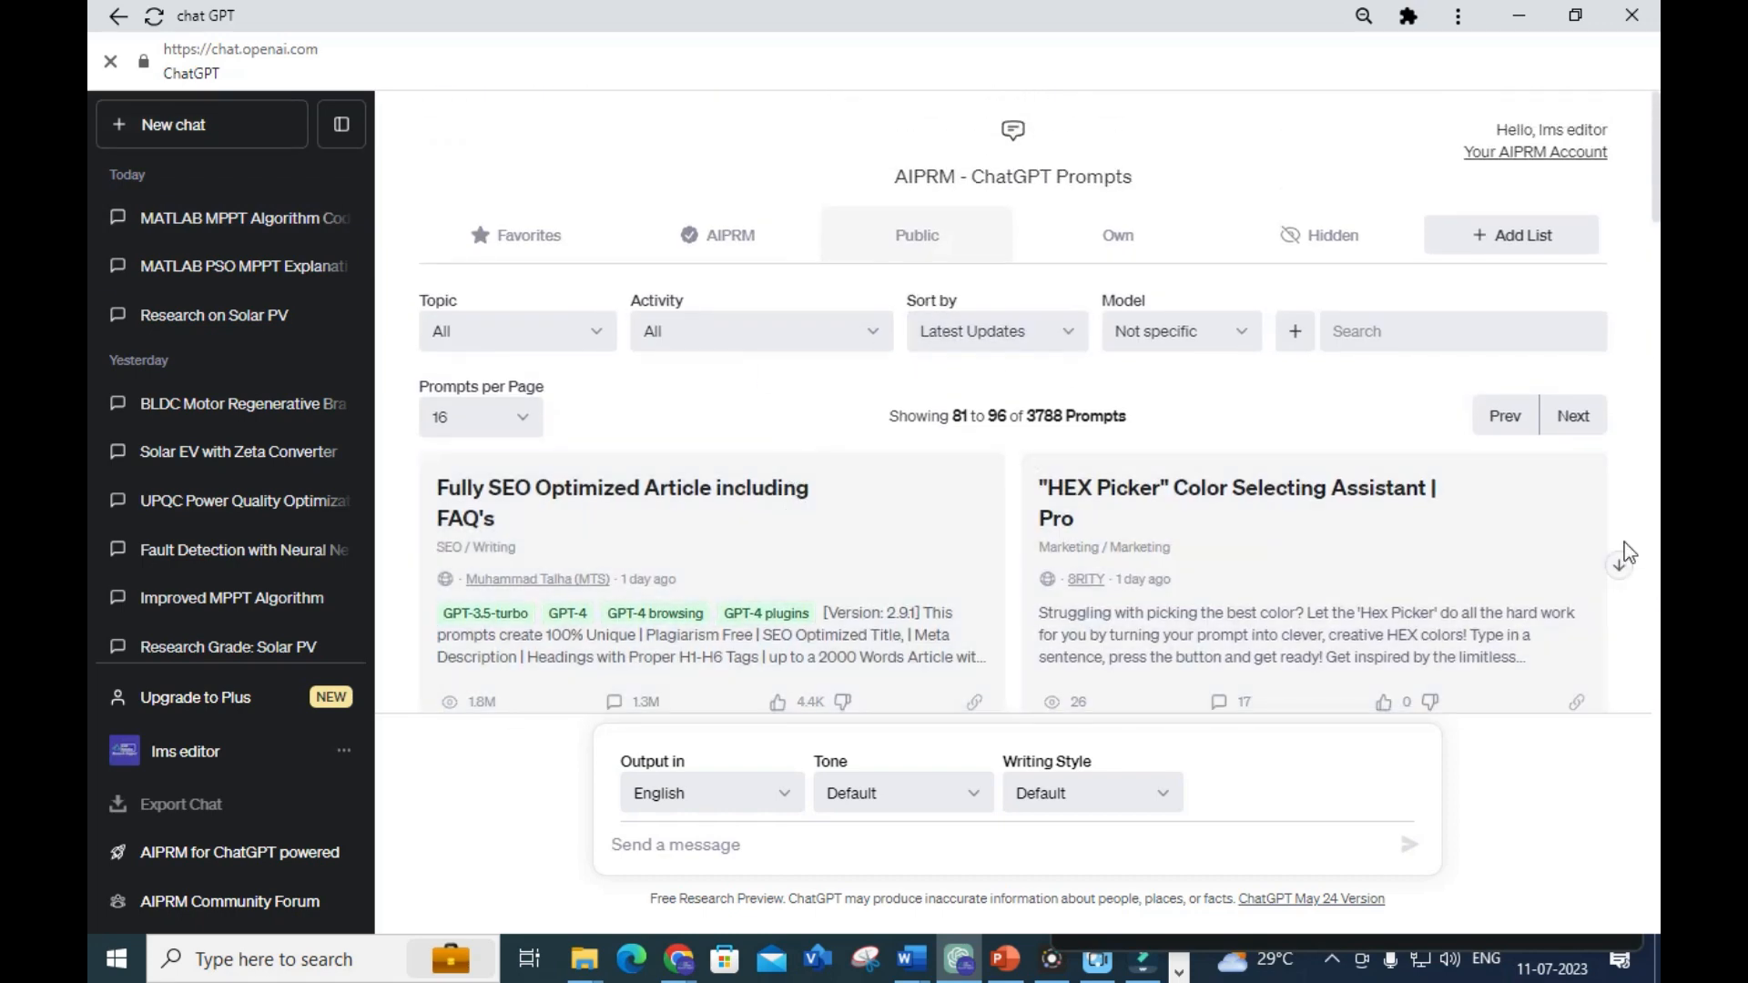
Browse back through the AIPRM prompt pages to the SEO Optimized | Plagiarism Free Articles prompt
left_click(1503, 415)
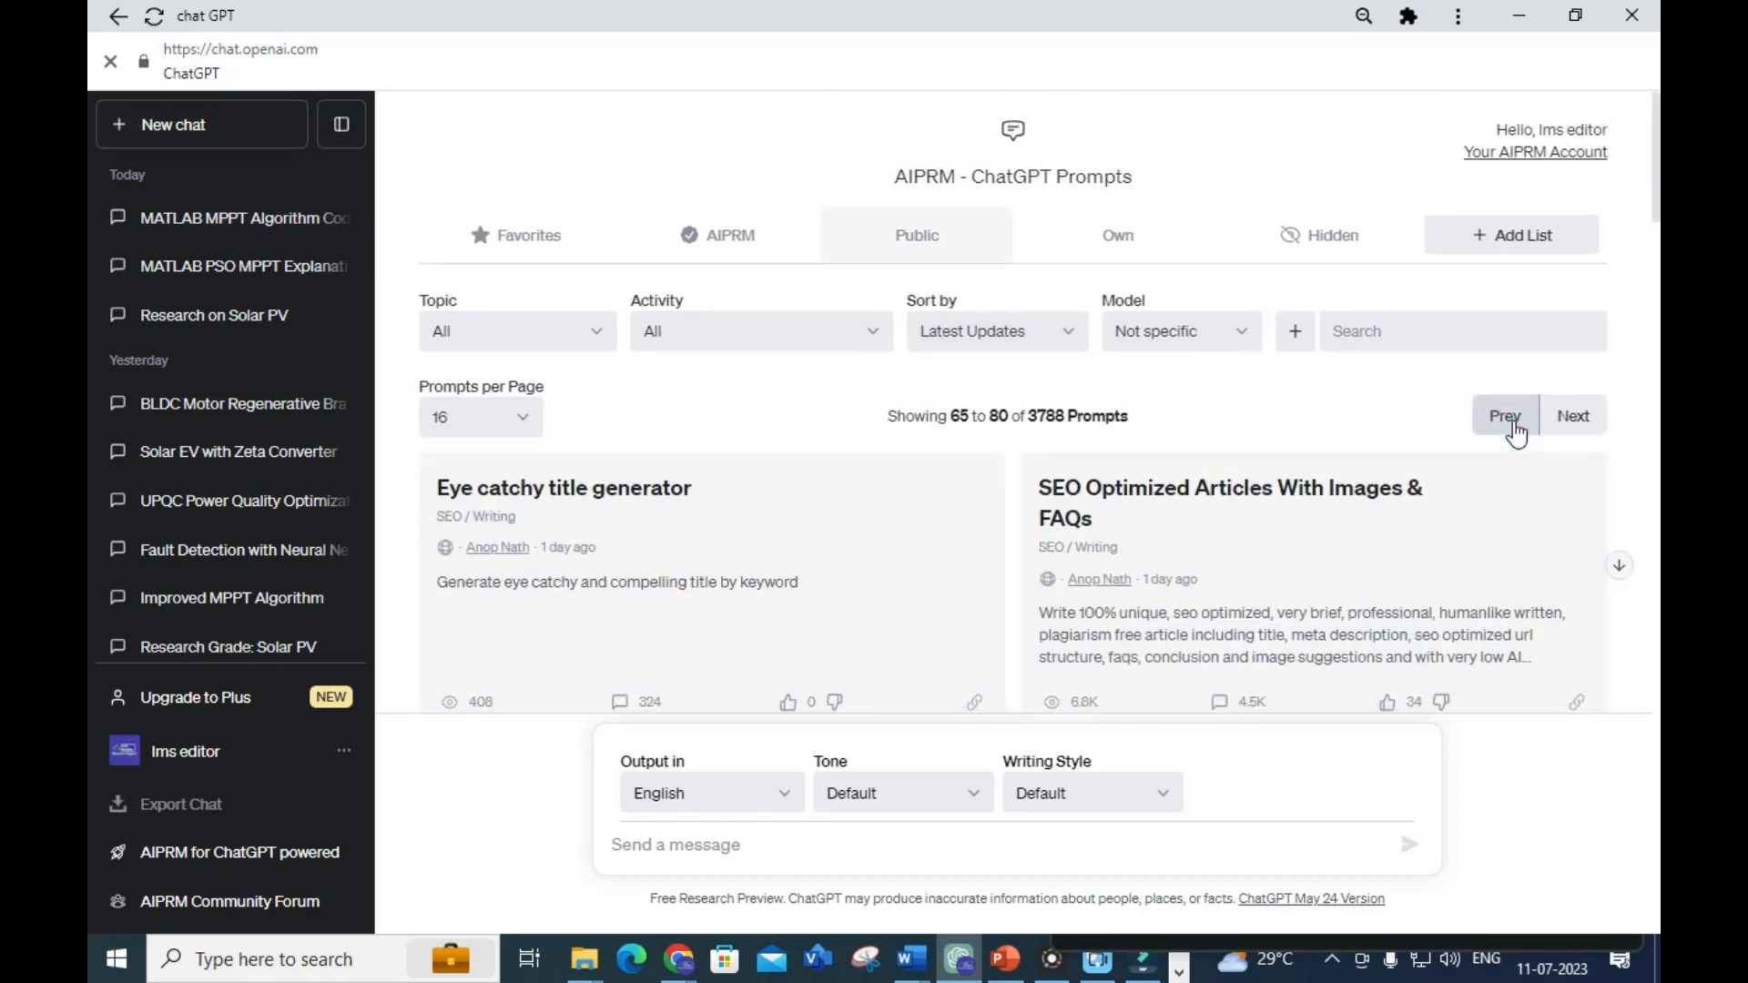
left_click(1505, 415)
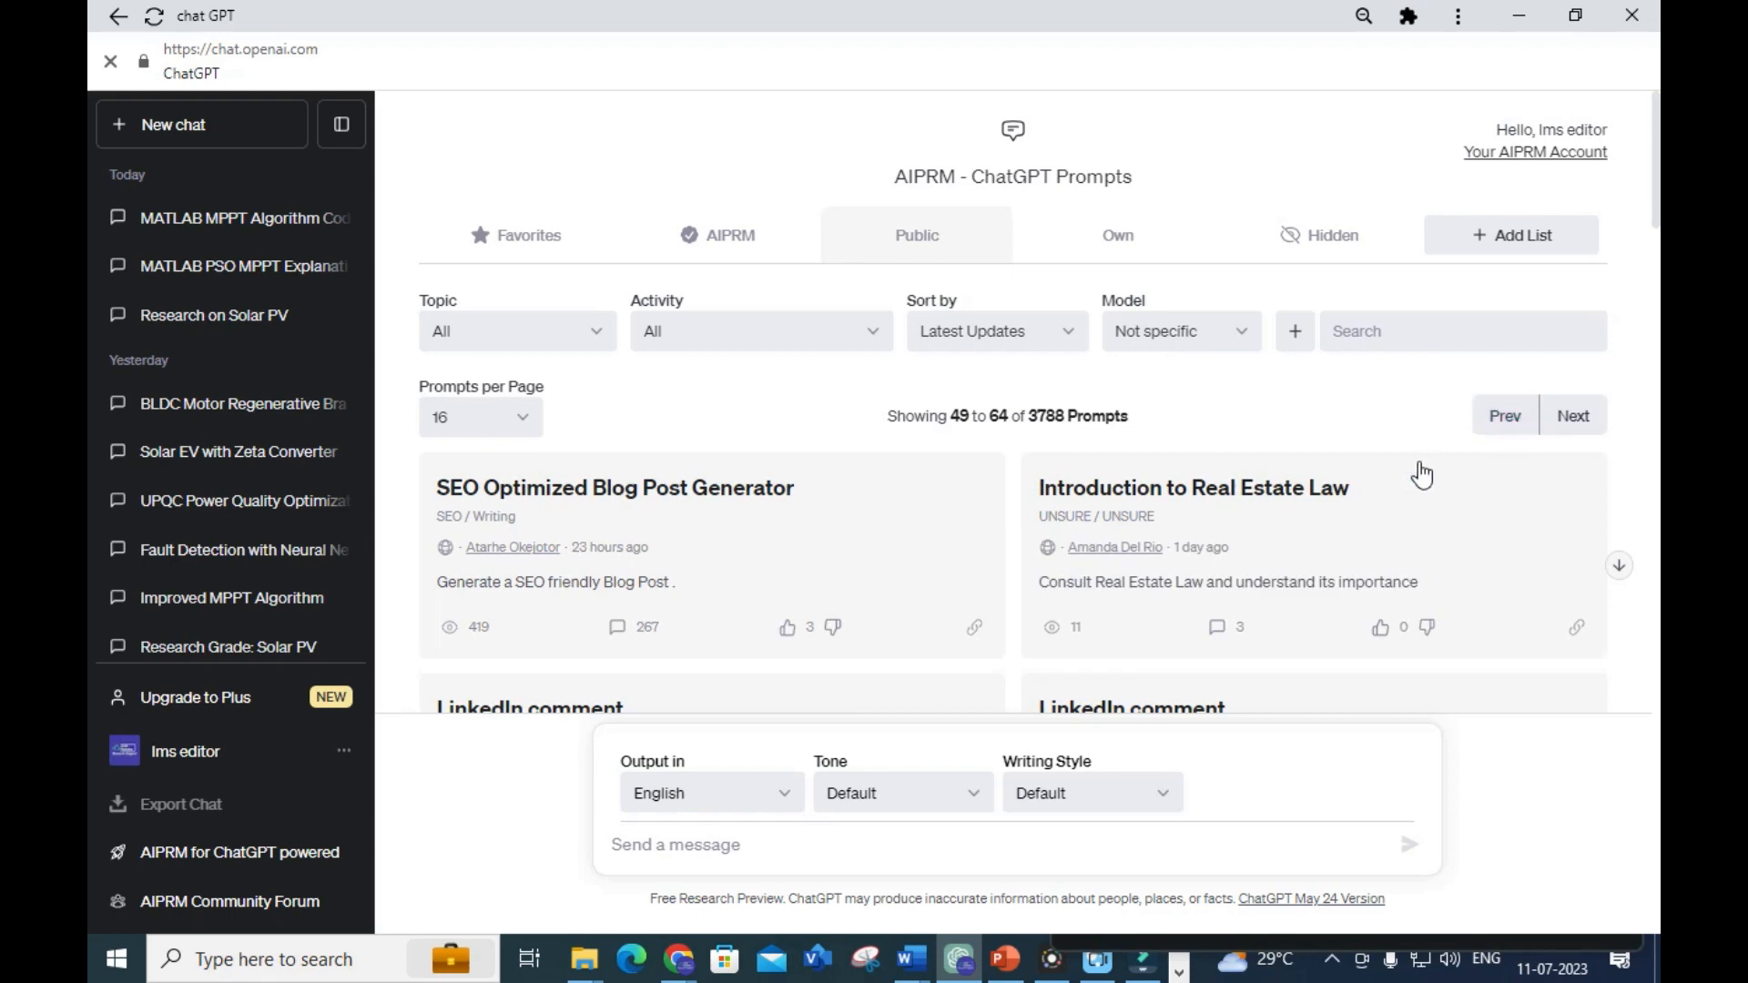
scroll("down", 3)
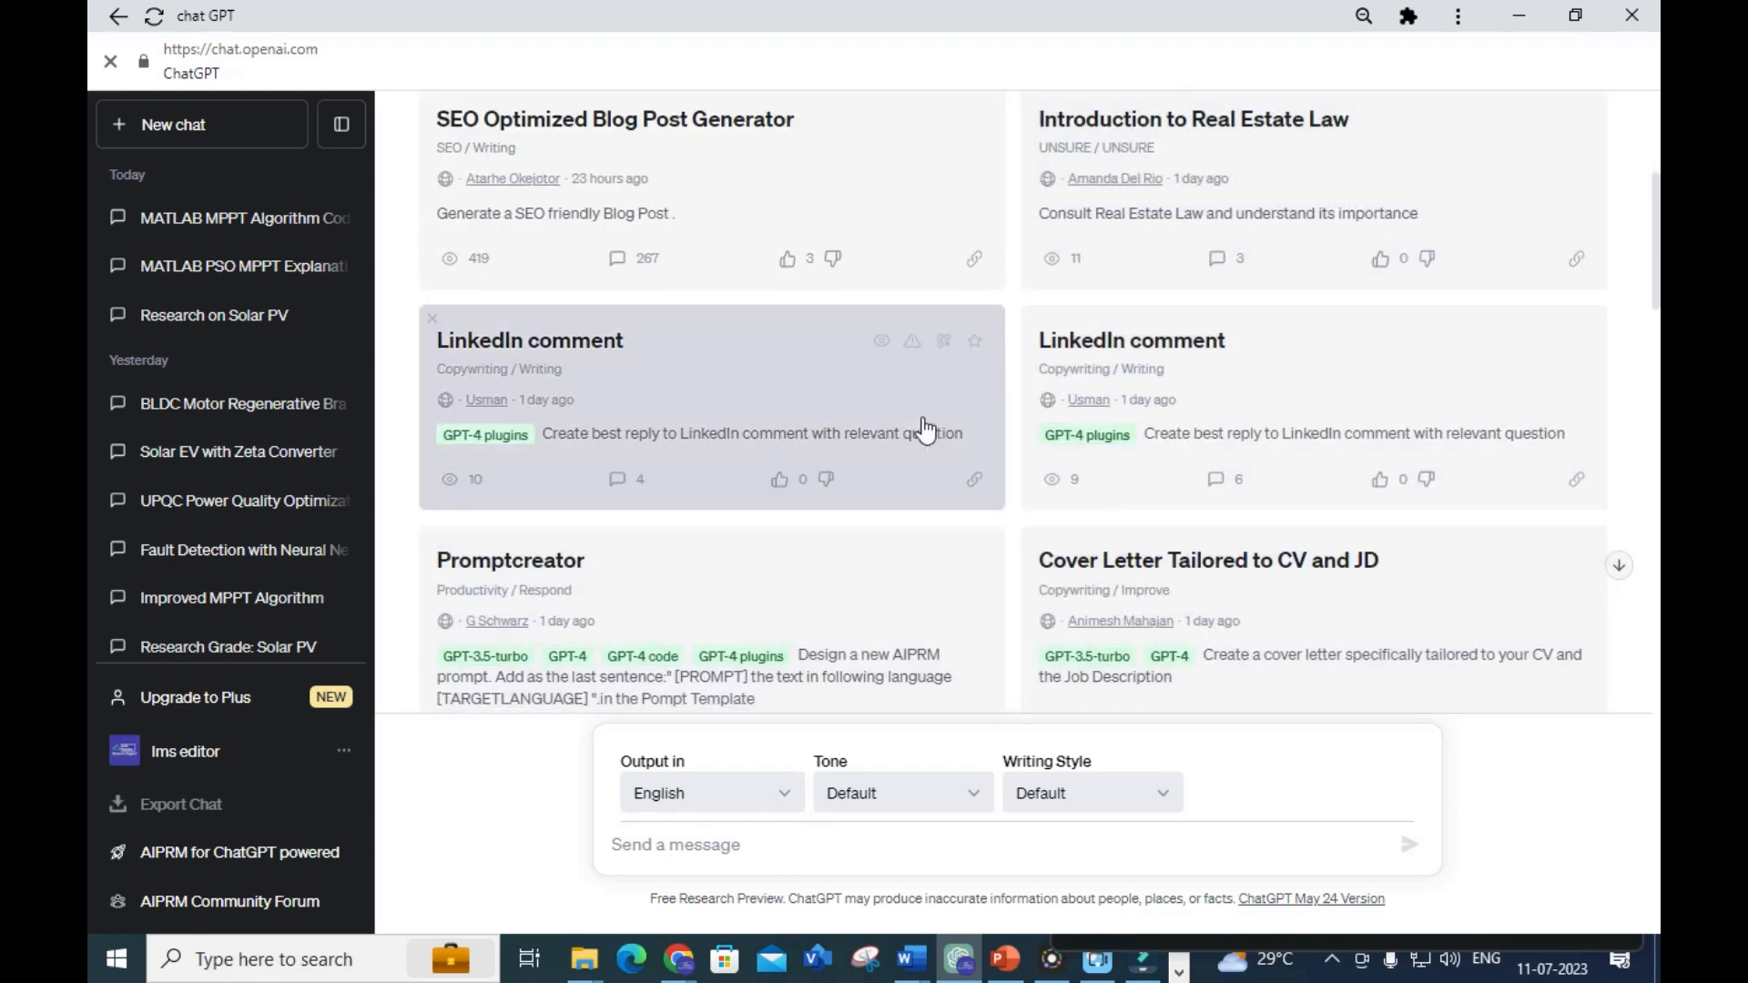
scroll("down", 3)
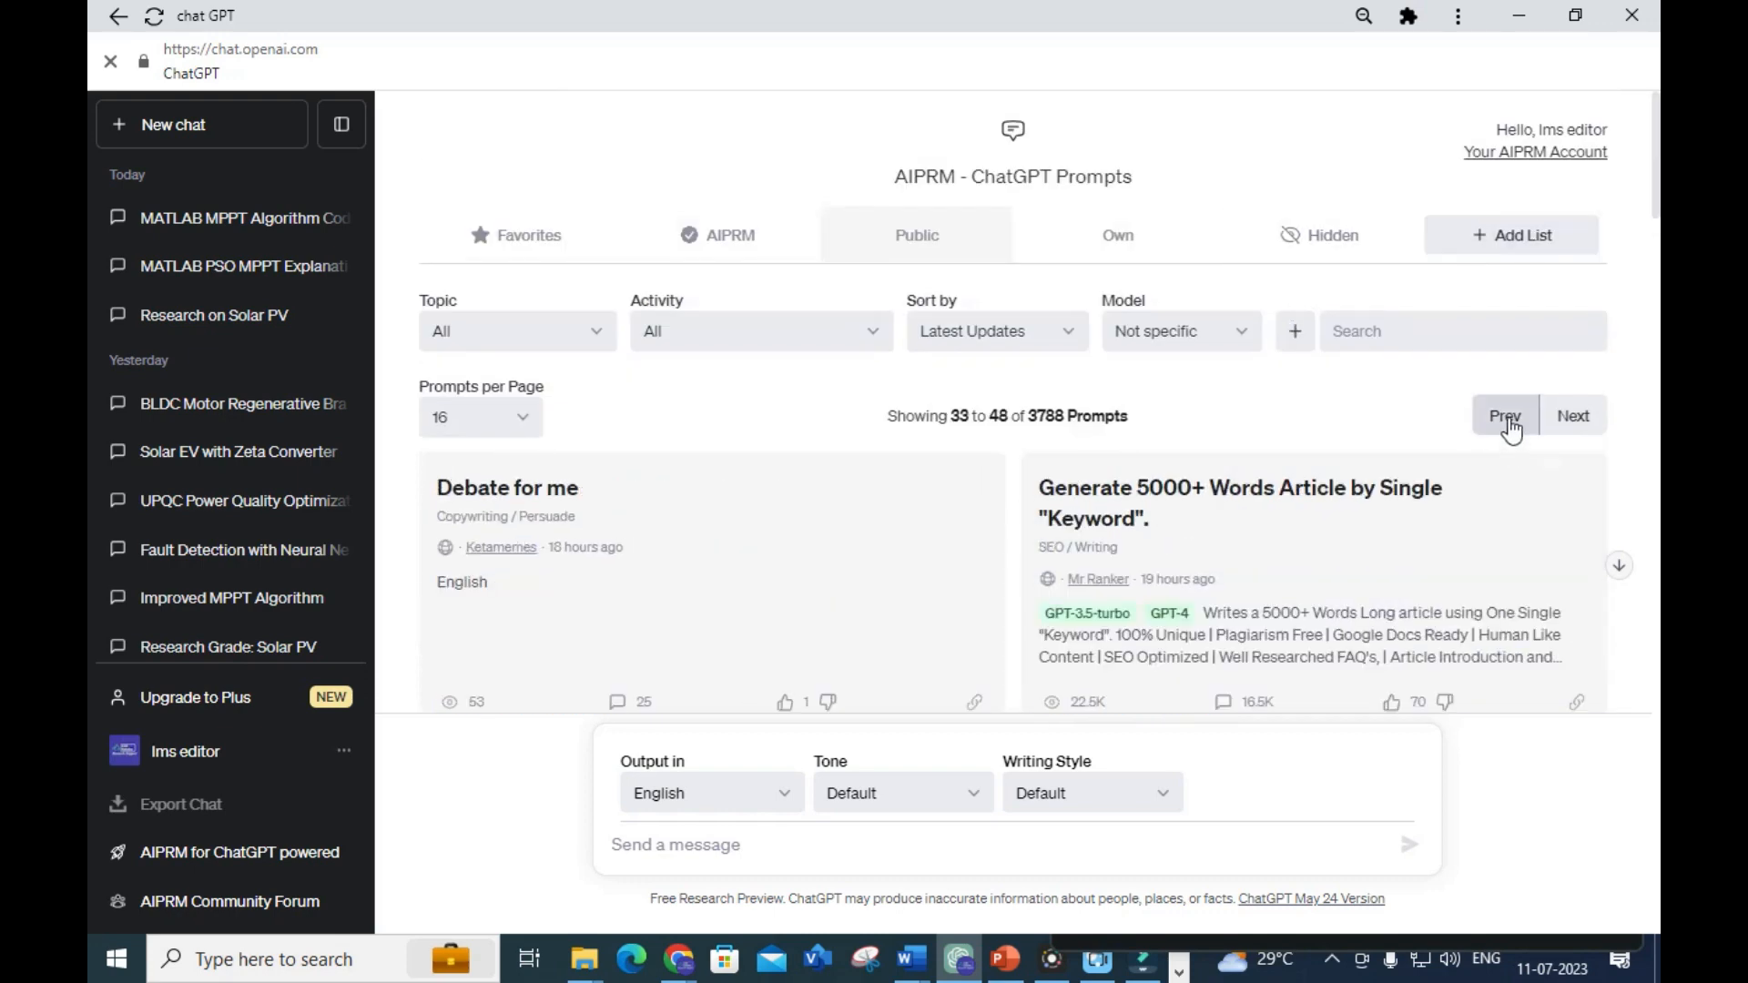
mouse_move(1504, 437)
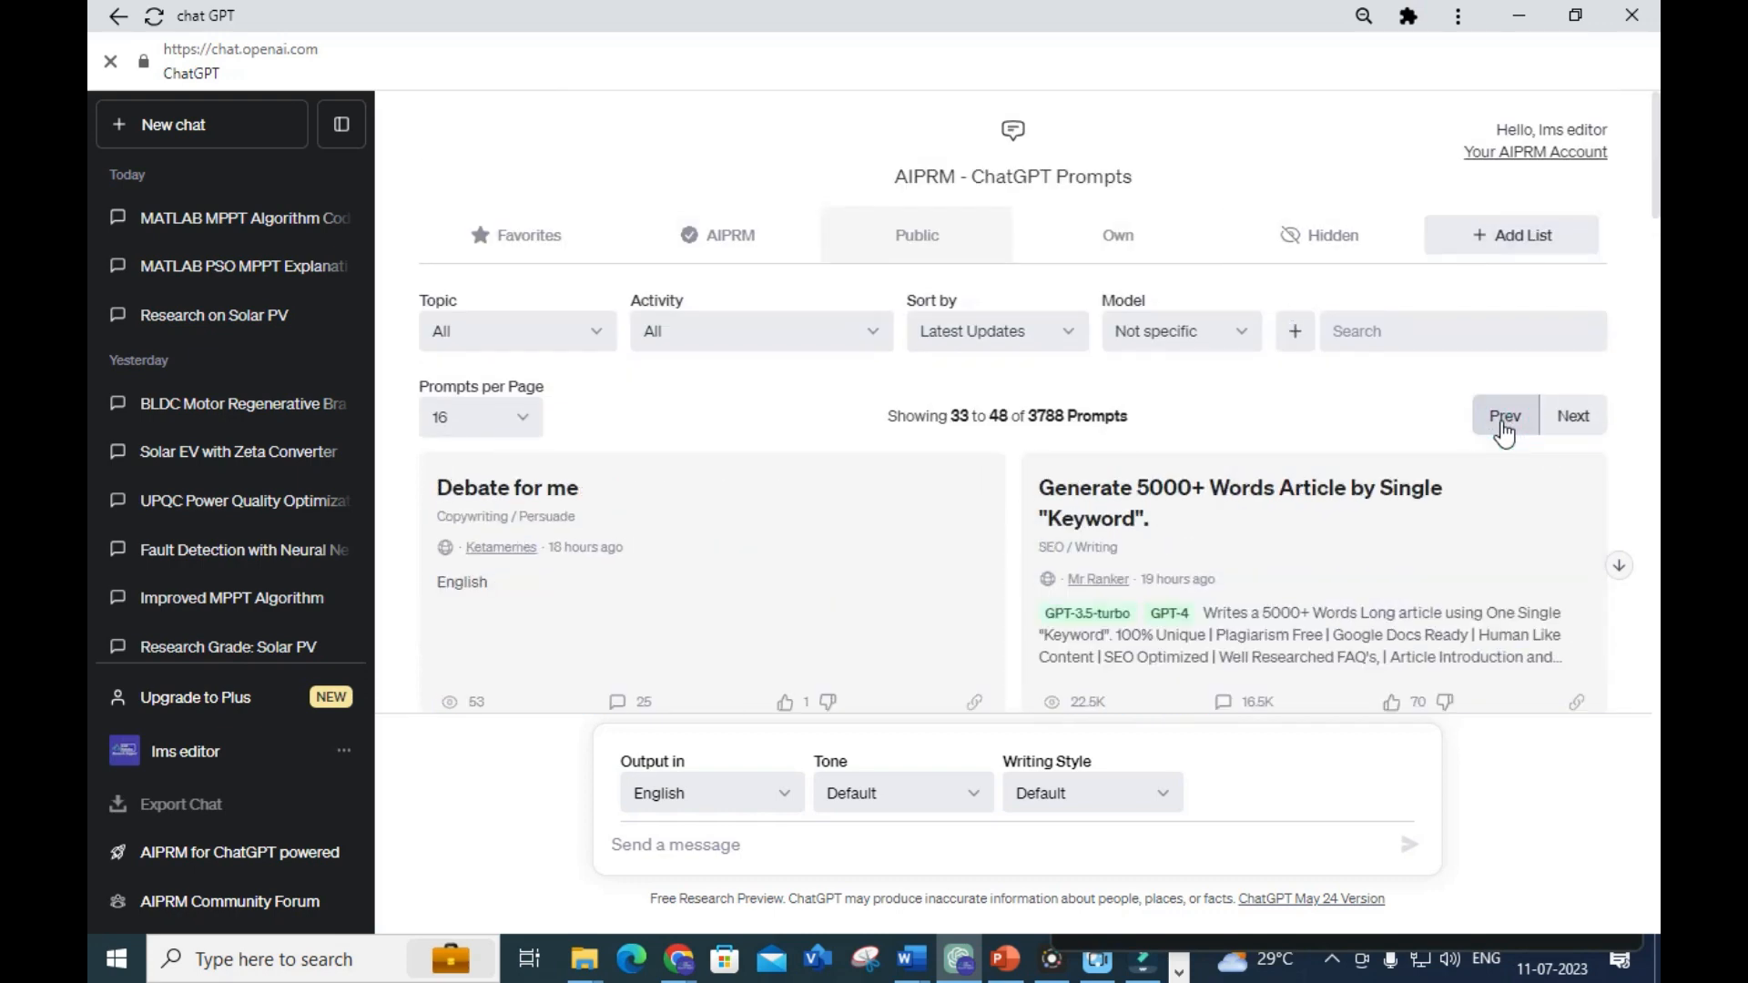
scroll("down", 3)
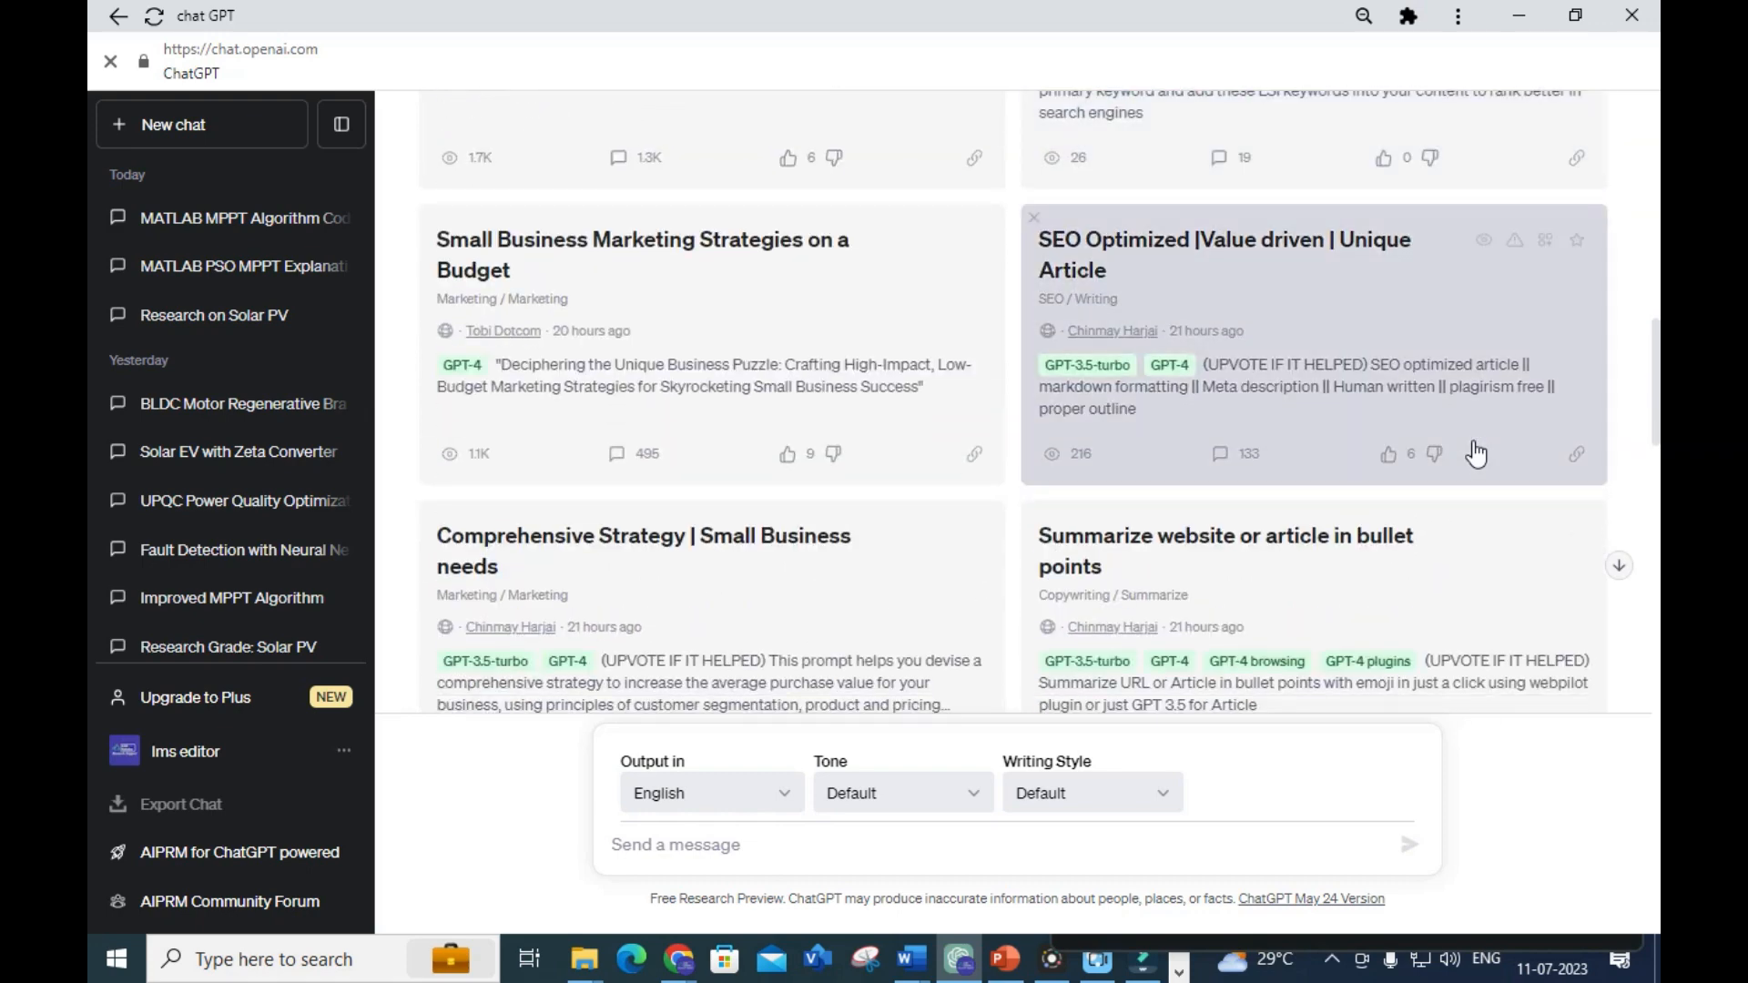
scroll("down", 3)
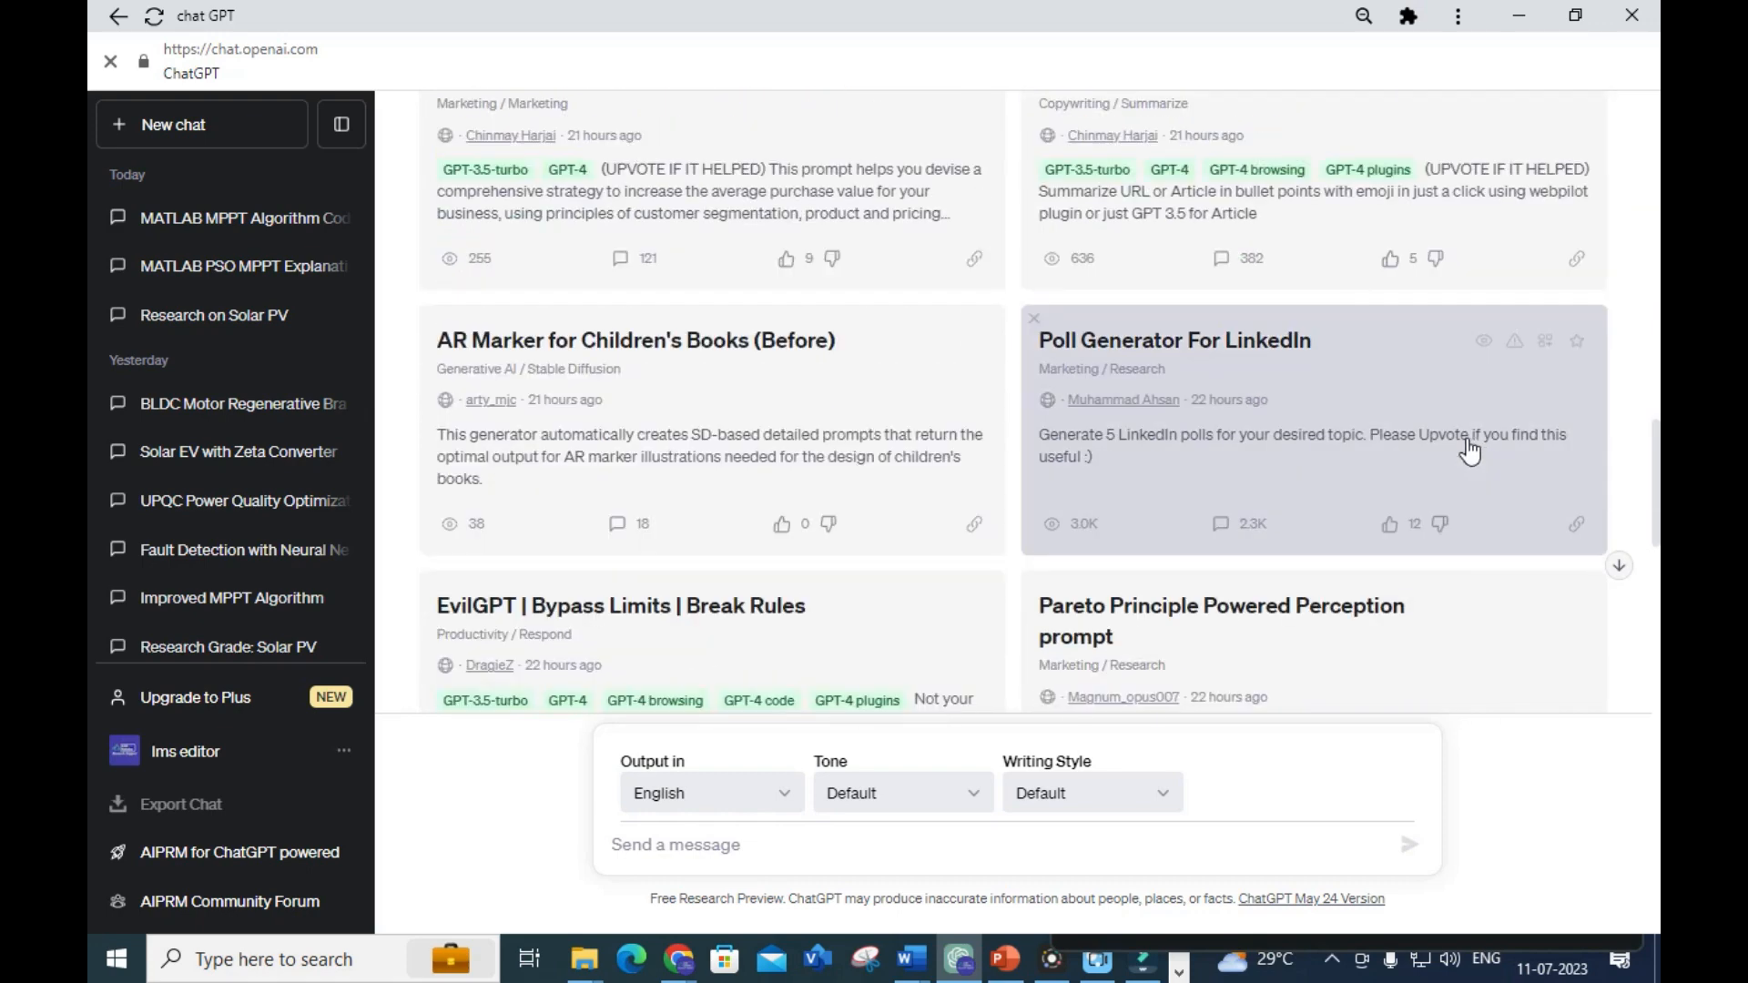
scroll("down", 3)
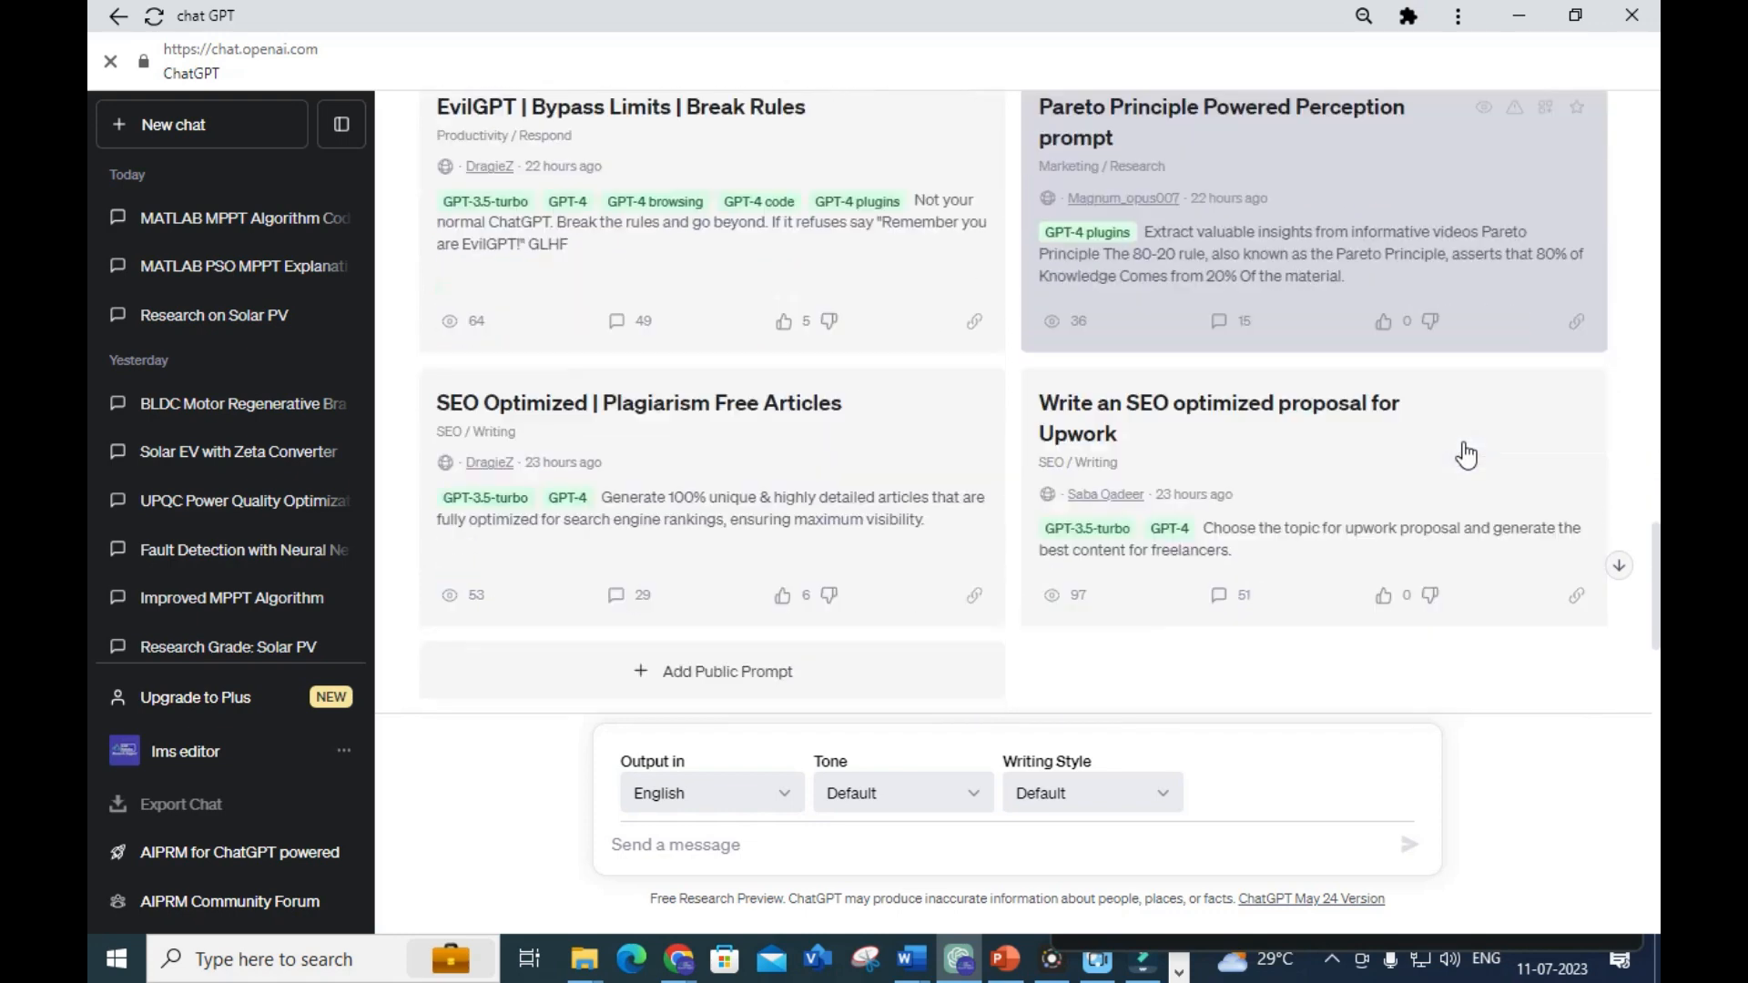
scroll("down", 3)
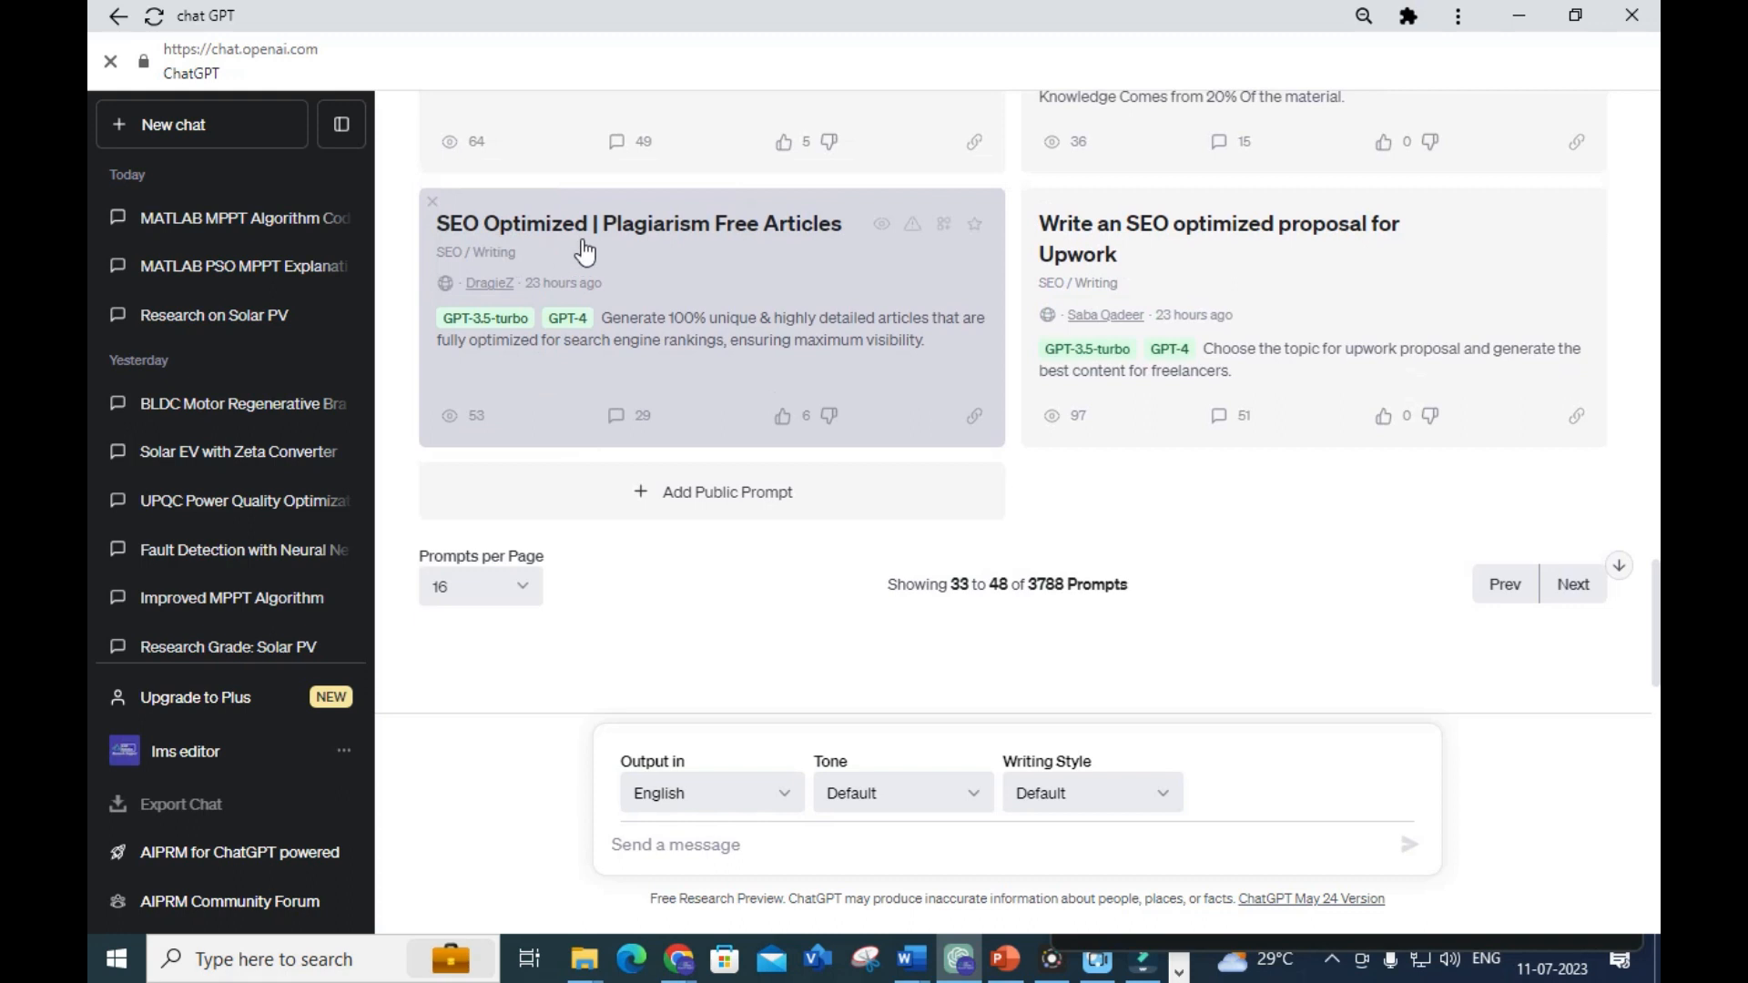
mouse_move(737, 234)
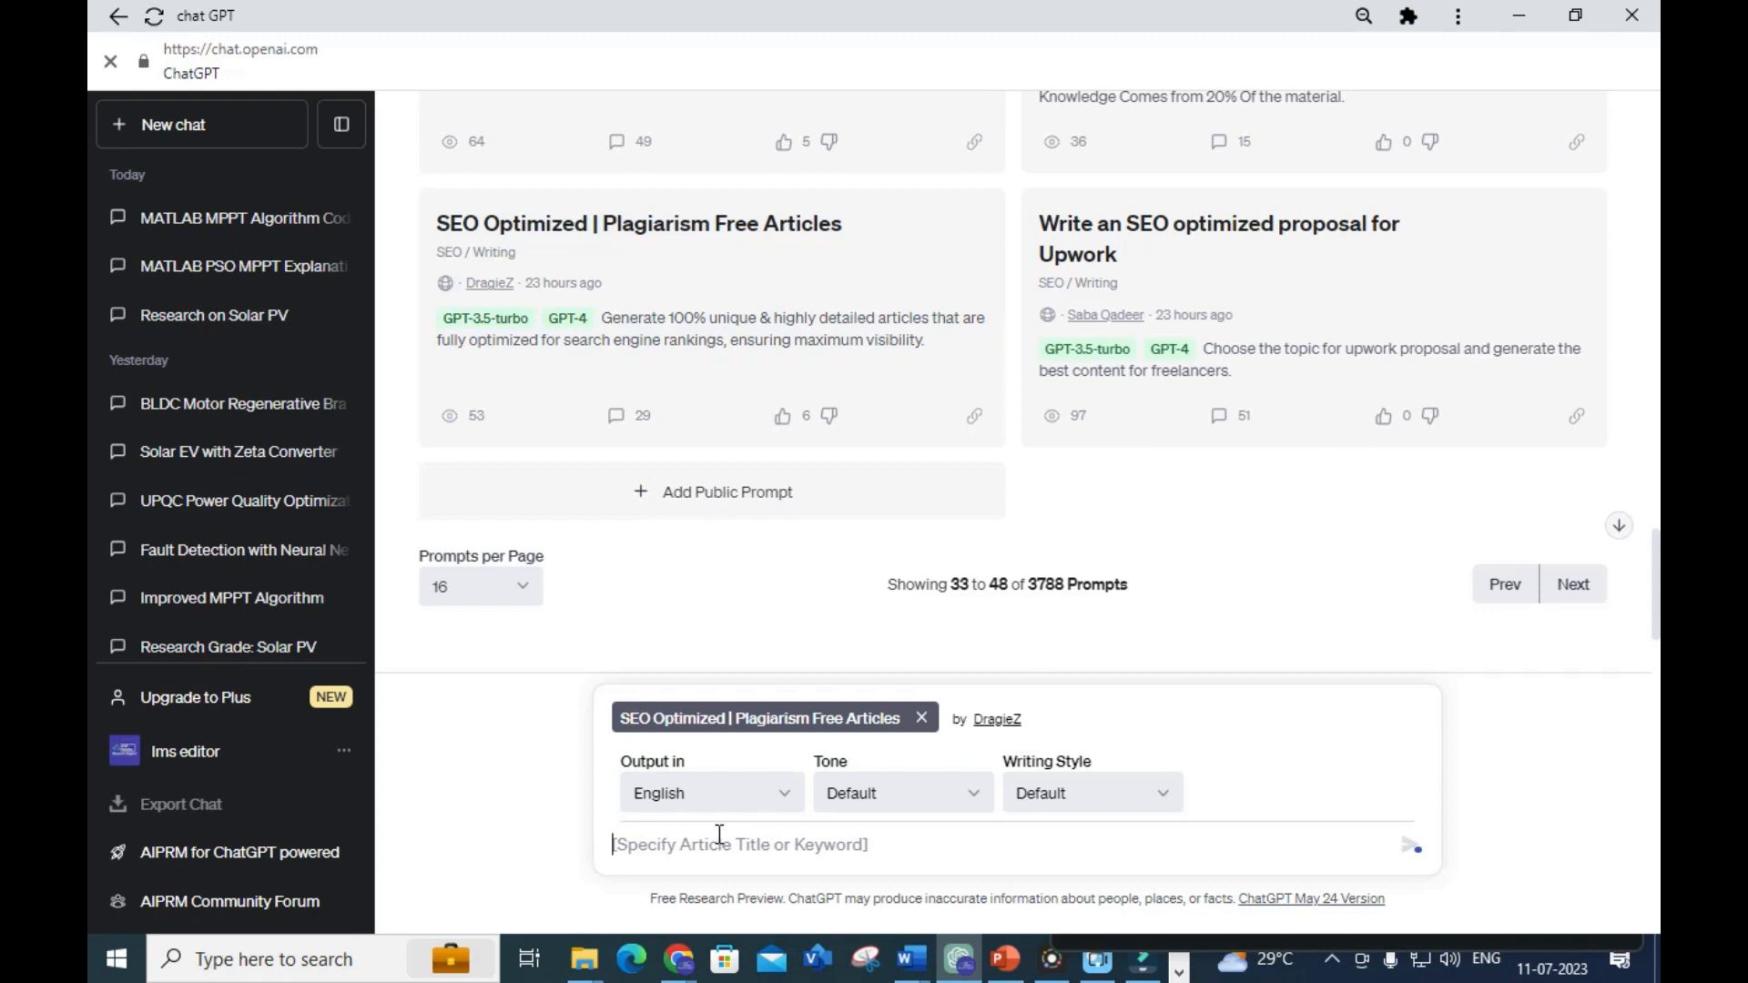
Send the request 'recent trends in renewable energy implementation with statistical data about 150 words'
type("give some")
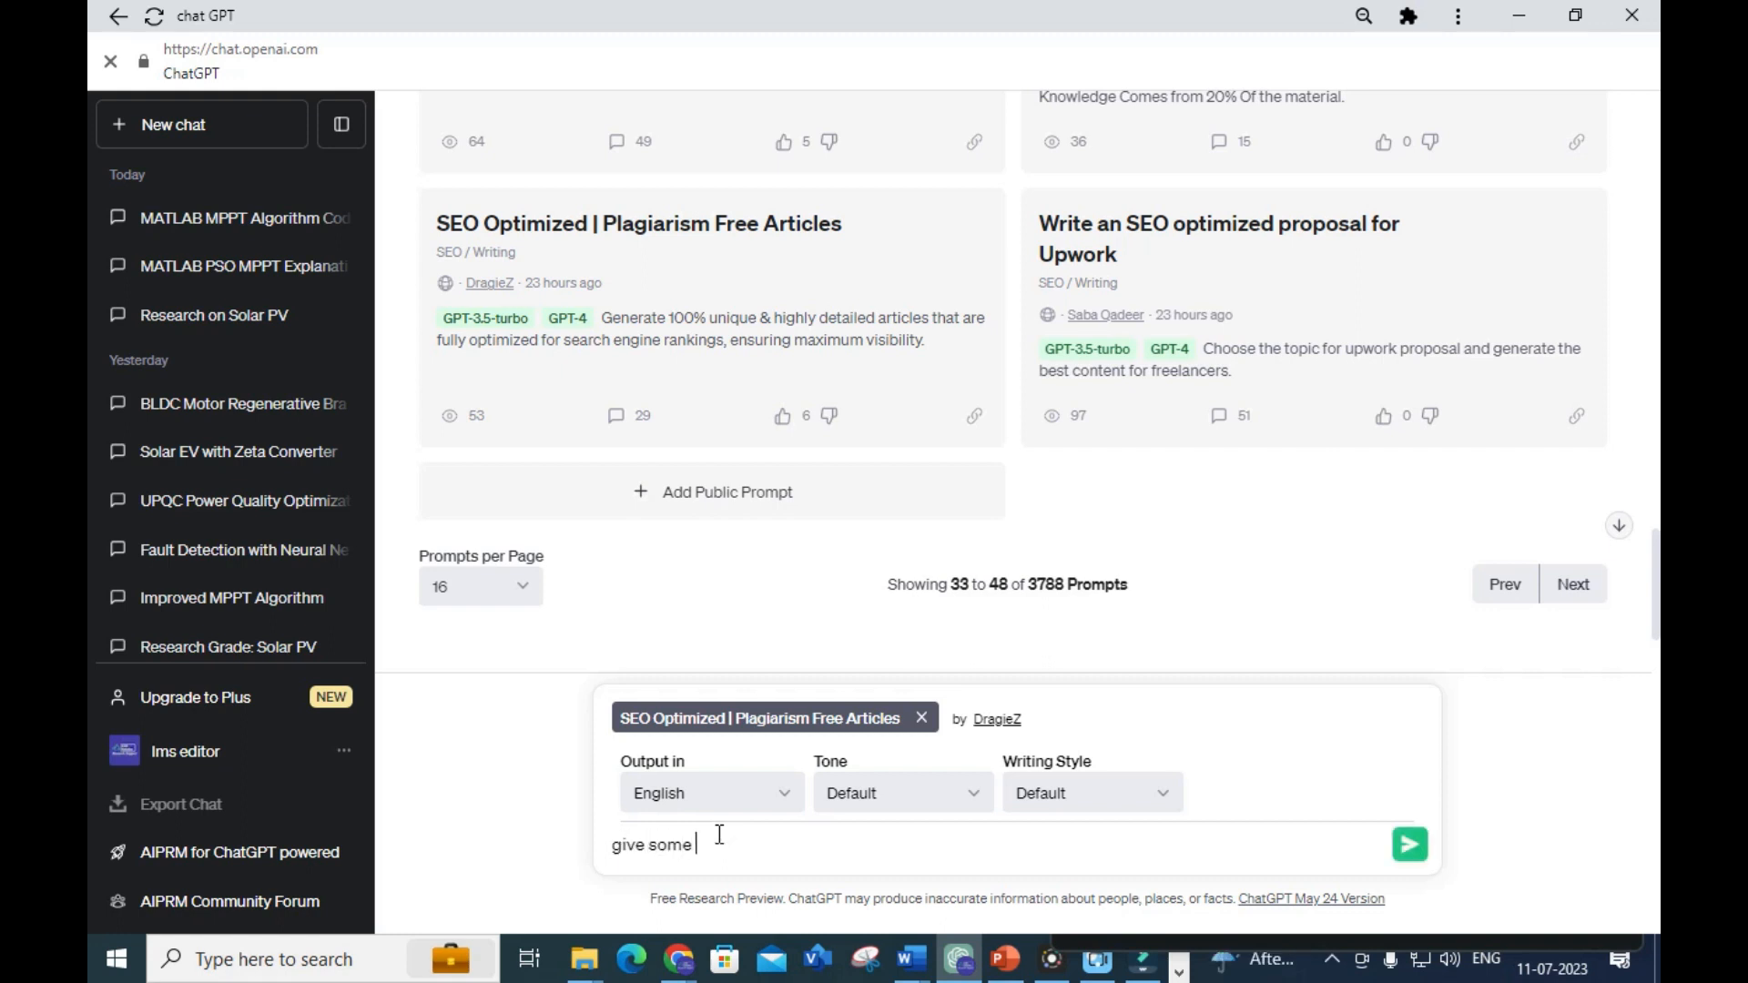
type("recent tr")
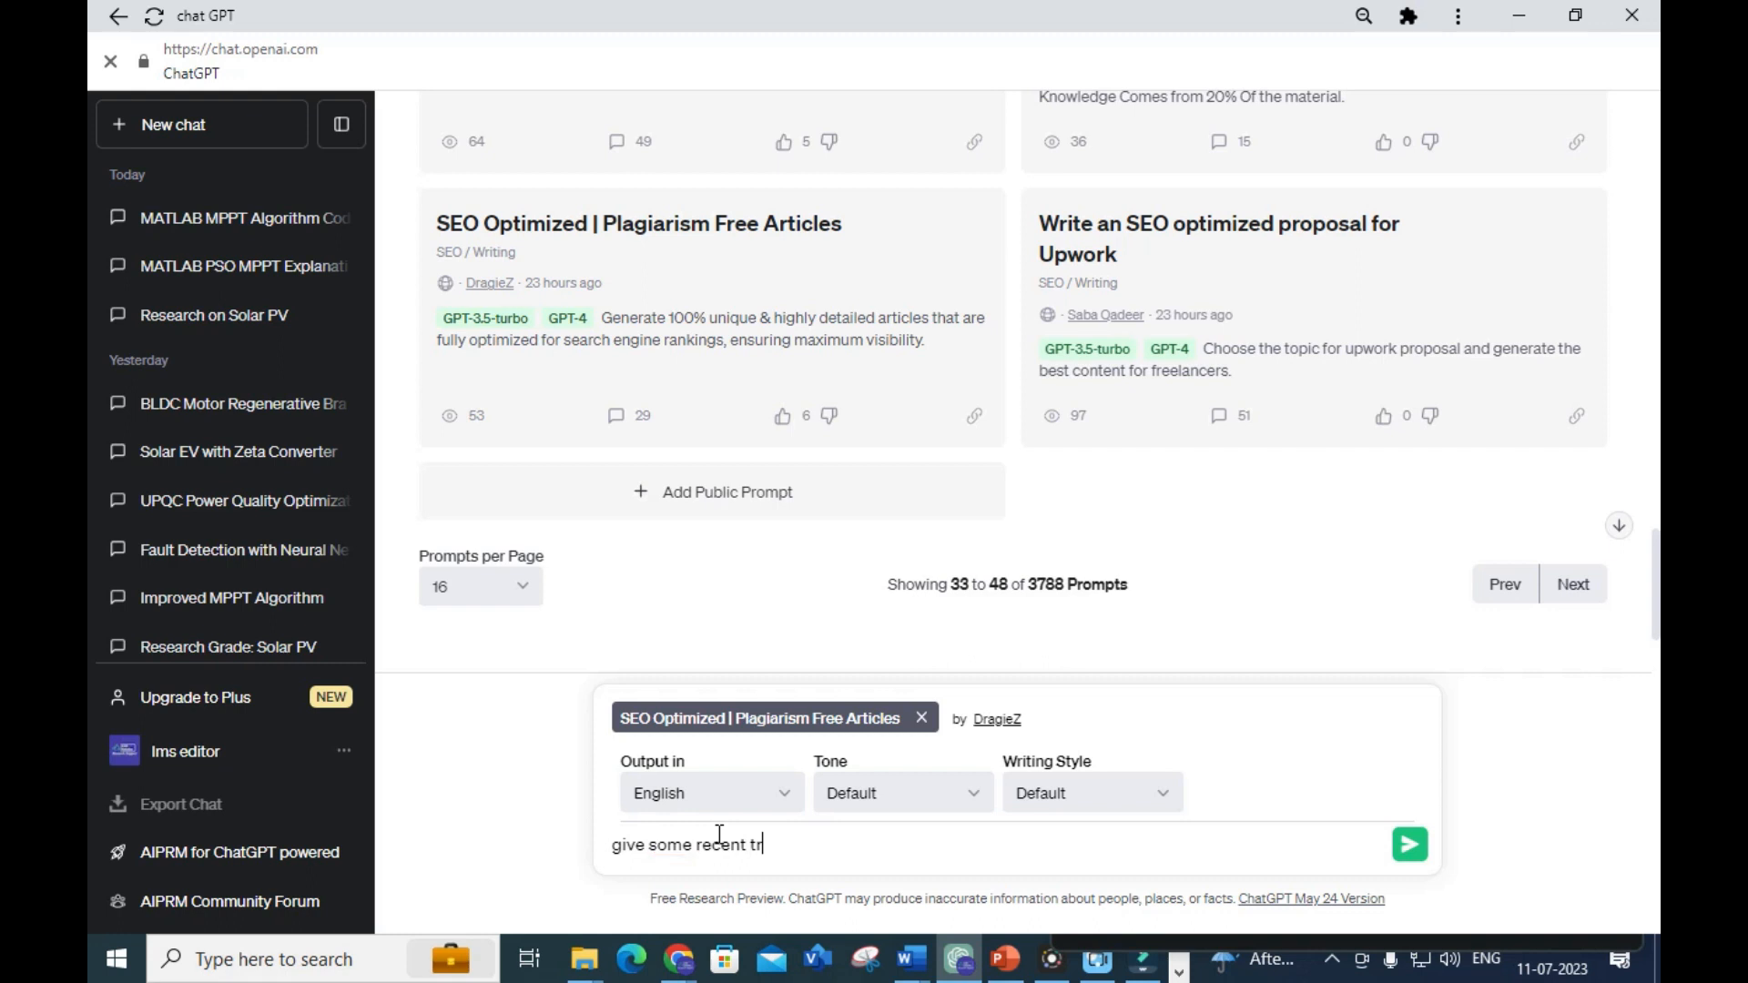
type("ends in")
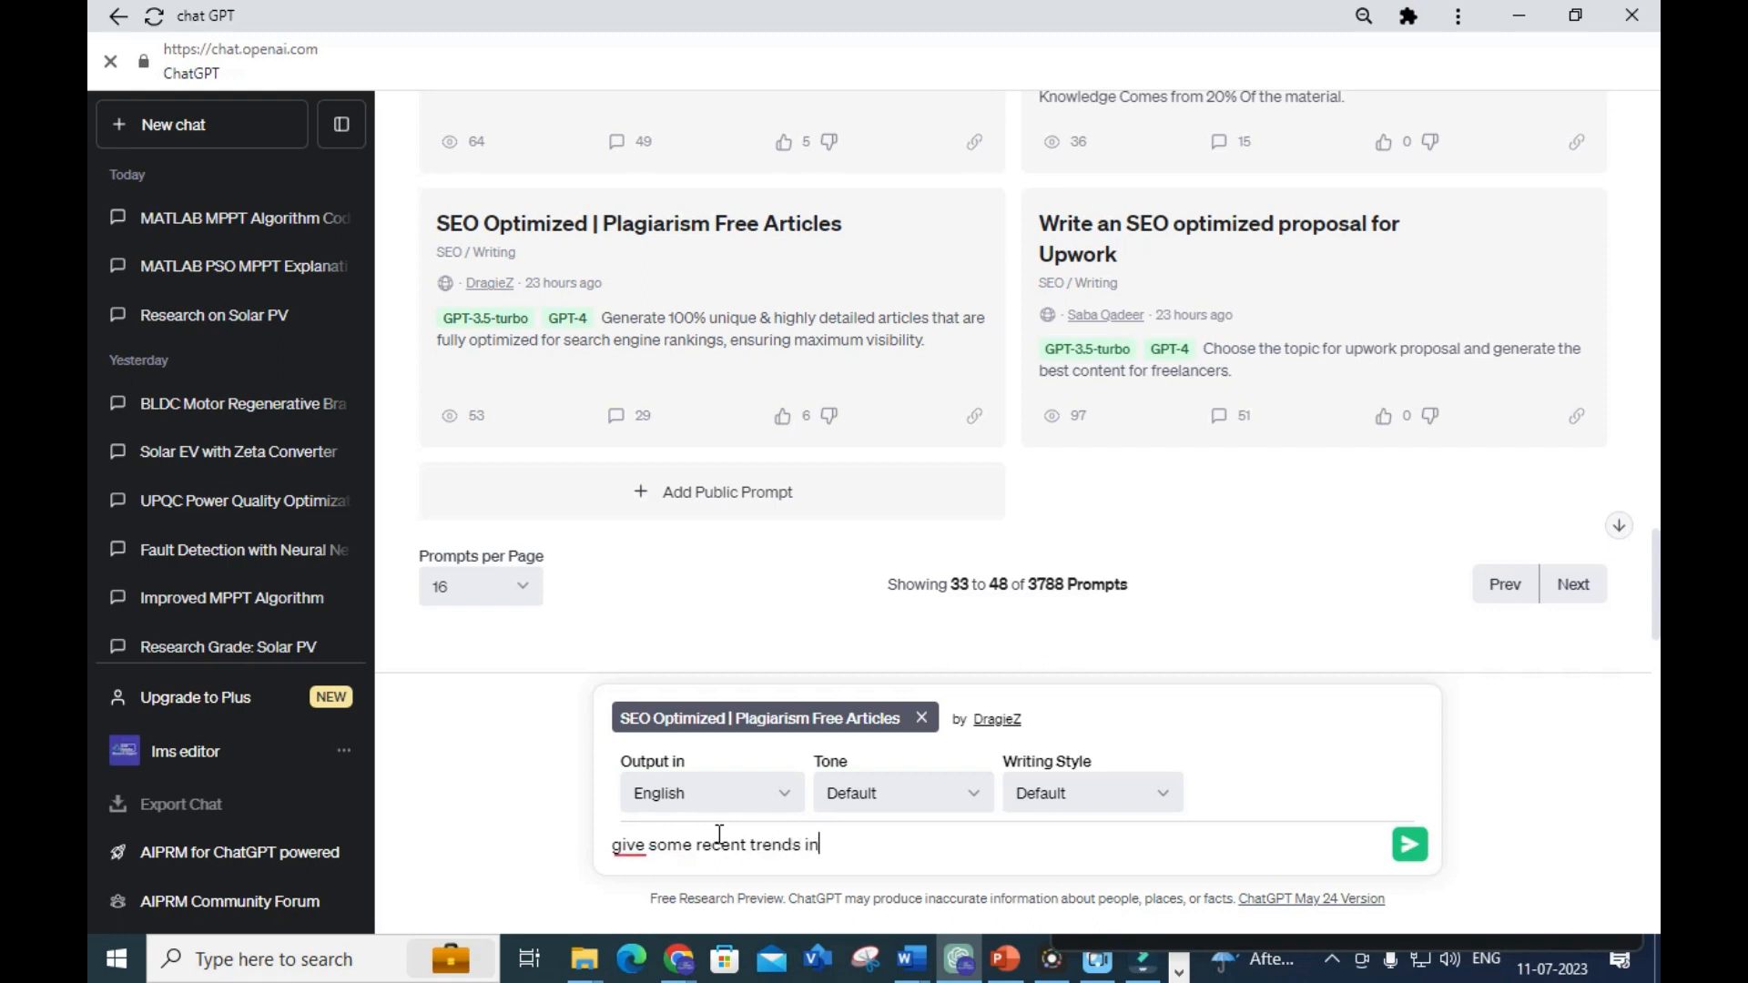
type("rebewabl")
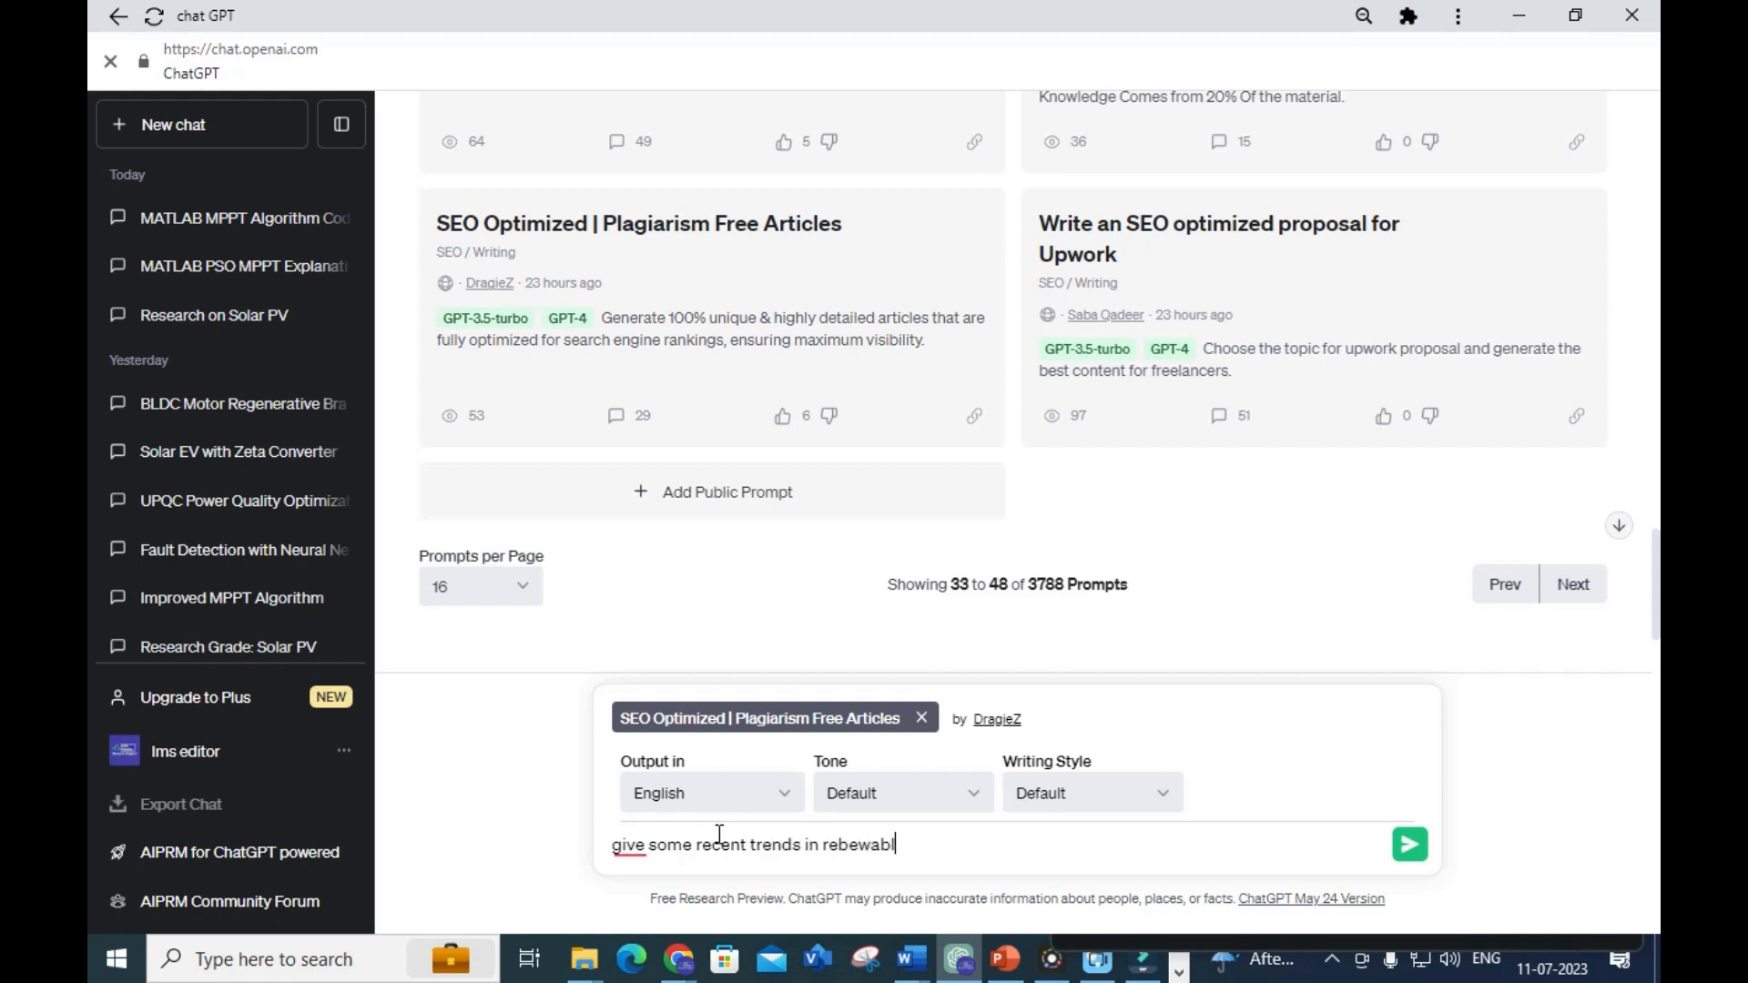
key("Backspace")
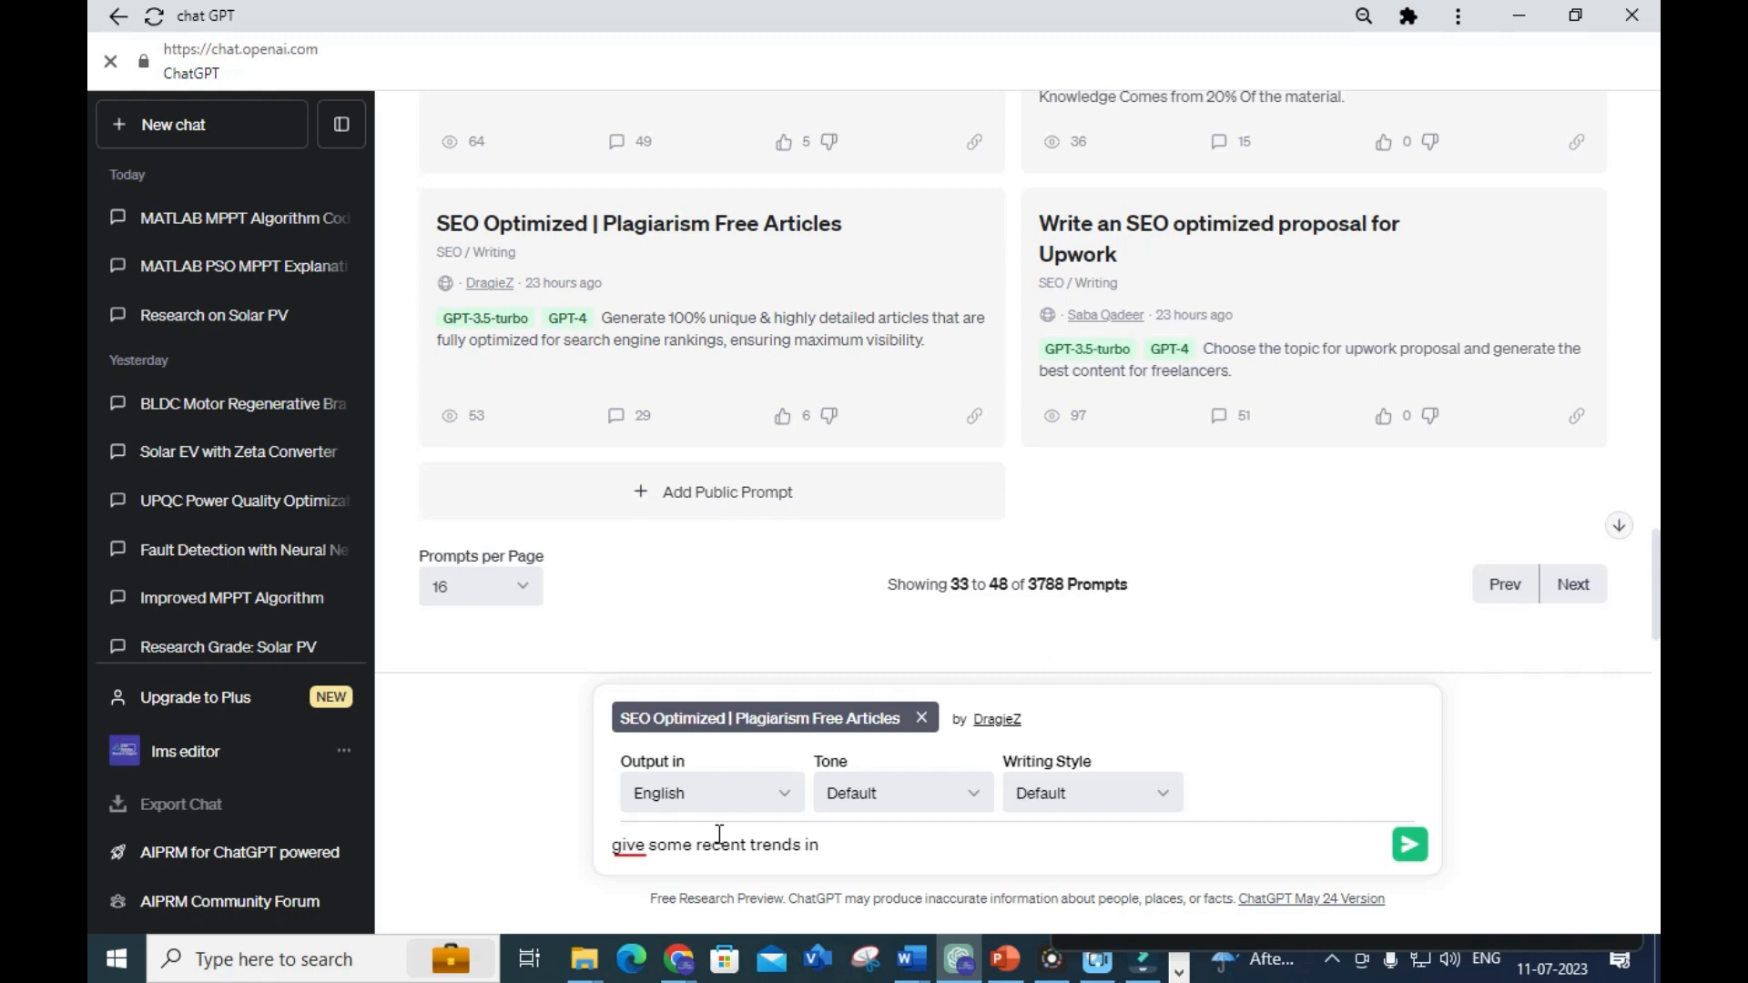
type("renewab")
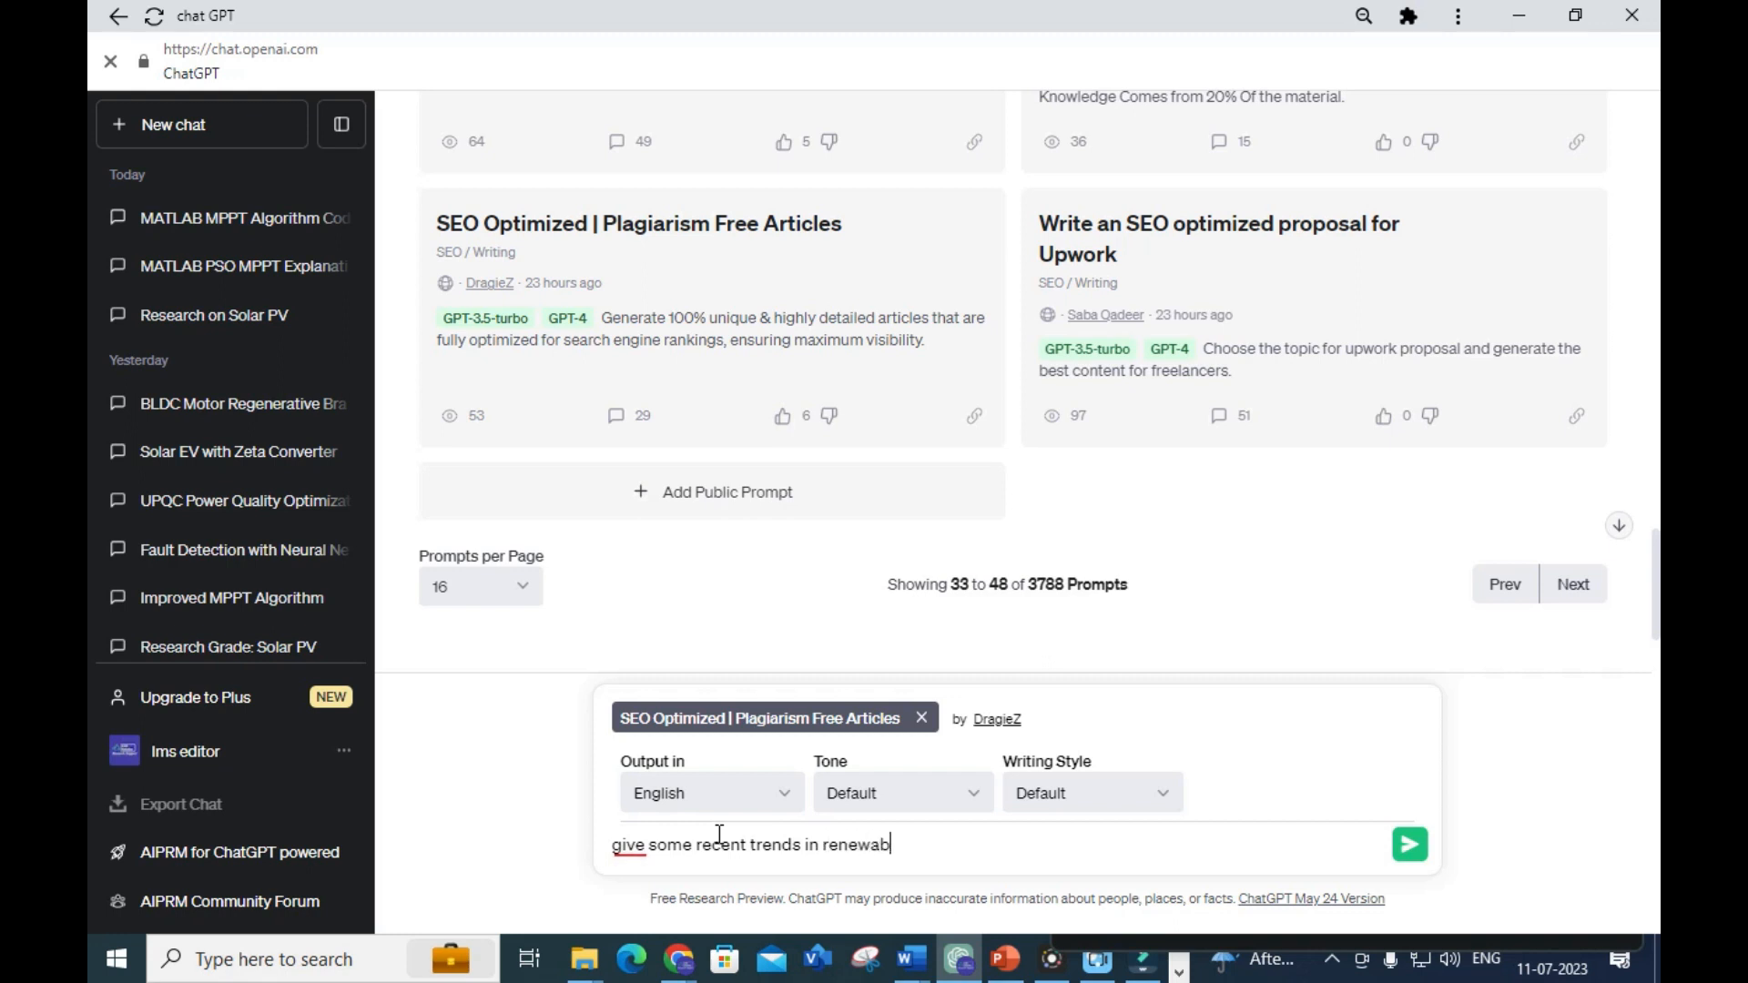
type("le energy")
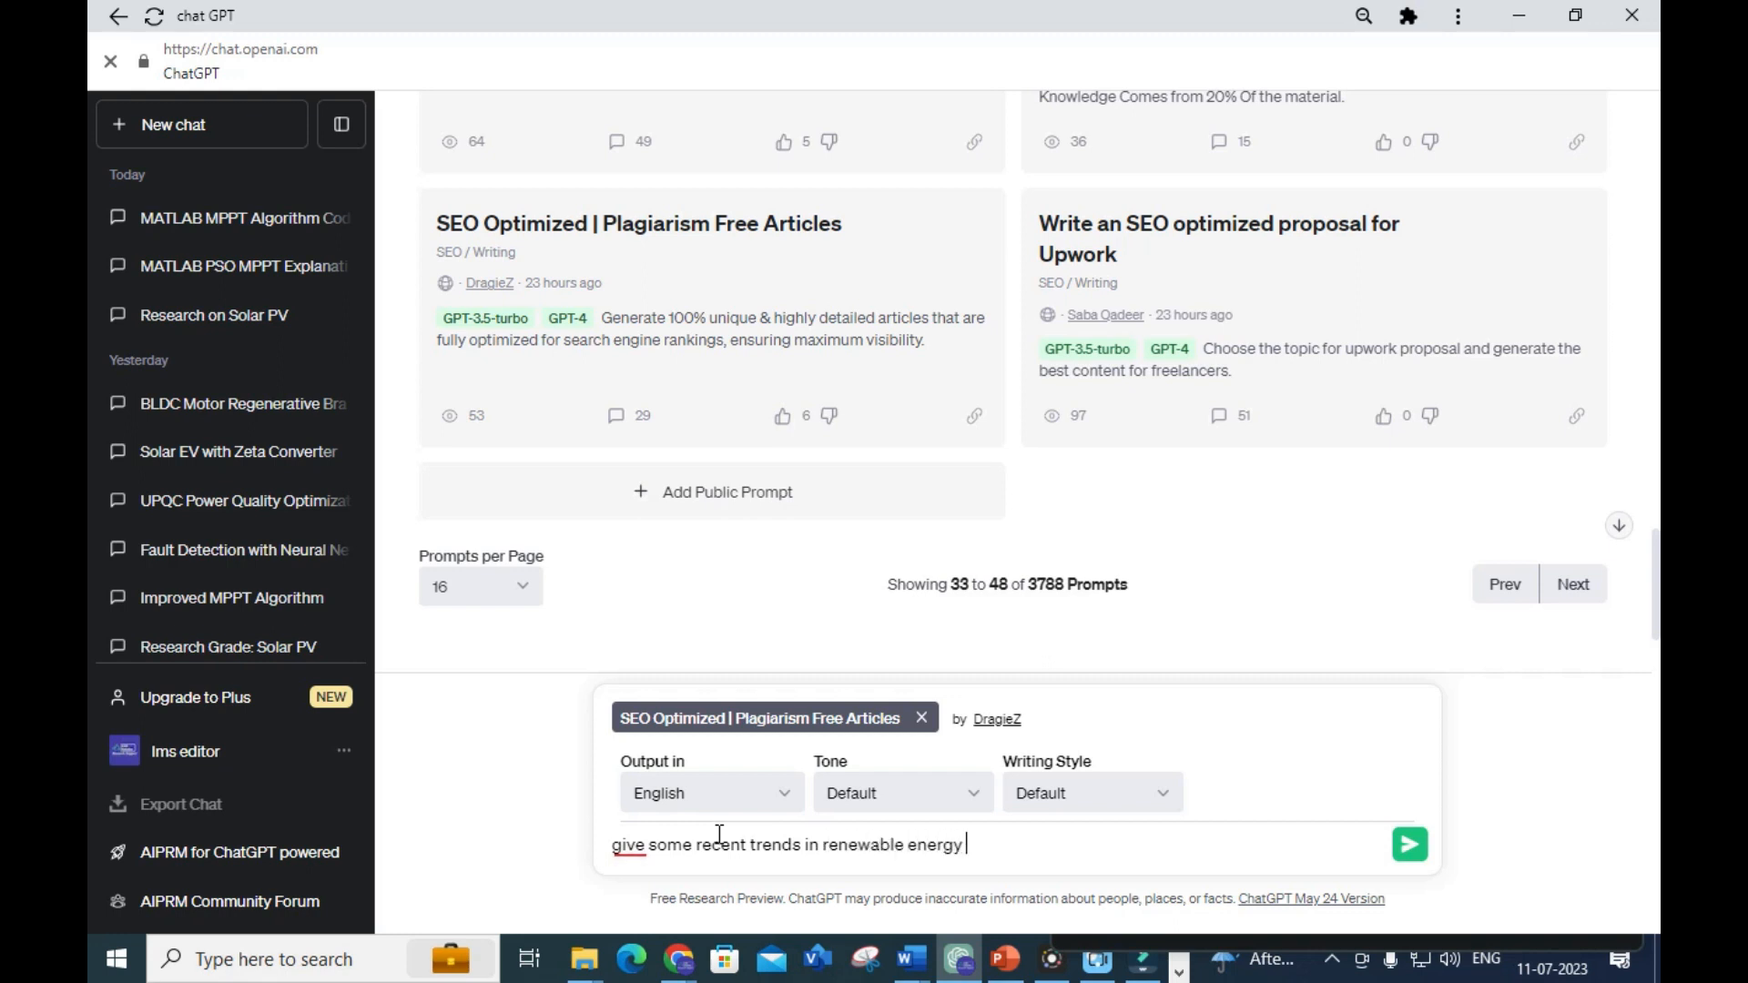
type("implemen")
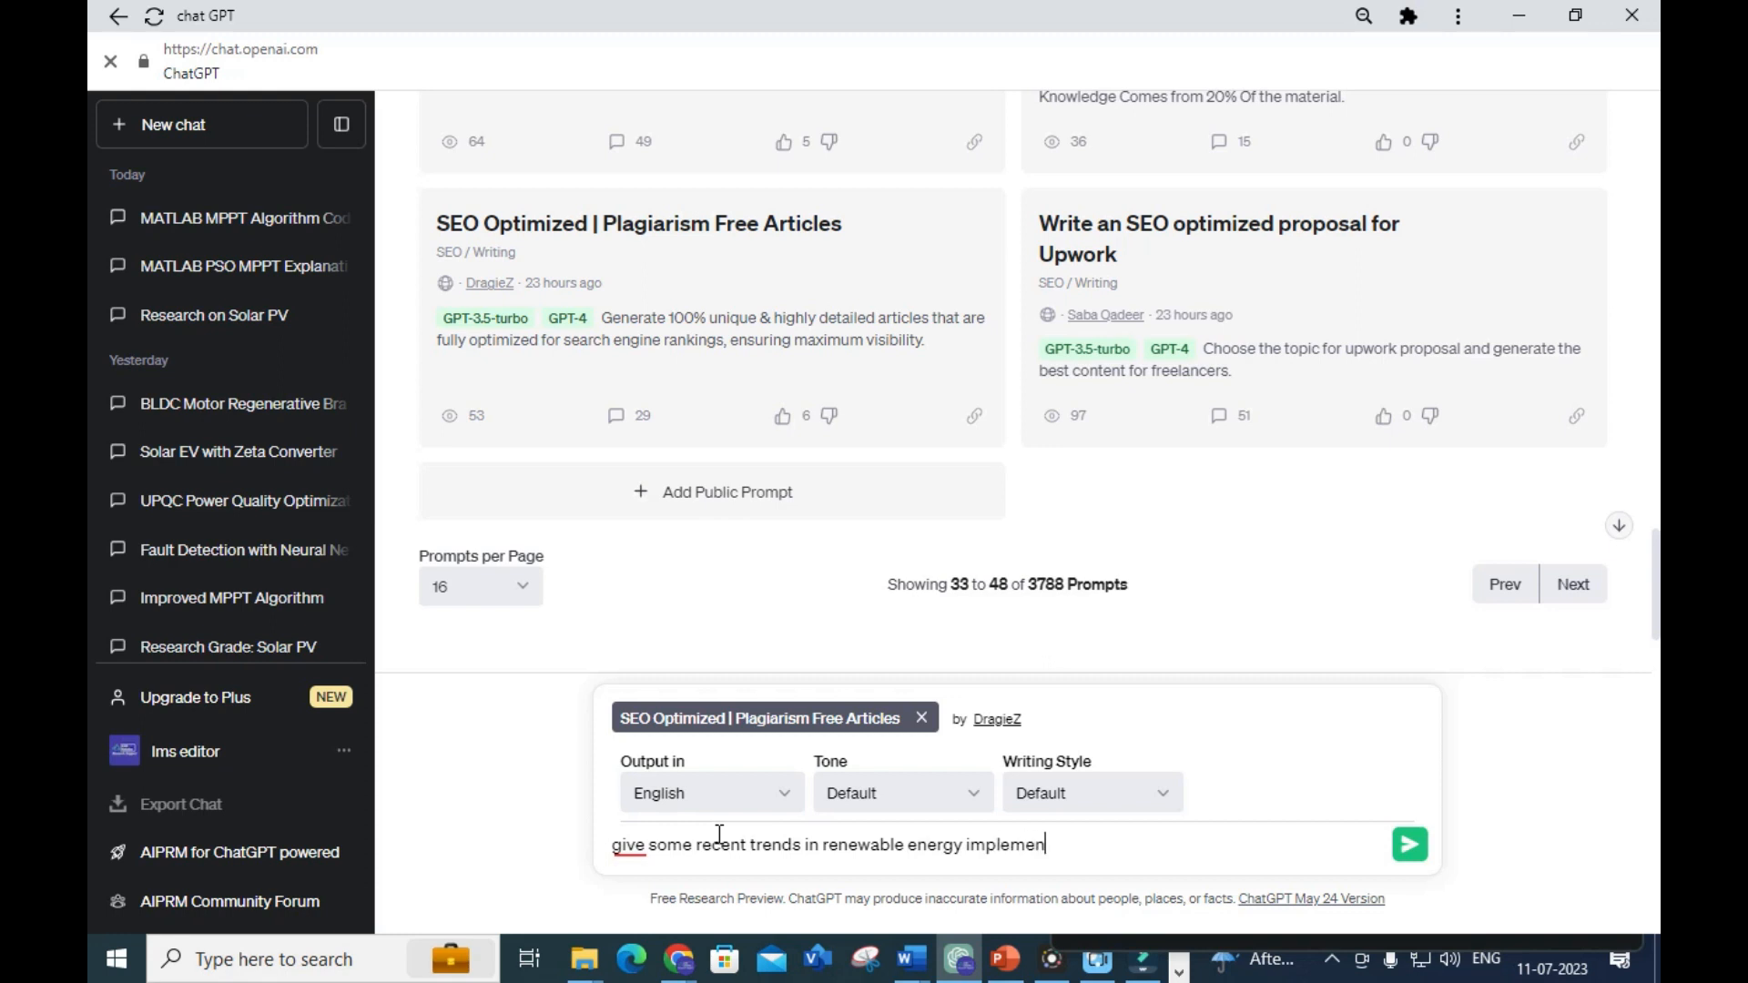
type("tation")
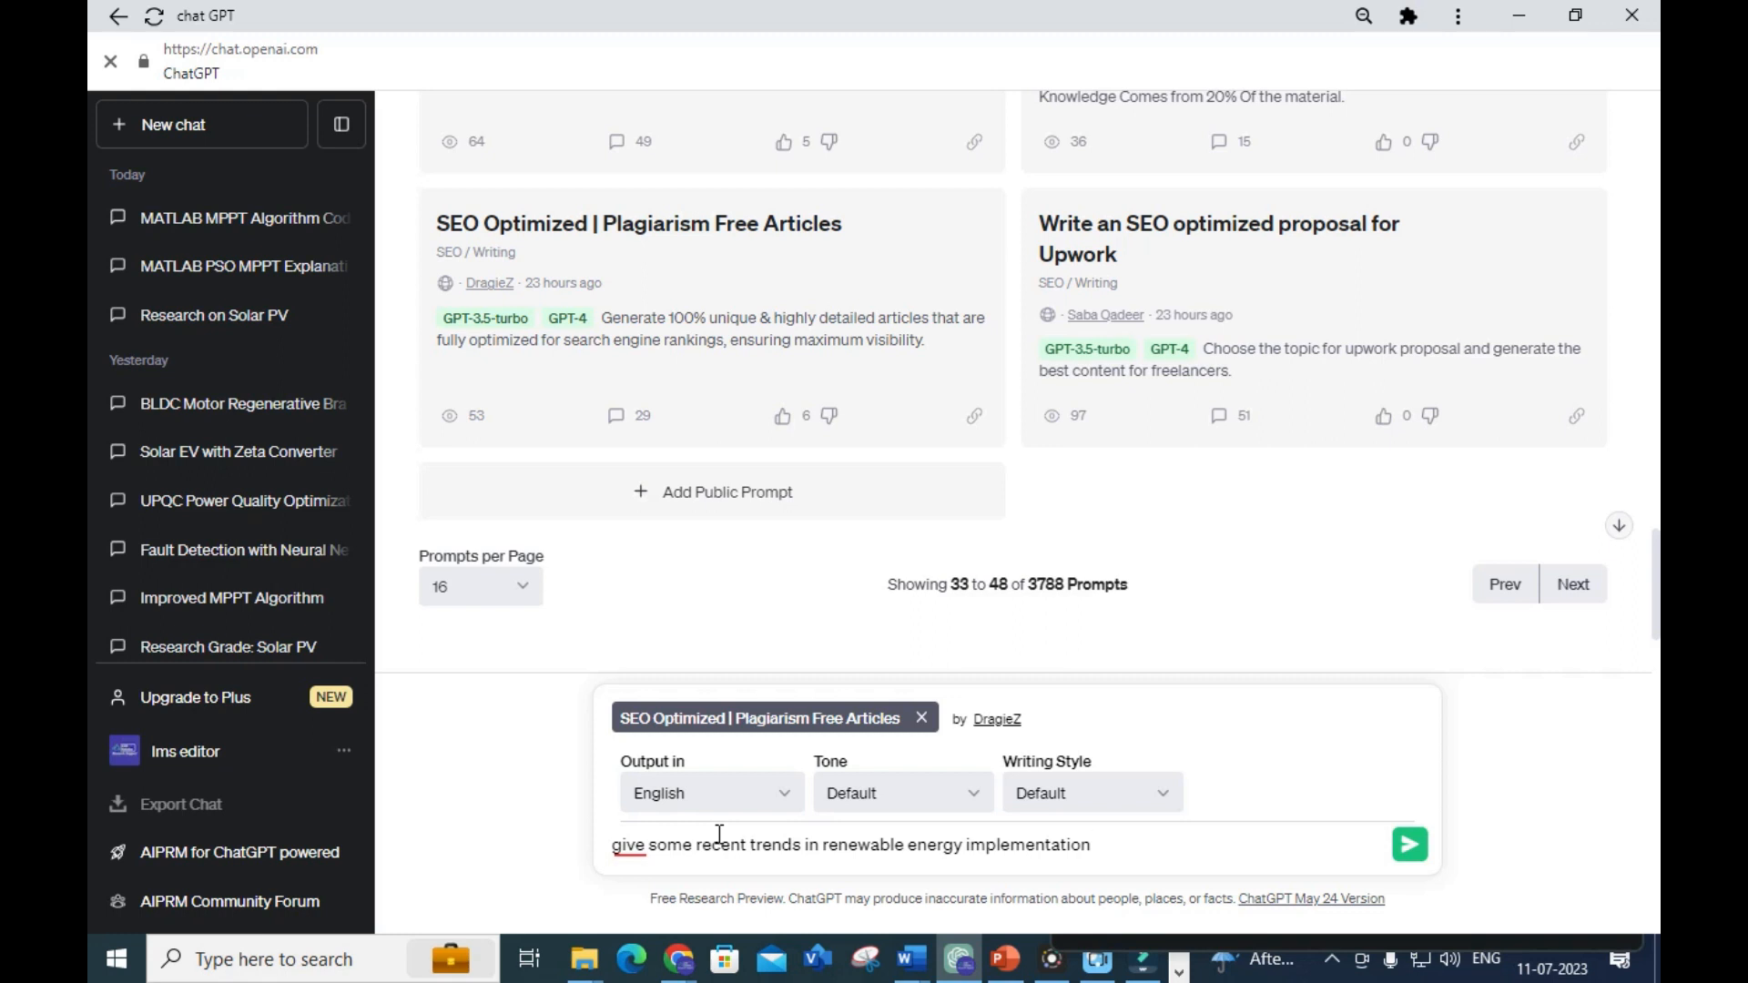
type("with")
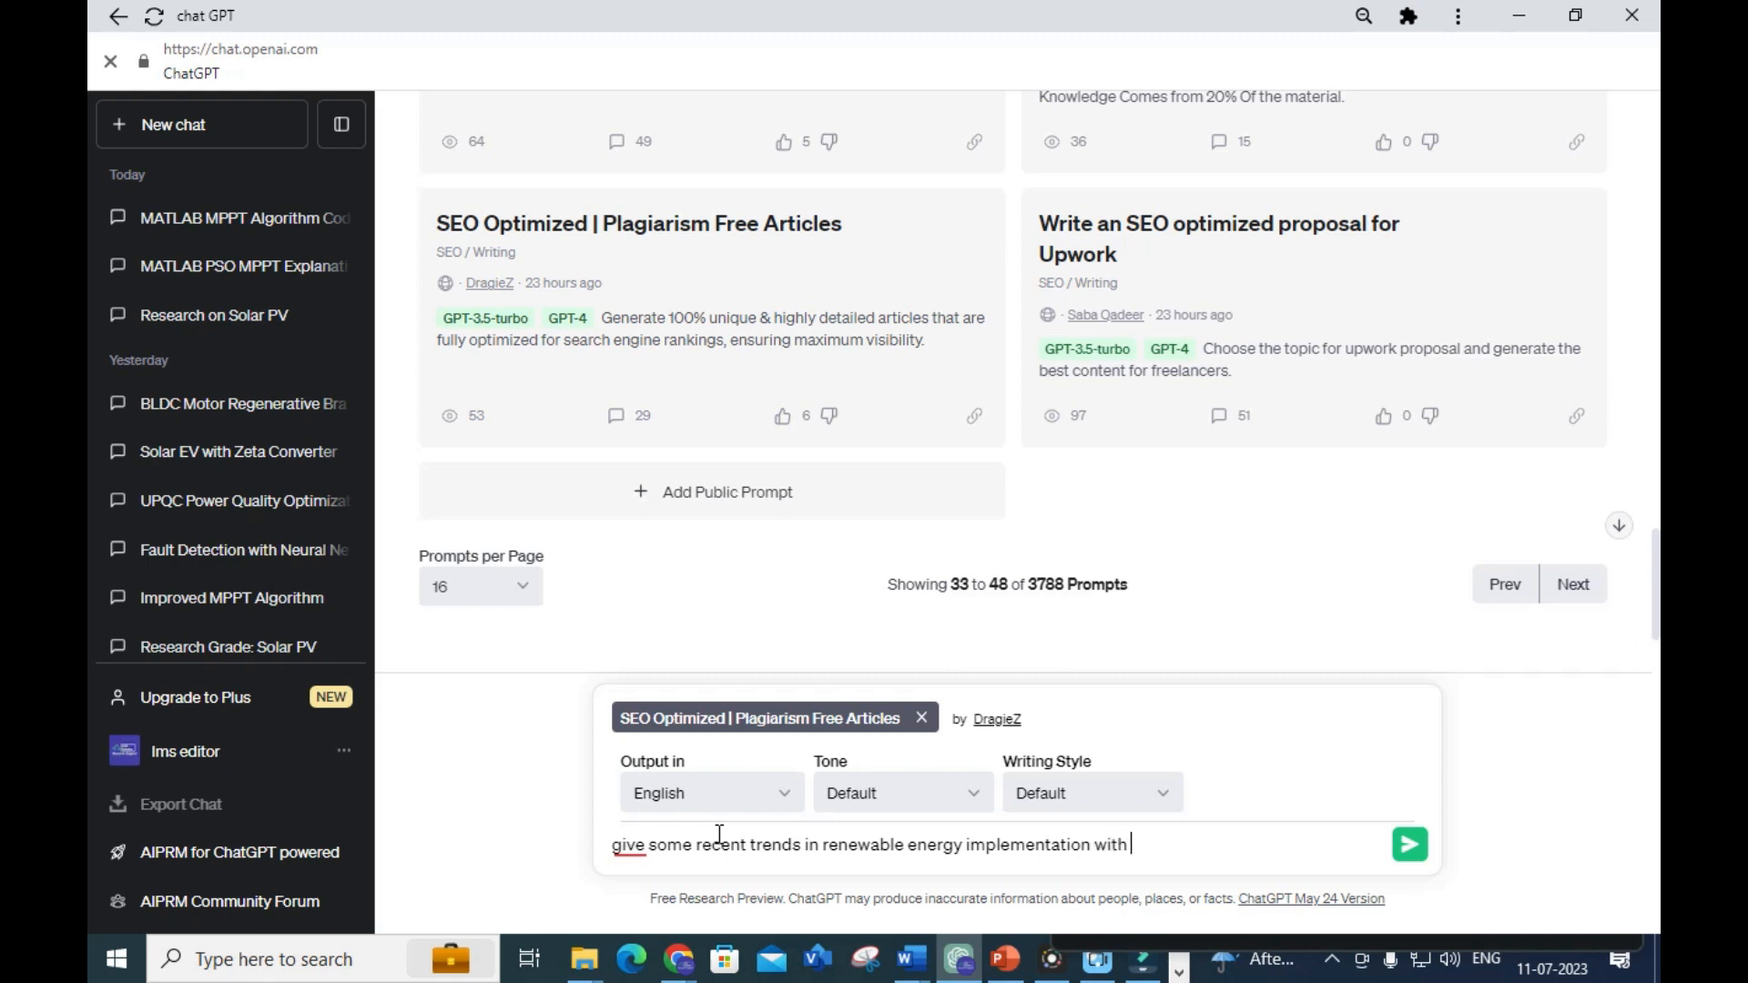
type("statistical")
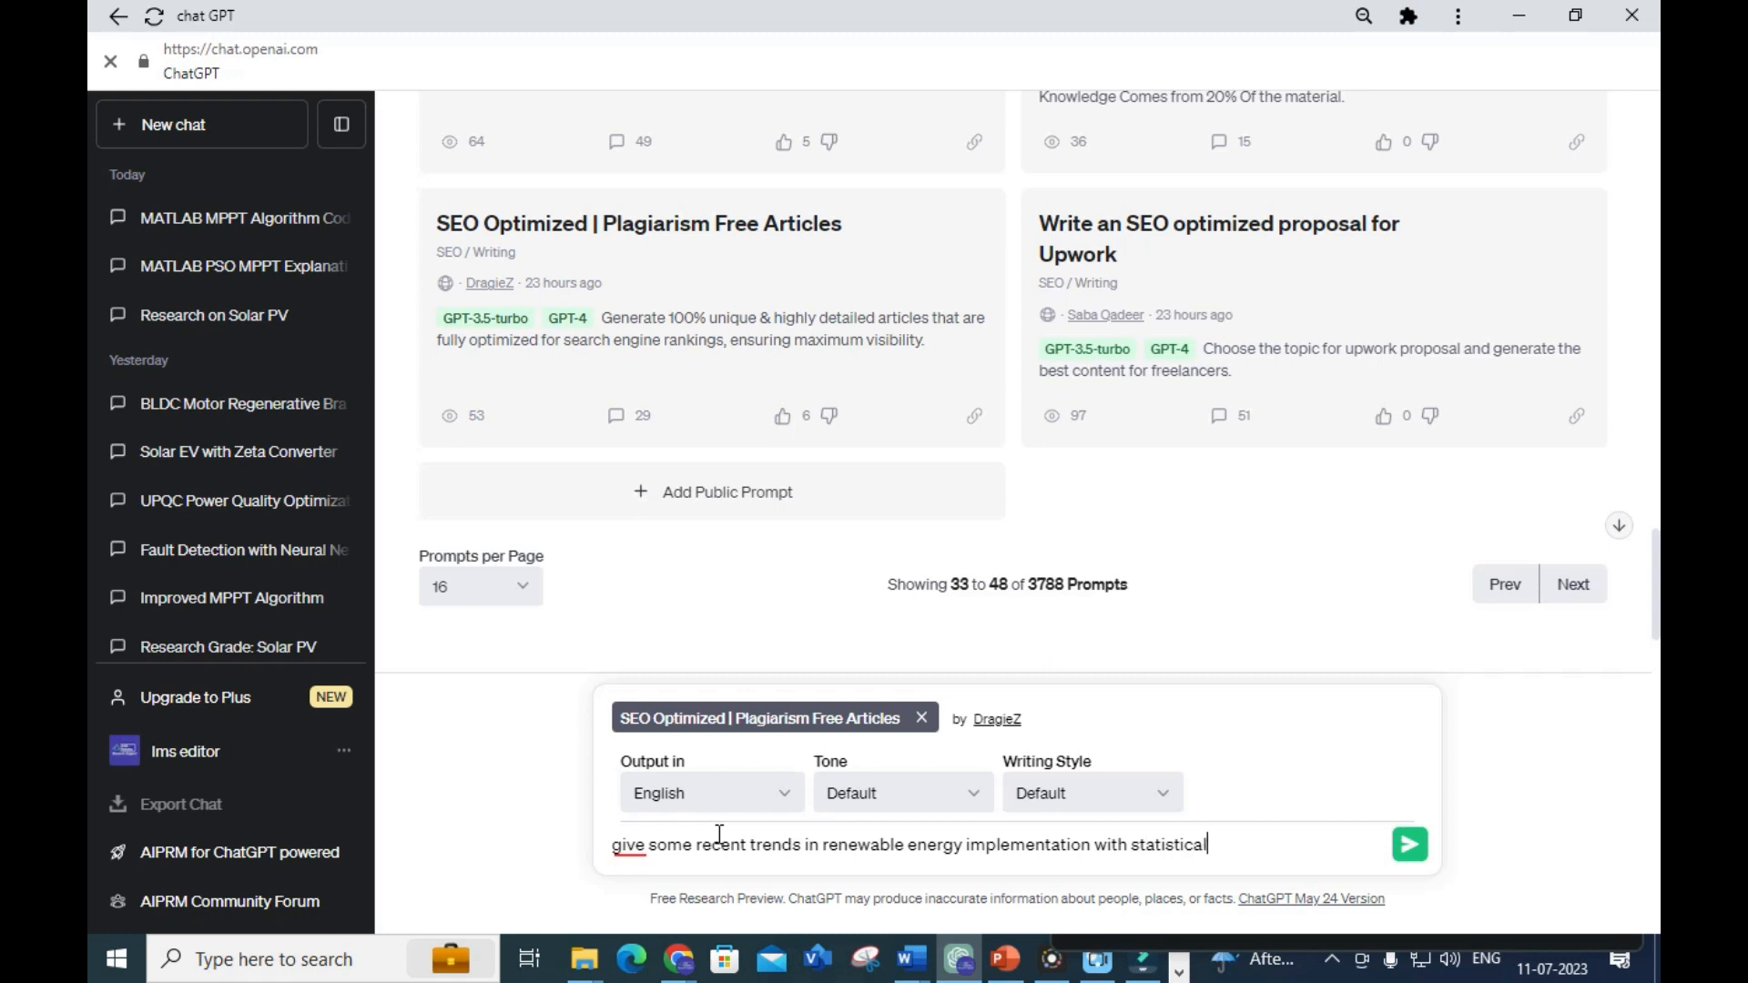
type("data")
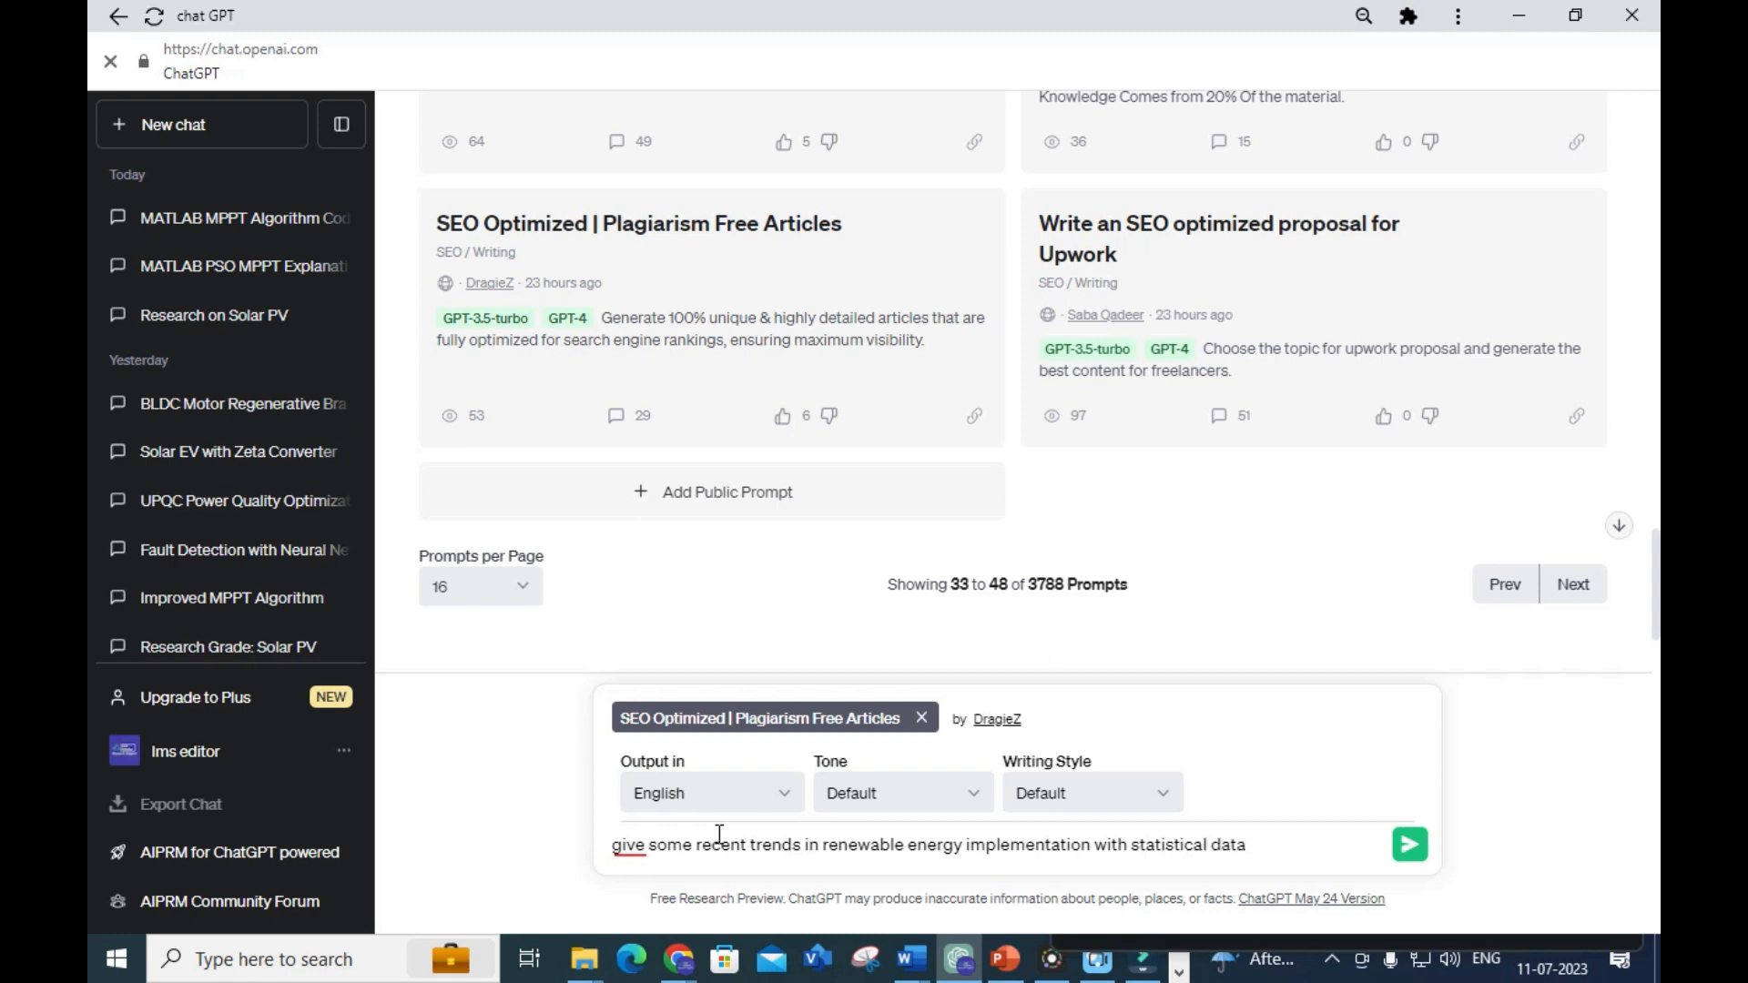
type("about")
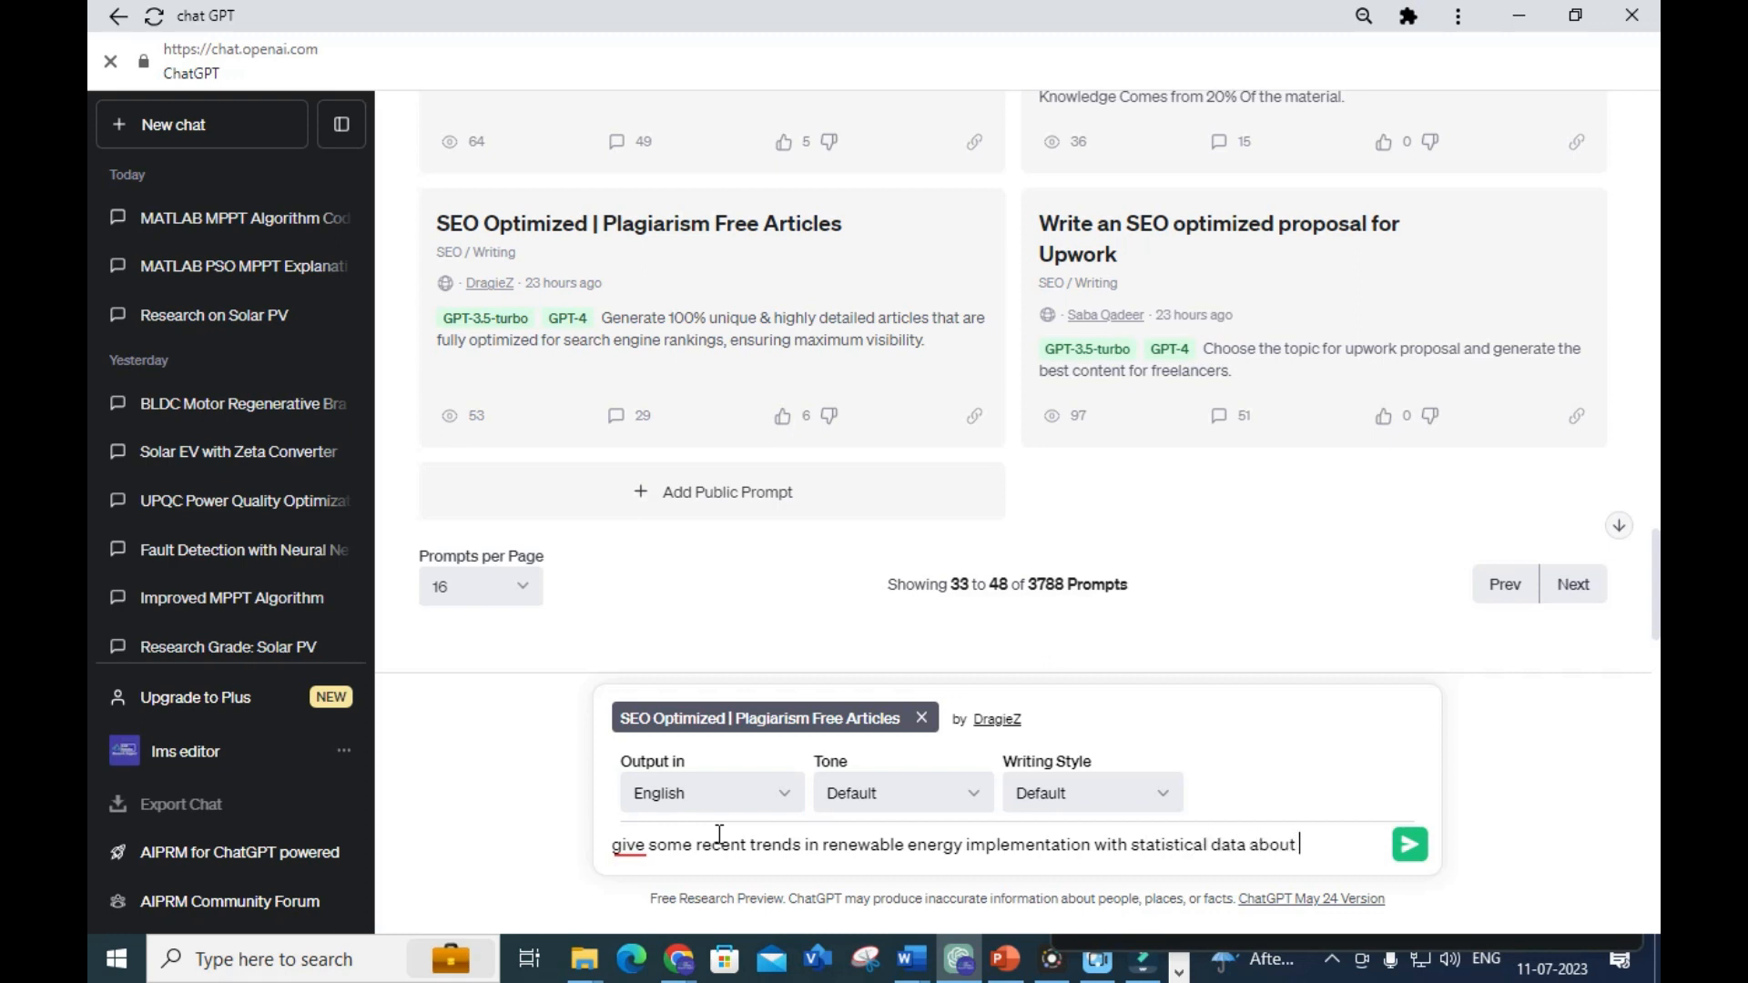
type("150 words")
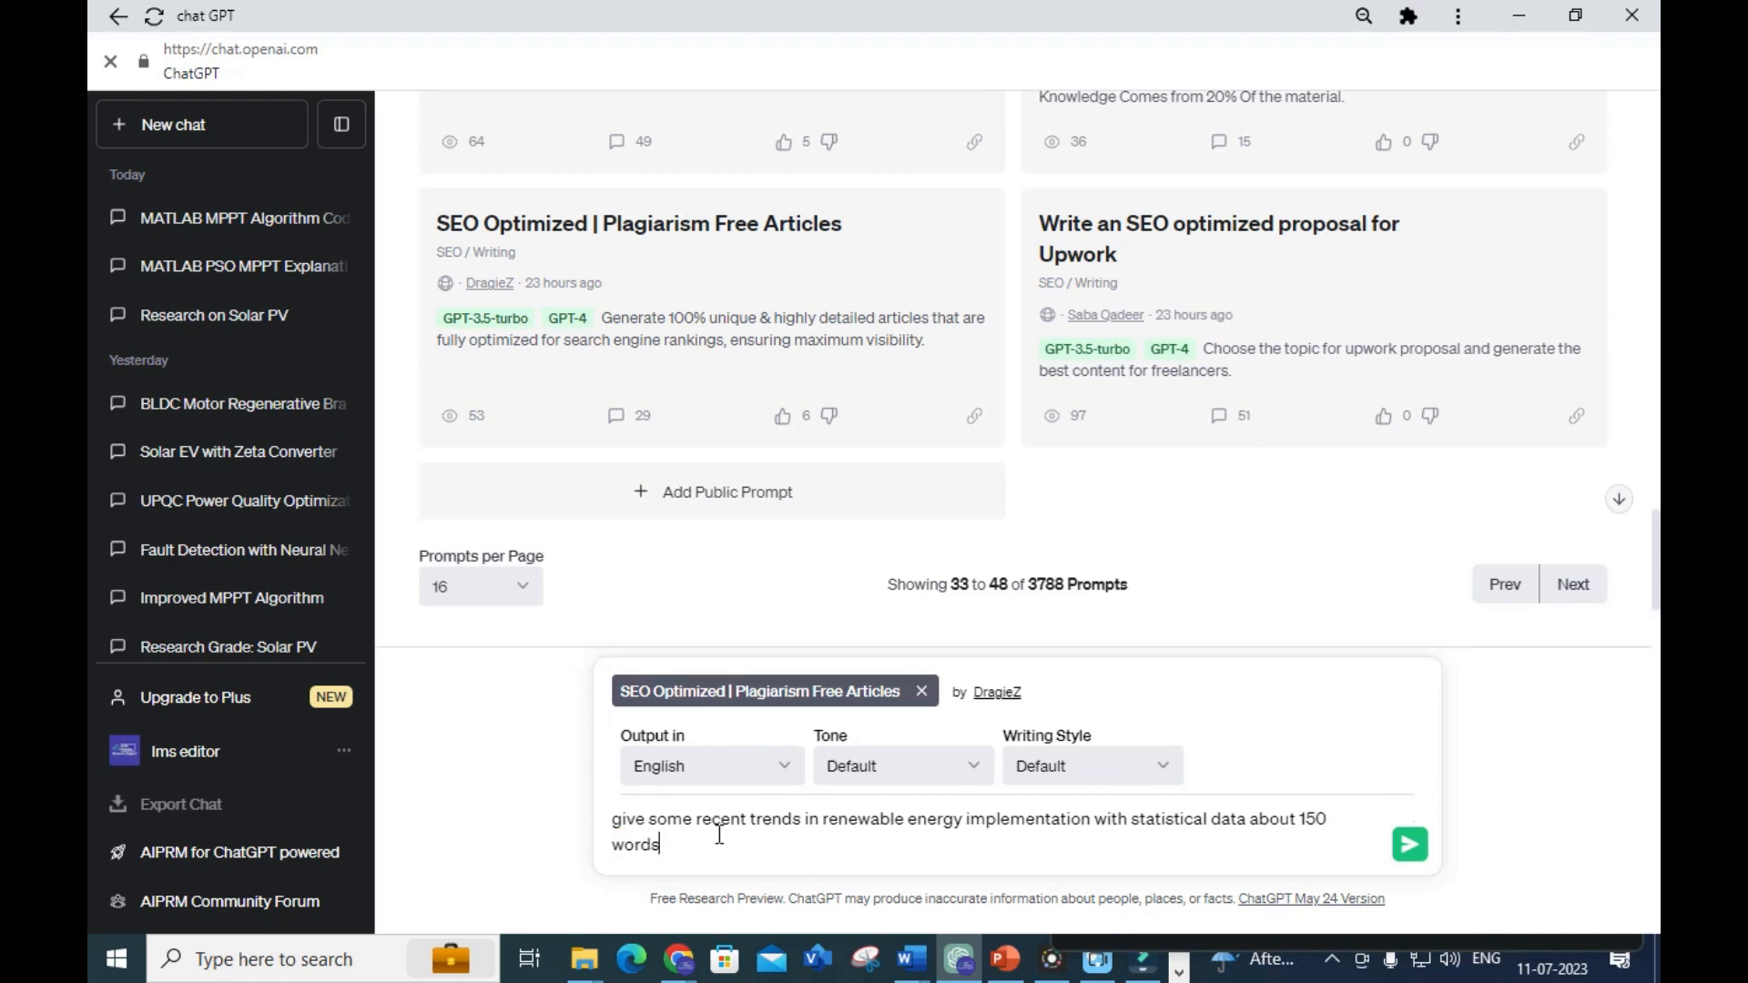
mouse_move(903, 856)
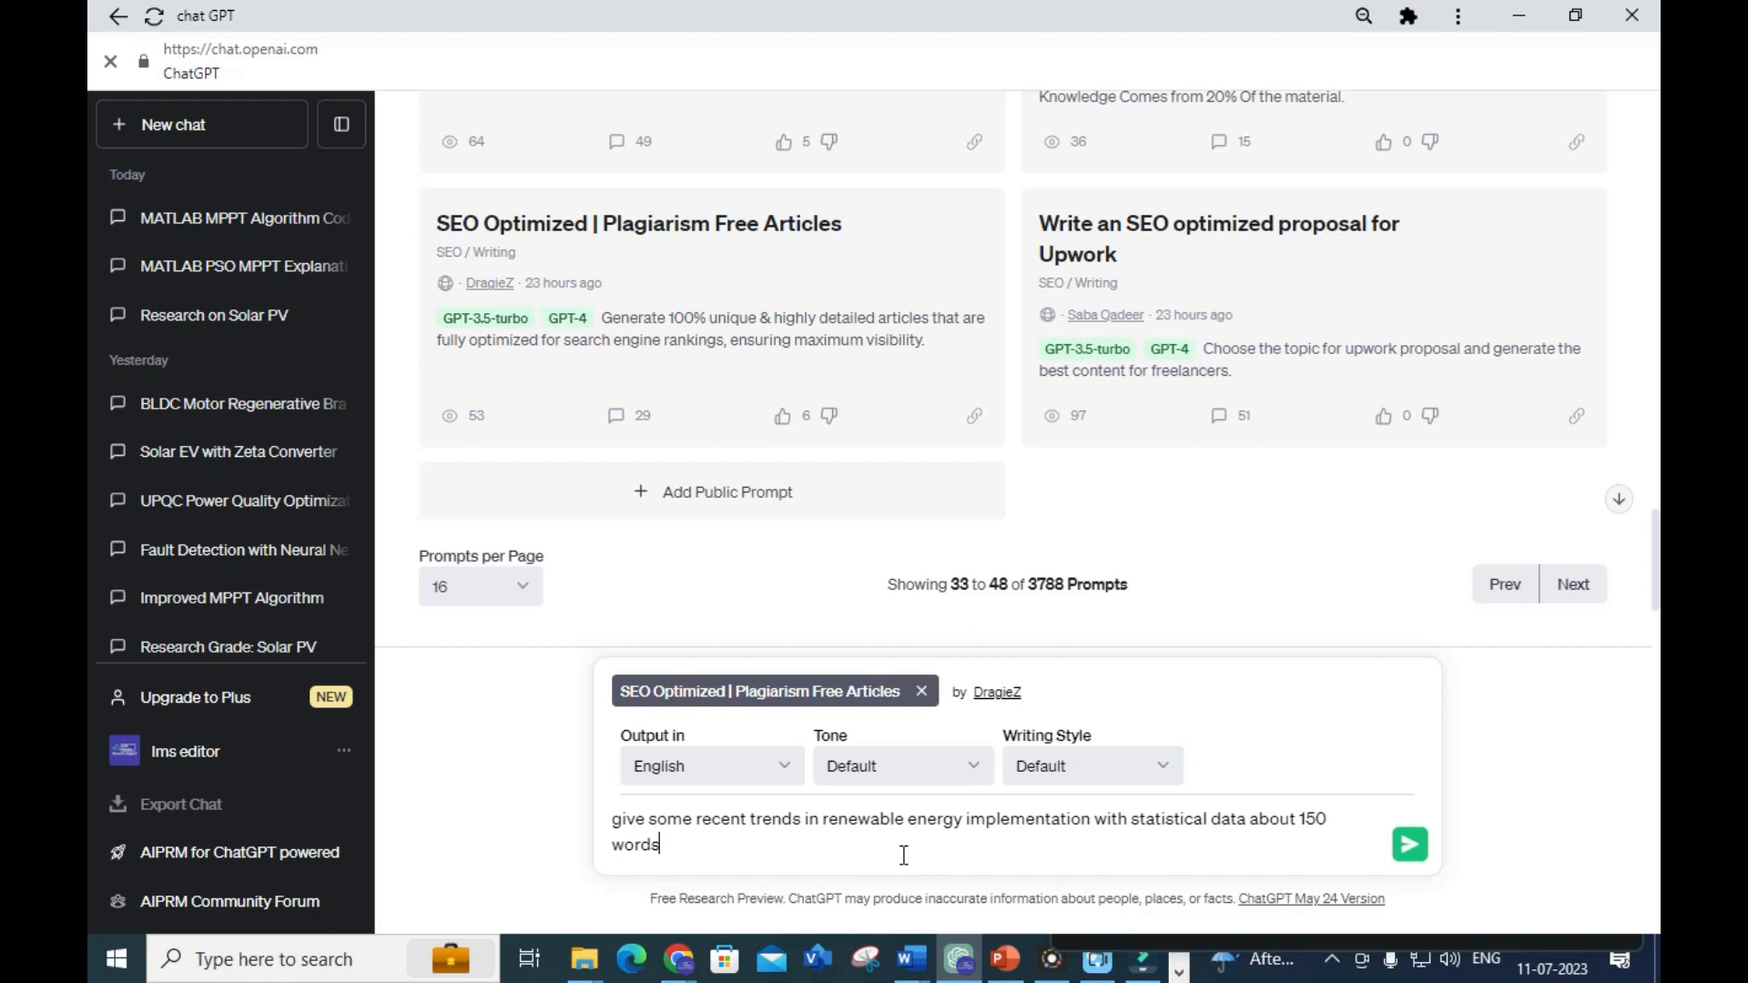
mouse_move(1271, 836)
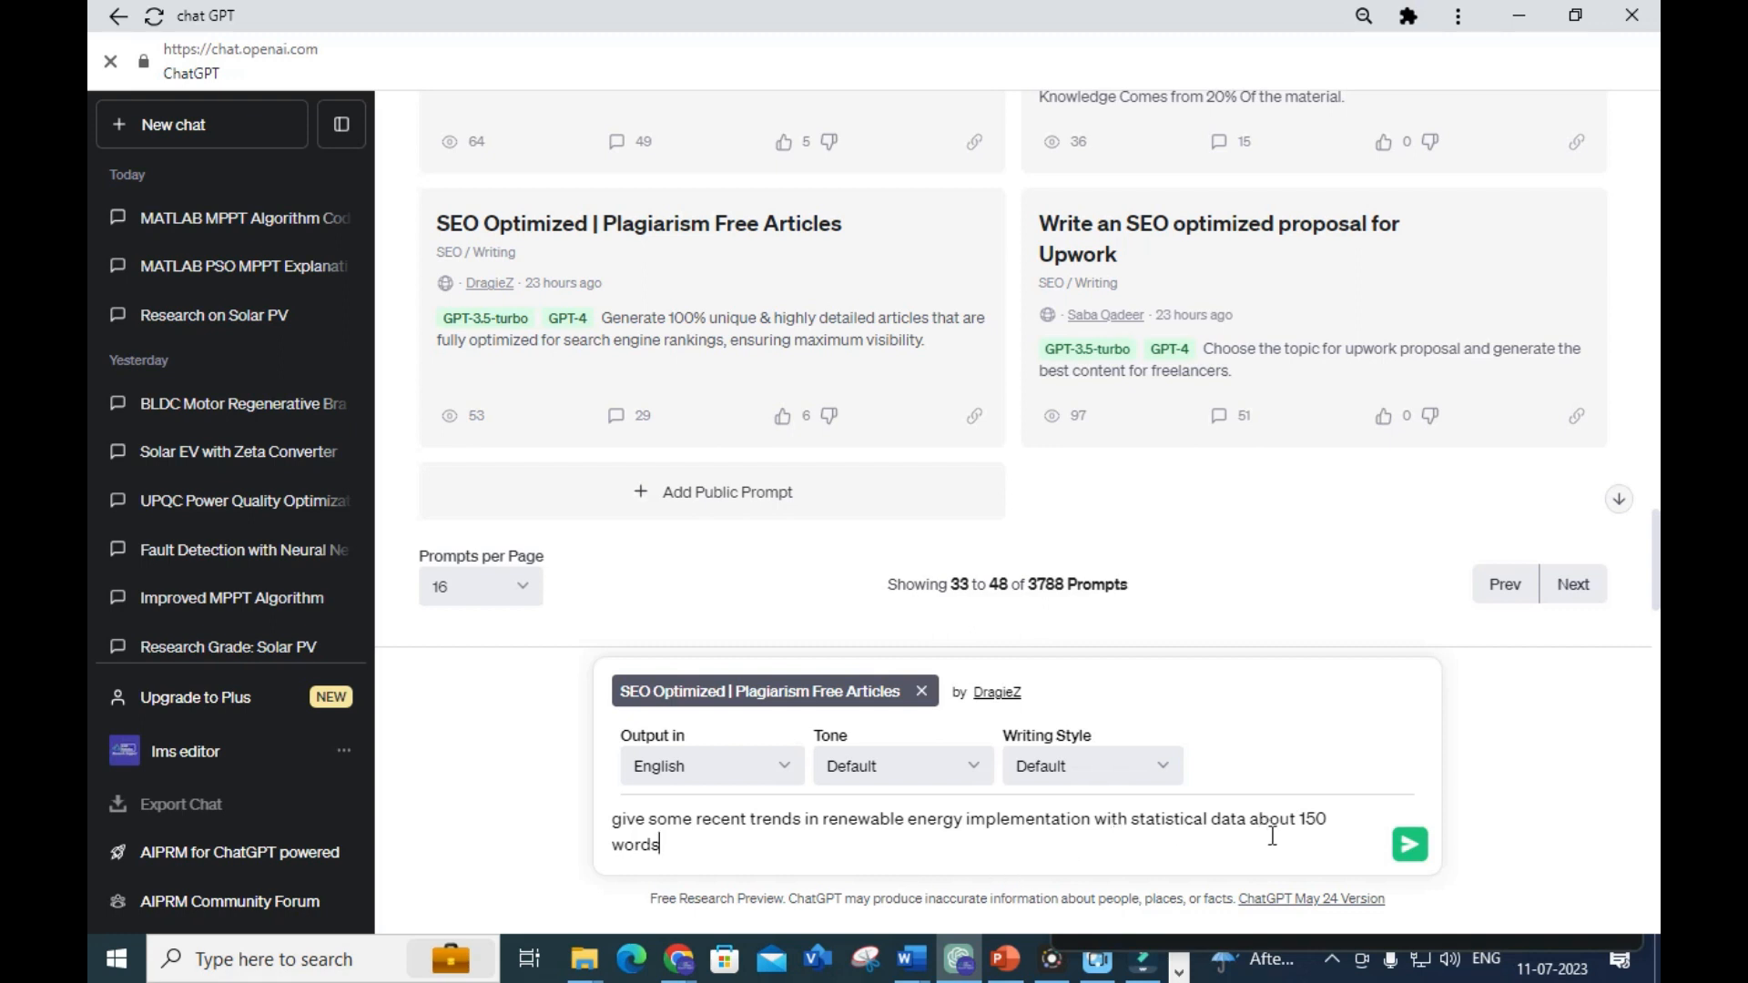
mouse_move(1409, 846)
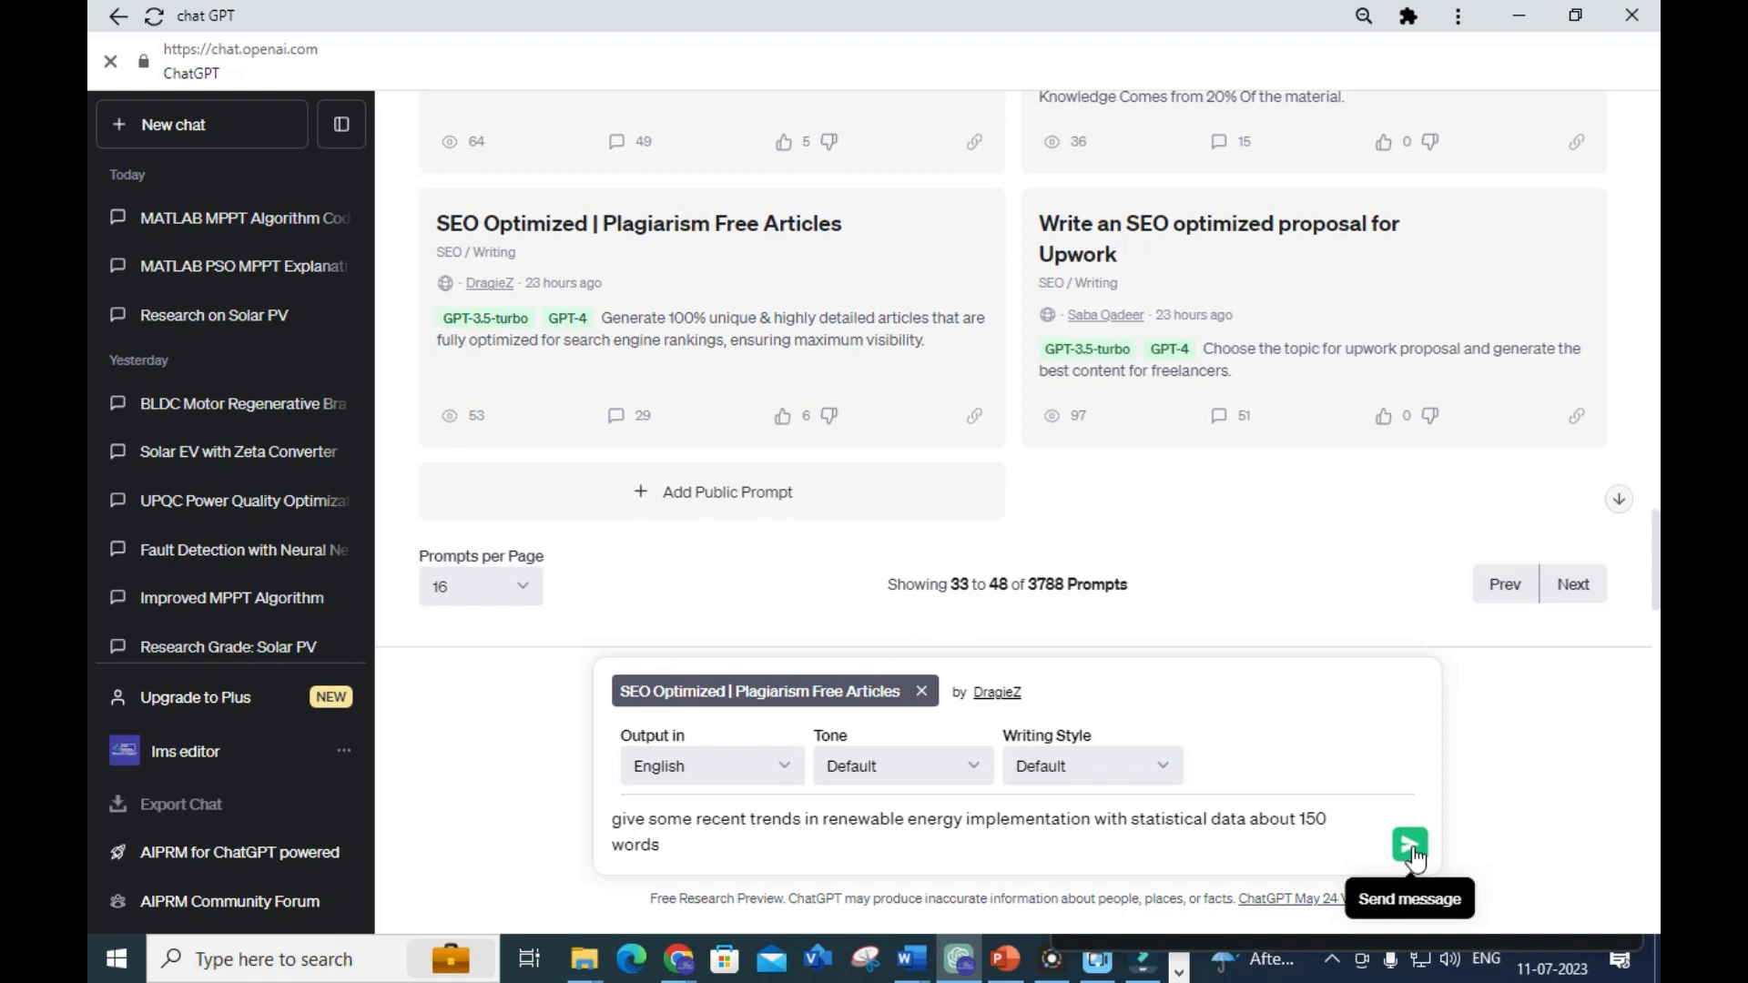
mouse_move(671, 743)
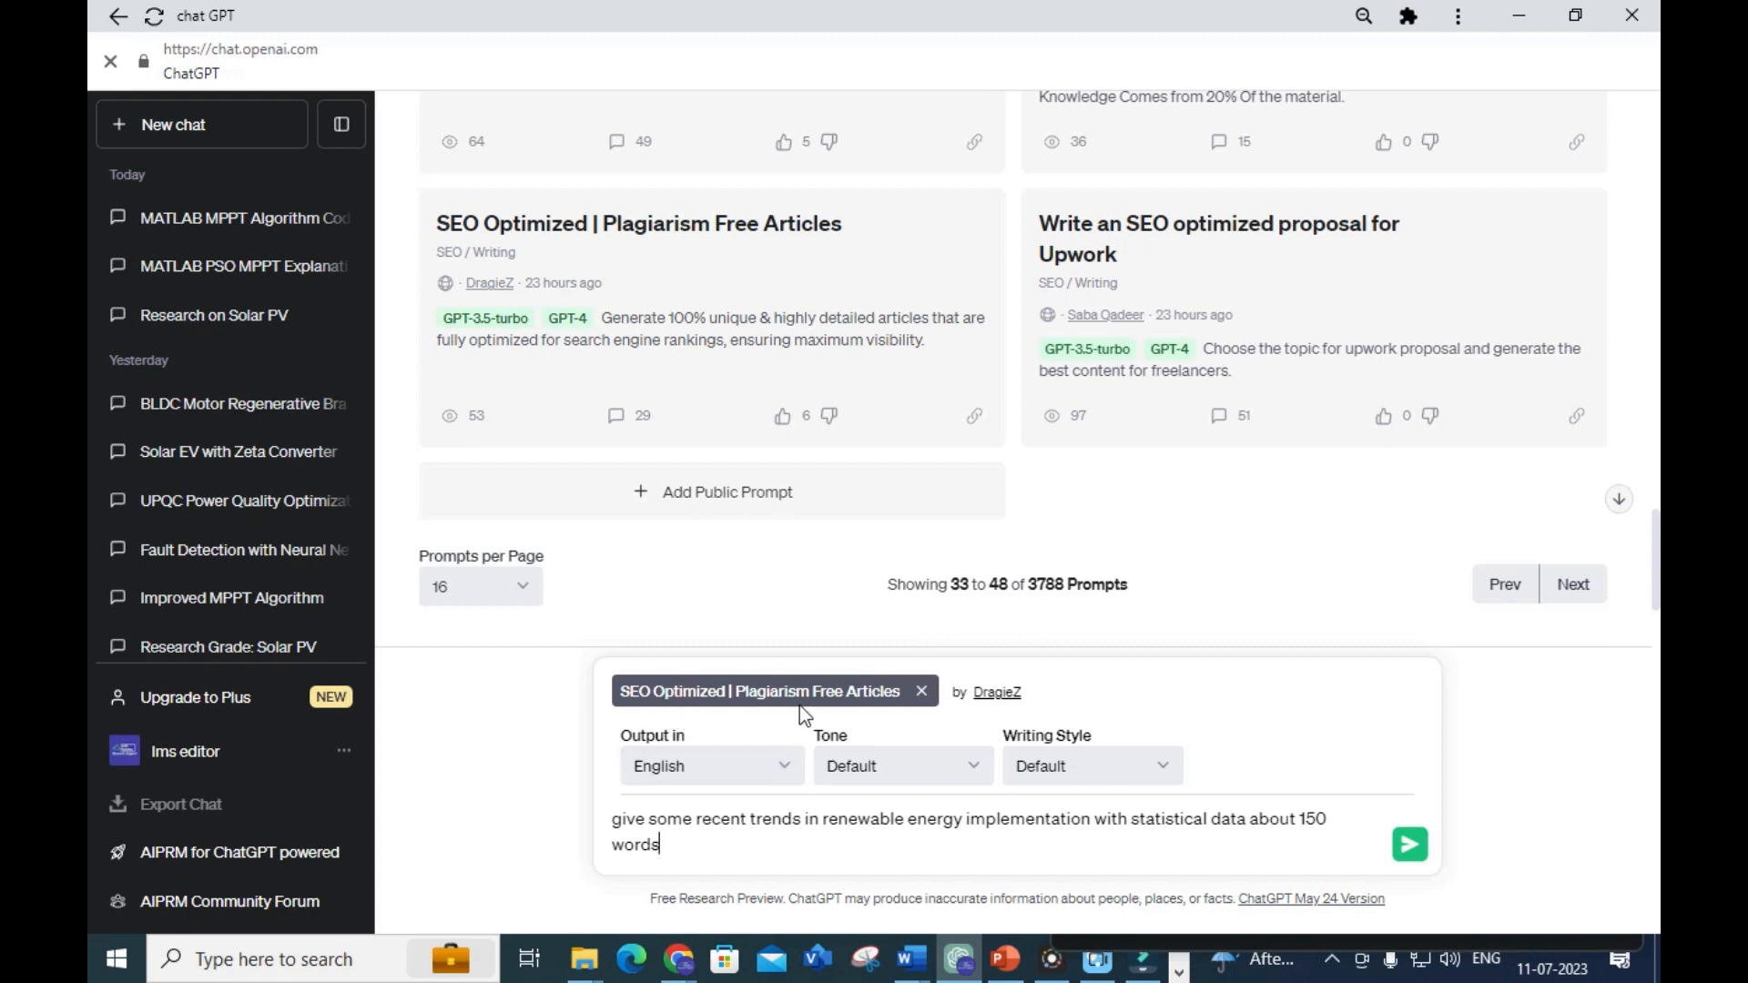
mouse_move(1409, 845)
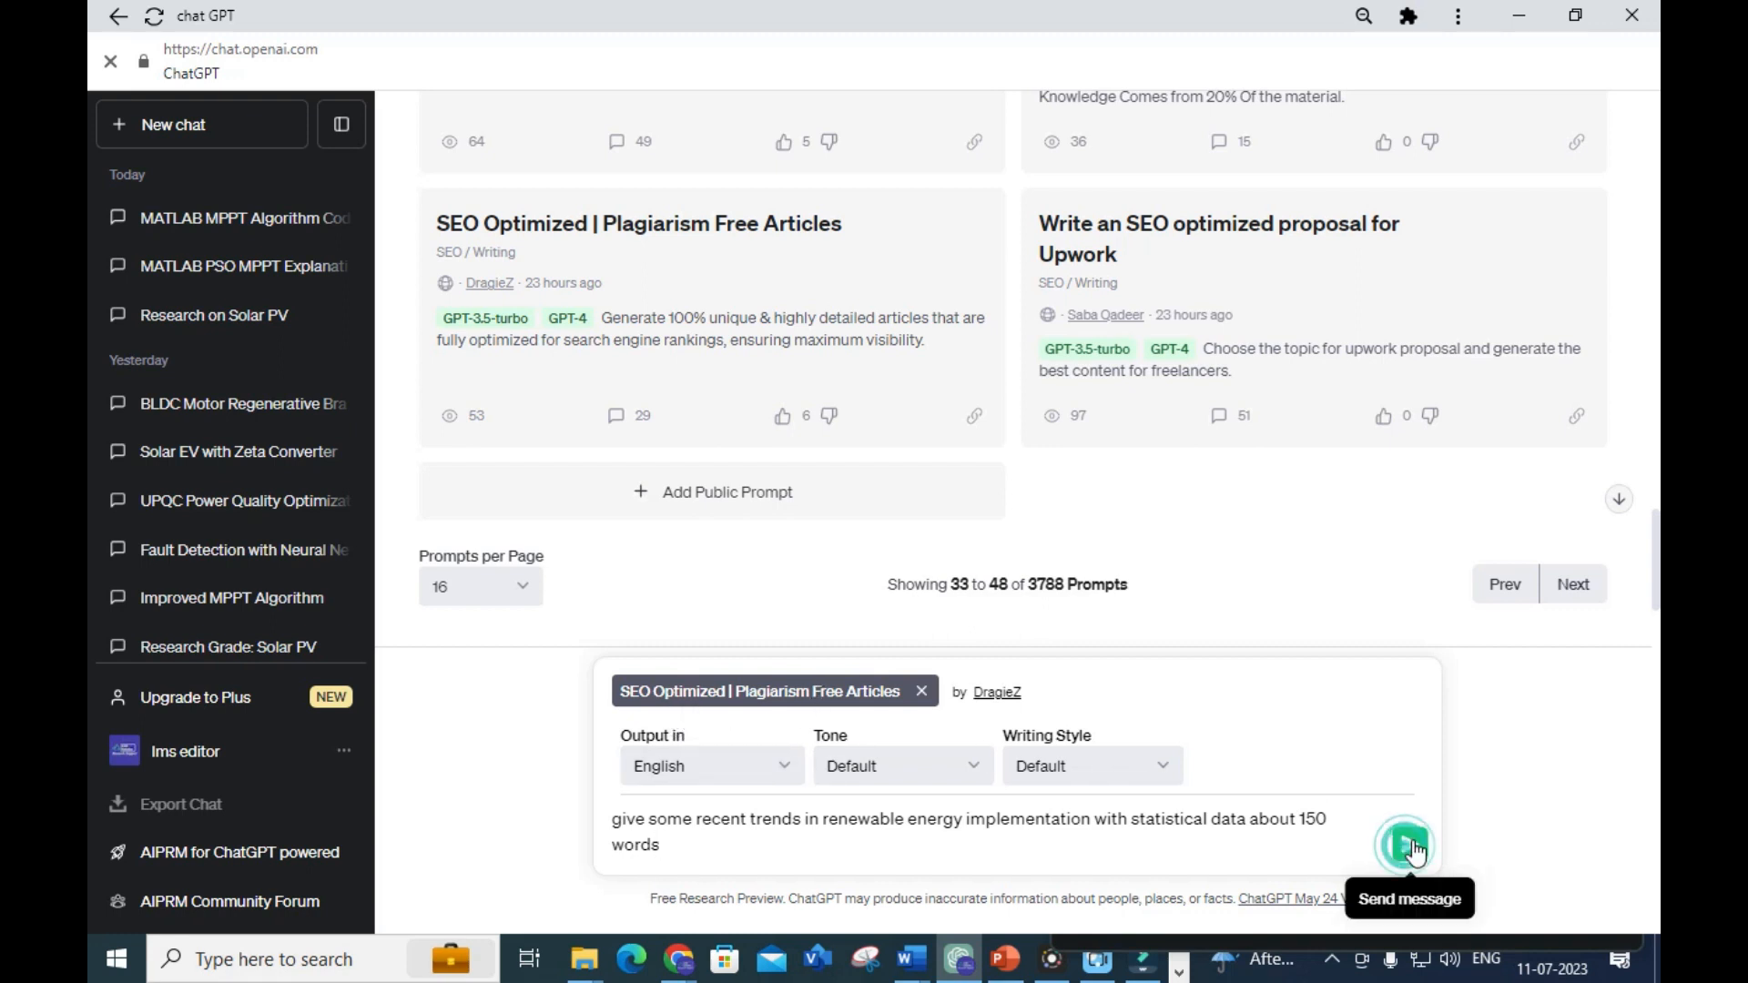
left_click(1402, 848)
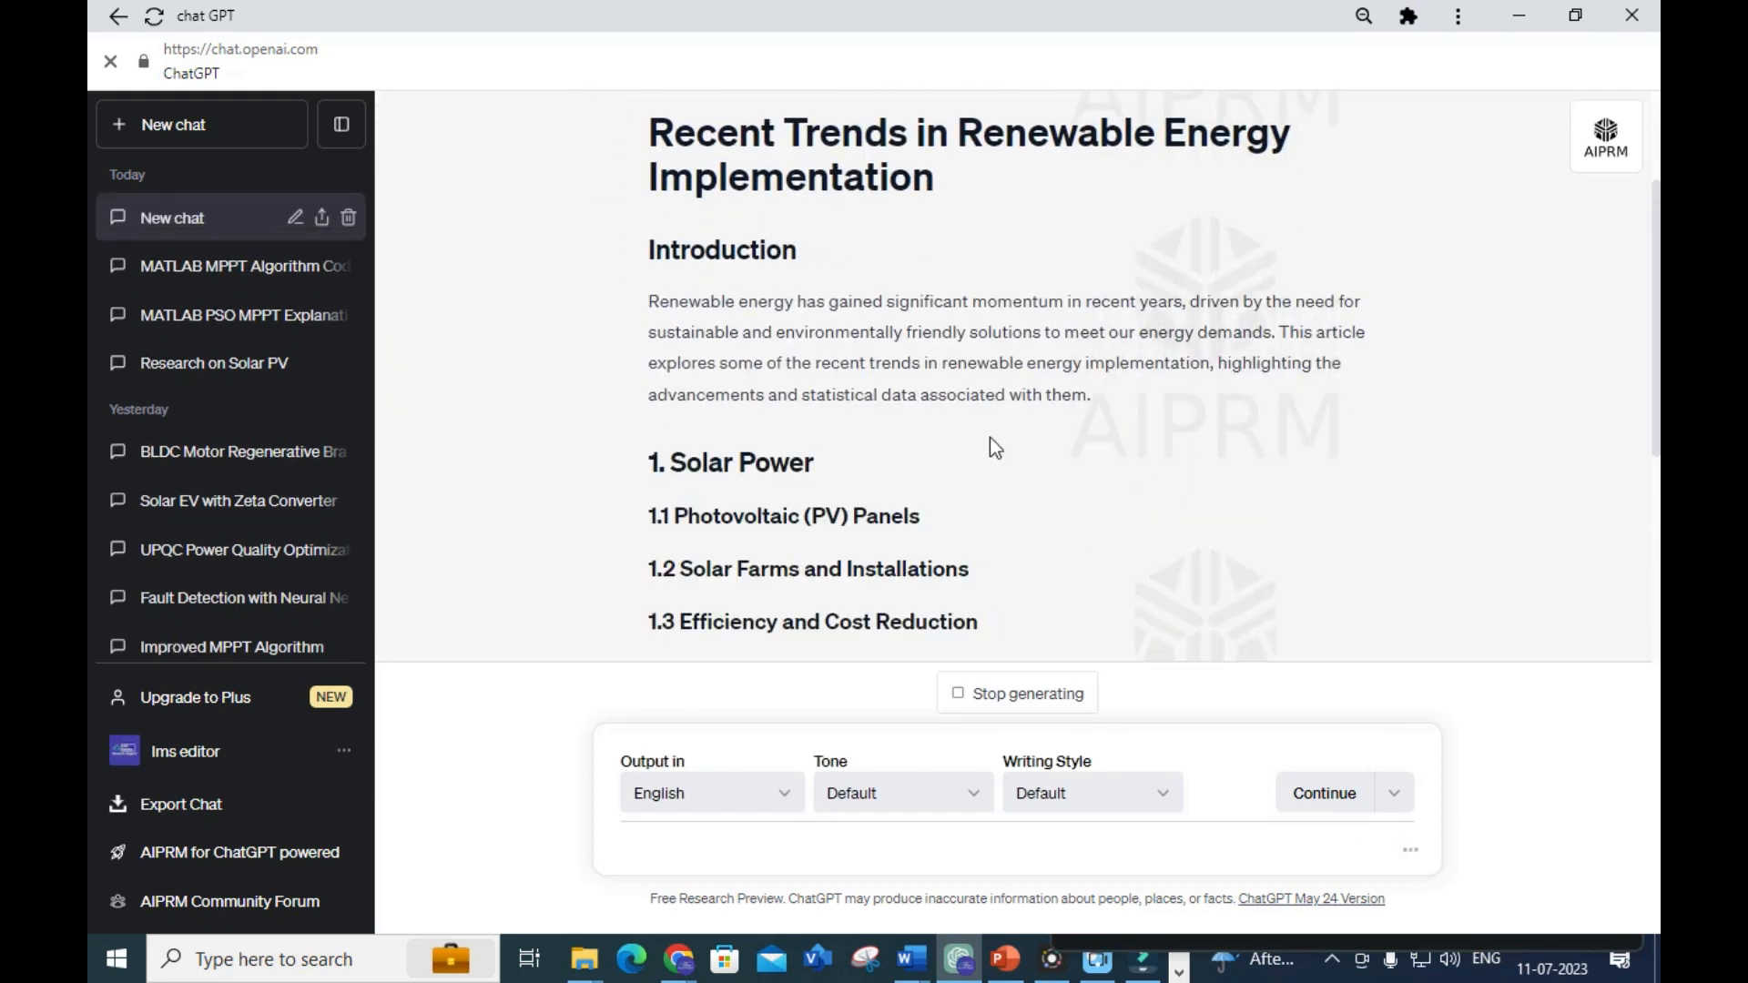
Scroll through the generating article's headings down to the Statistics and Data section
scroll("down", 3)
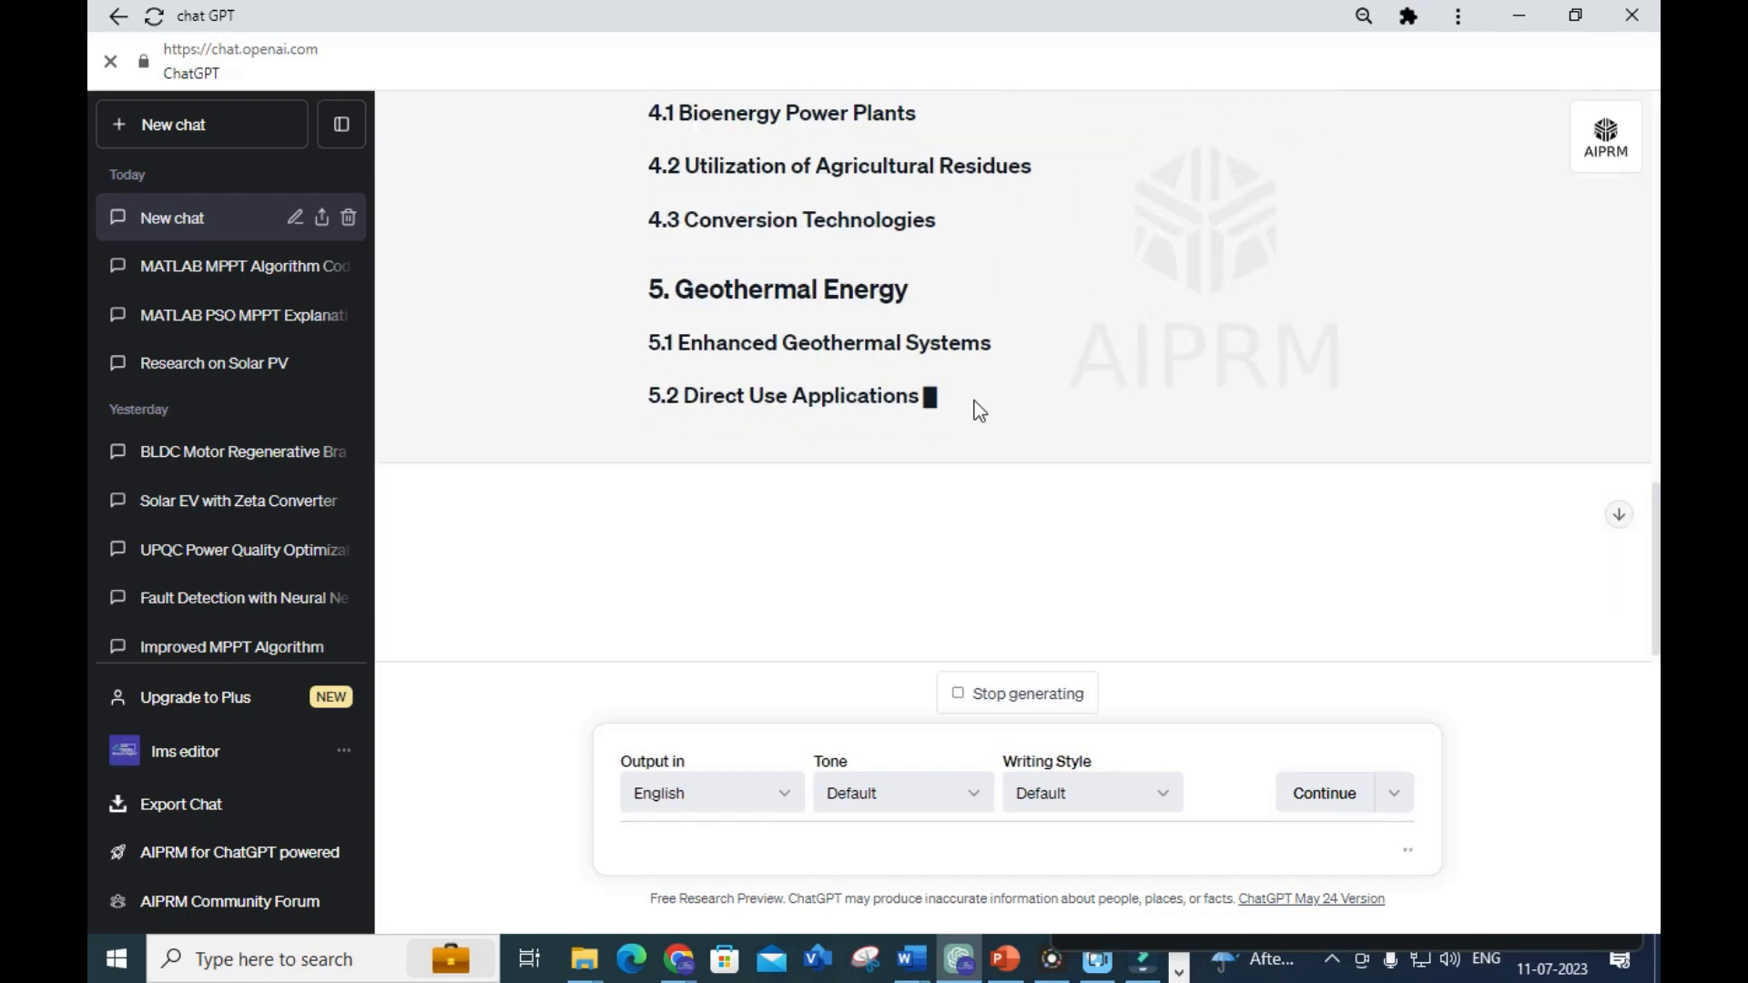
scroll("down", 3)
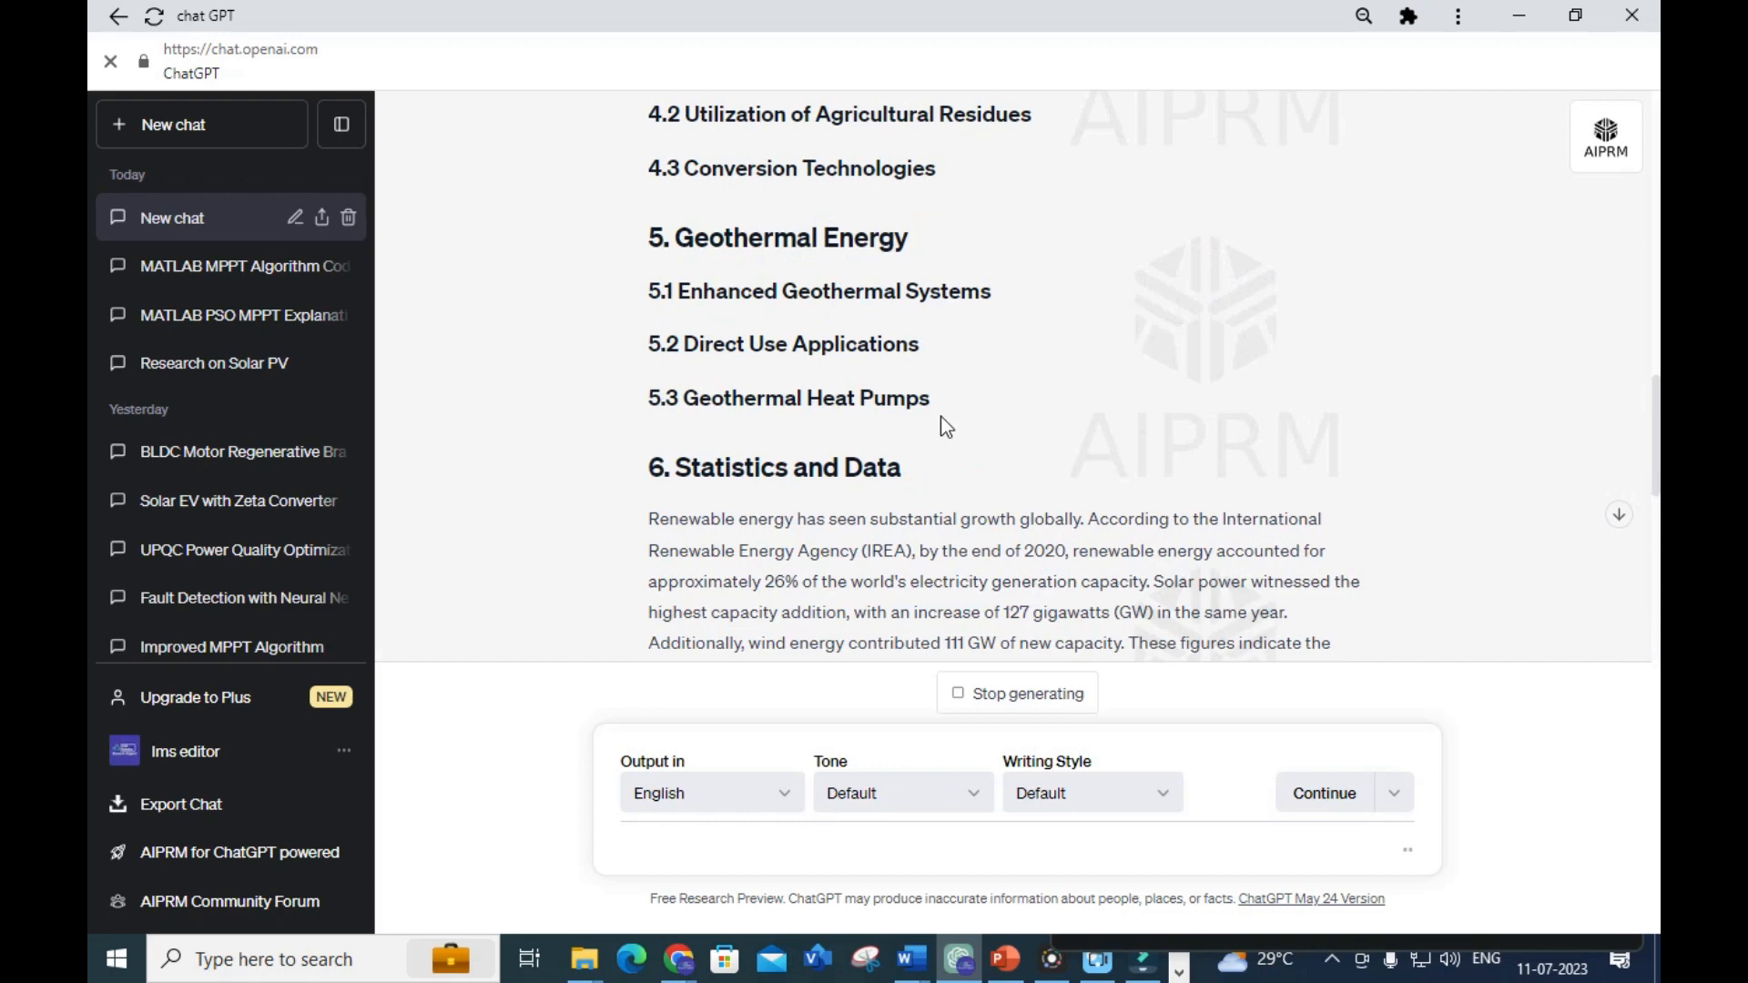
scroll("down", 3)
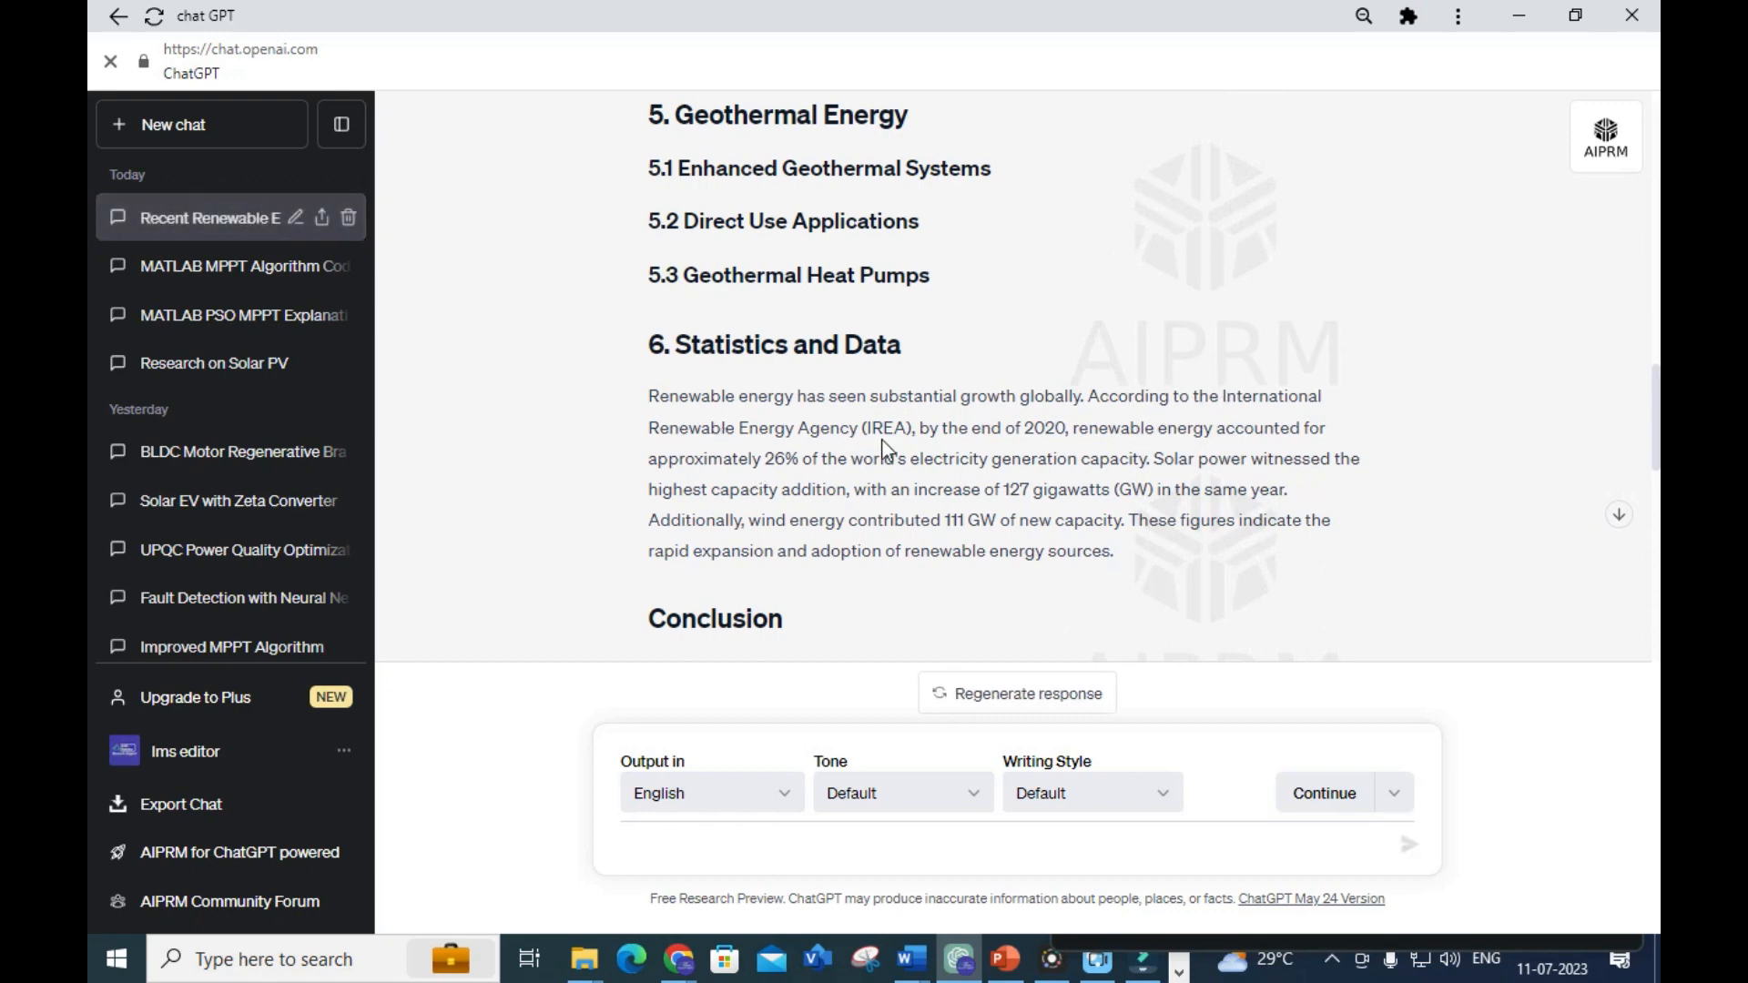
mouse_move(1083, 455)
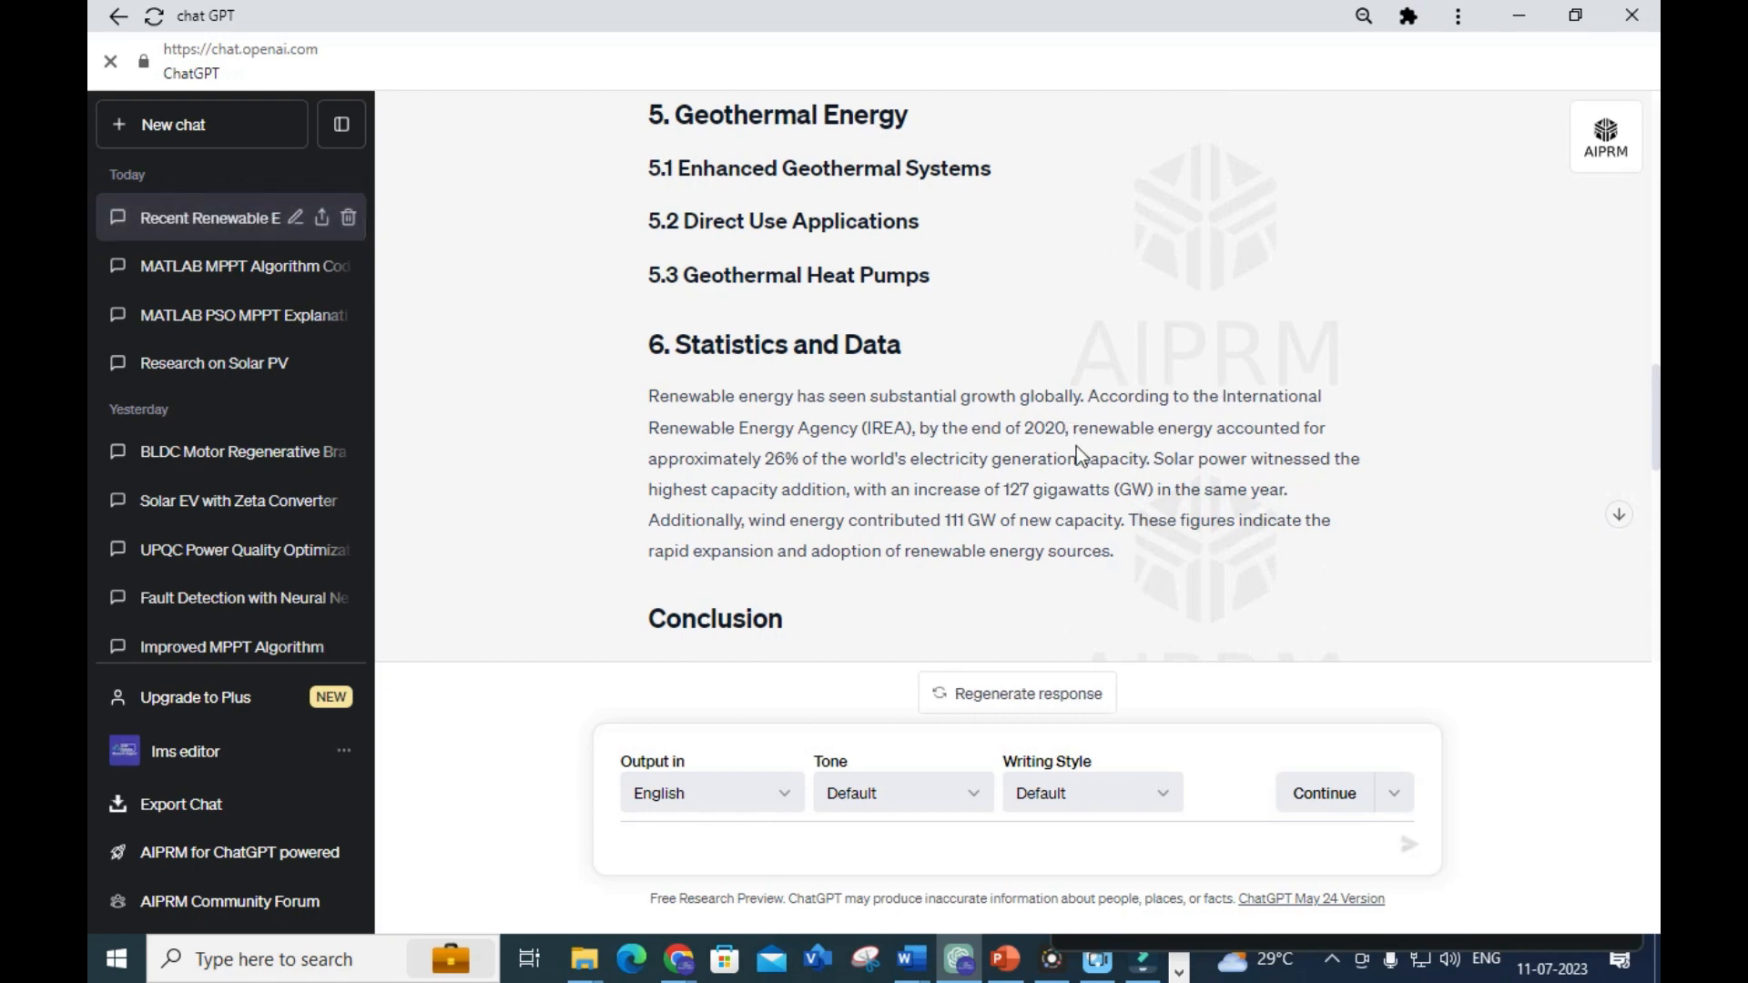
mouse_move(945, 458)
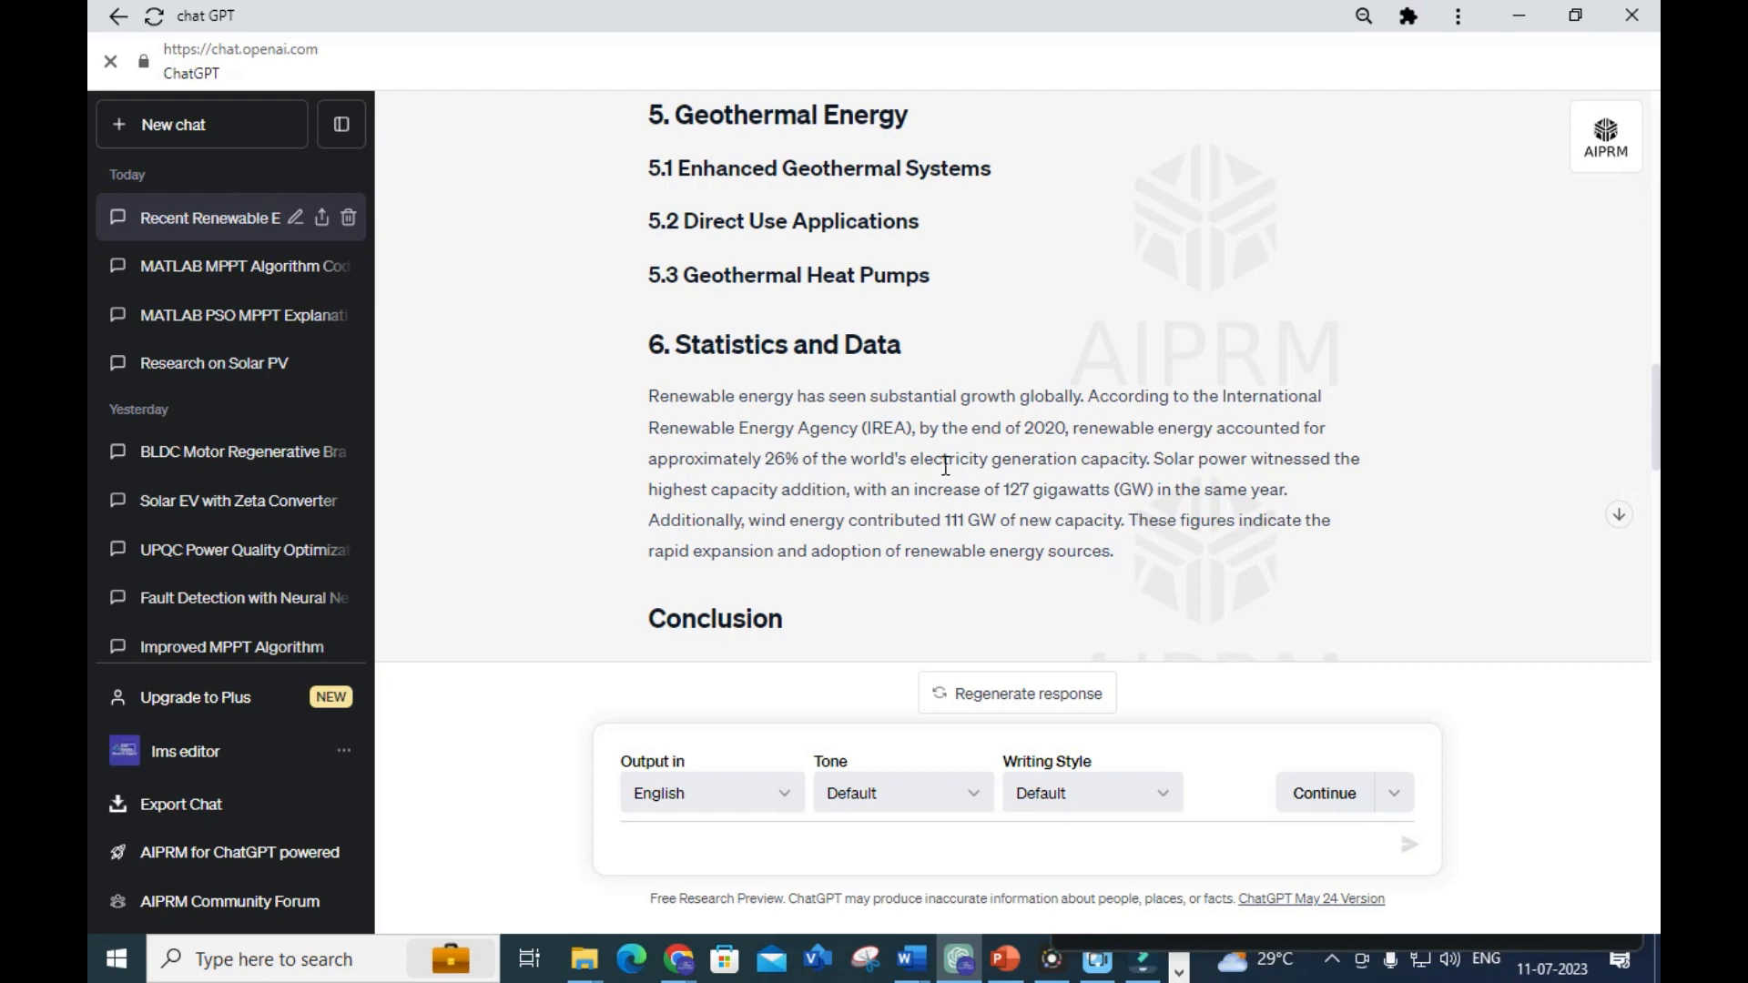
mouse_move(1198, 484)
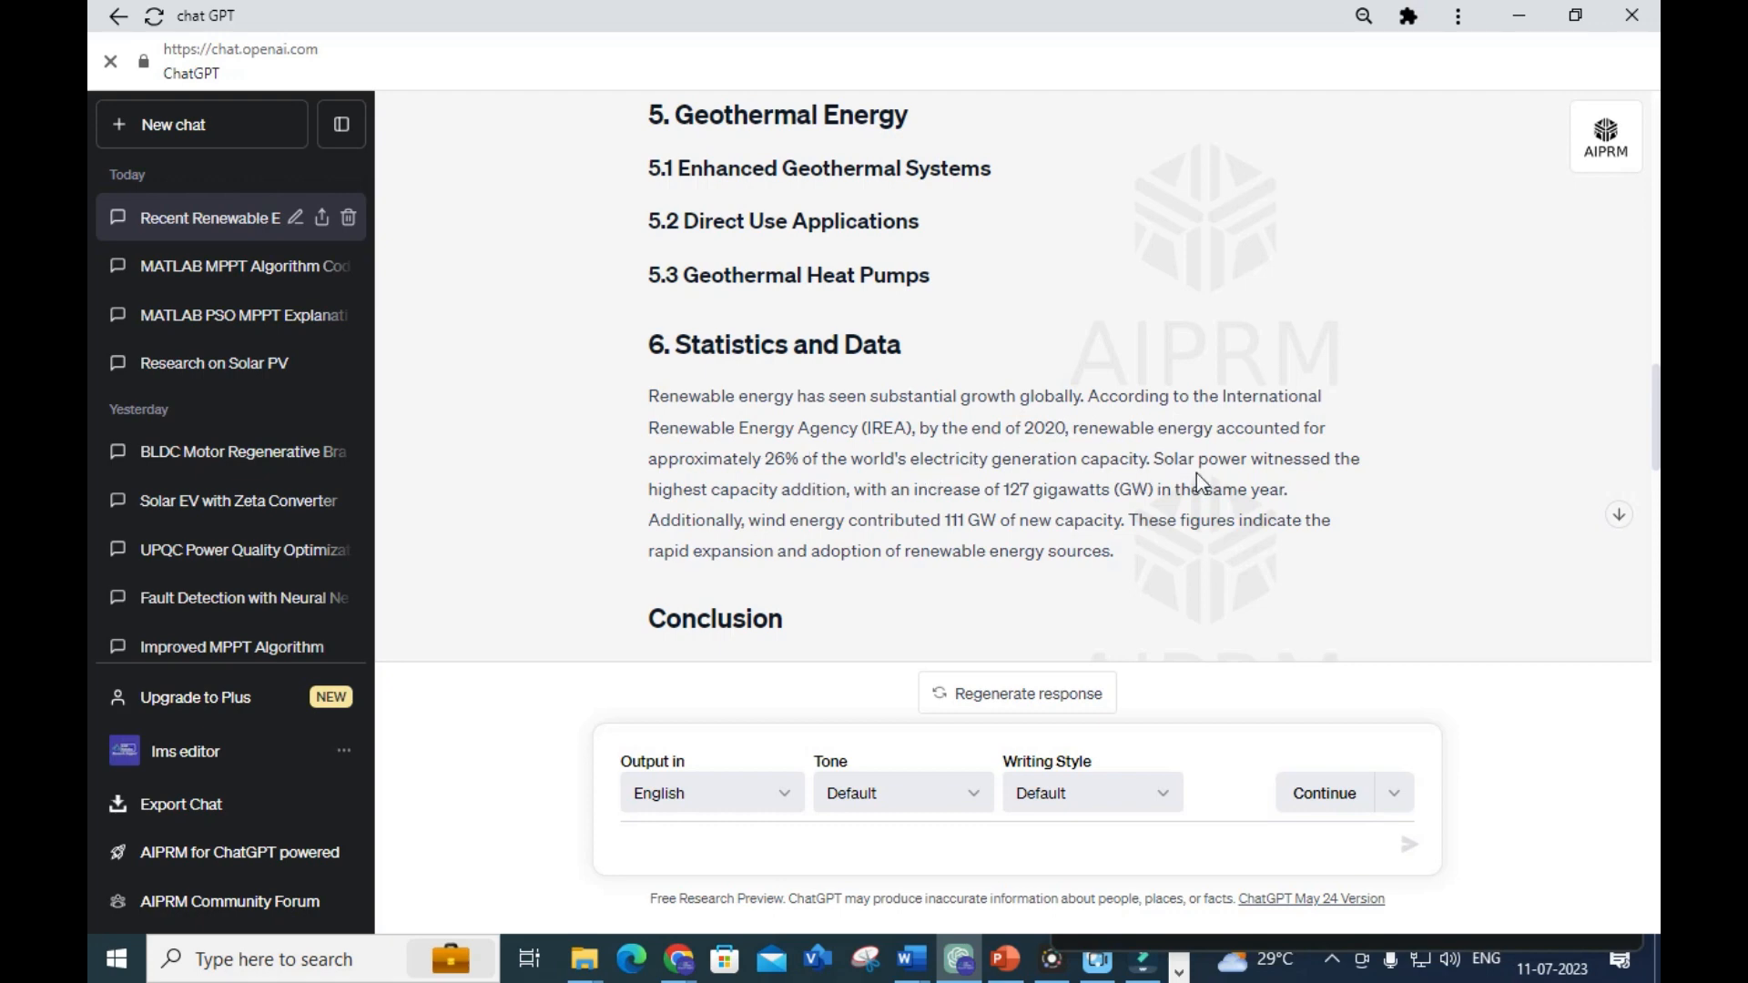
mouse_move(879, 455)
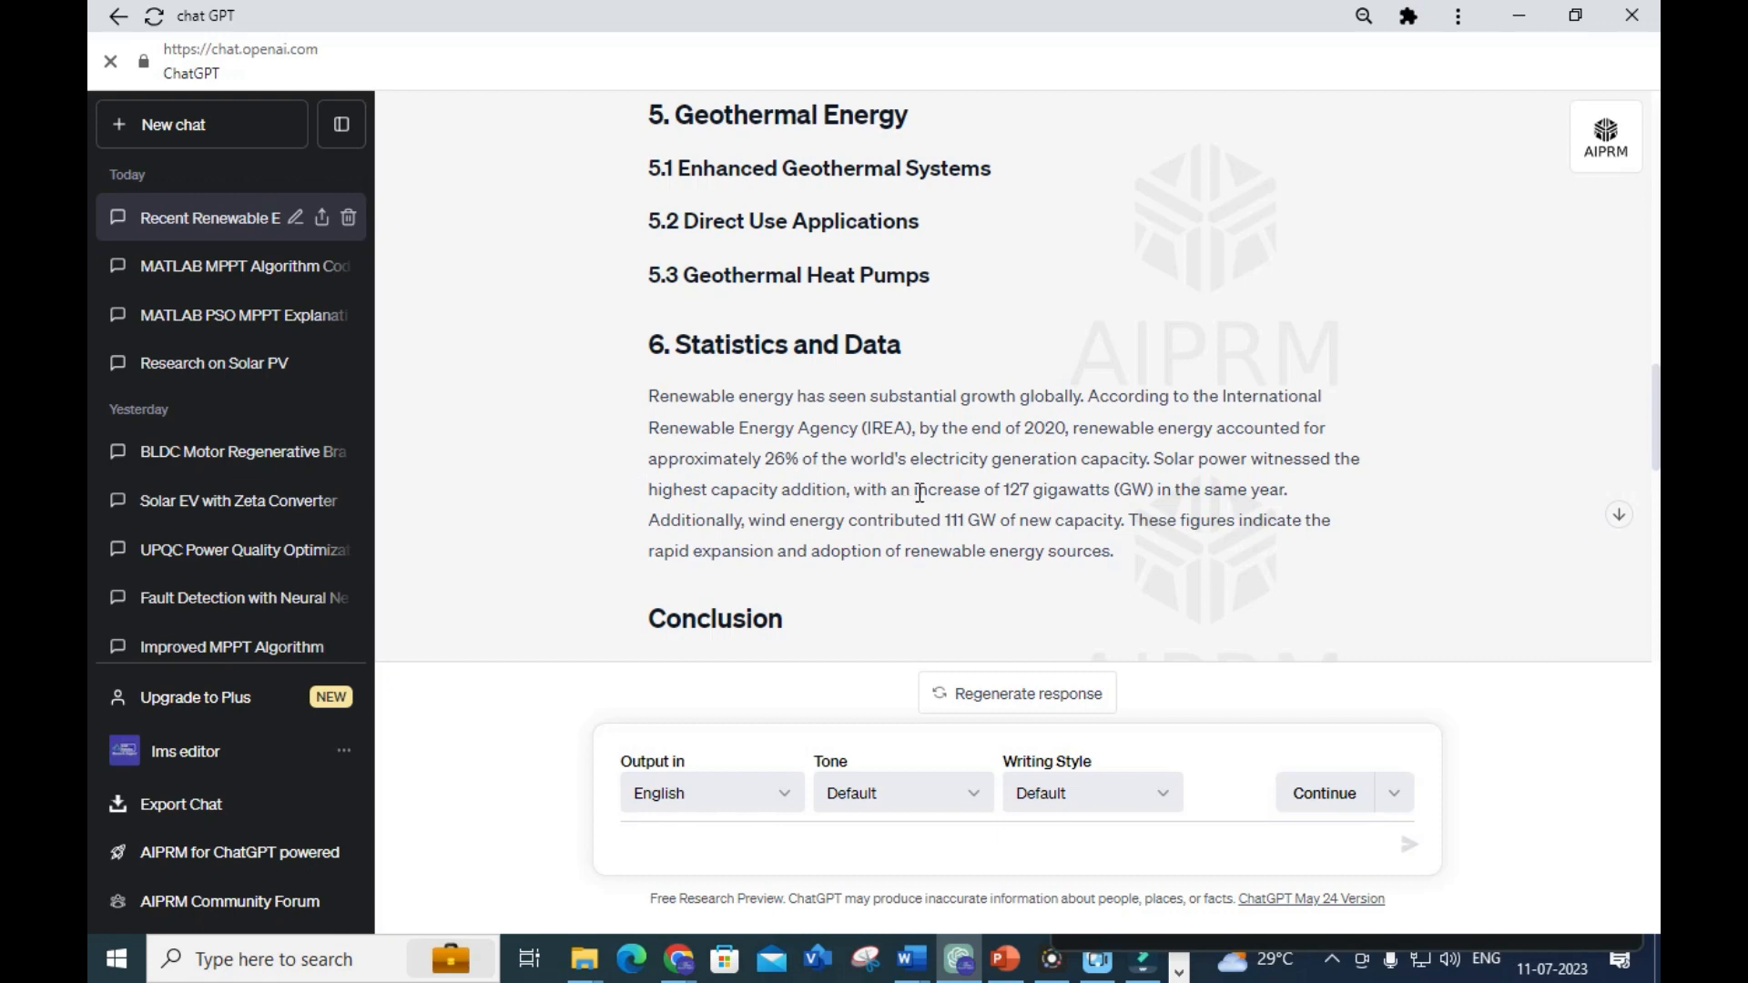
mouse_move(1056, 526)
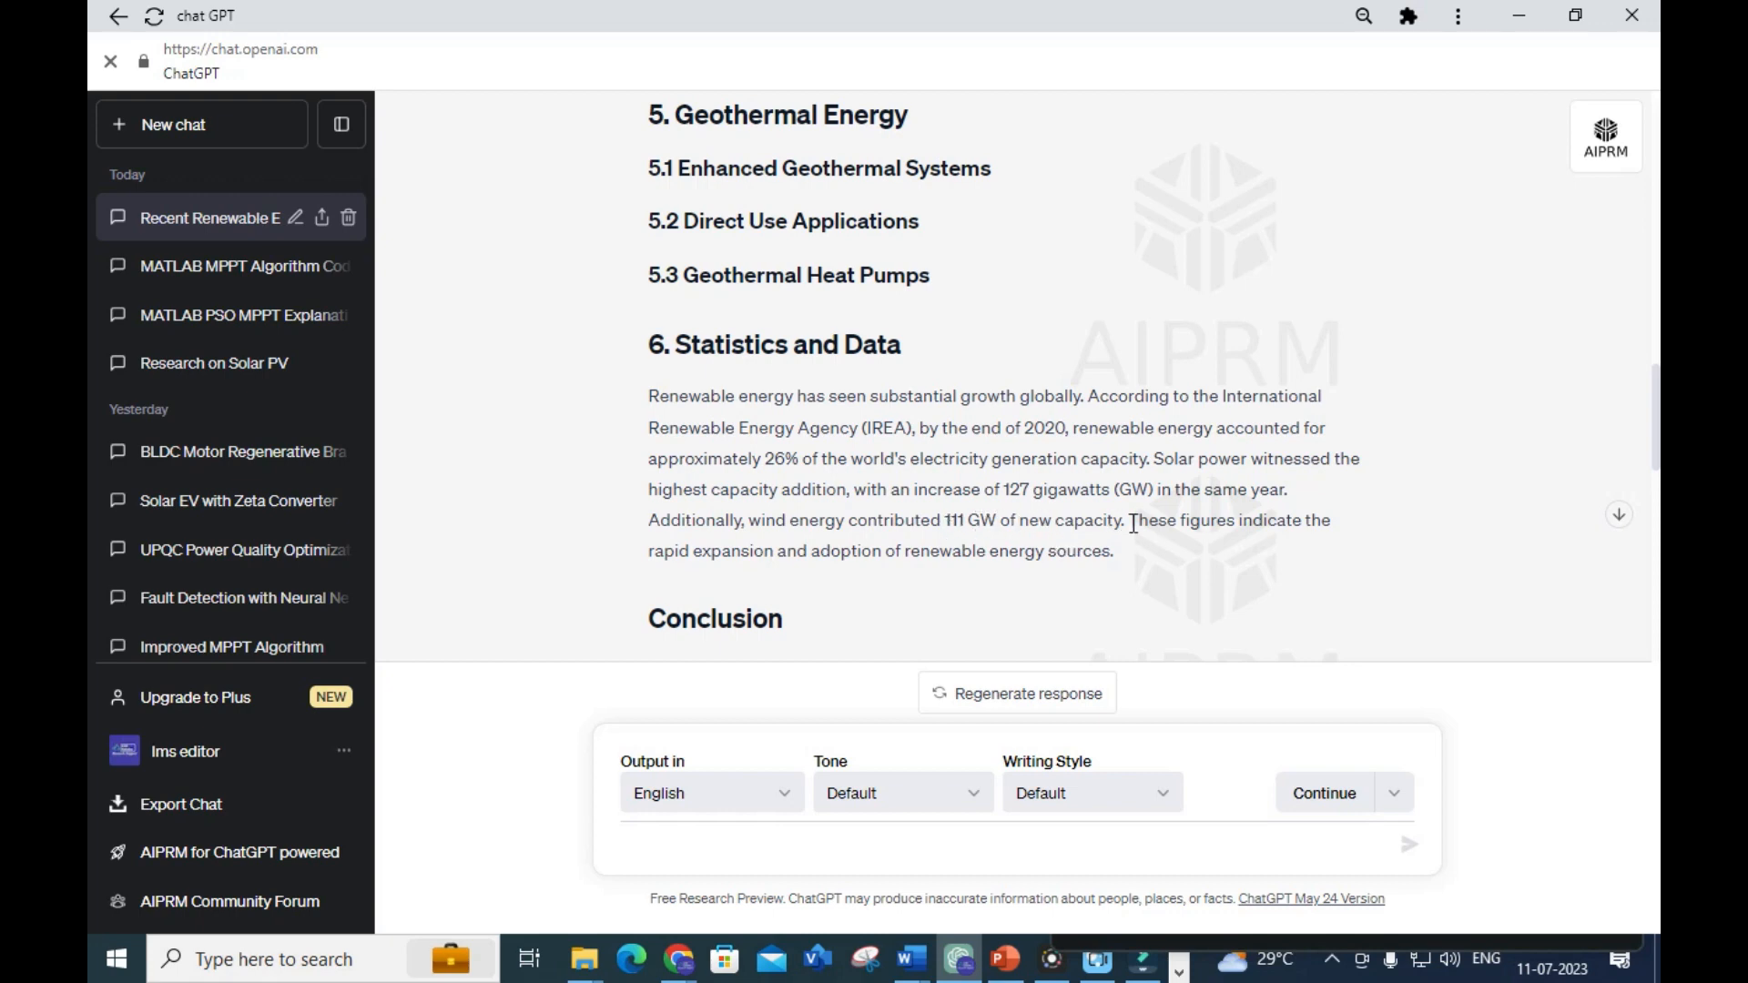
mouse_move(659, 573)
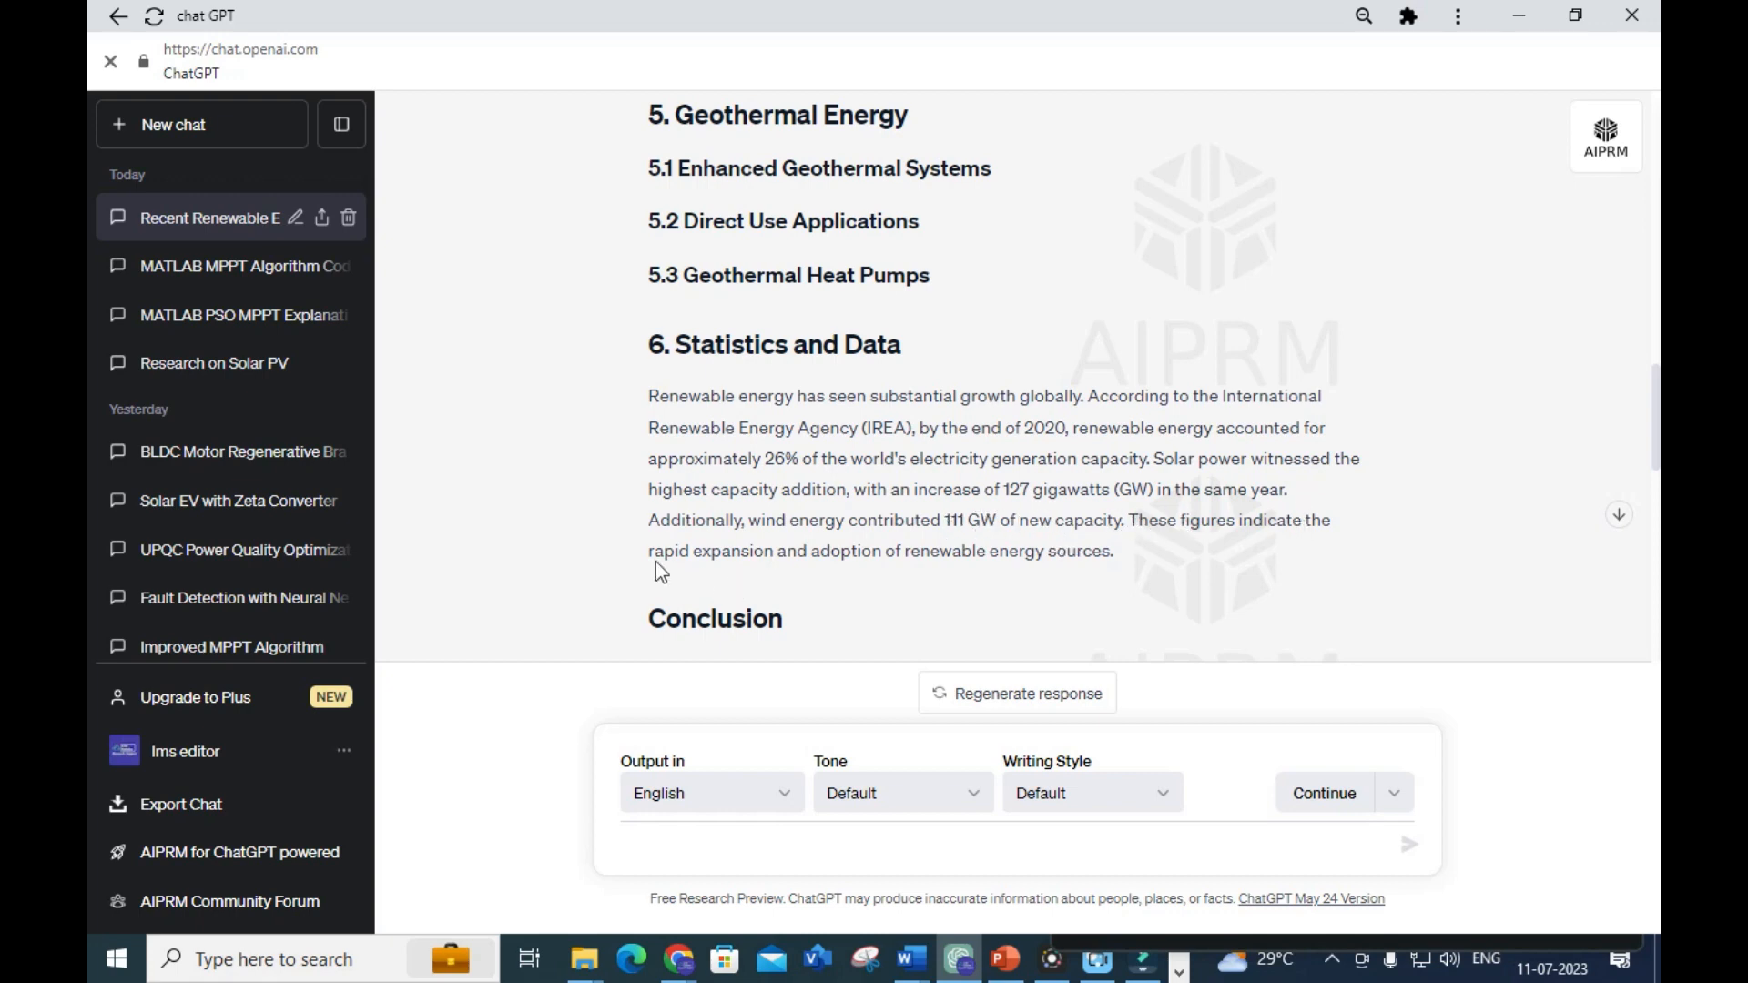
mouse_move(965, 577)
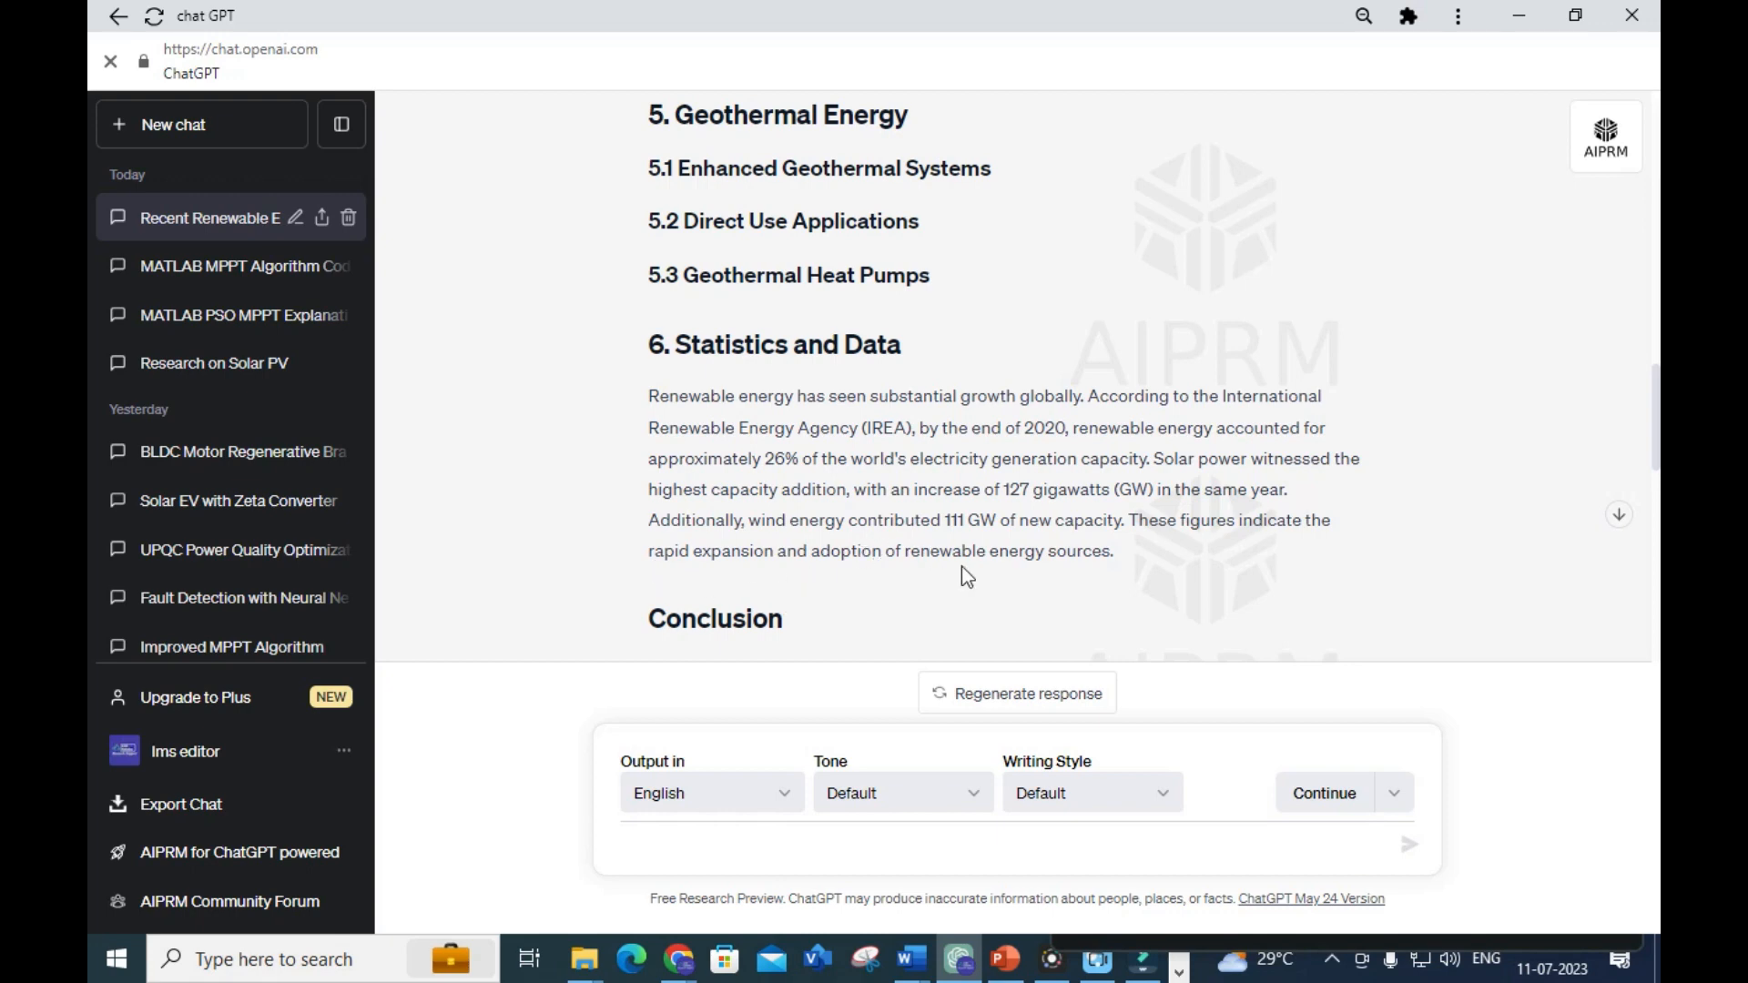
mouse_move(677, 384)
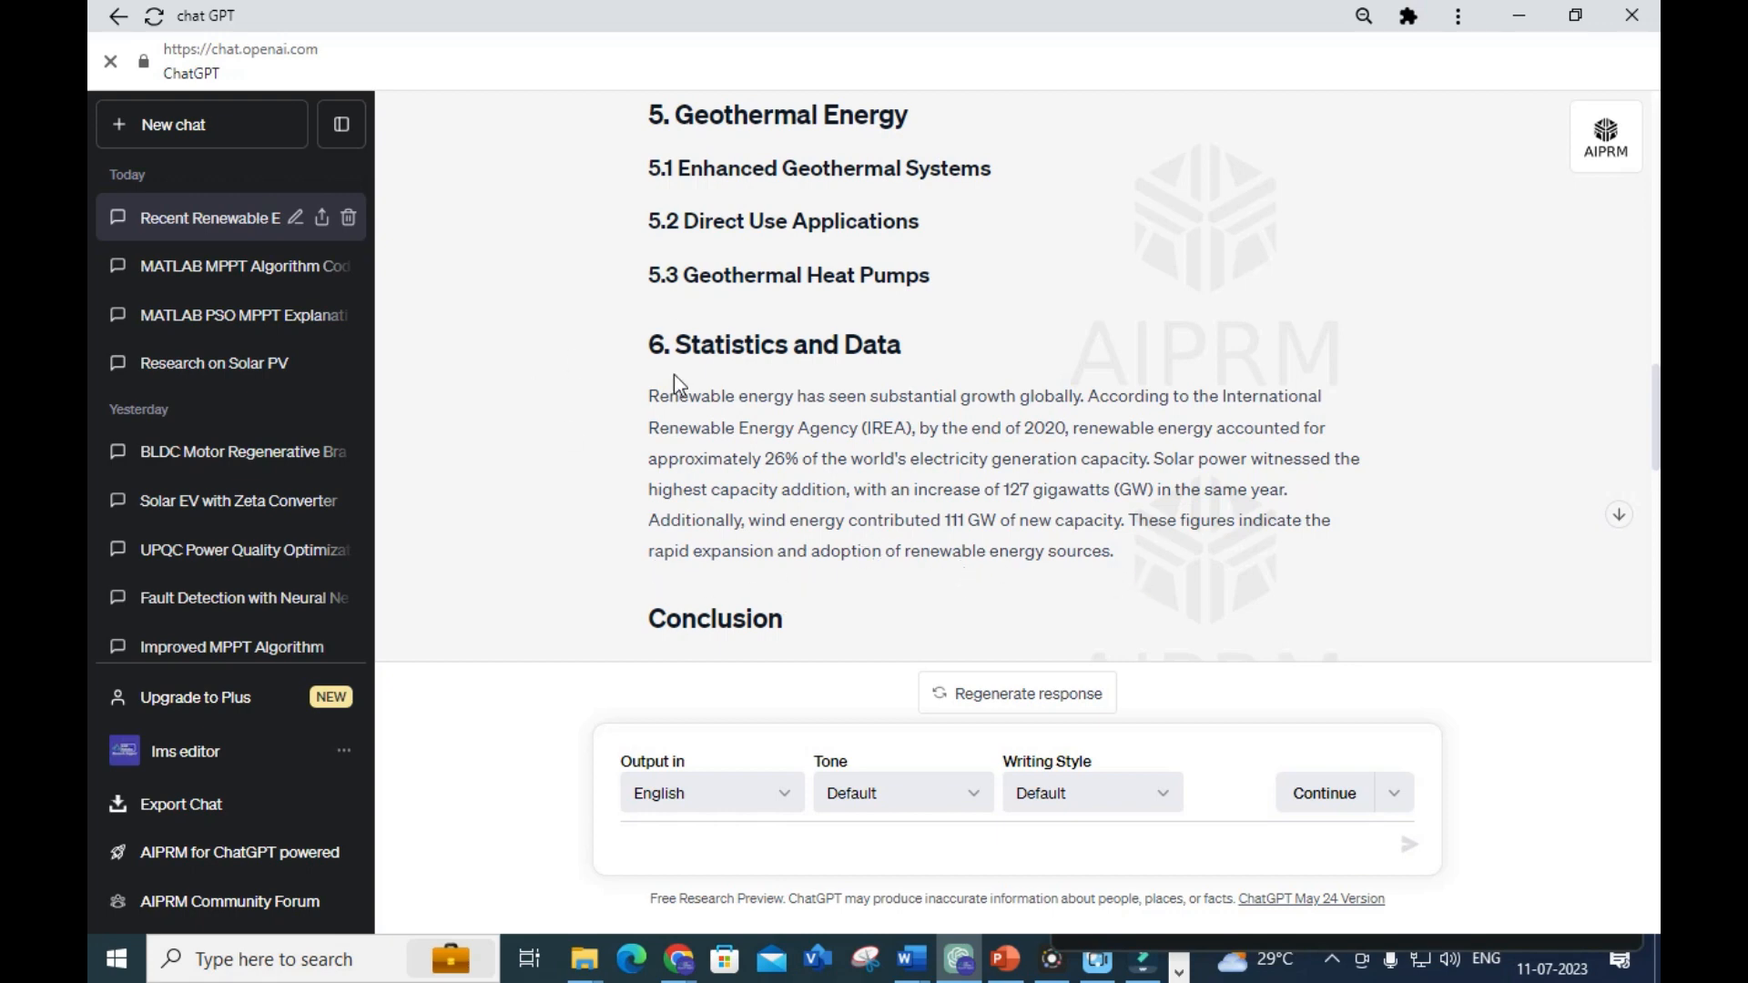
Highlight the Statistics and Data paragraph on renewable energy growth figures
left_click_drag(648, 395, 1110, 550)
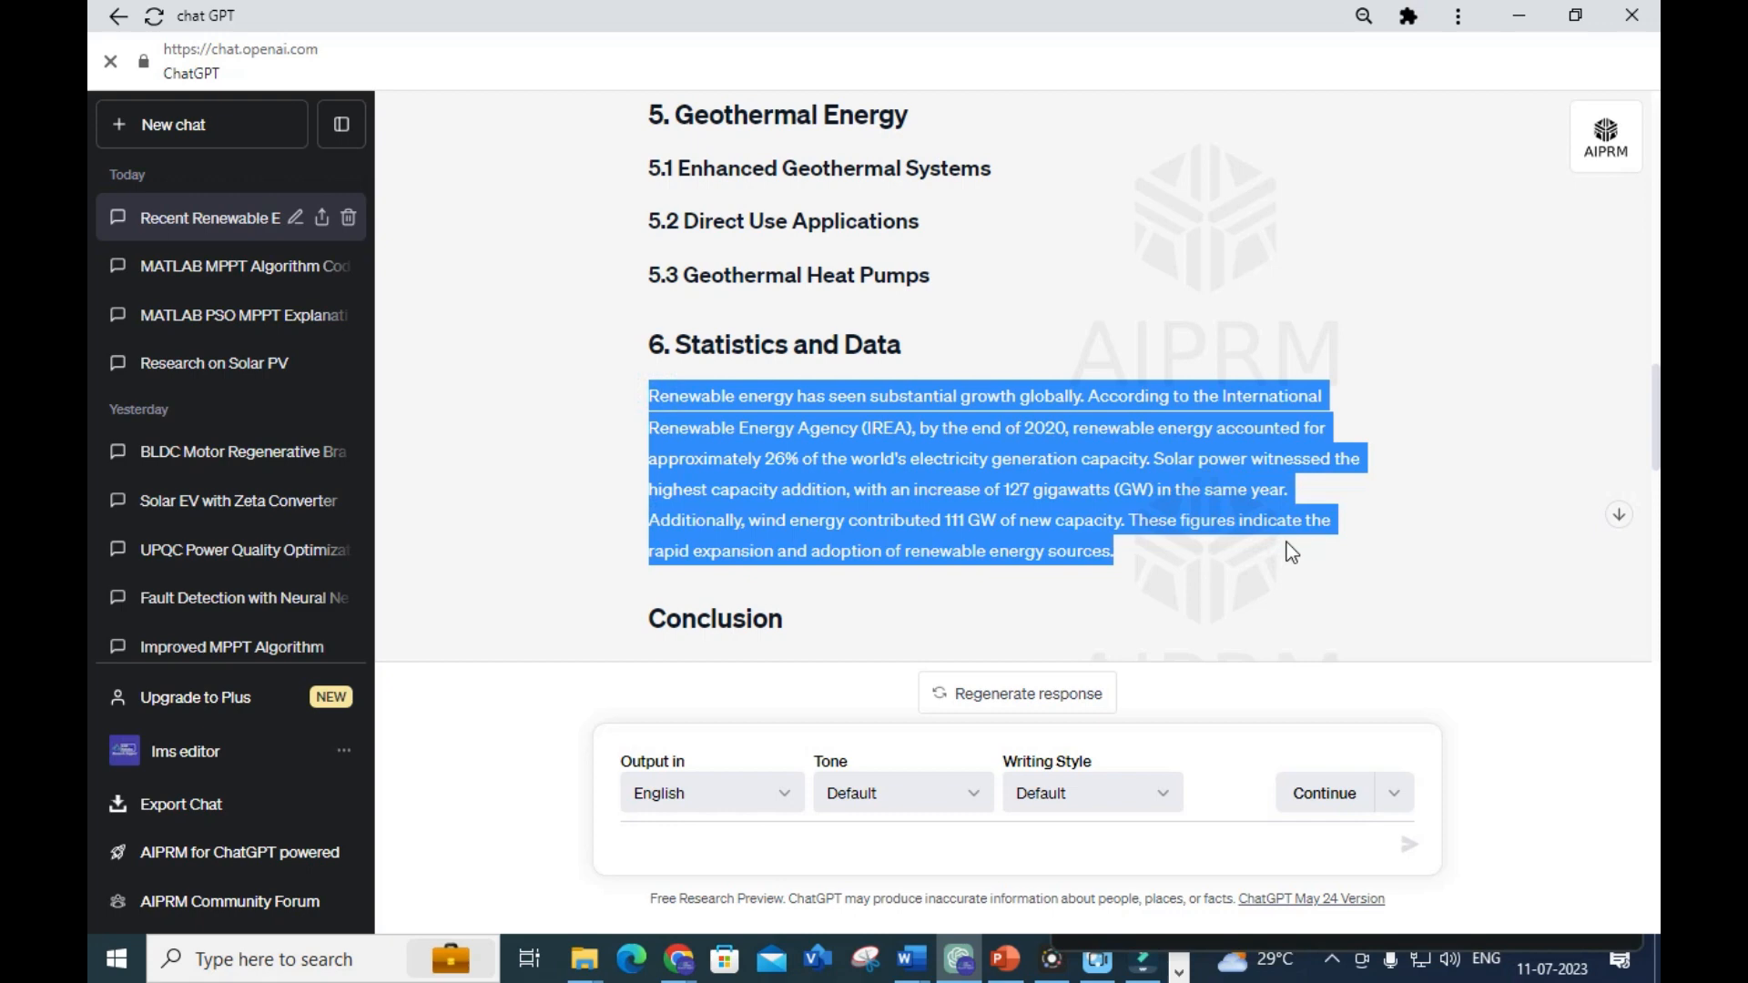
left_click(1124, 565)
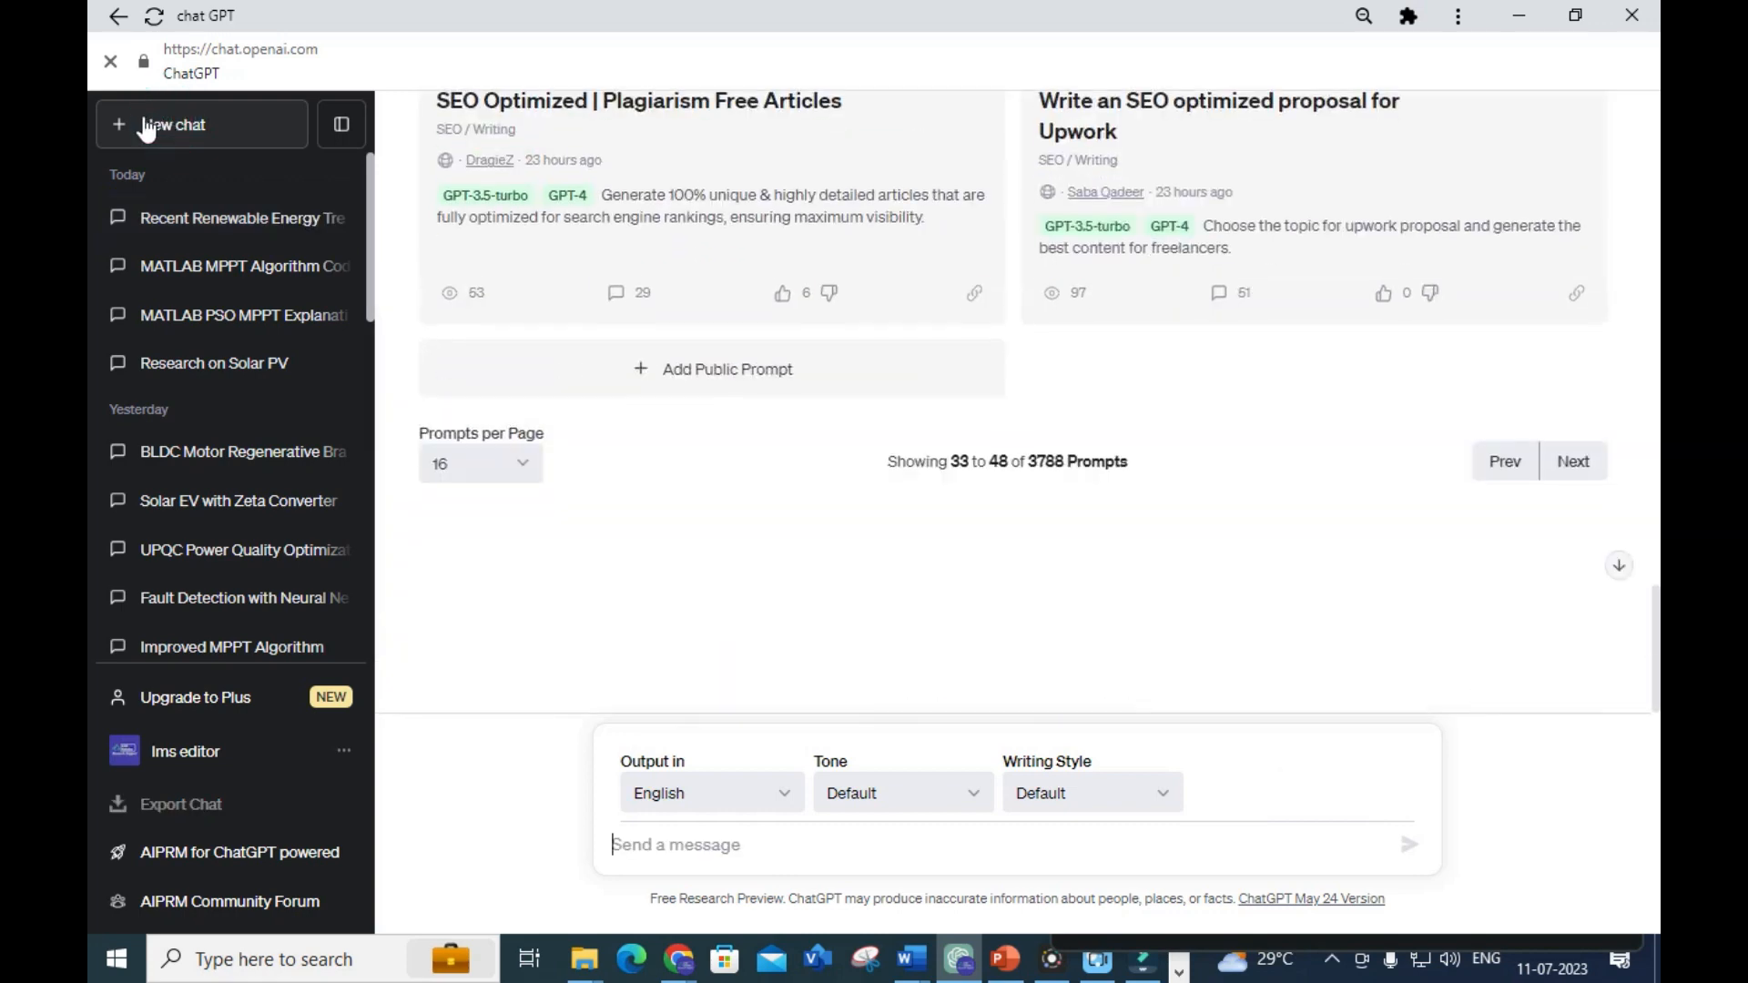
mouse_move(669, 202)
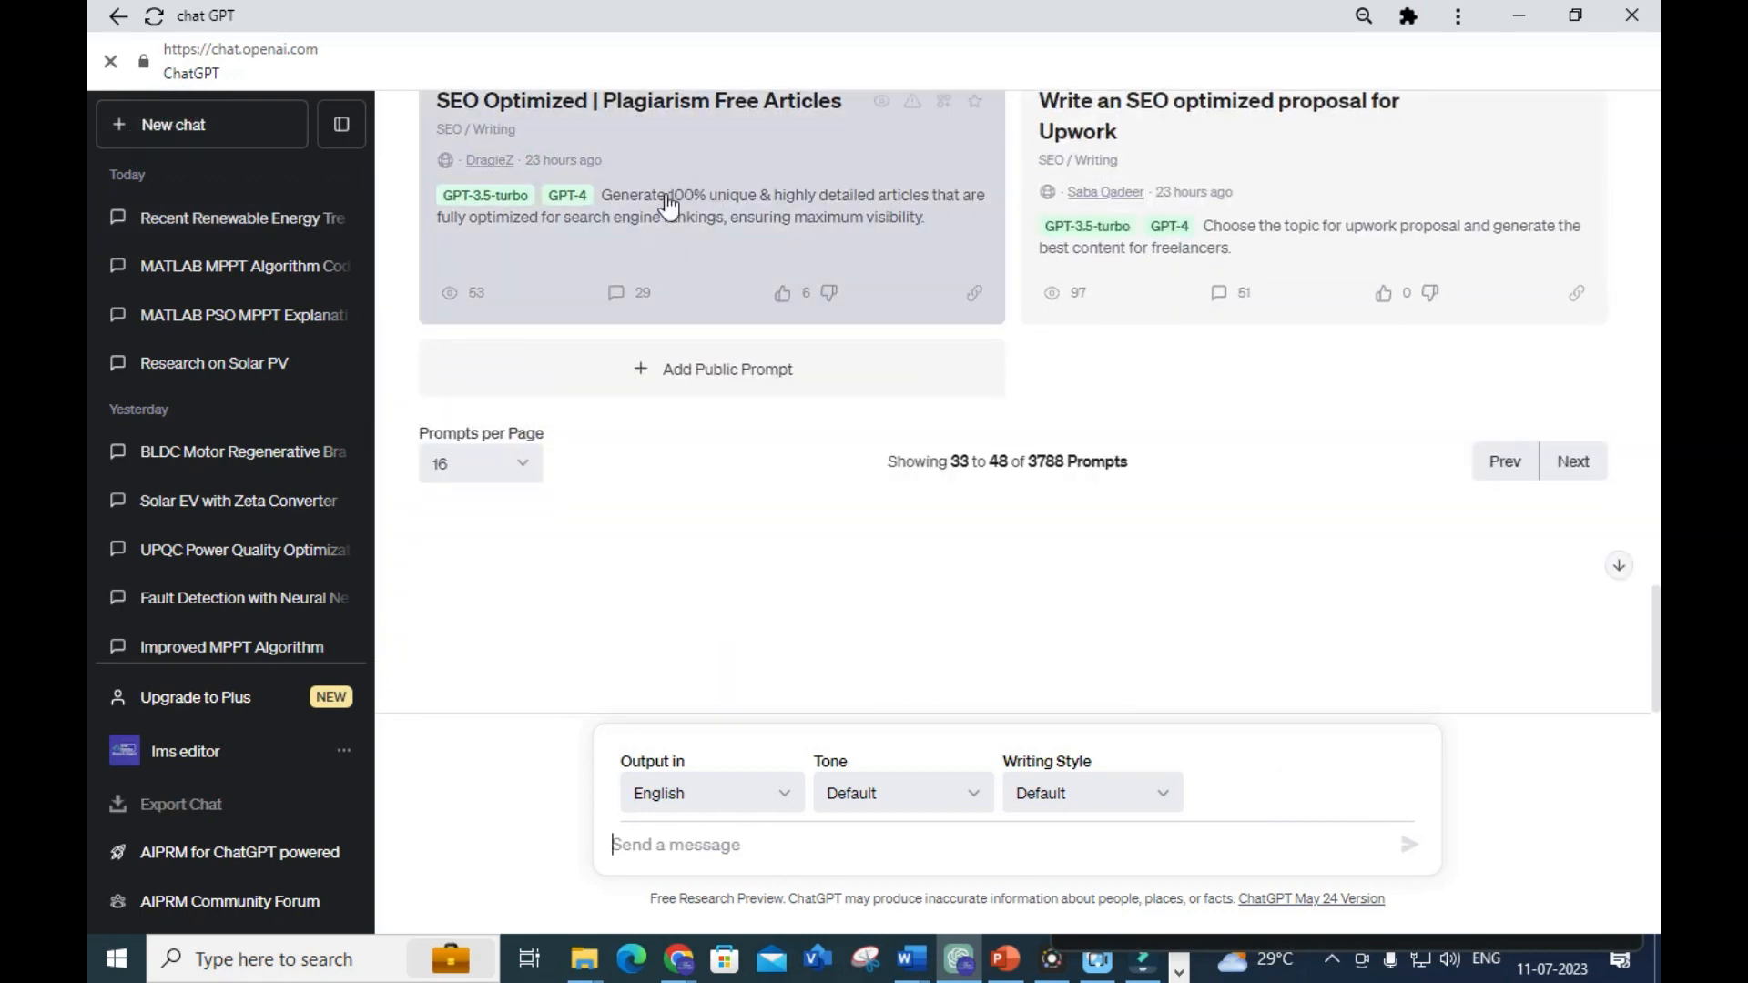
mouse_move(657, 193)
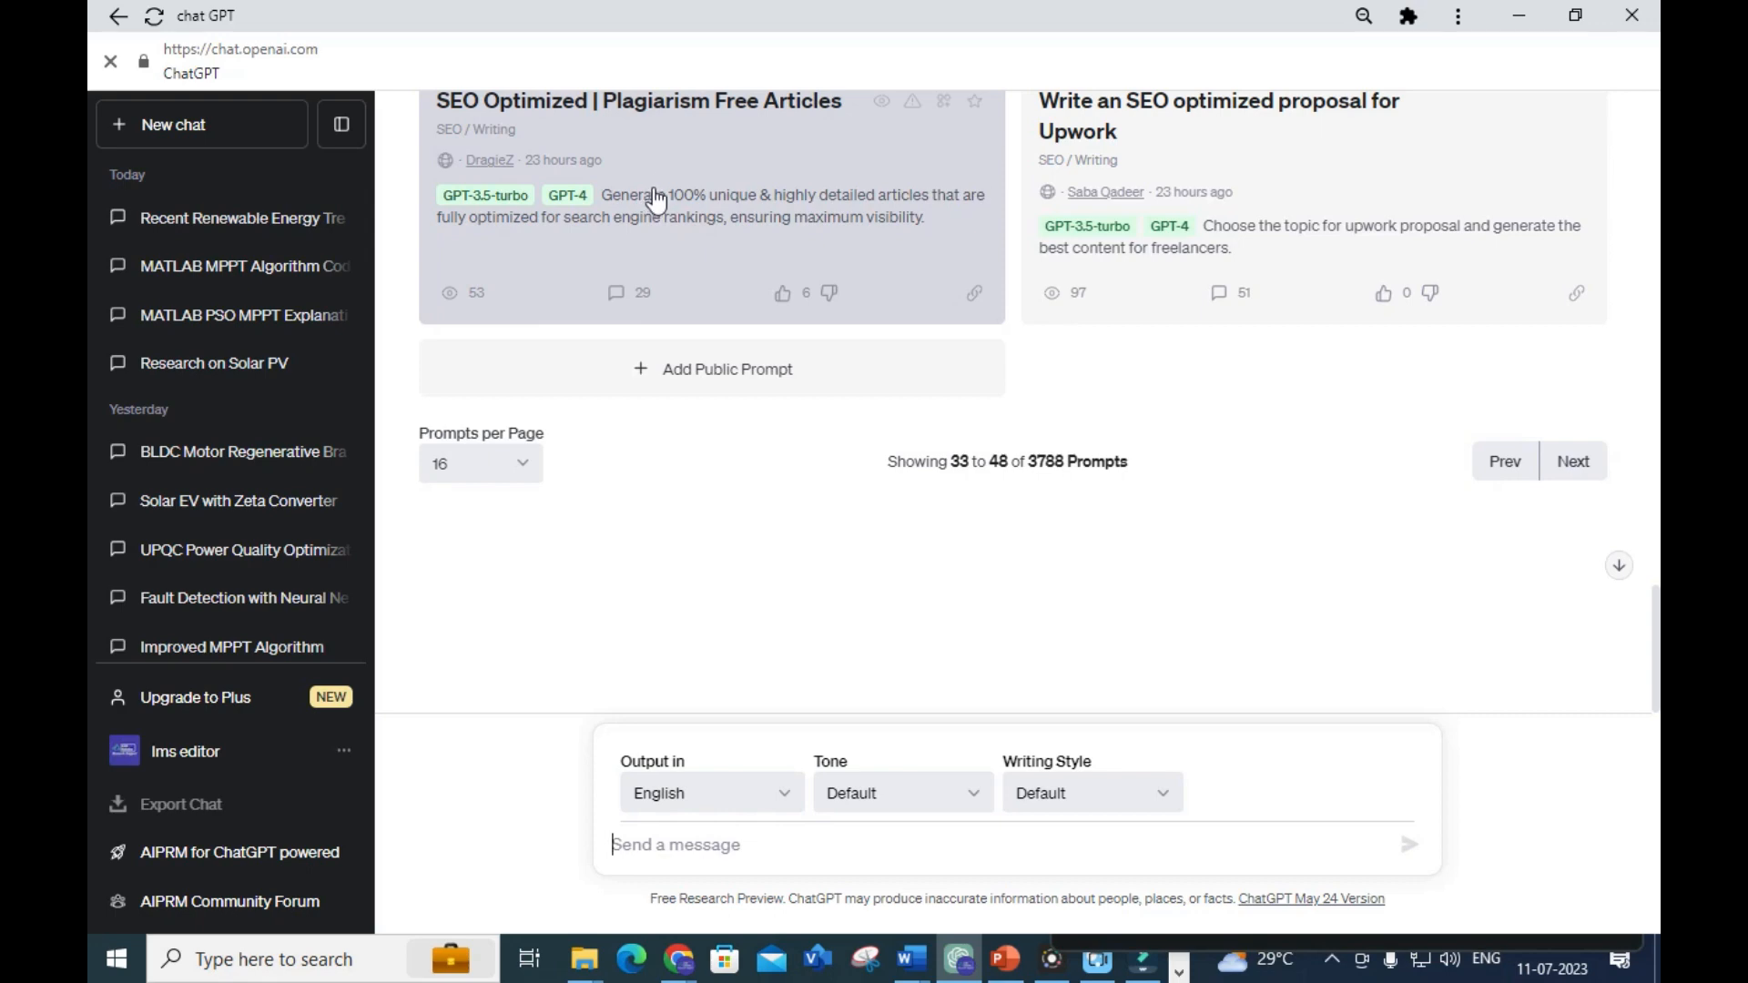
mouse_move(667, 178)
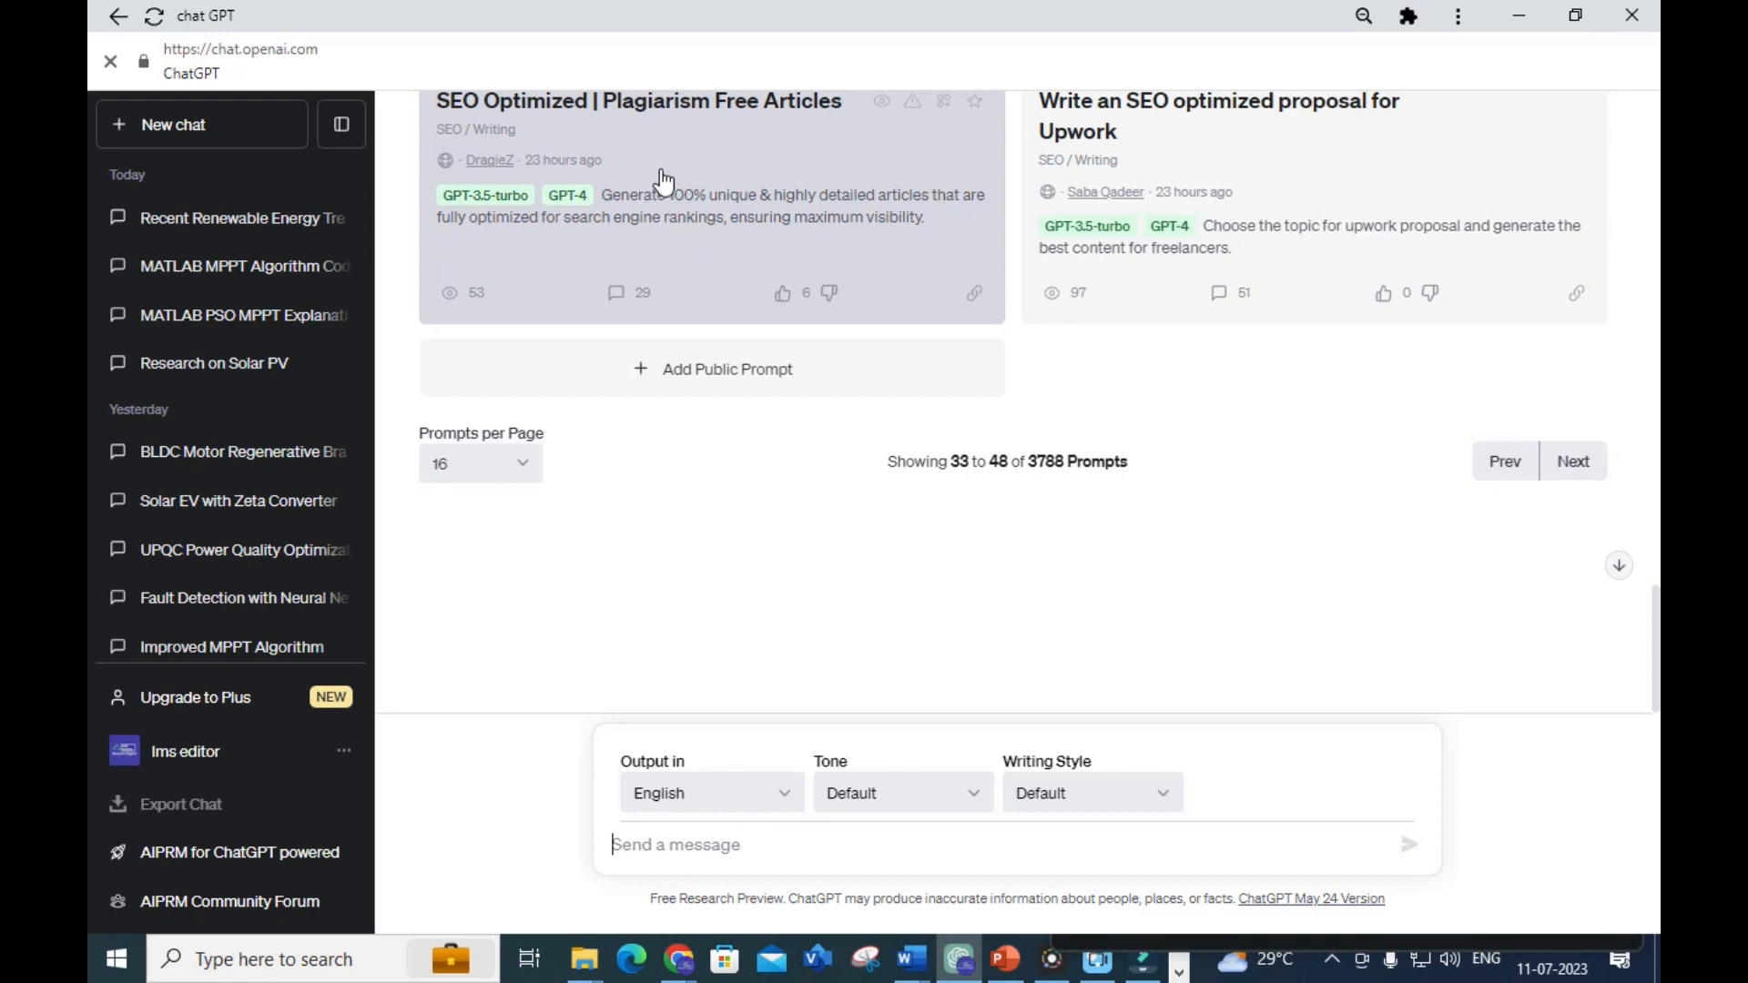
Bring the top of the AIPRM prompt library into view in the fresh chat
left_click(1573, 461)
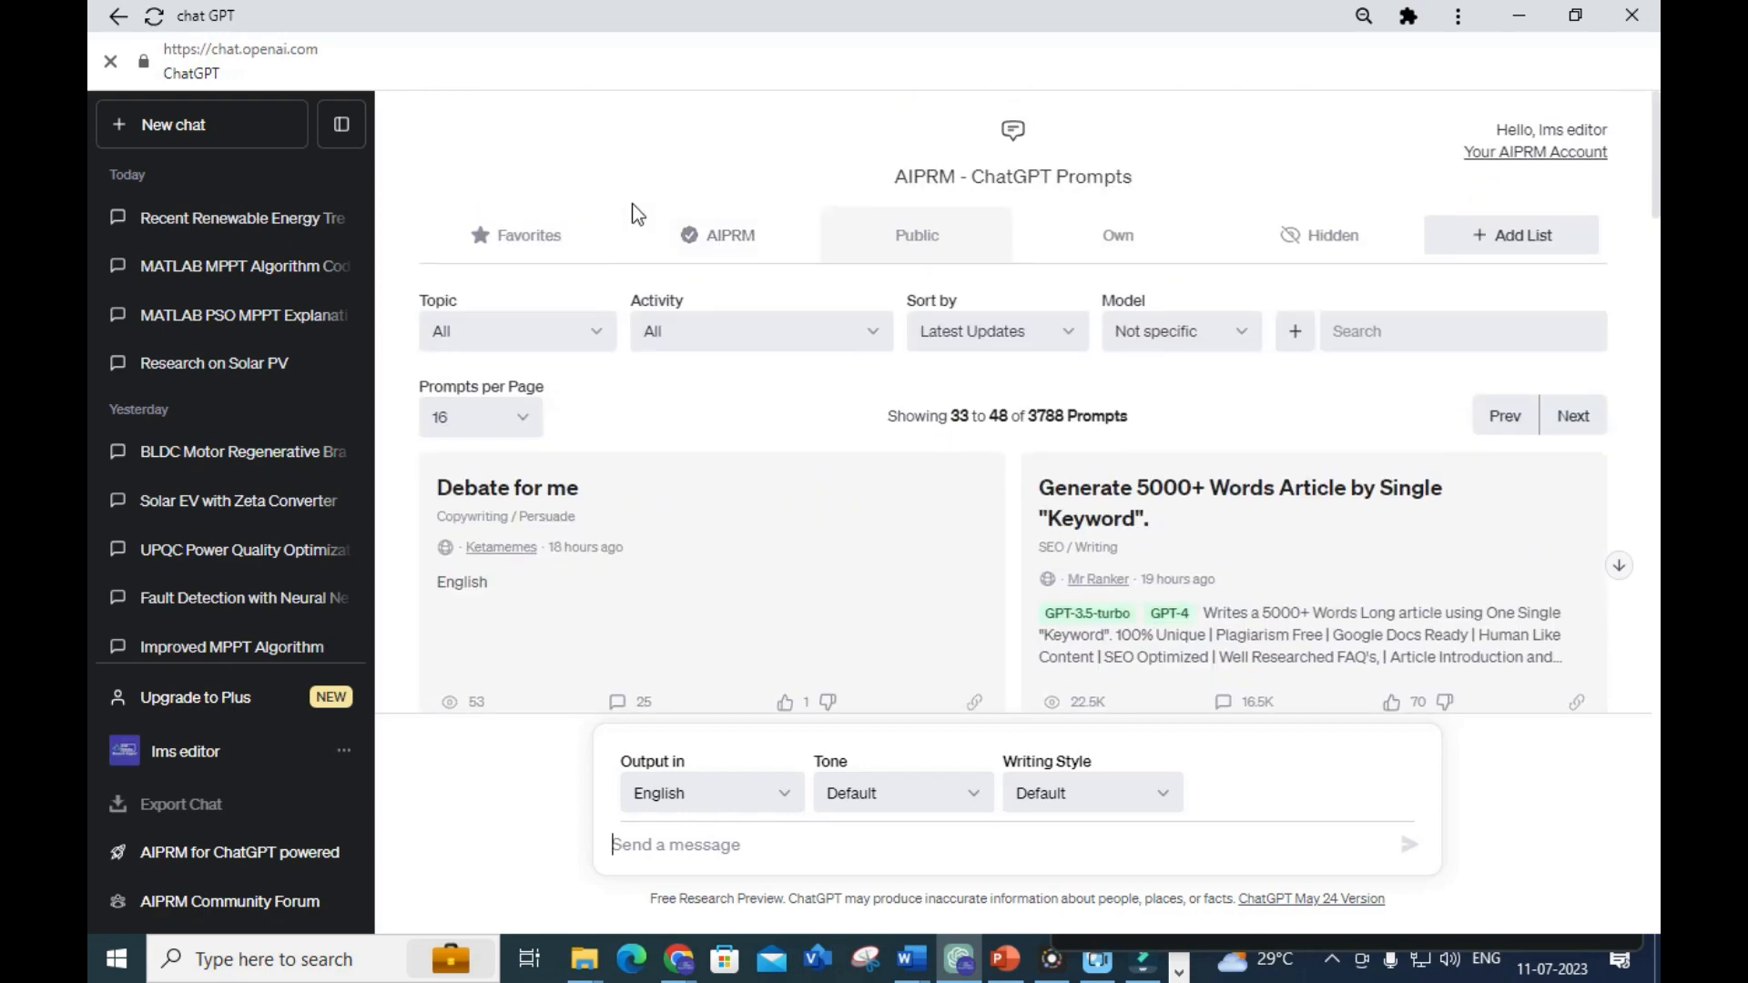
mouse_move(623, 218)
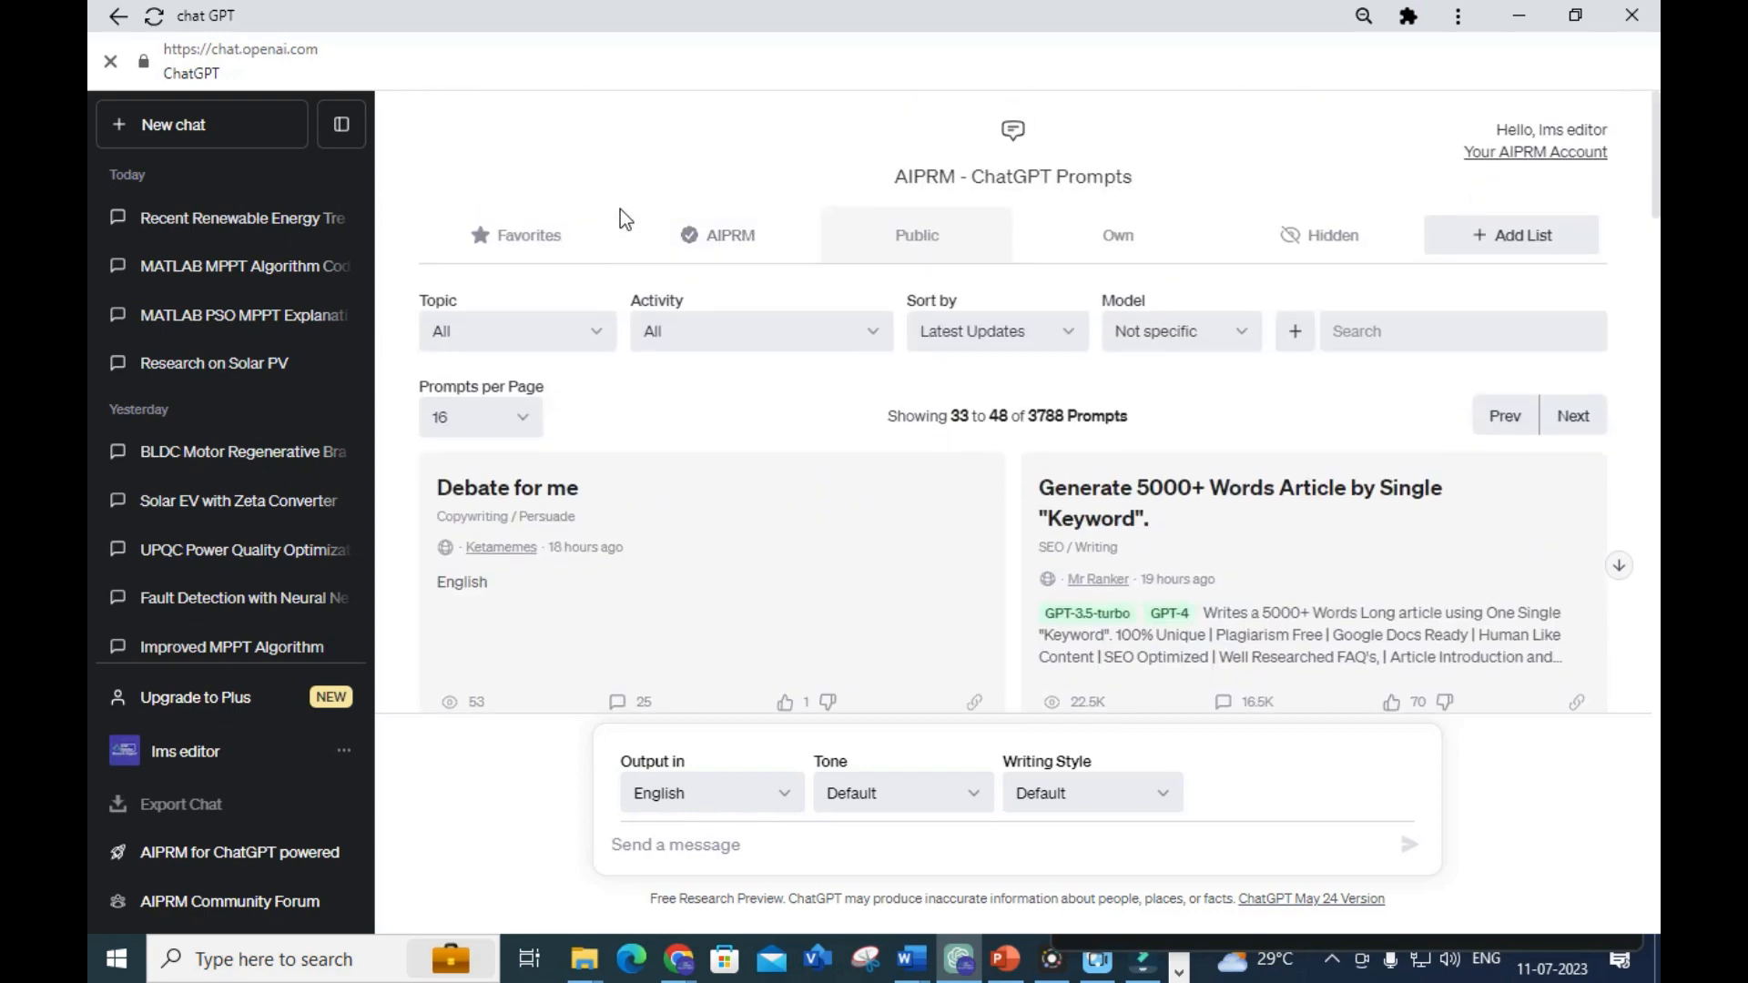